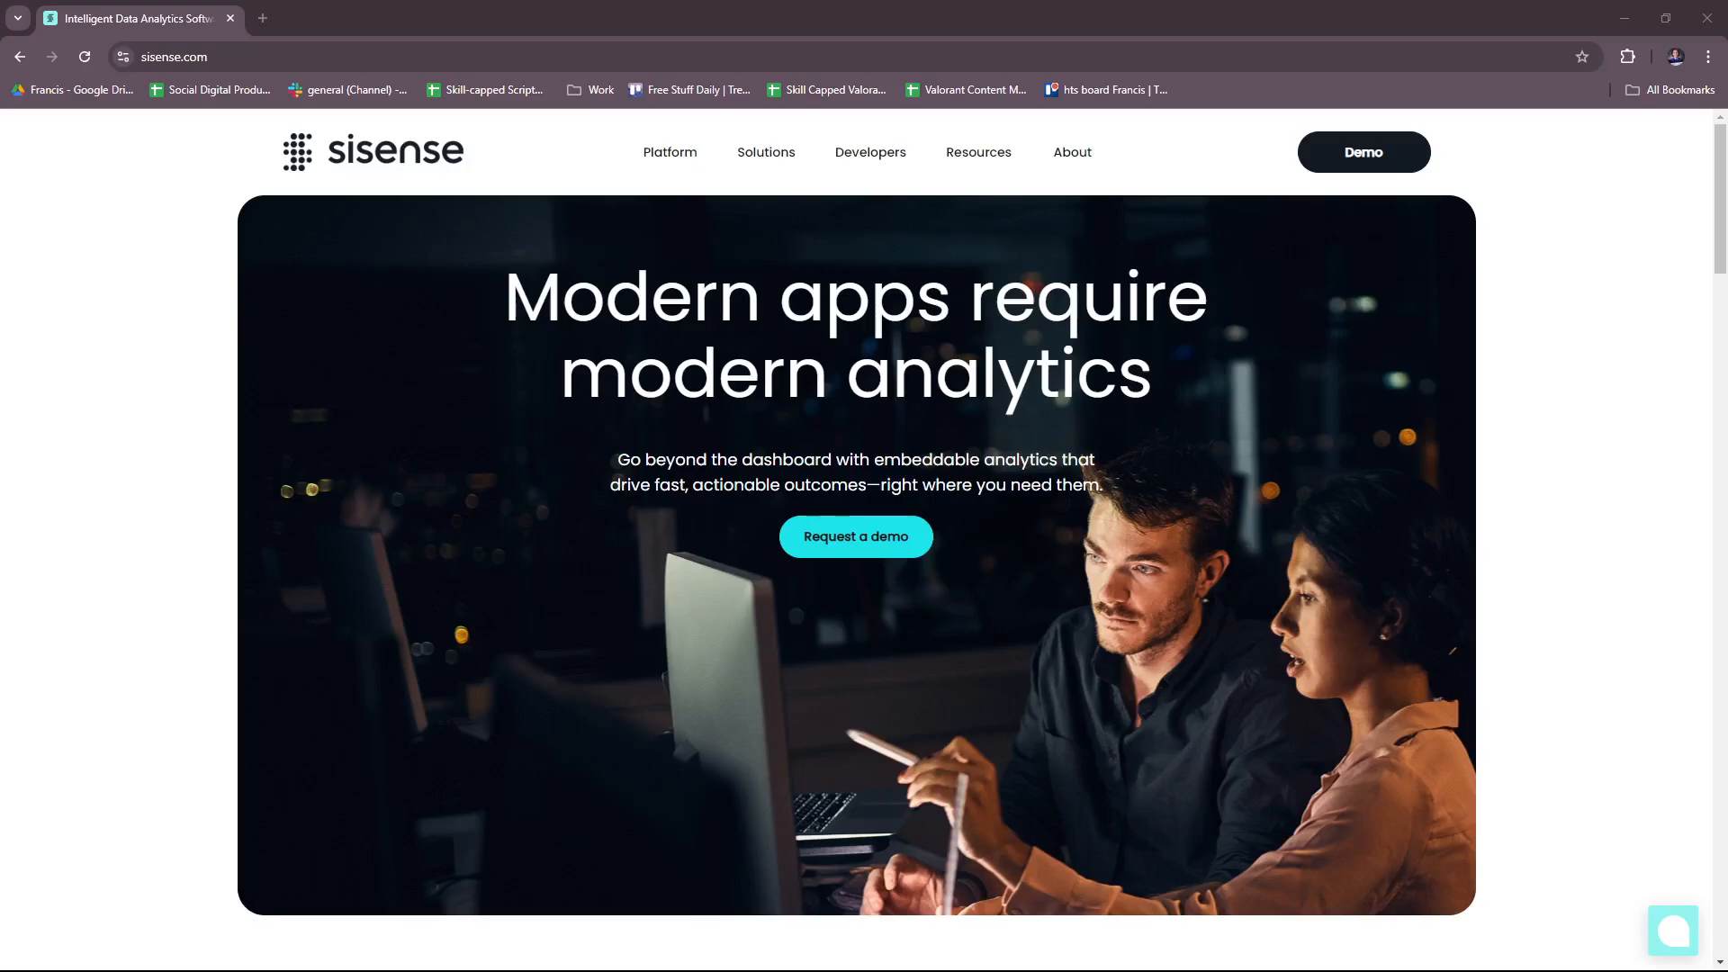
# Go to Request a demo from the homepage and bring up the Watch demo form
pyautogui.click(869, 152)
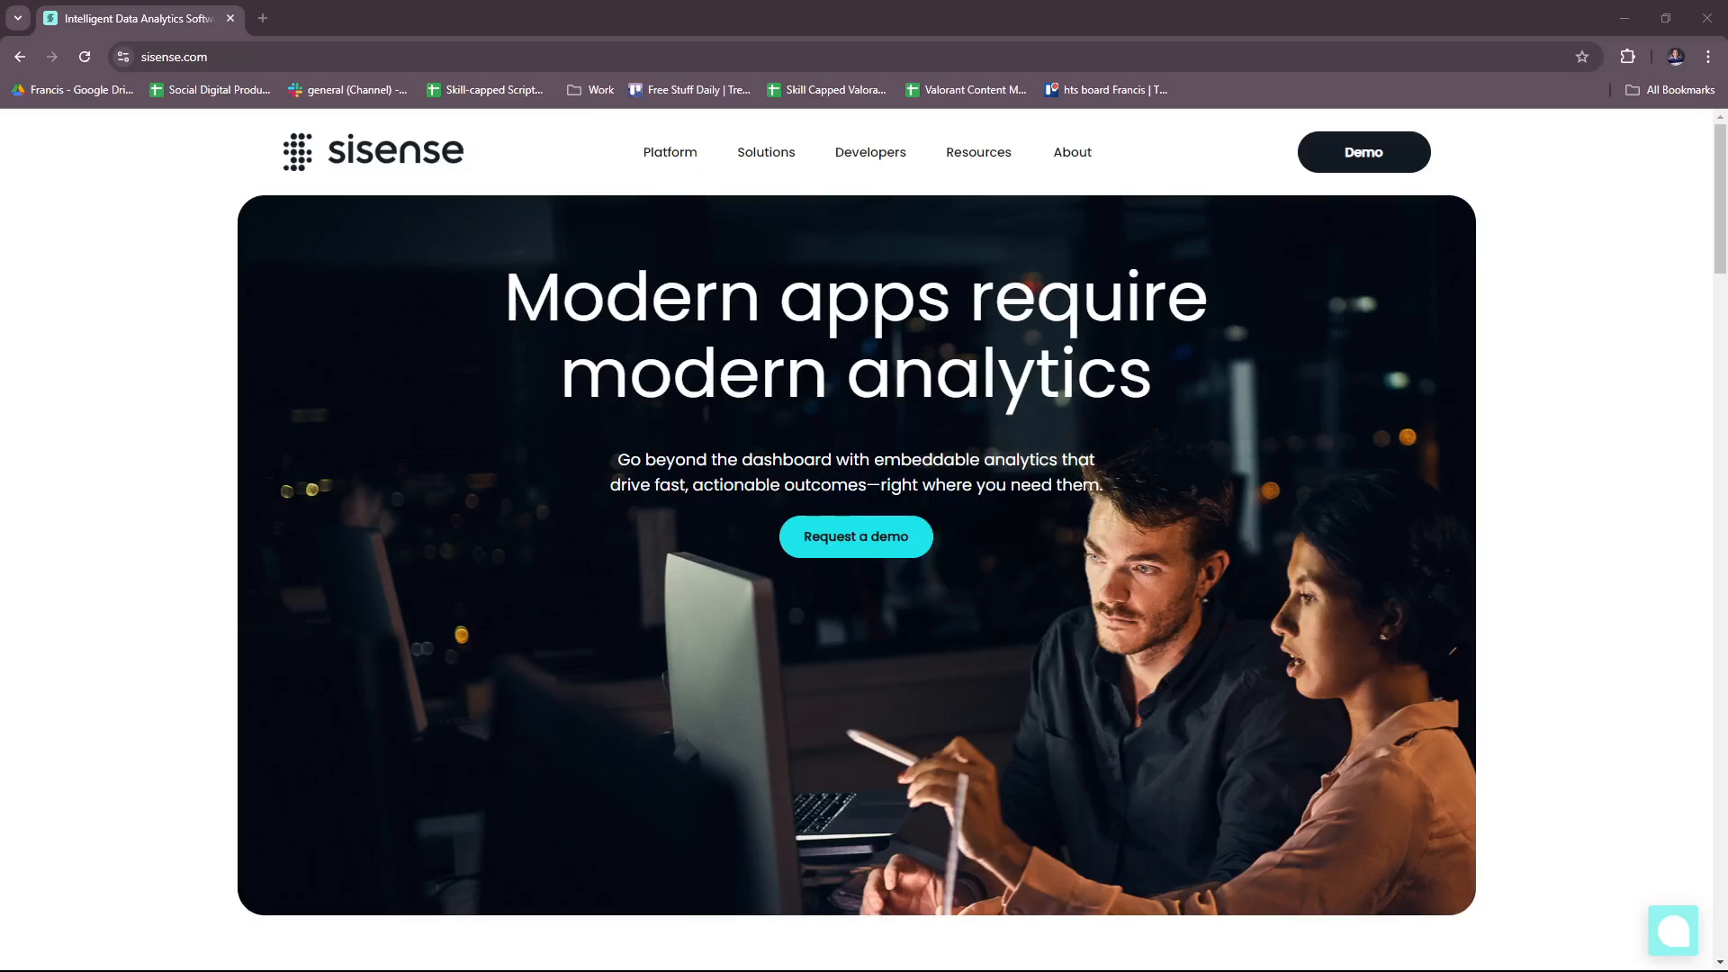
pyautogui.moveTo(1095, 20)
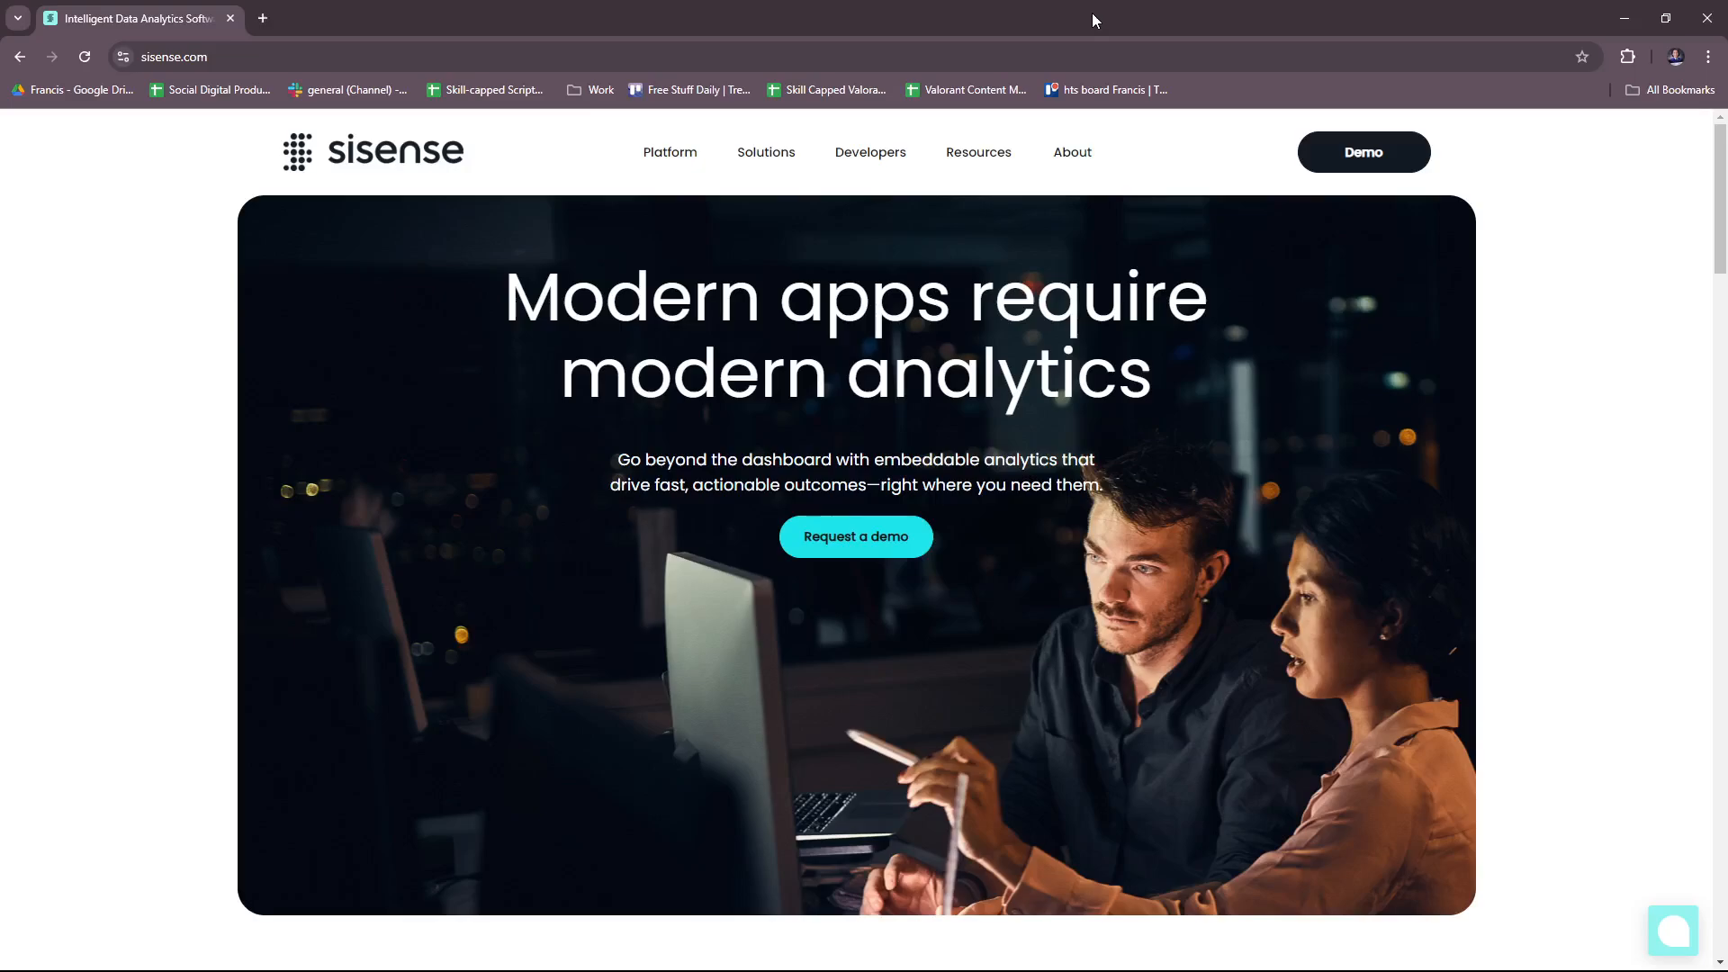
pyautogui.moveTo(1577, 344)
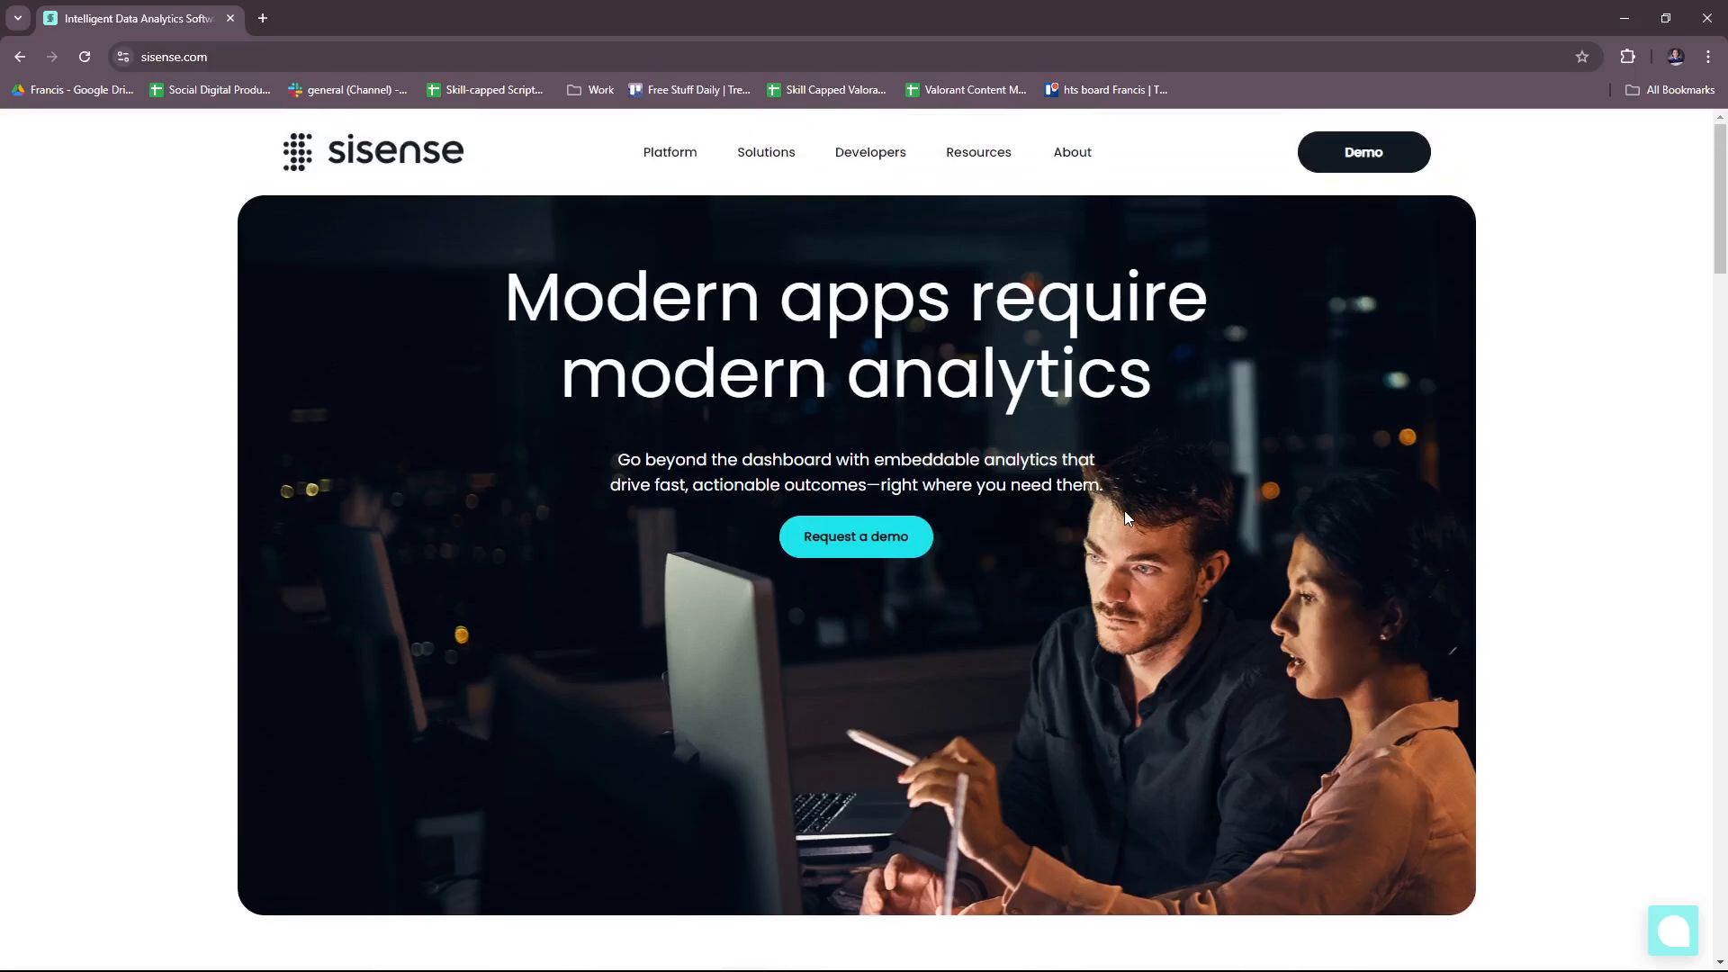
pyautogui.moveTo(1212, 468)
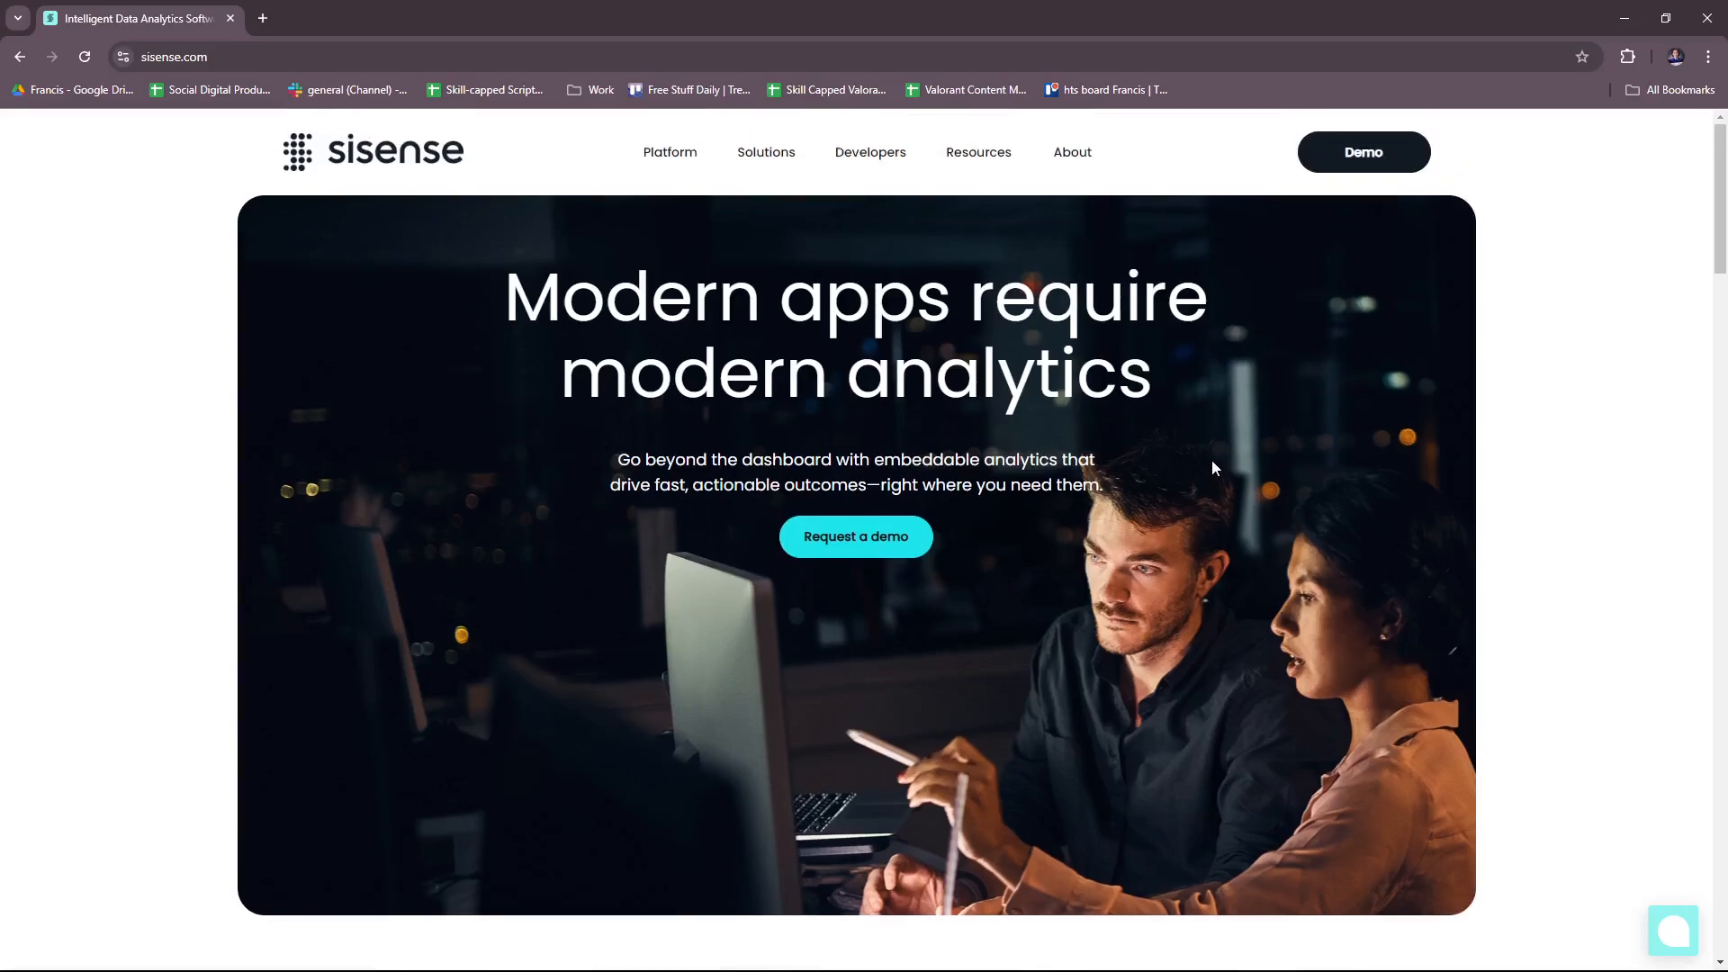
pyautogui.moveTo(855, 536)
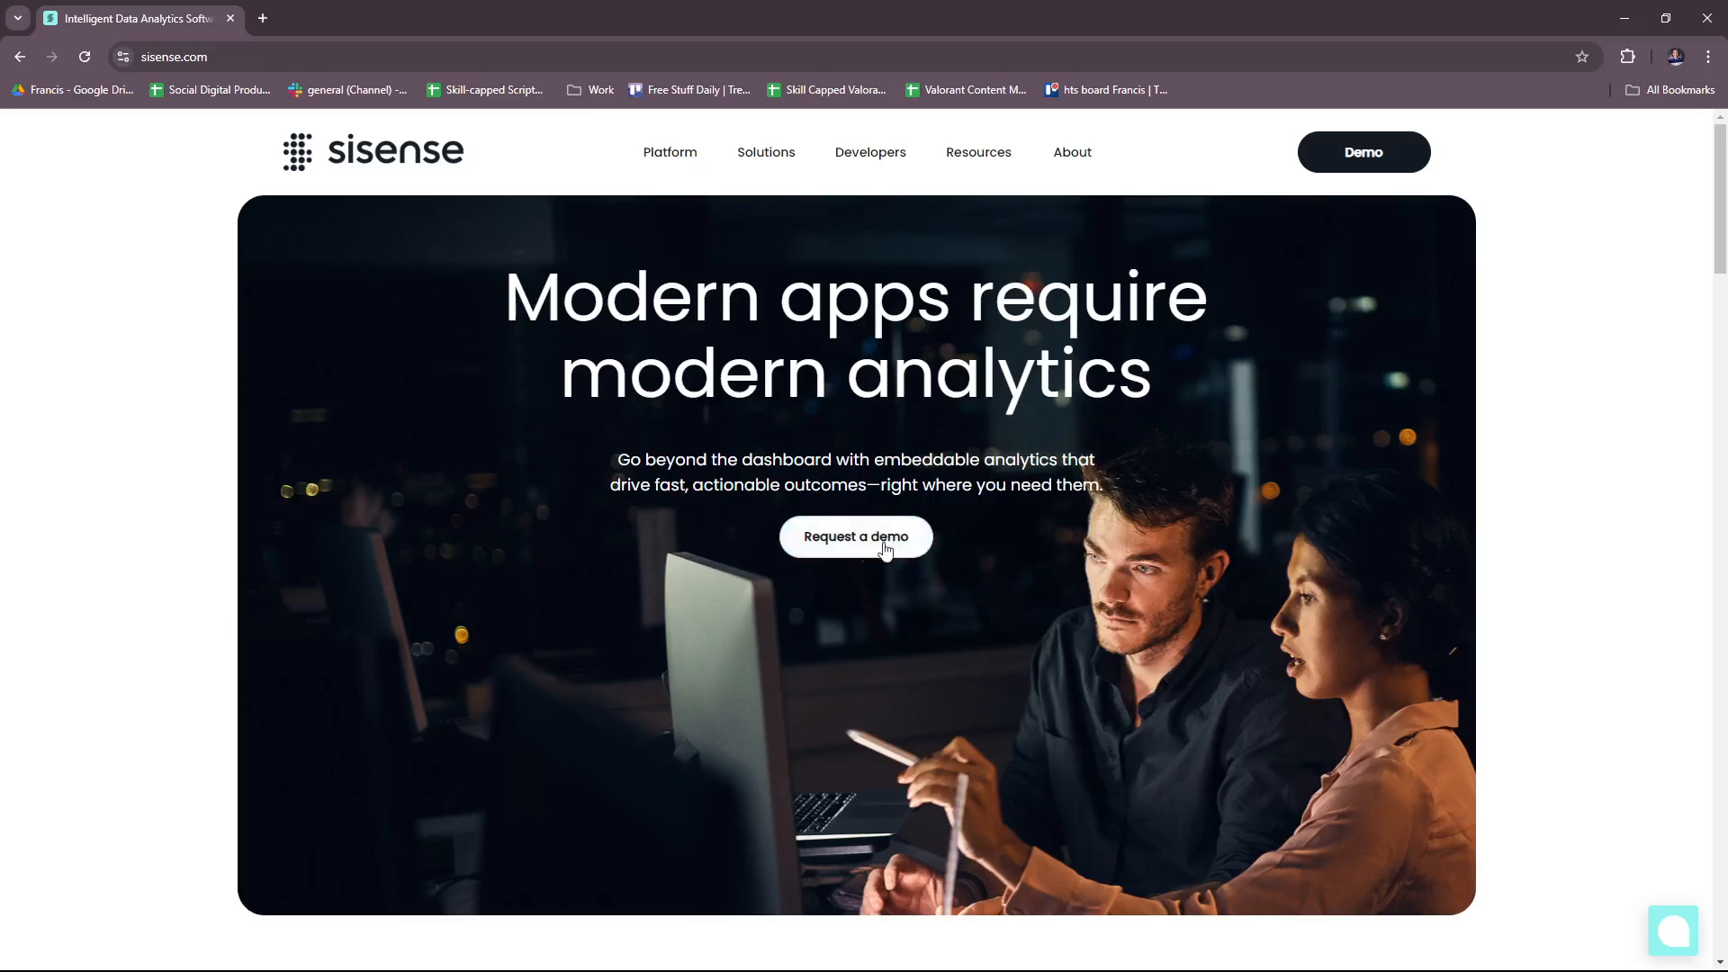
pyautogui.click(855, 537)
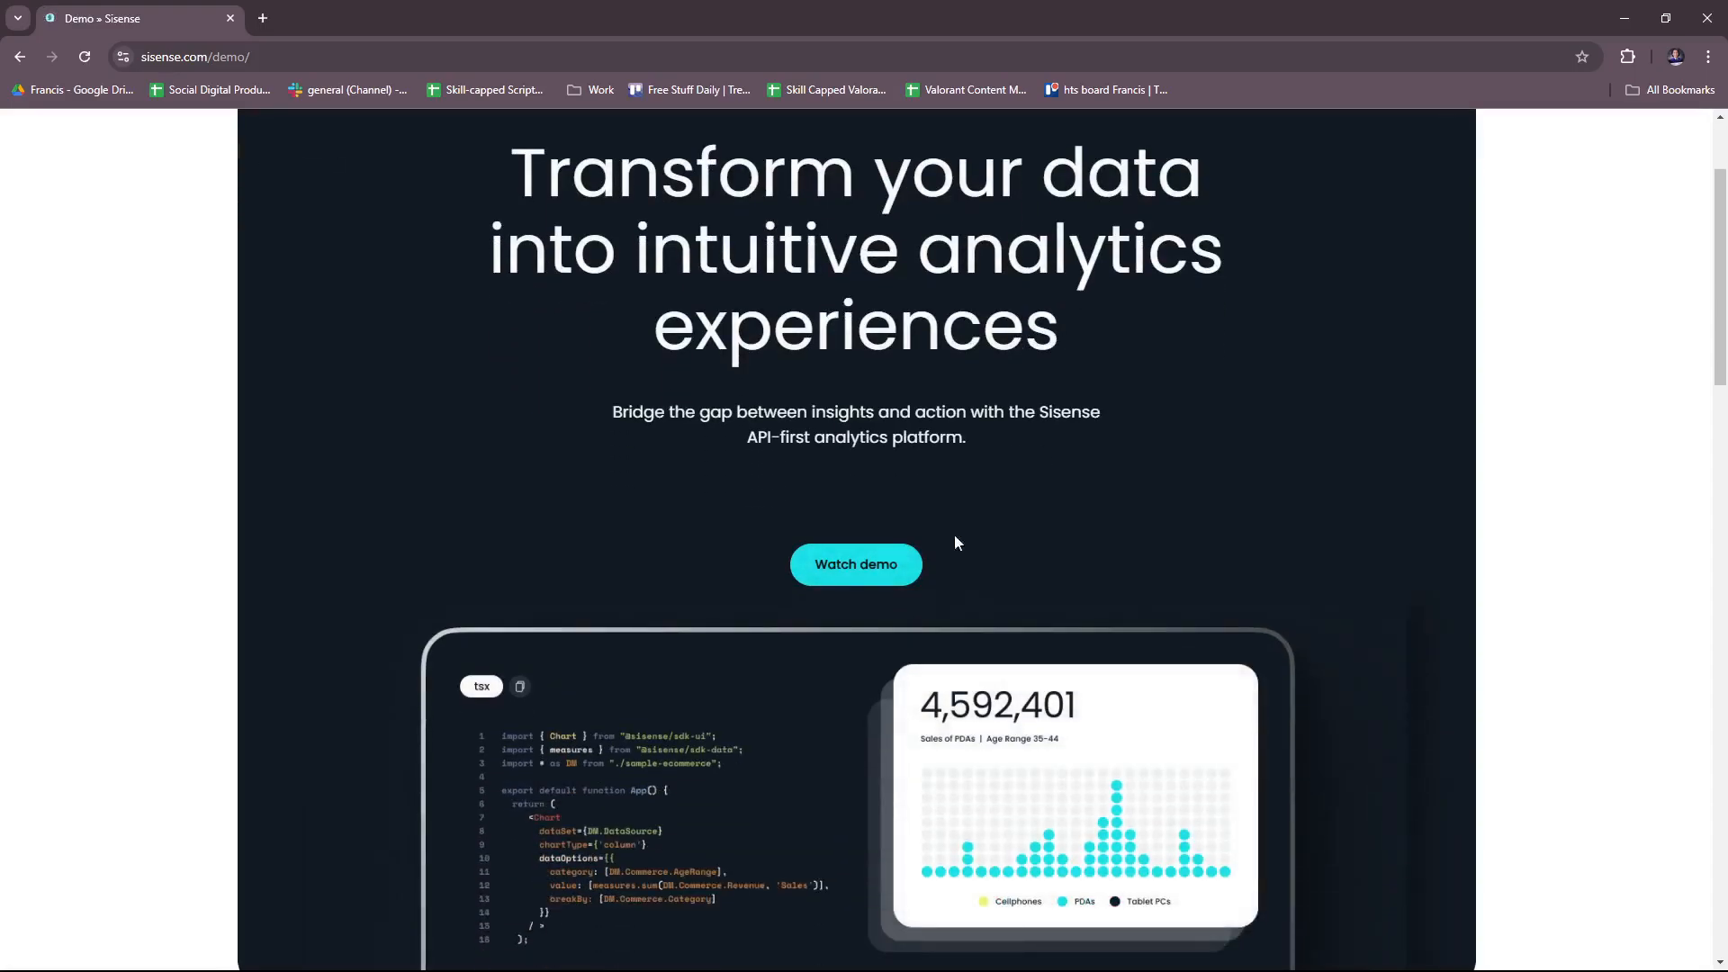
pyautogui.click(856, 563)
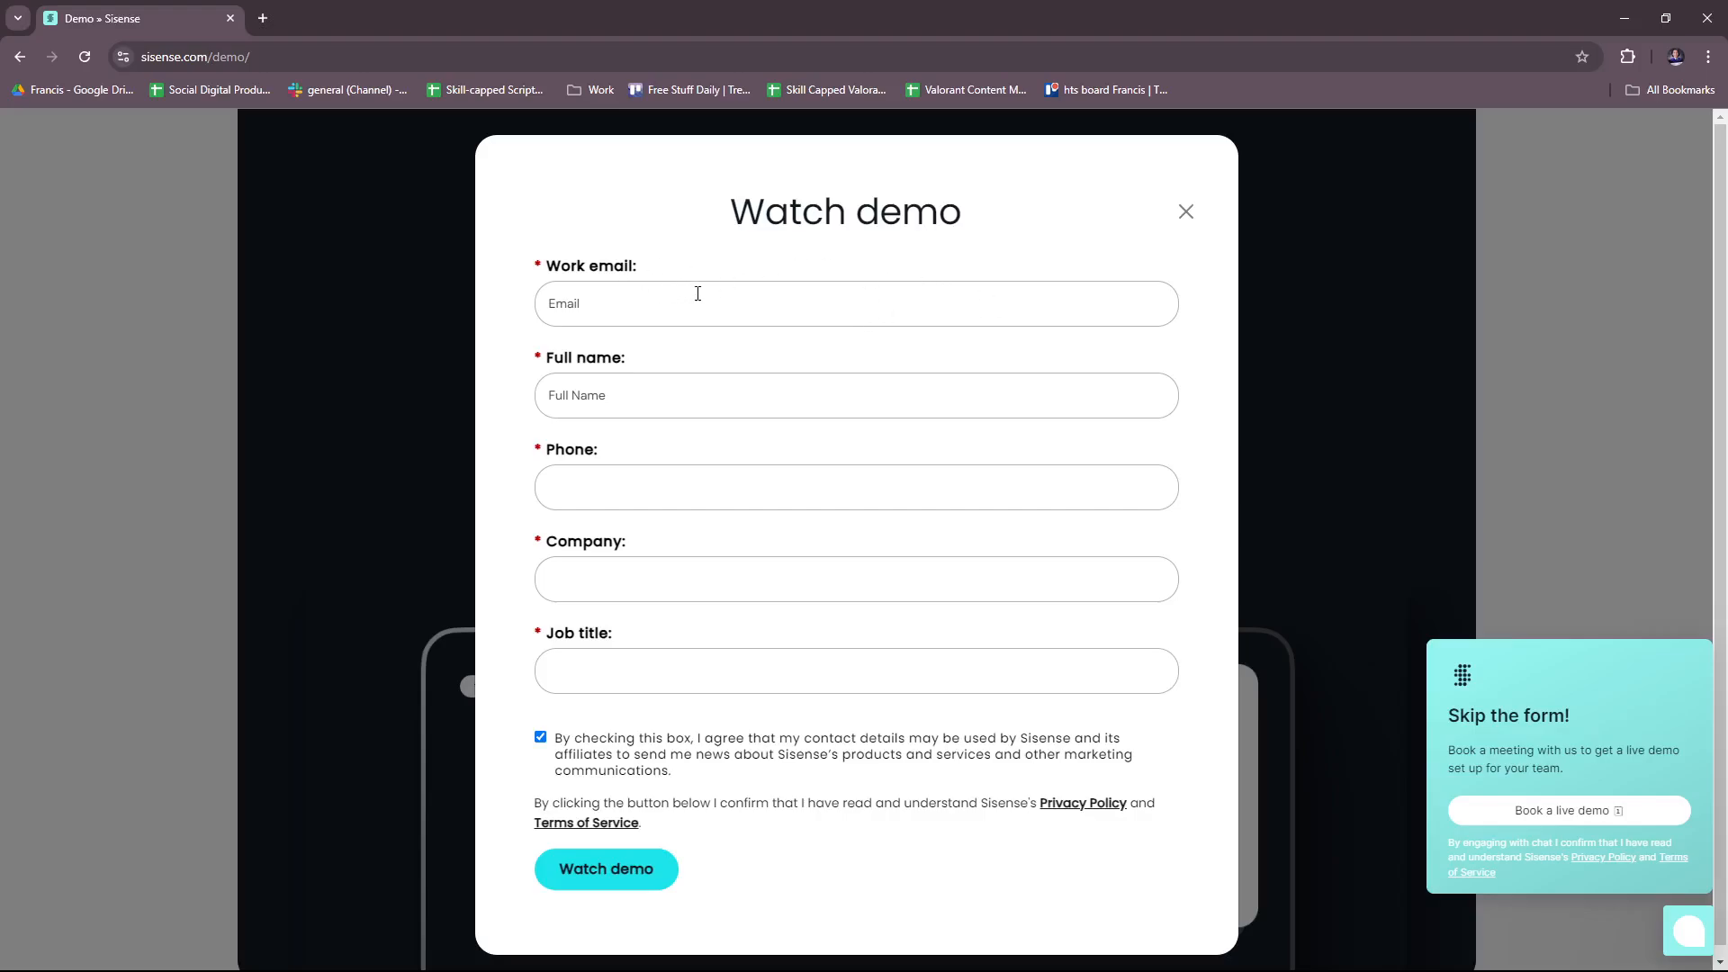
pyautogui.moveTo(887, 405)
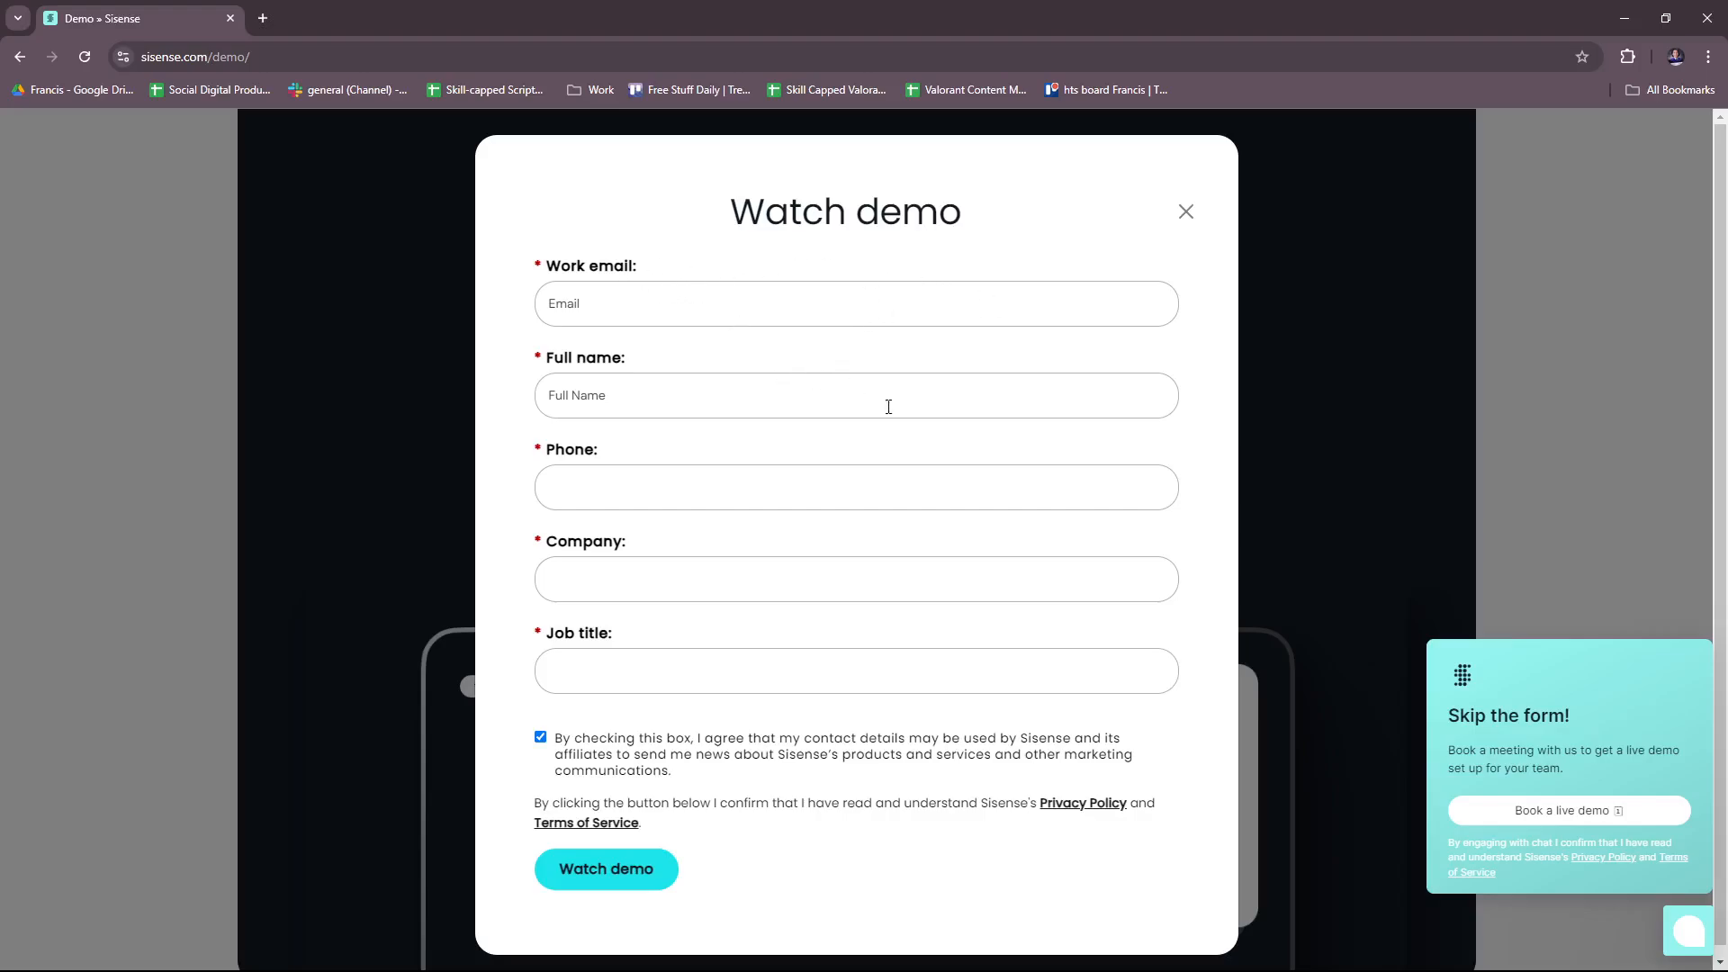
pyautogui.moveTo(875, 718)
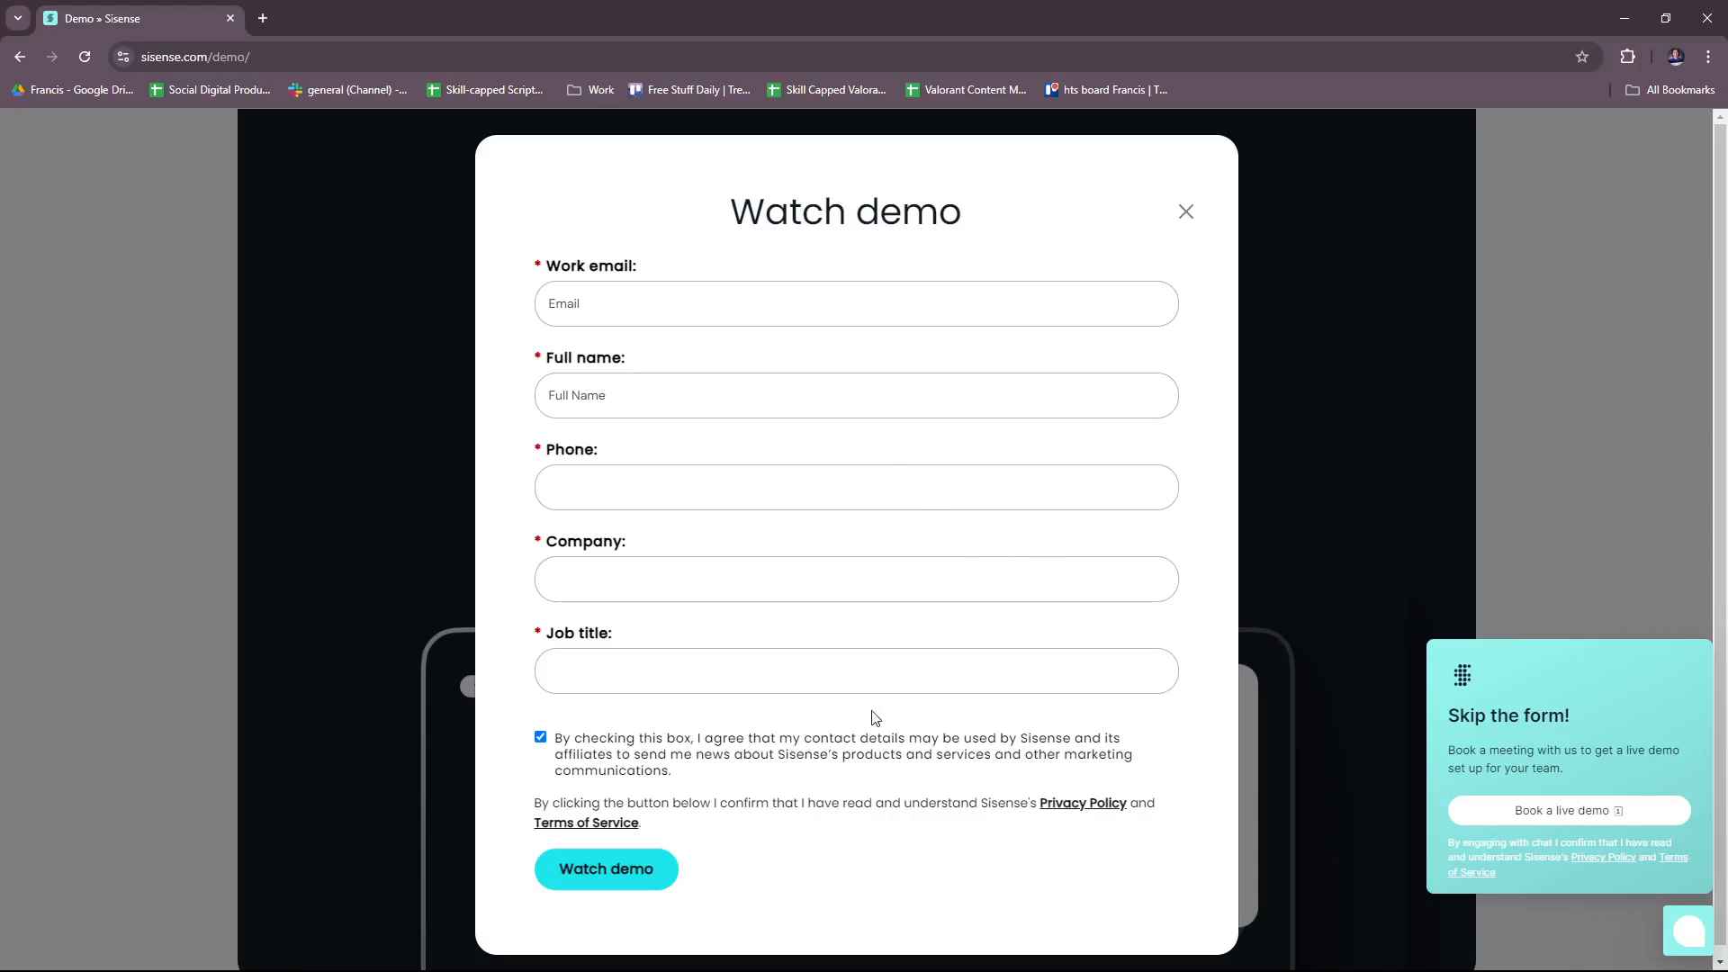
pyautogui.moveTo(605, 868)
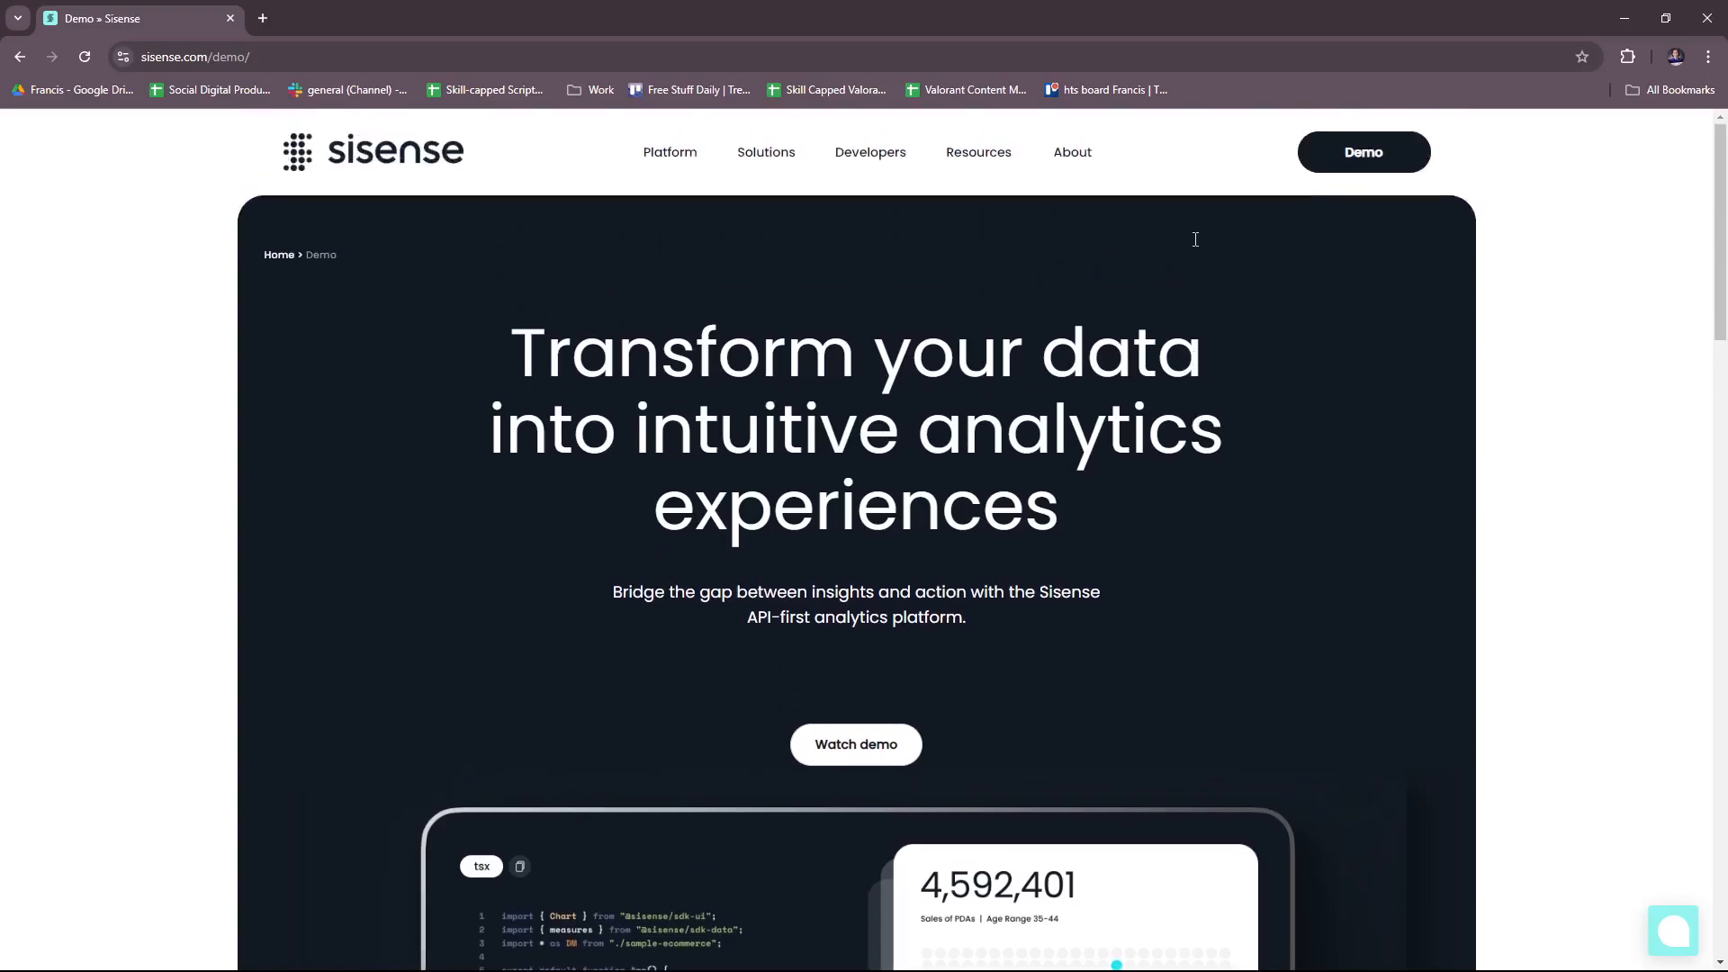
pyautogui.moveTo(1197, 247)
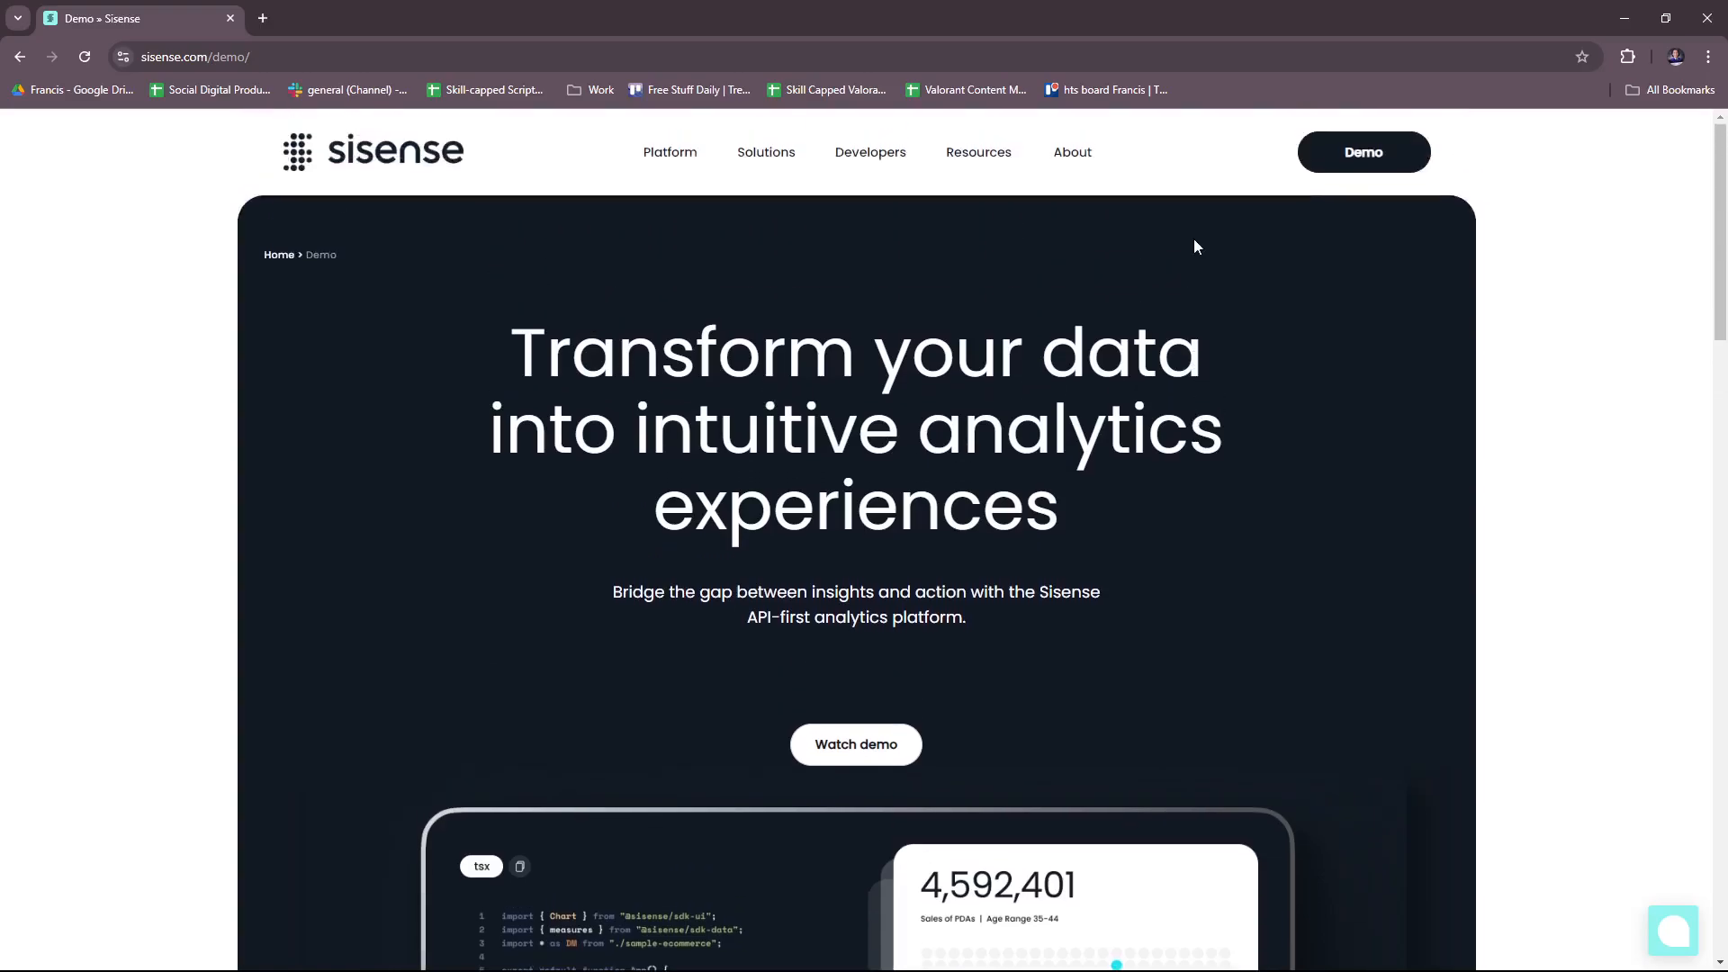
pyautogui.moveTo(1188, 248)
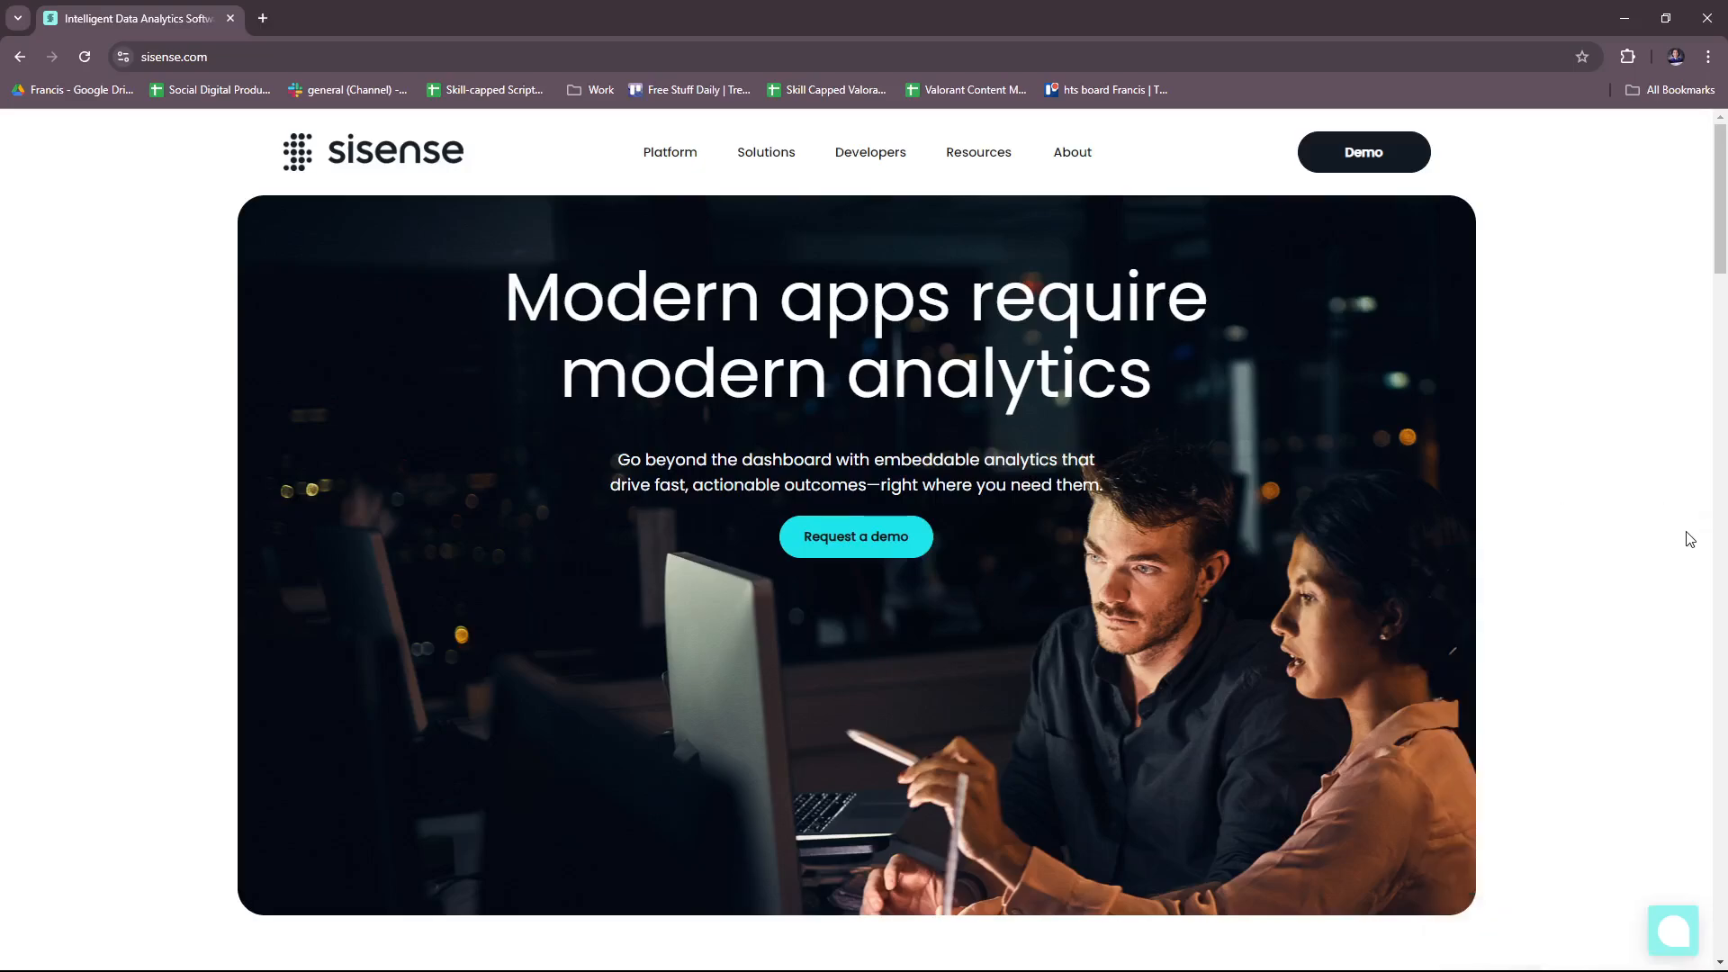
pyautogui.moveTo(1662, 531)
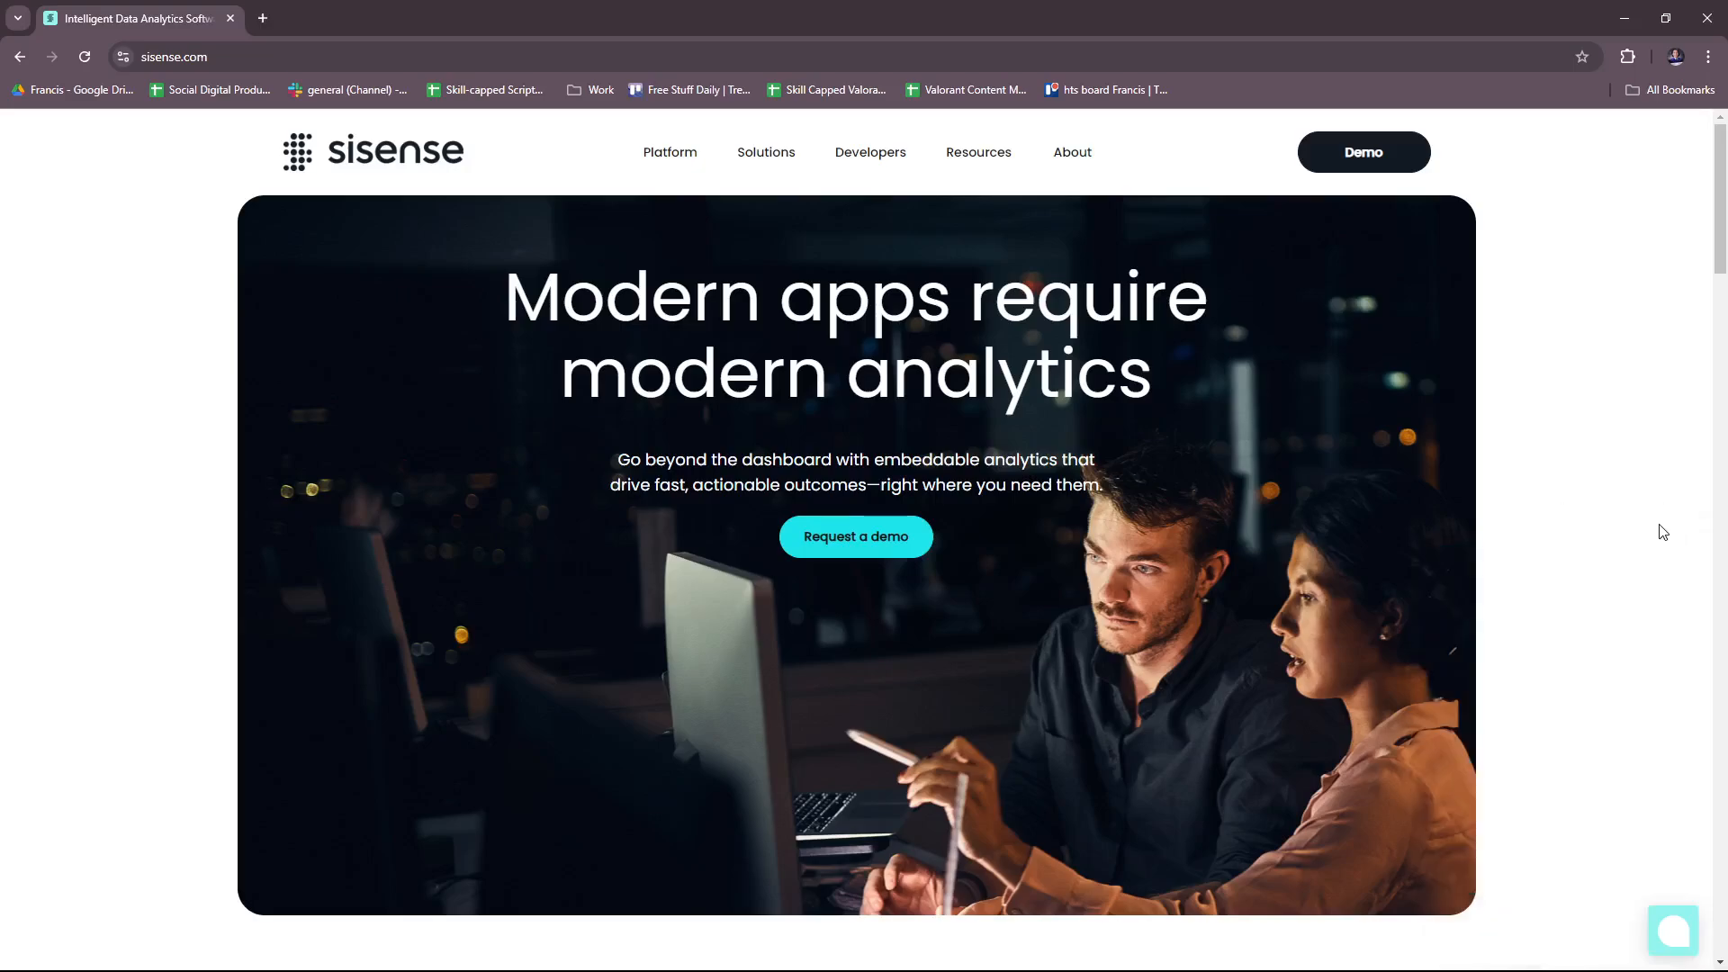
pyautogui.moveTo(1523, 481)
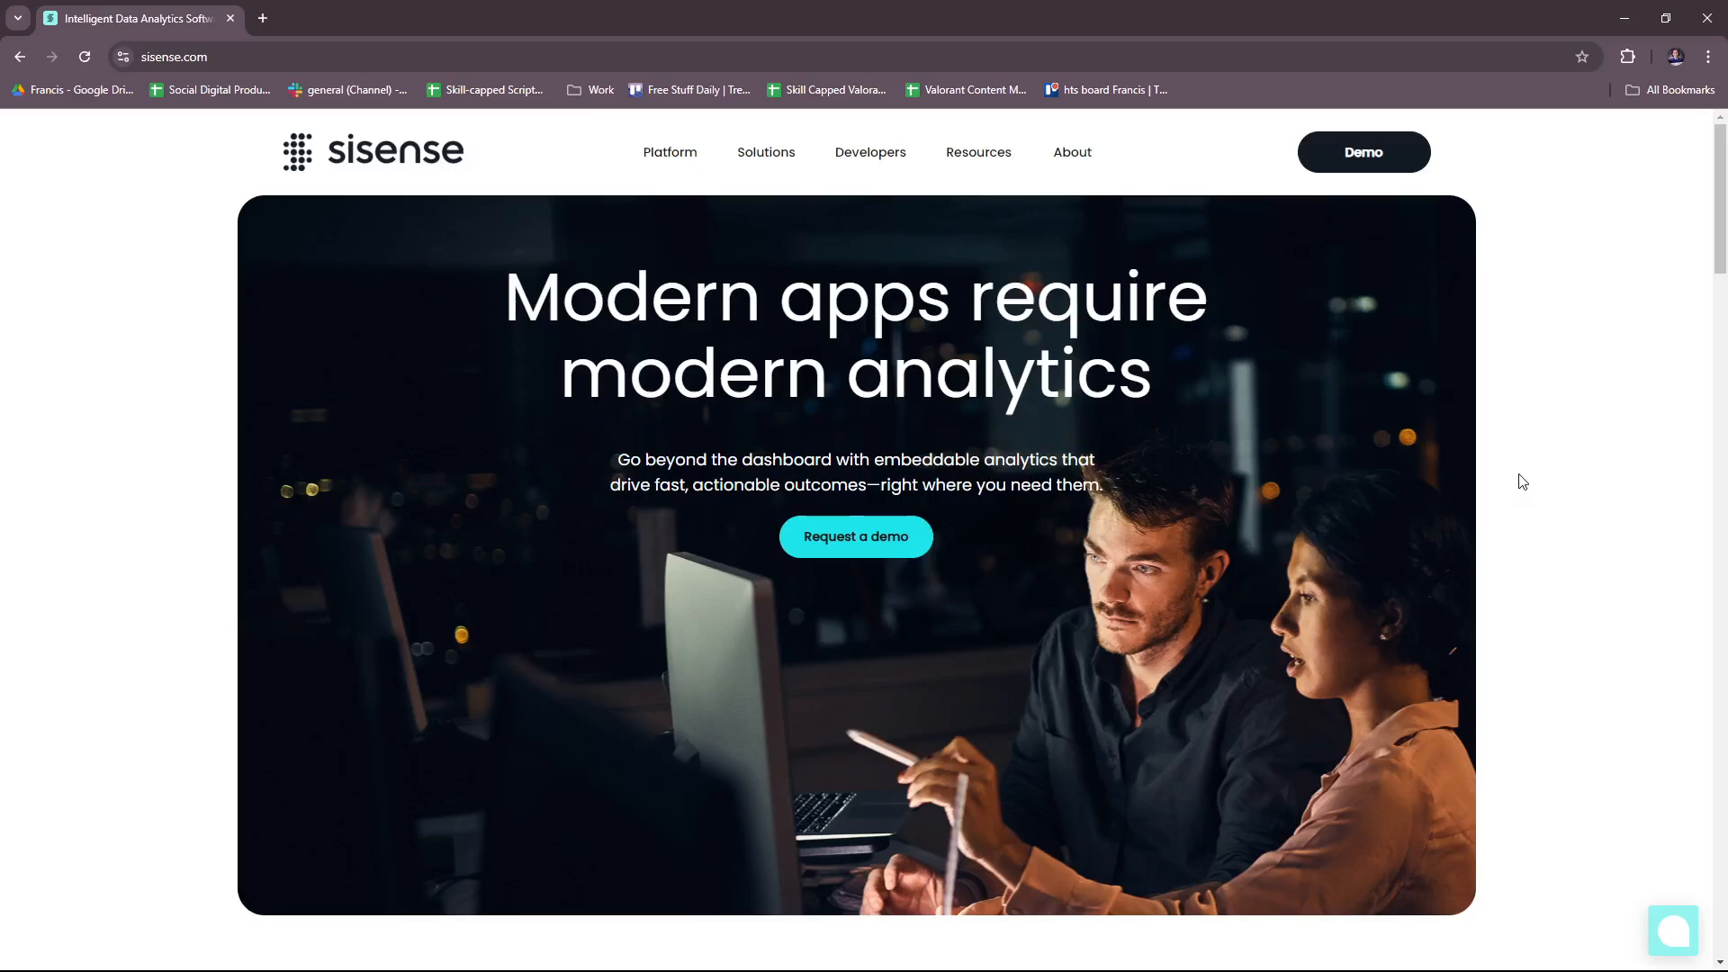
pyautogui.moveTo(1508, 479)
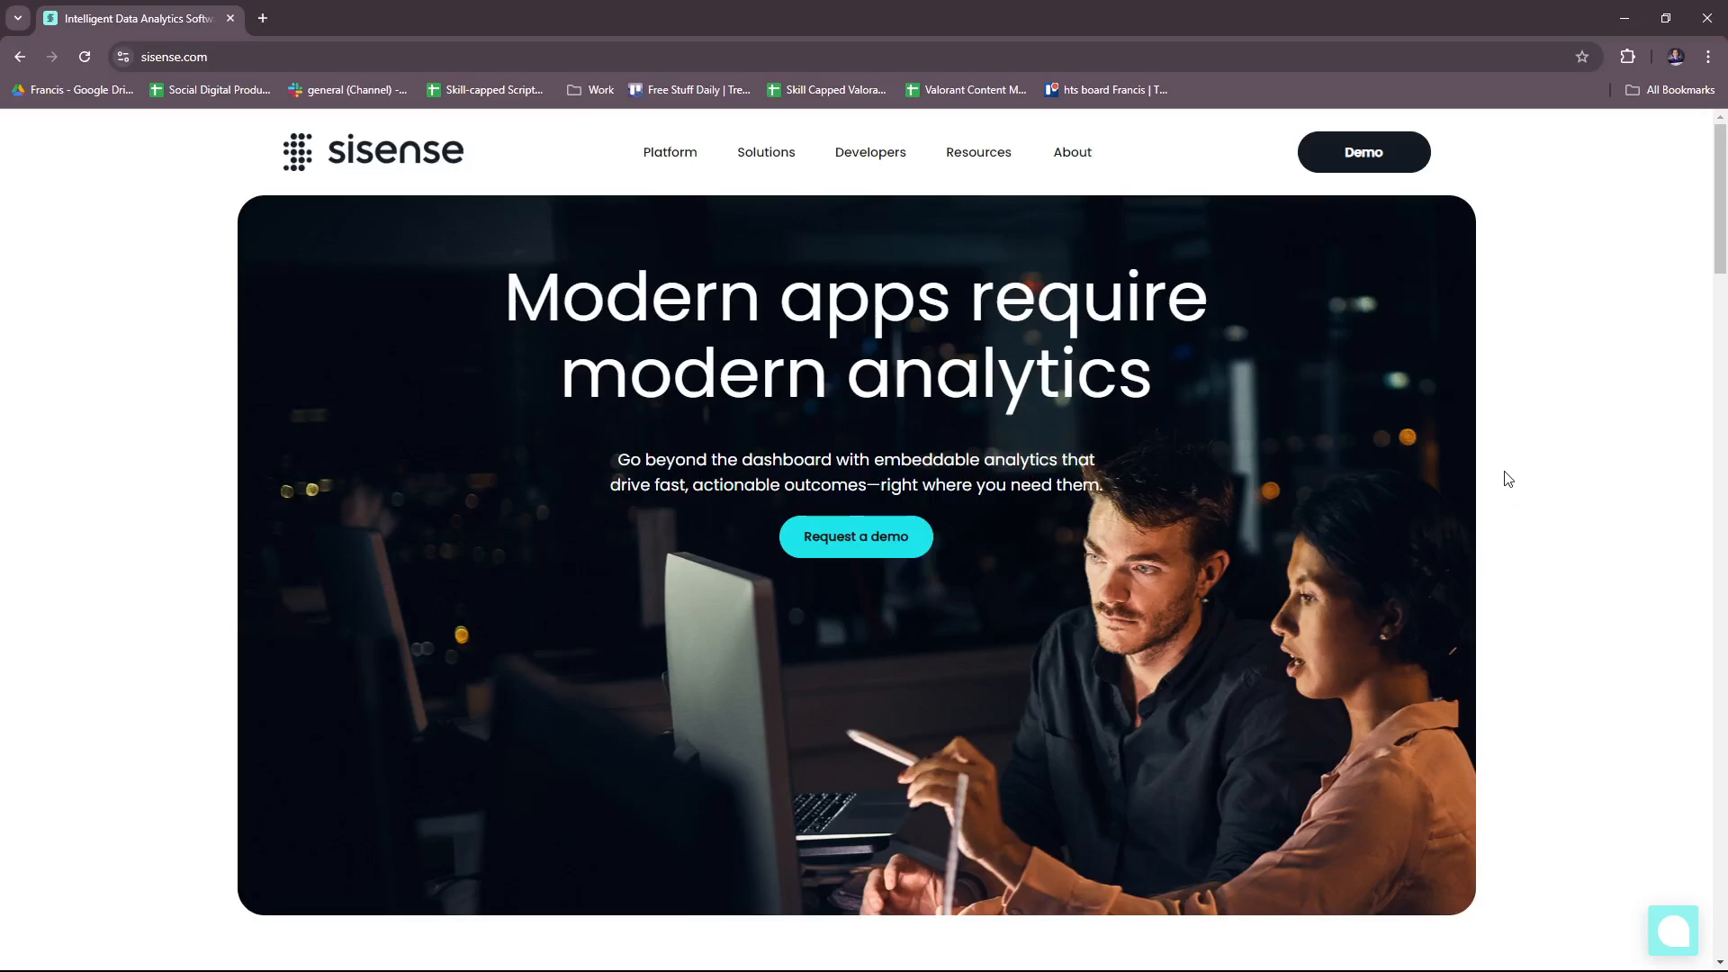
# Scroll down the demo page before heading back to the homepage
pyautogui.scroll(-3)
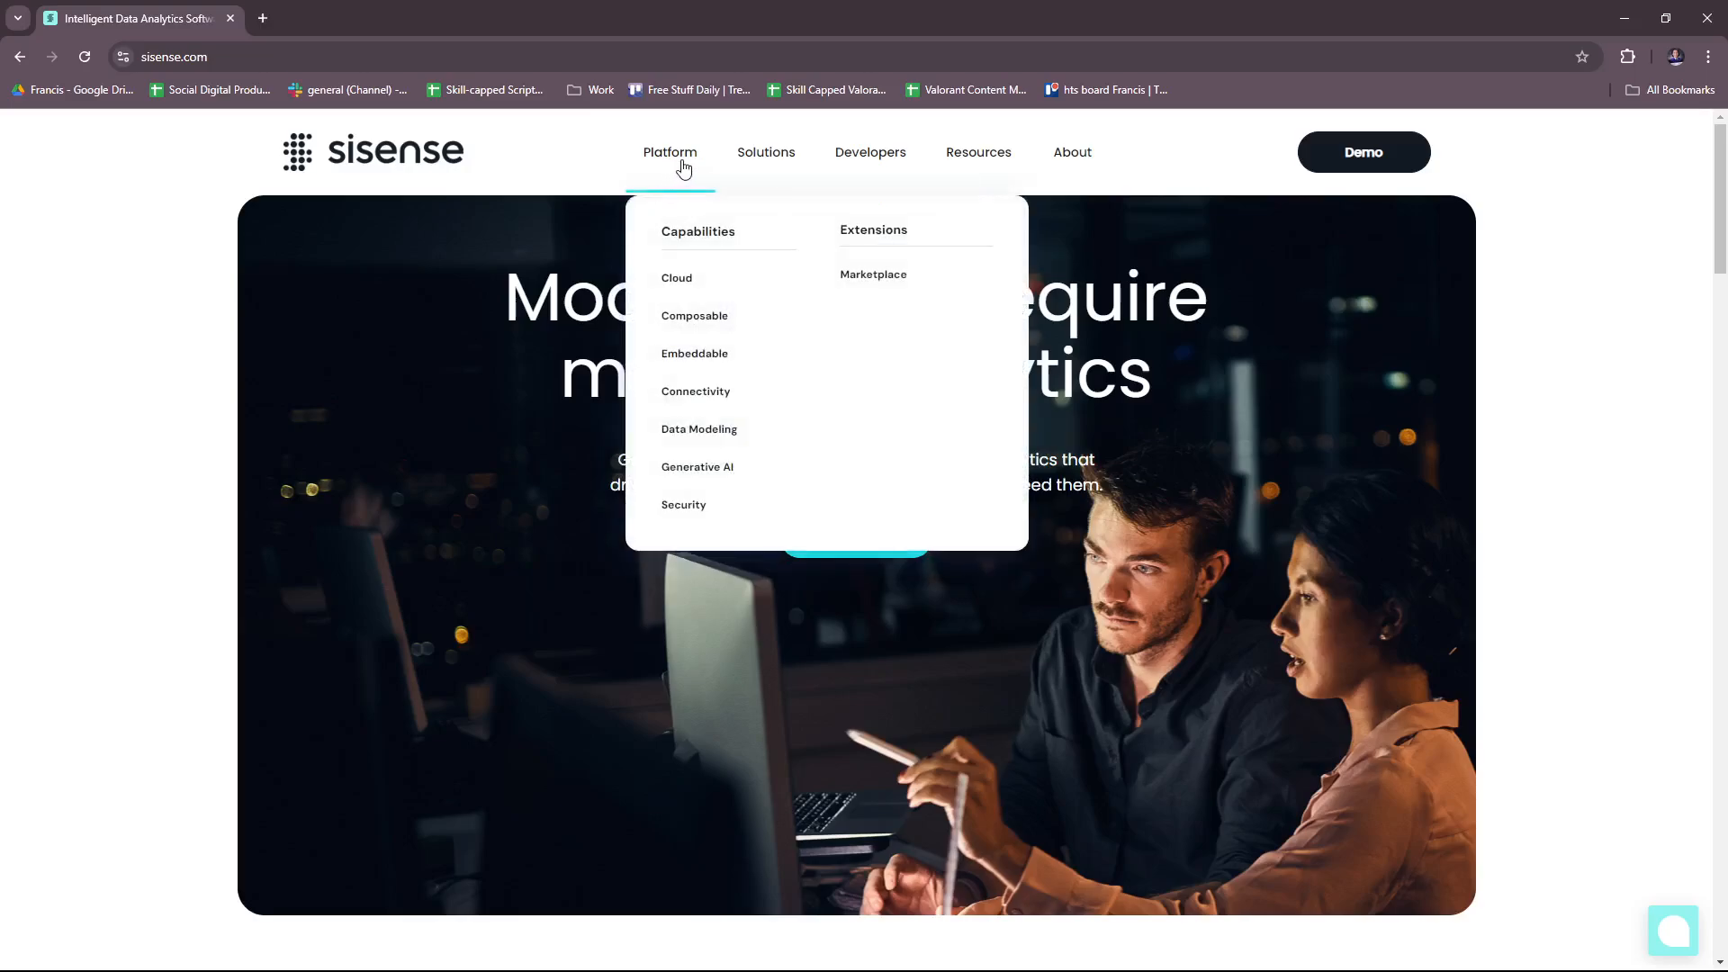
pyautogui.moveTo(711, 279)
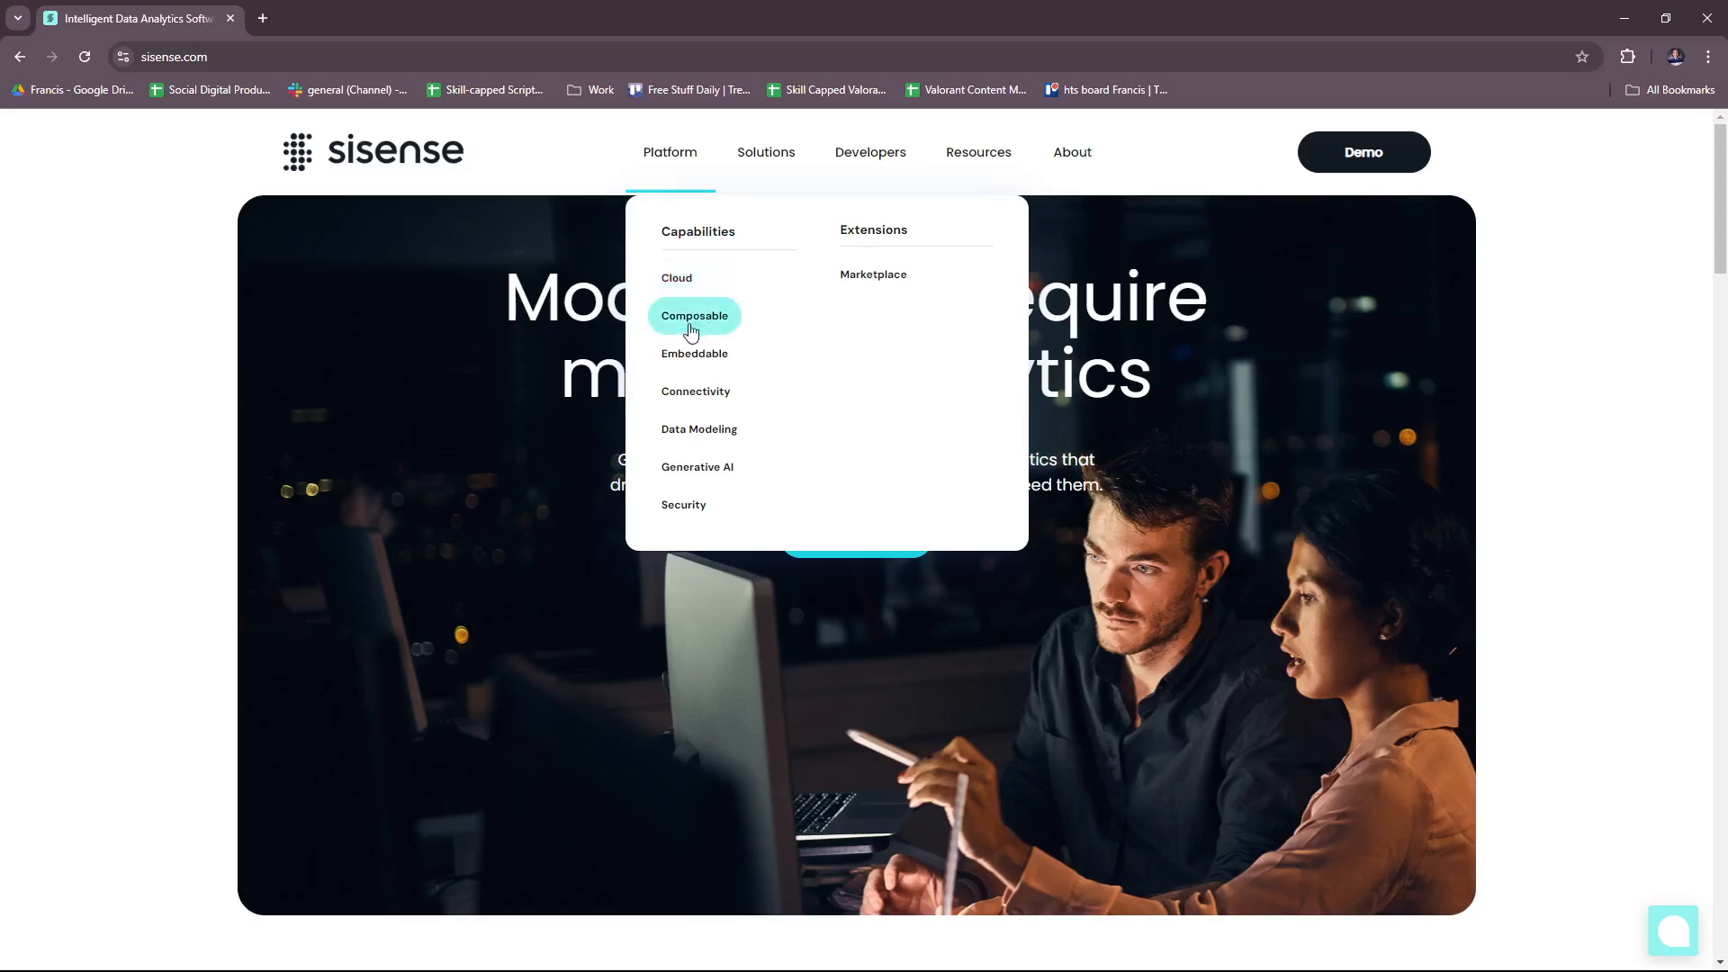
pyautogui.moveTo(695, 396)
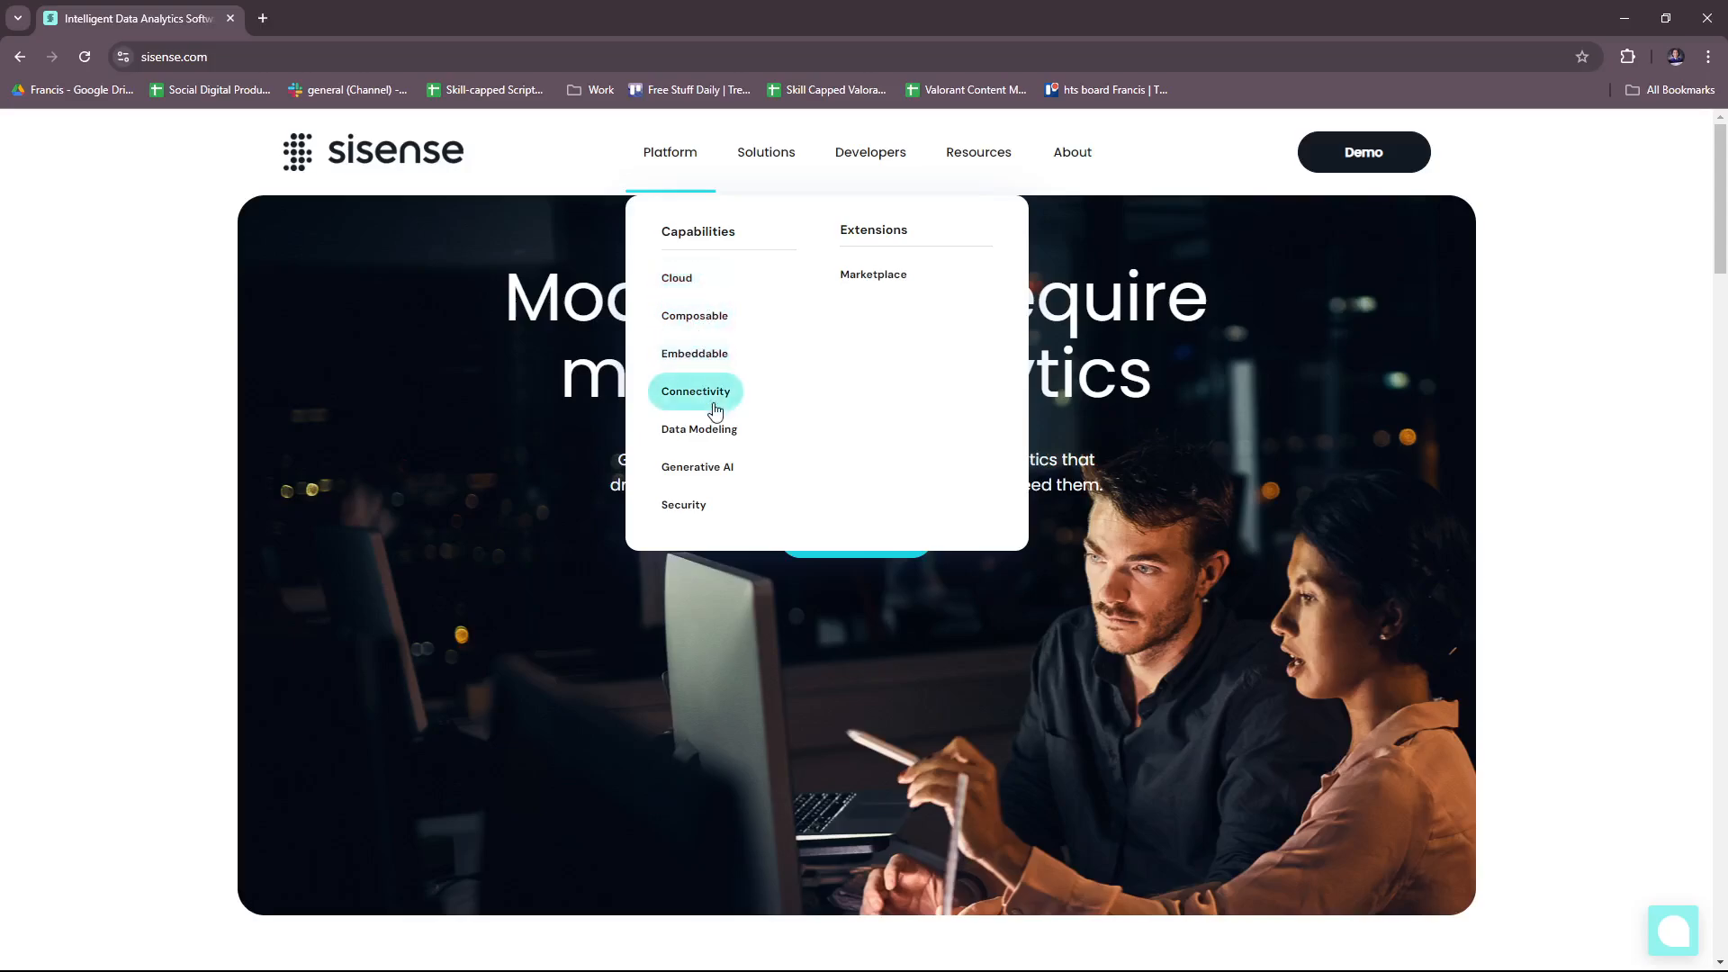
pyautogui.moveTo(699, 467)
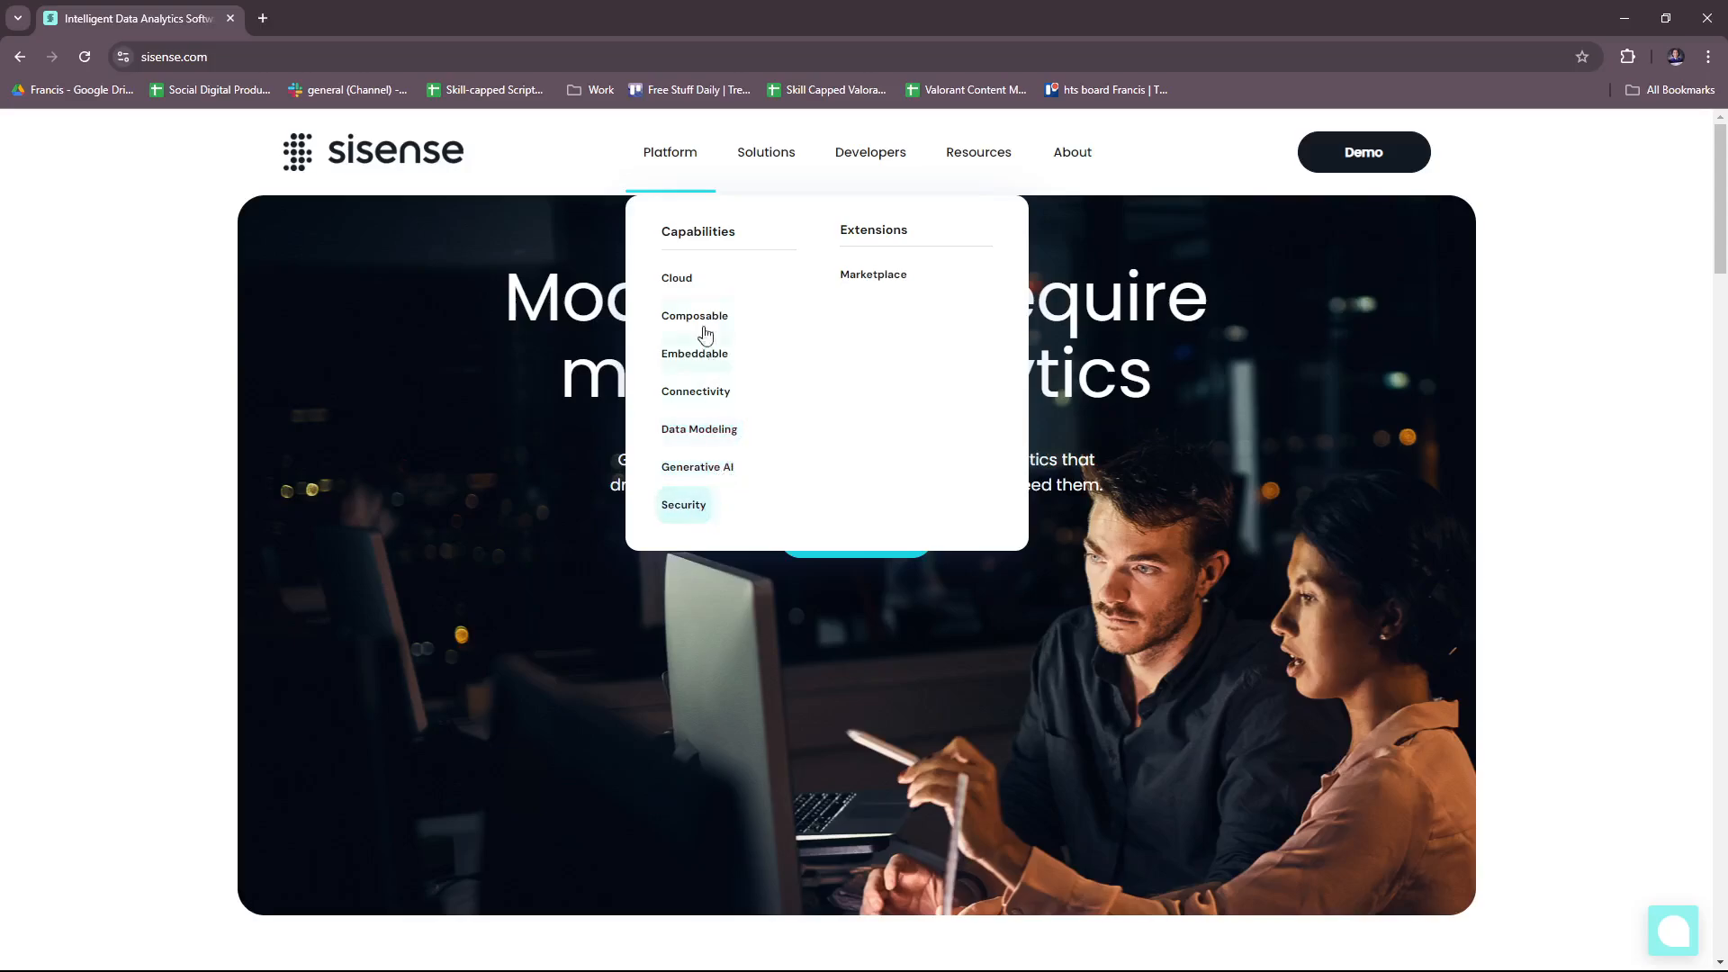
# Choose Cloud from the Platform capabilities list to open the Sisense Cloud page
pyautogui.click(677, 277)
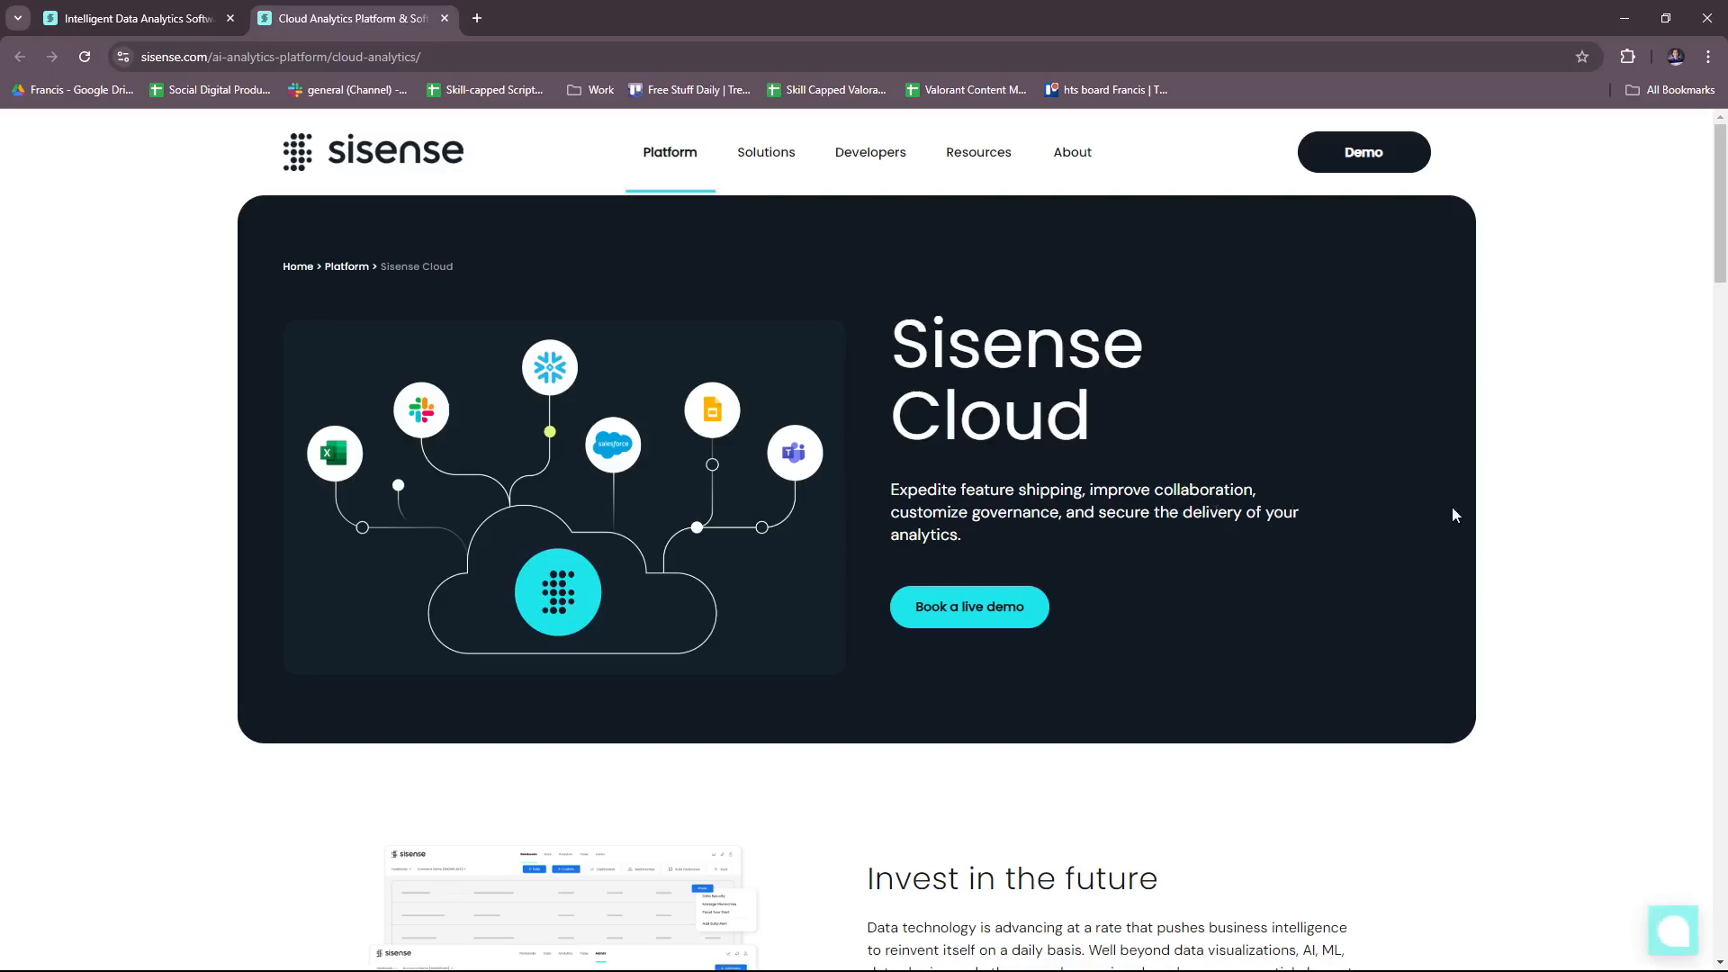
pyautogui.moveTo(1507, 524)
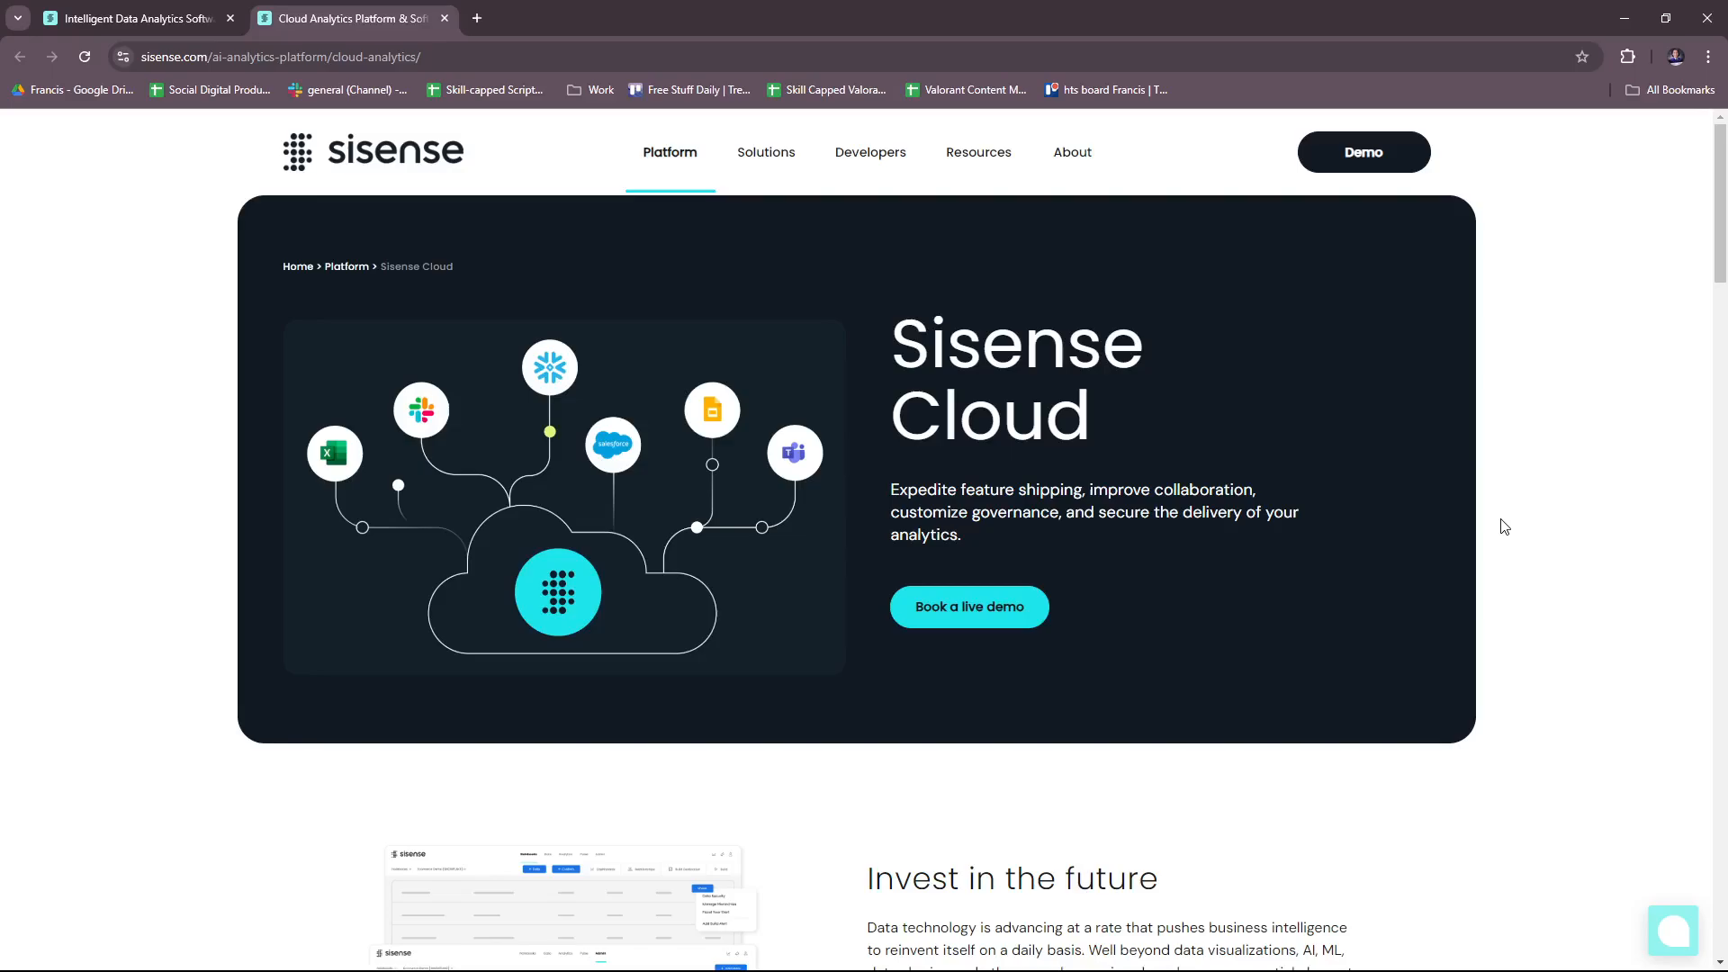
pyautogui.moveTo(1496, 479)
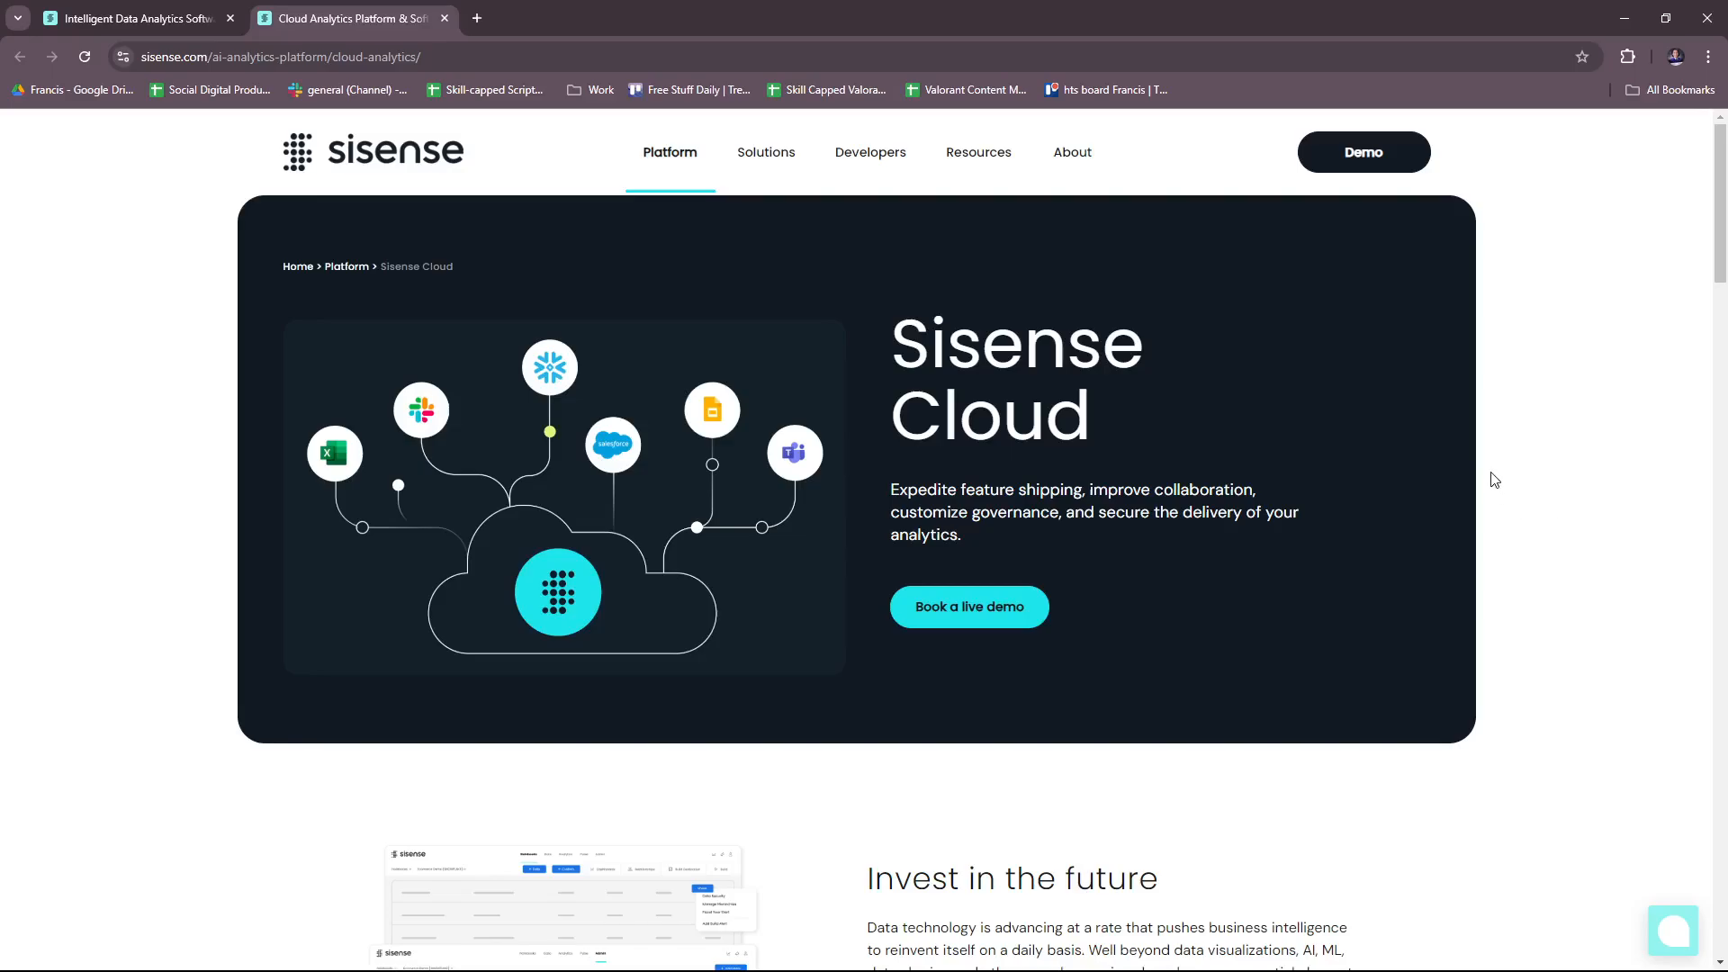
# Read down the Sisense Cloud page through its cloud analytics and proactive support sections
pyautogui.scroll(-3)
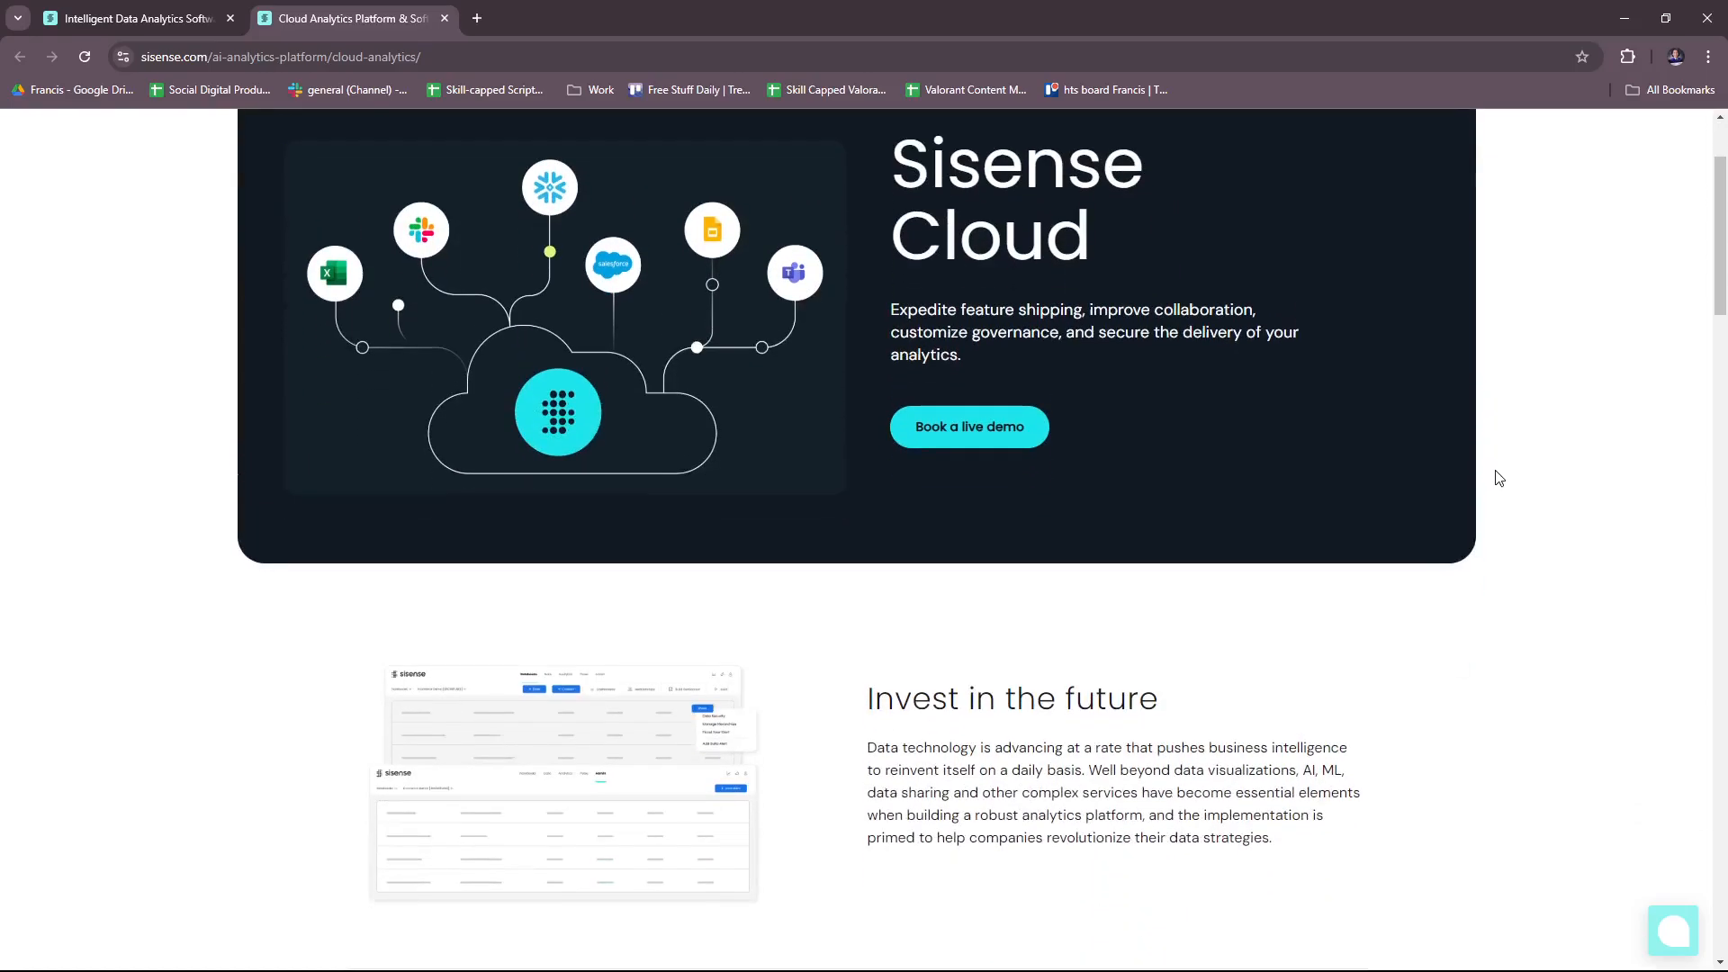
pyautogui.scroll(-3)
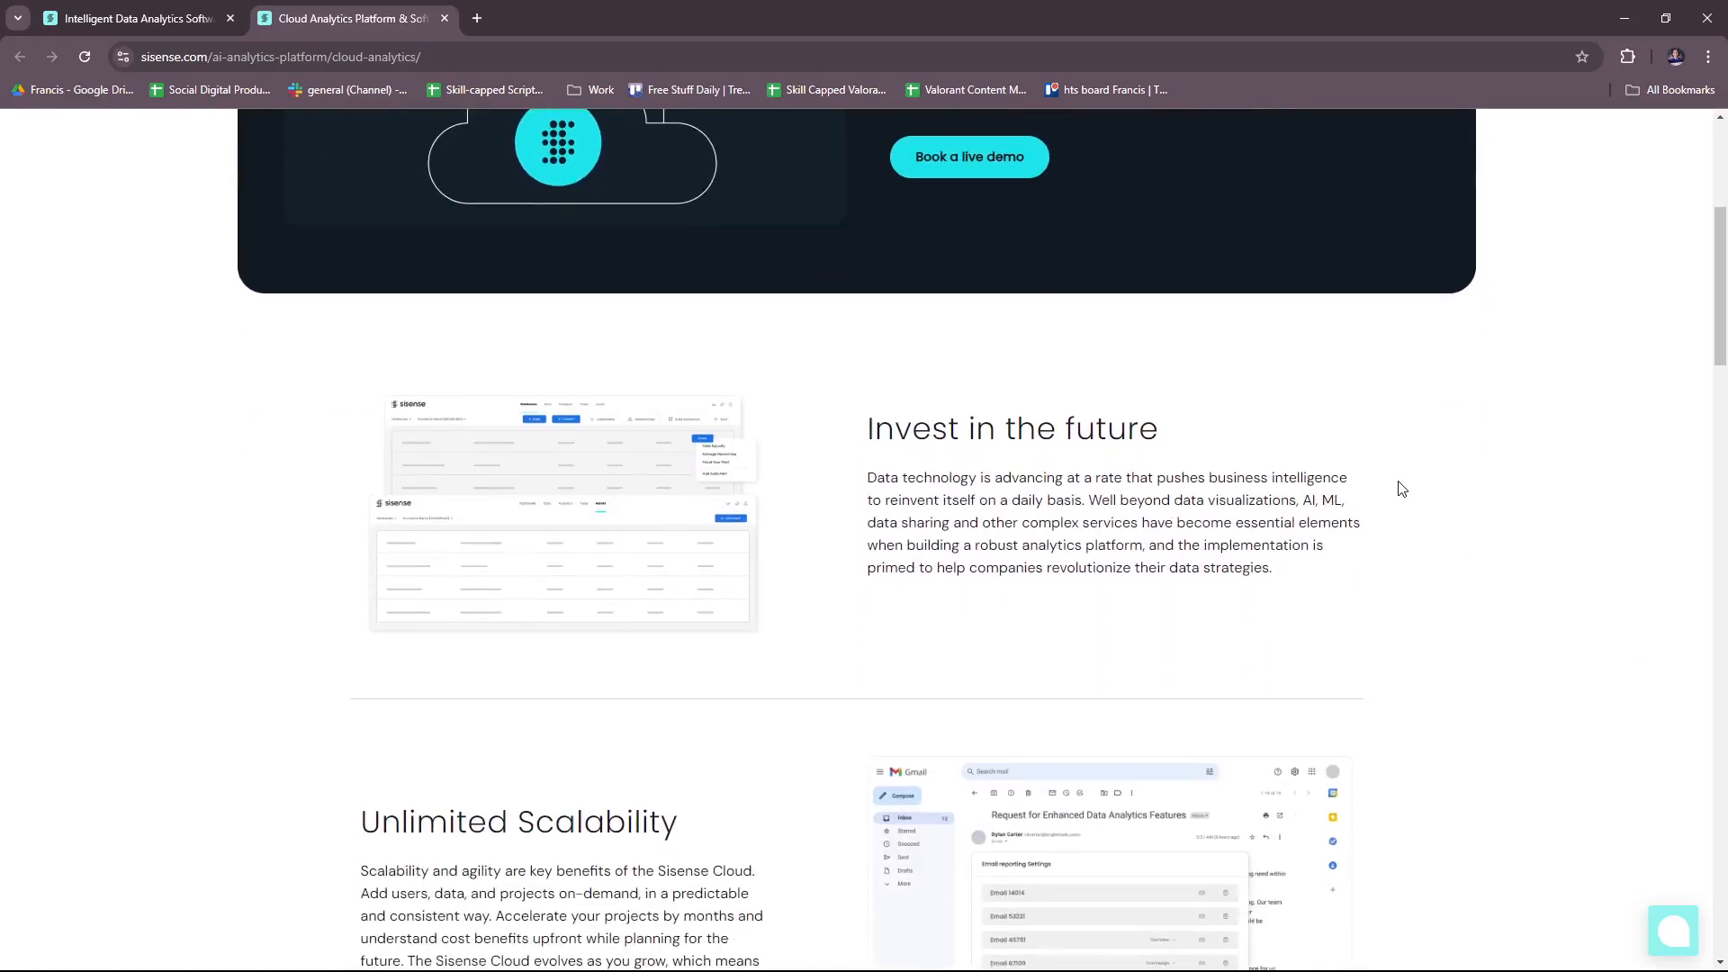
pyautogui.scroll(-3)
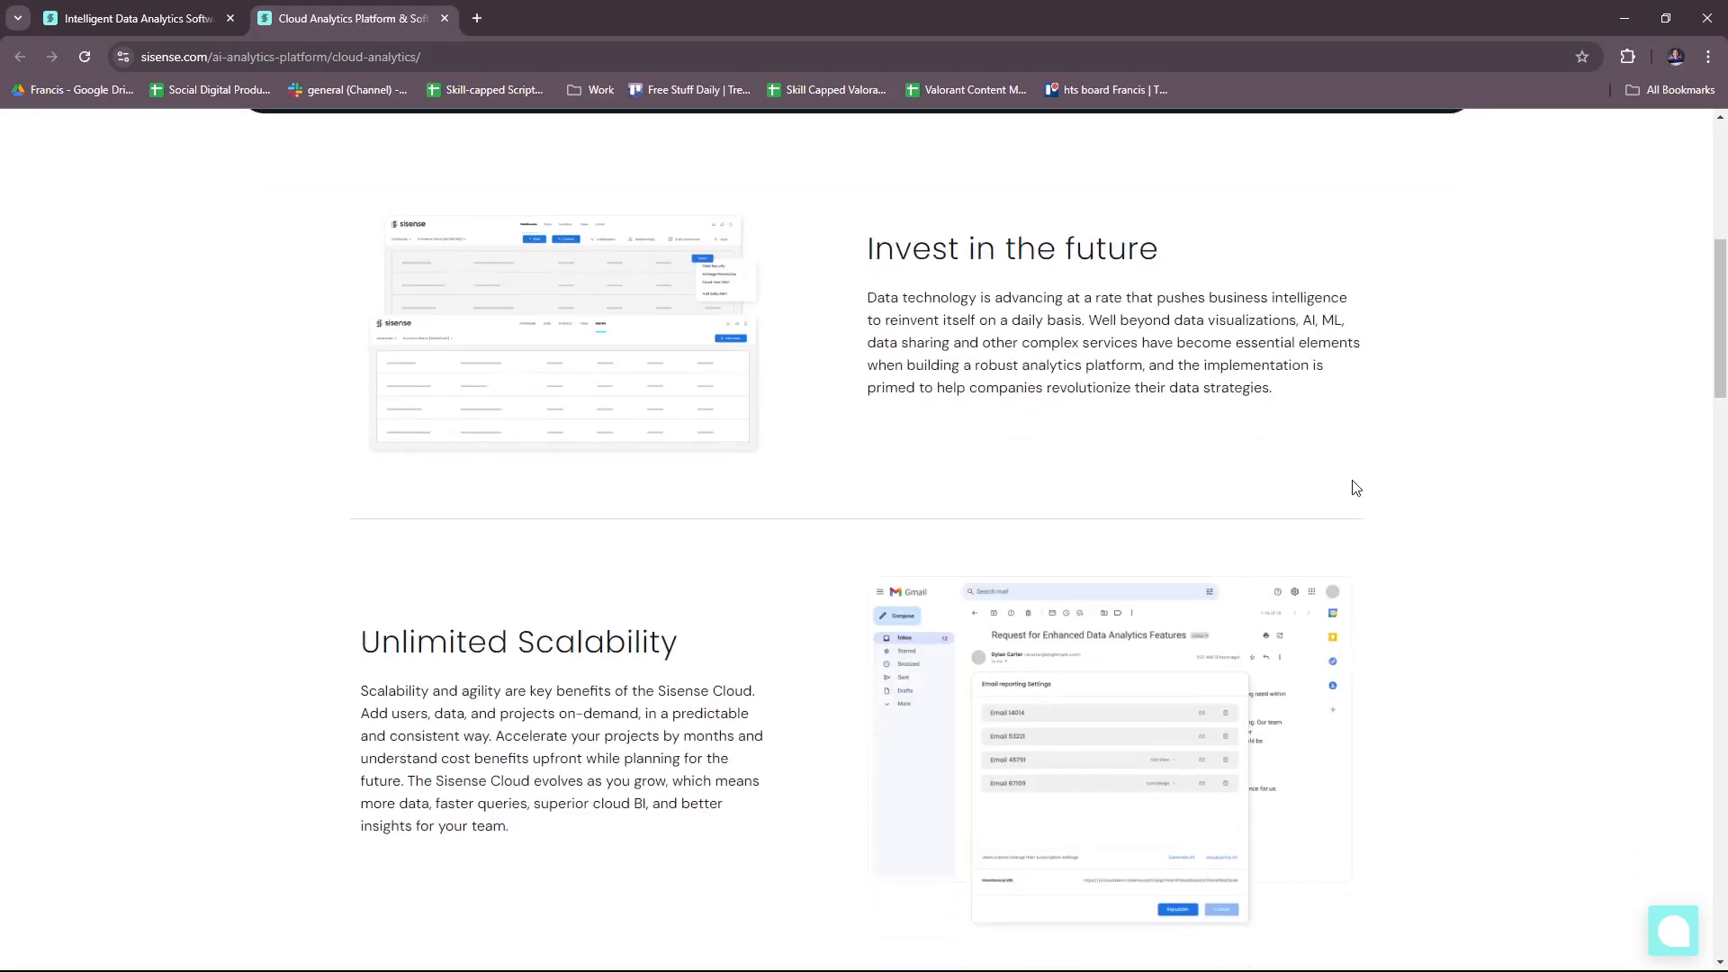
pyautogui.moveTo(1181, 463)
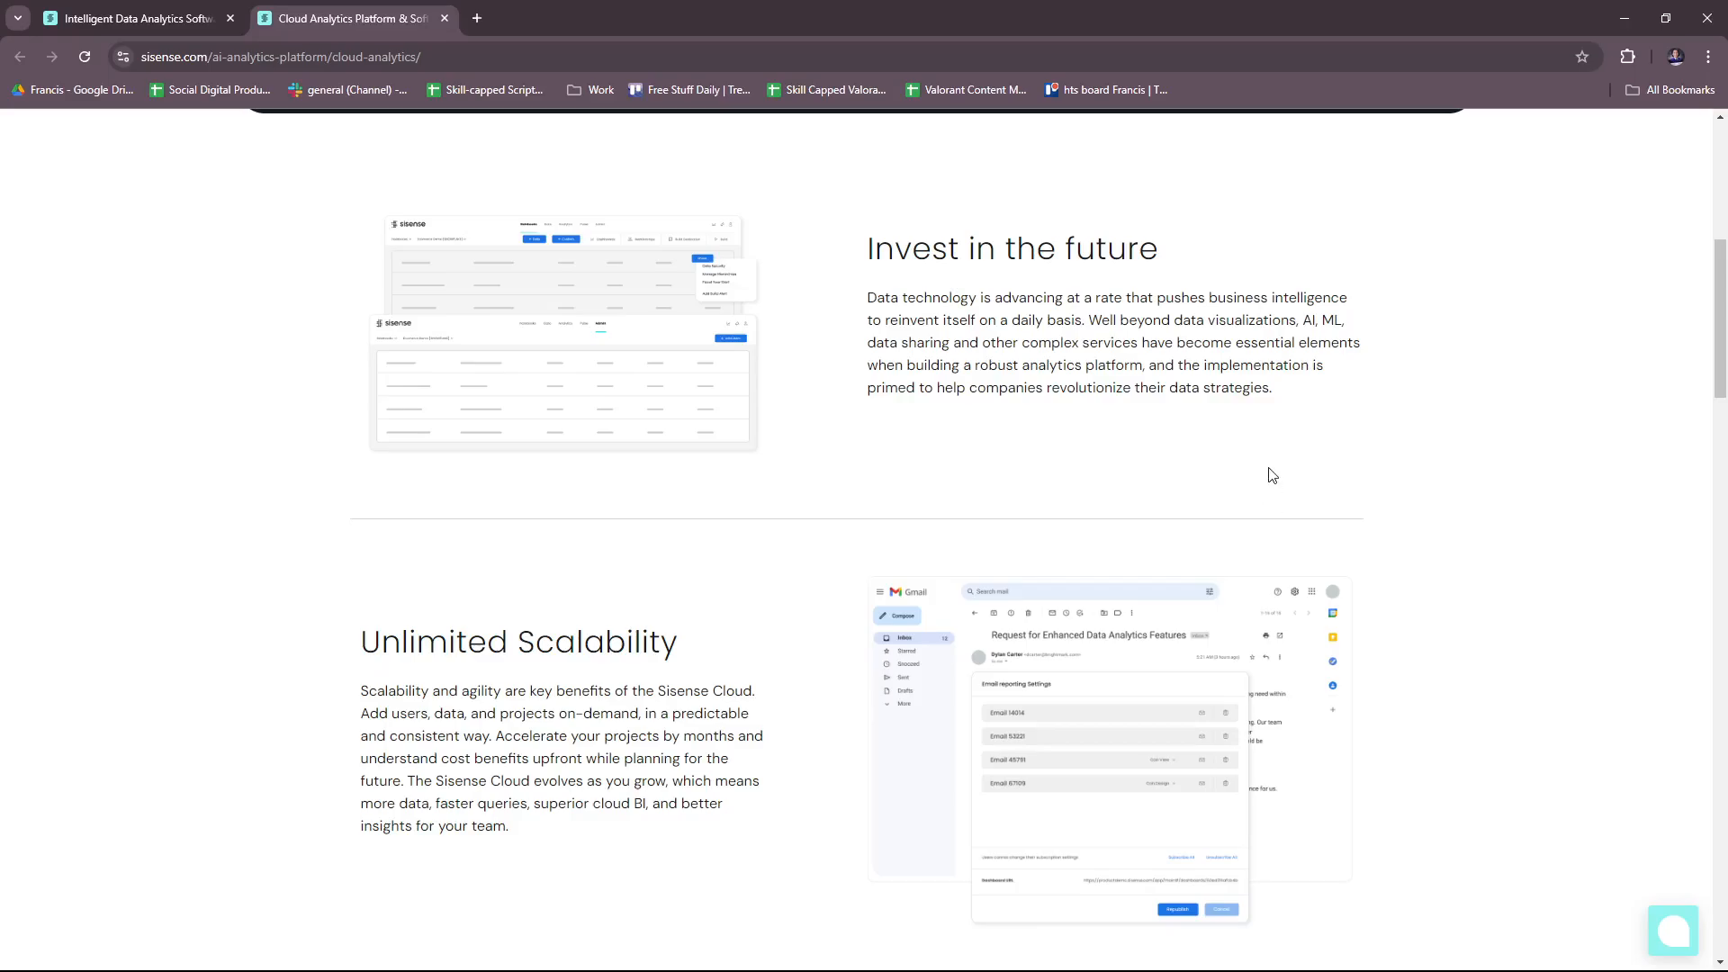
pyautogui.scroll(-3)
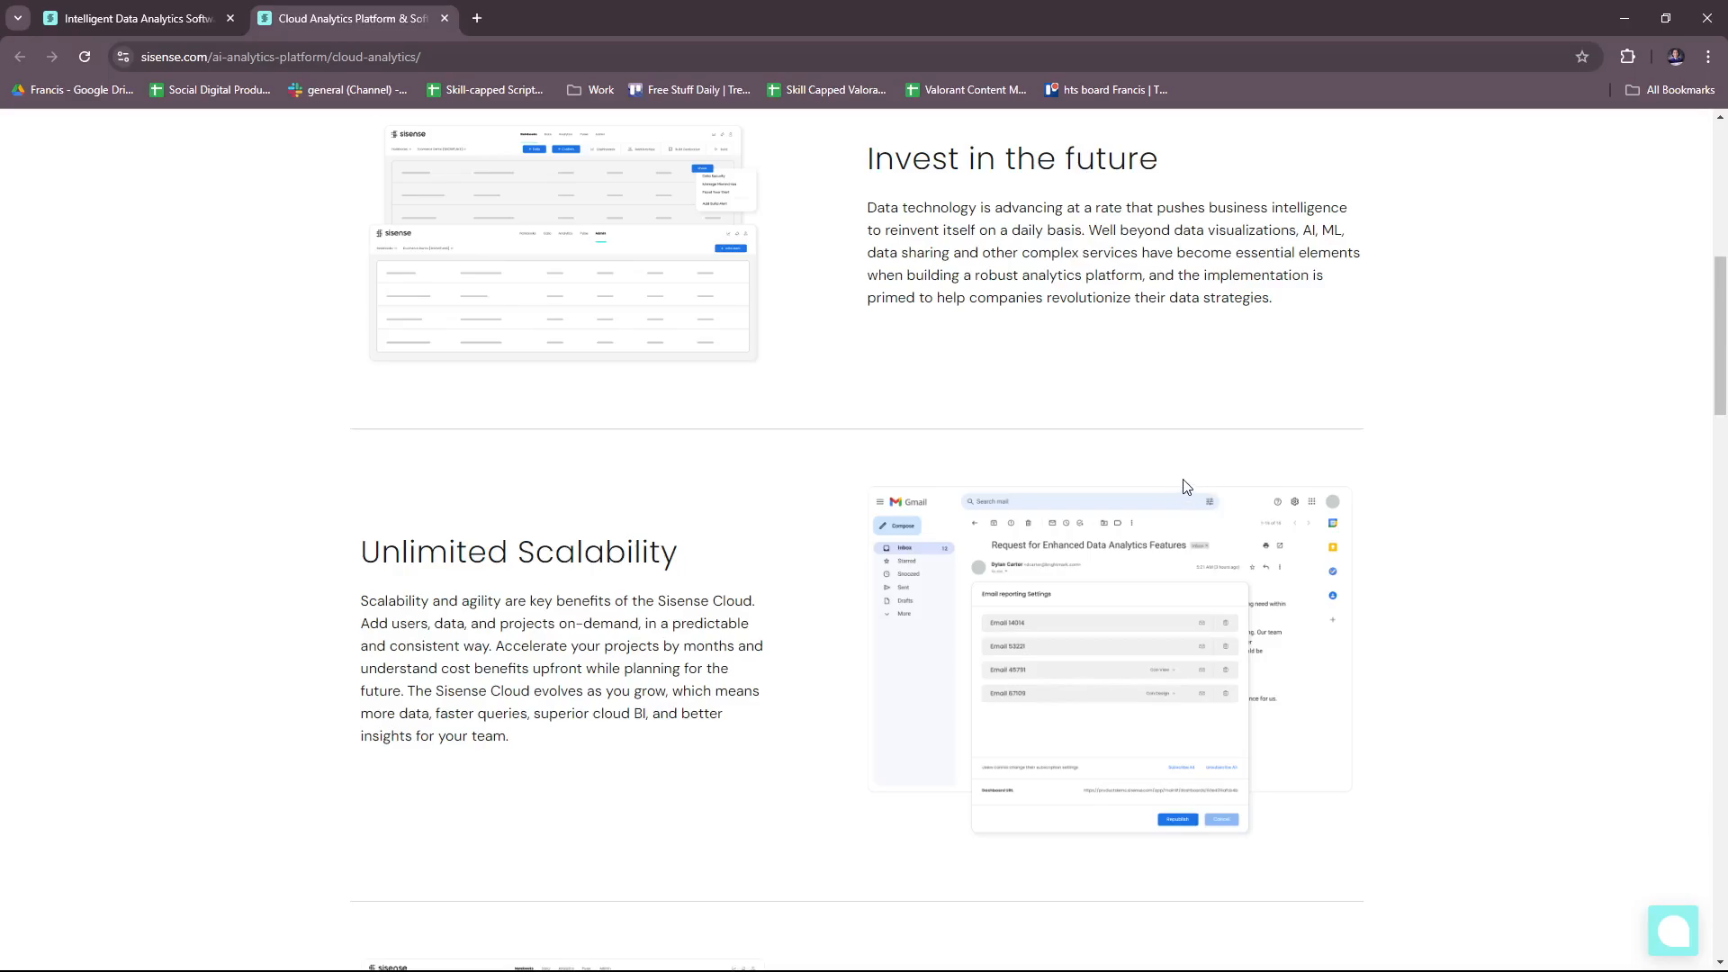
pyautogui.scroll(-3)
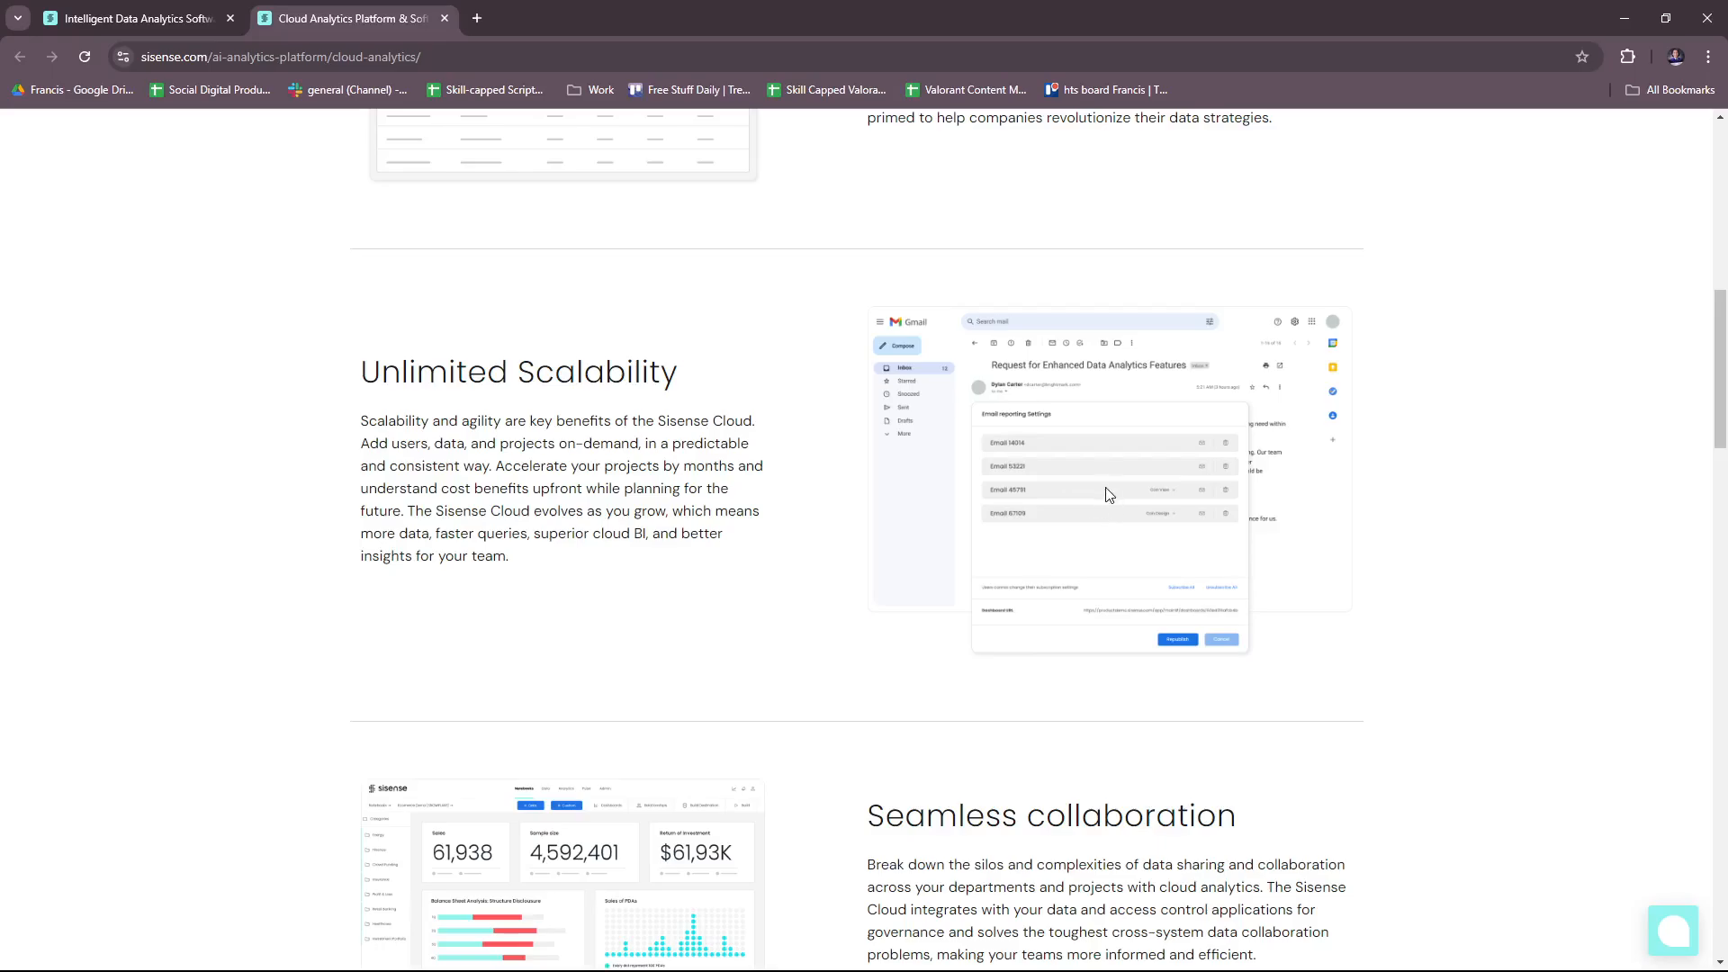
pyautogui.scroll(-3)
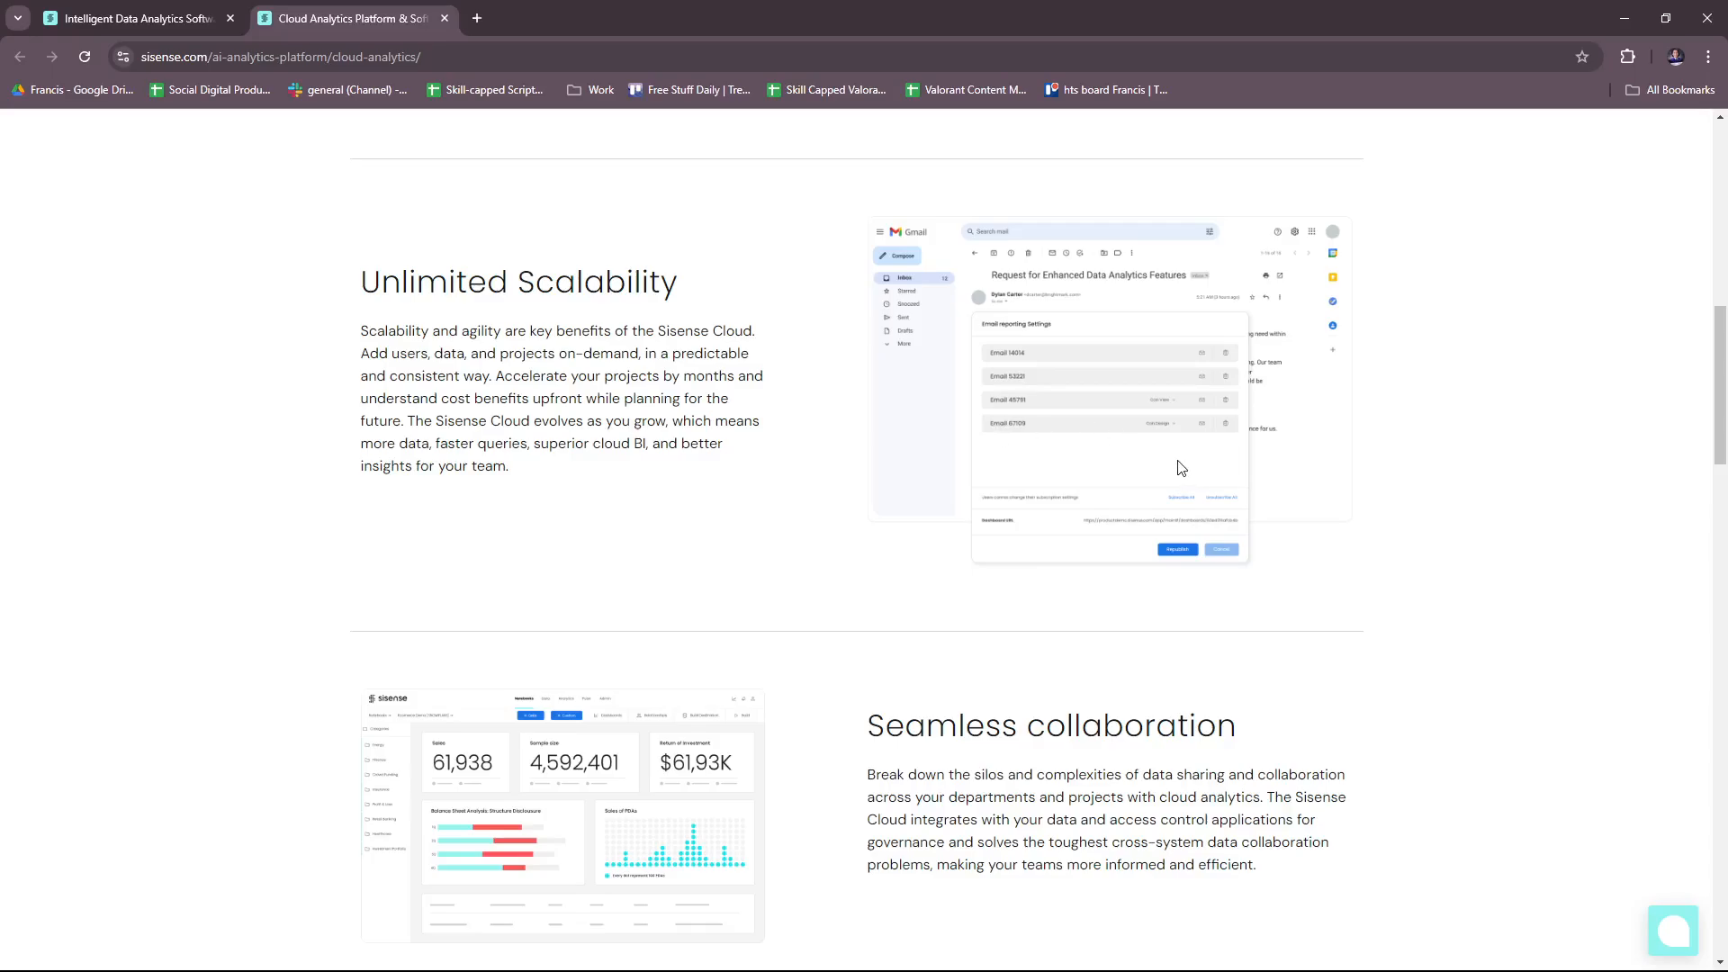
pyautogui.moveTo(1165, 466)
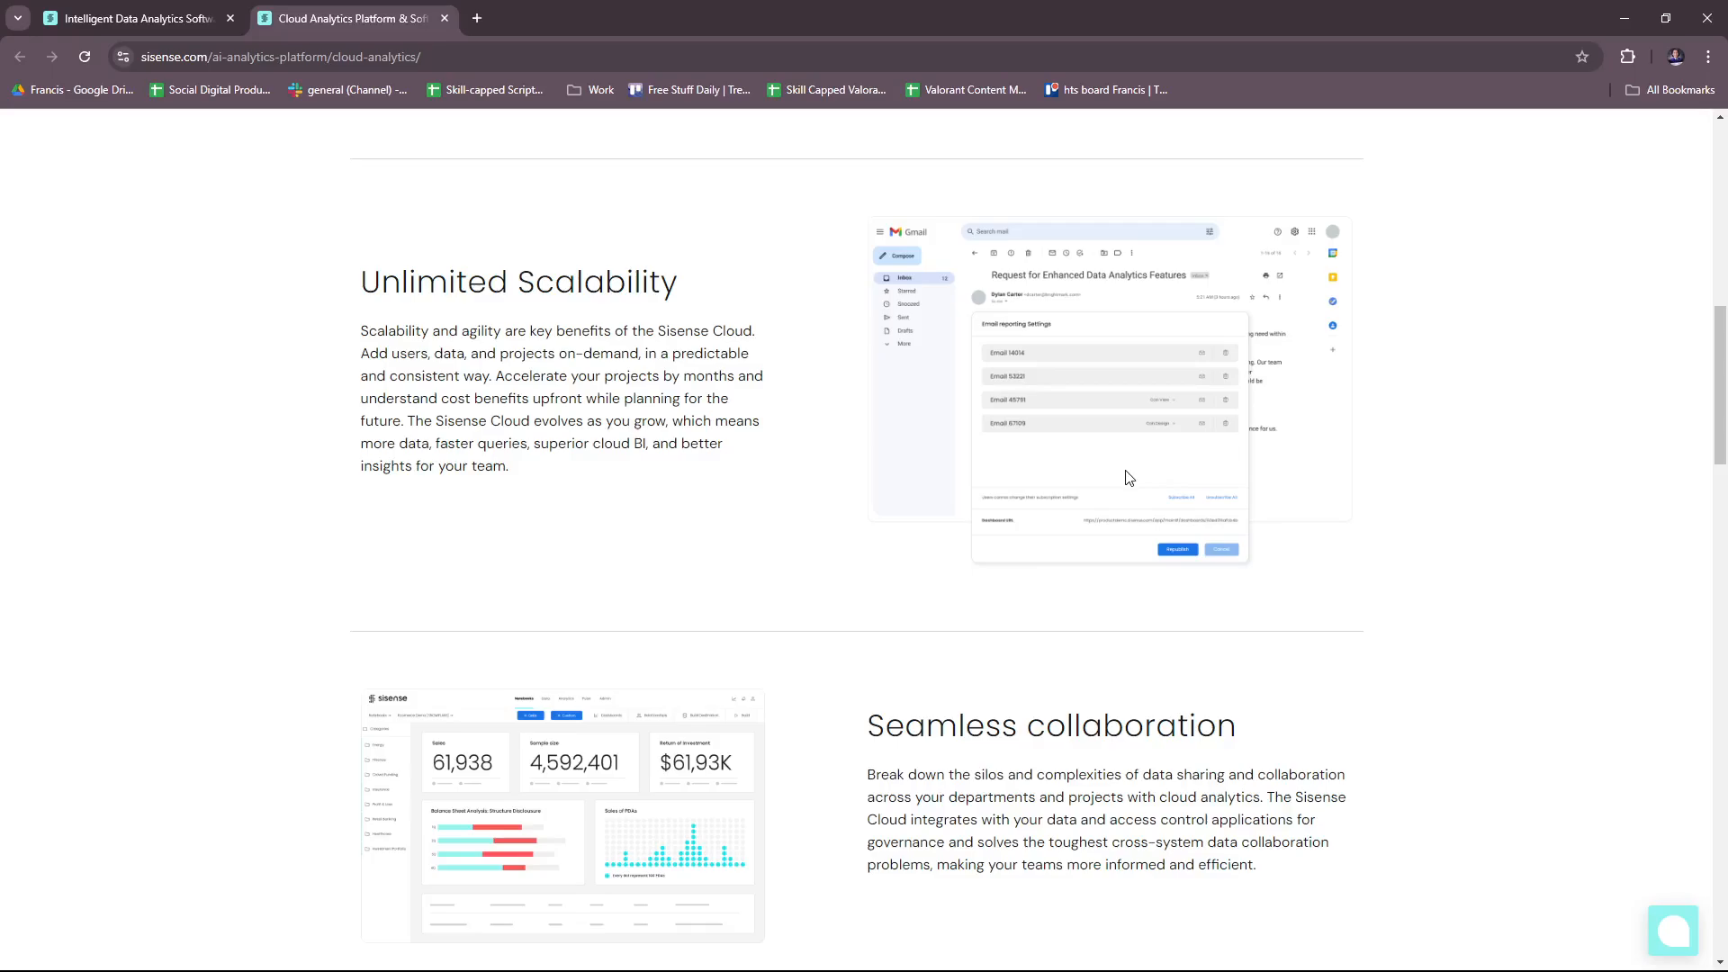
pyautogui.moveTo(1138, 481)
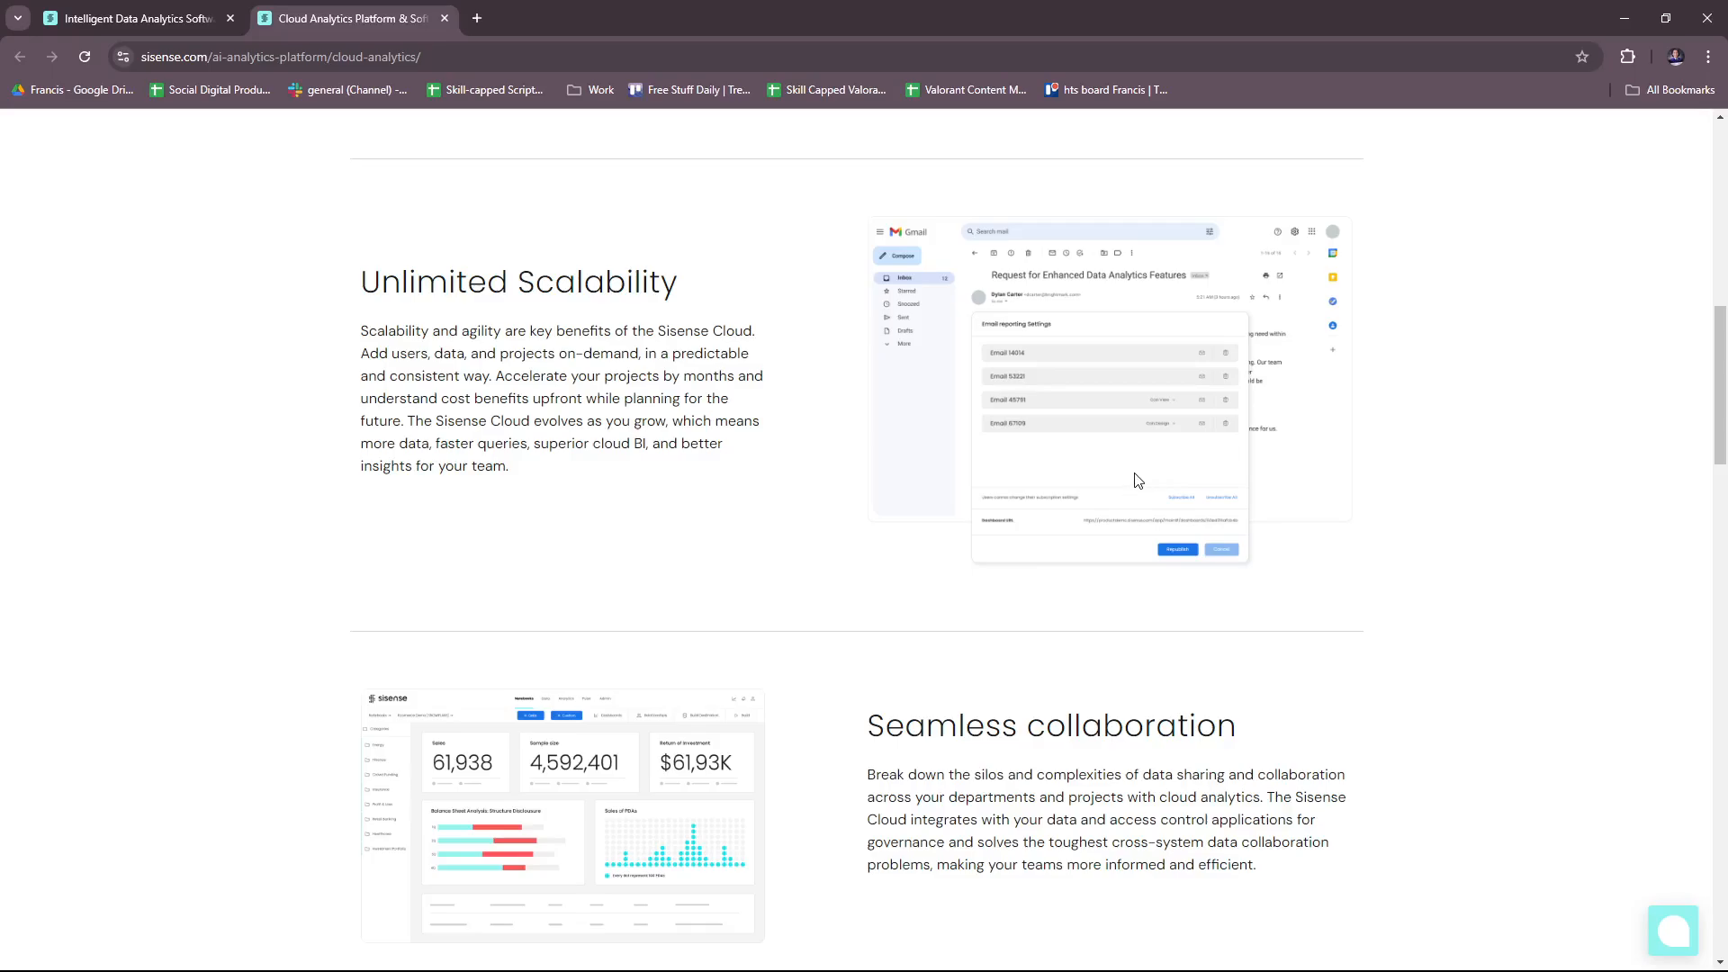
pyautogui.scroll(-3)
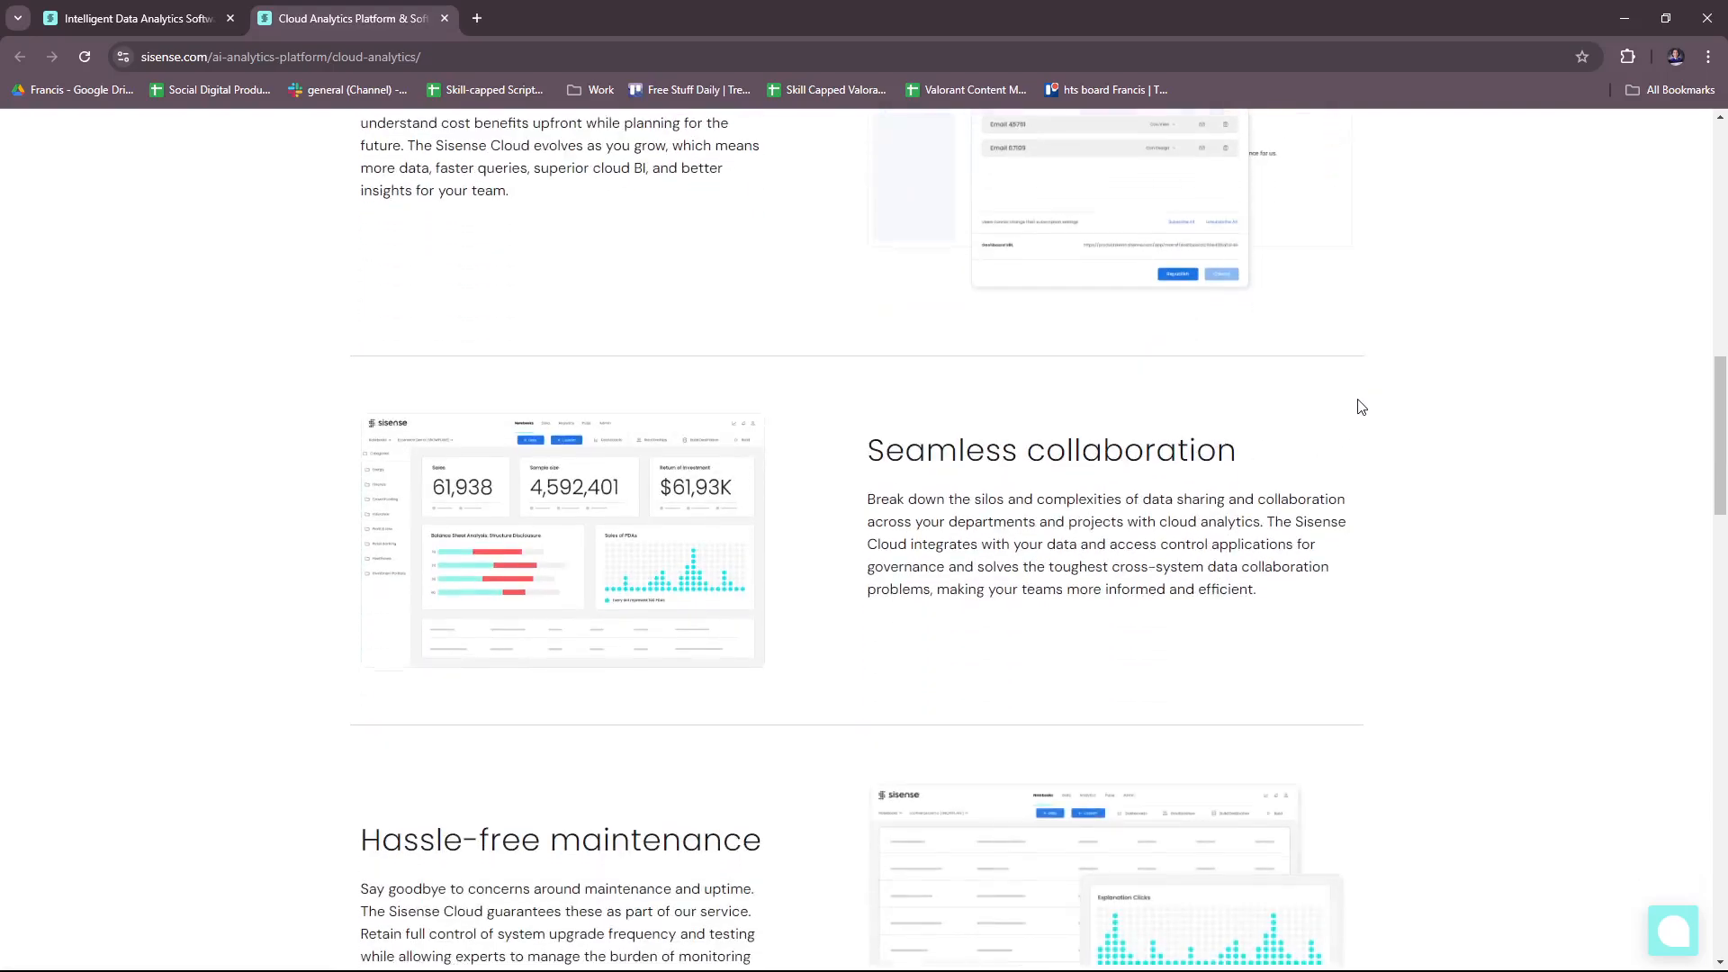
pyautogui.scroll(-3)
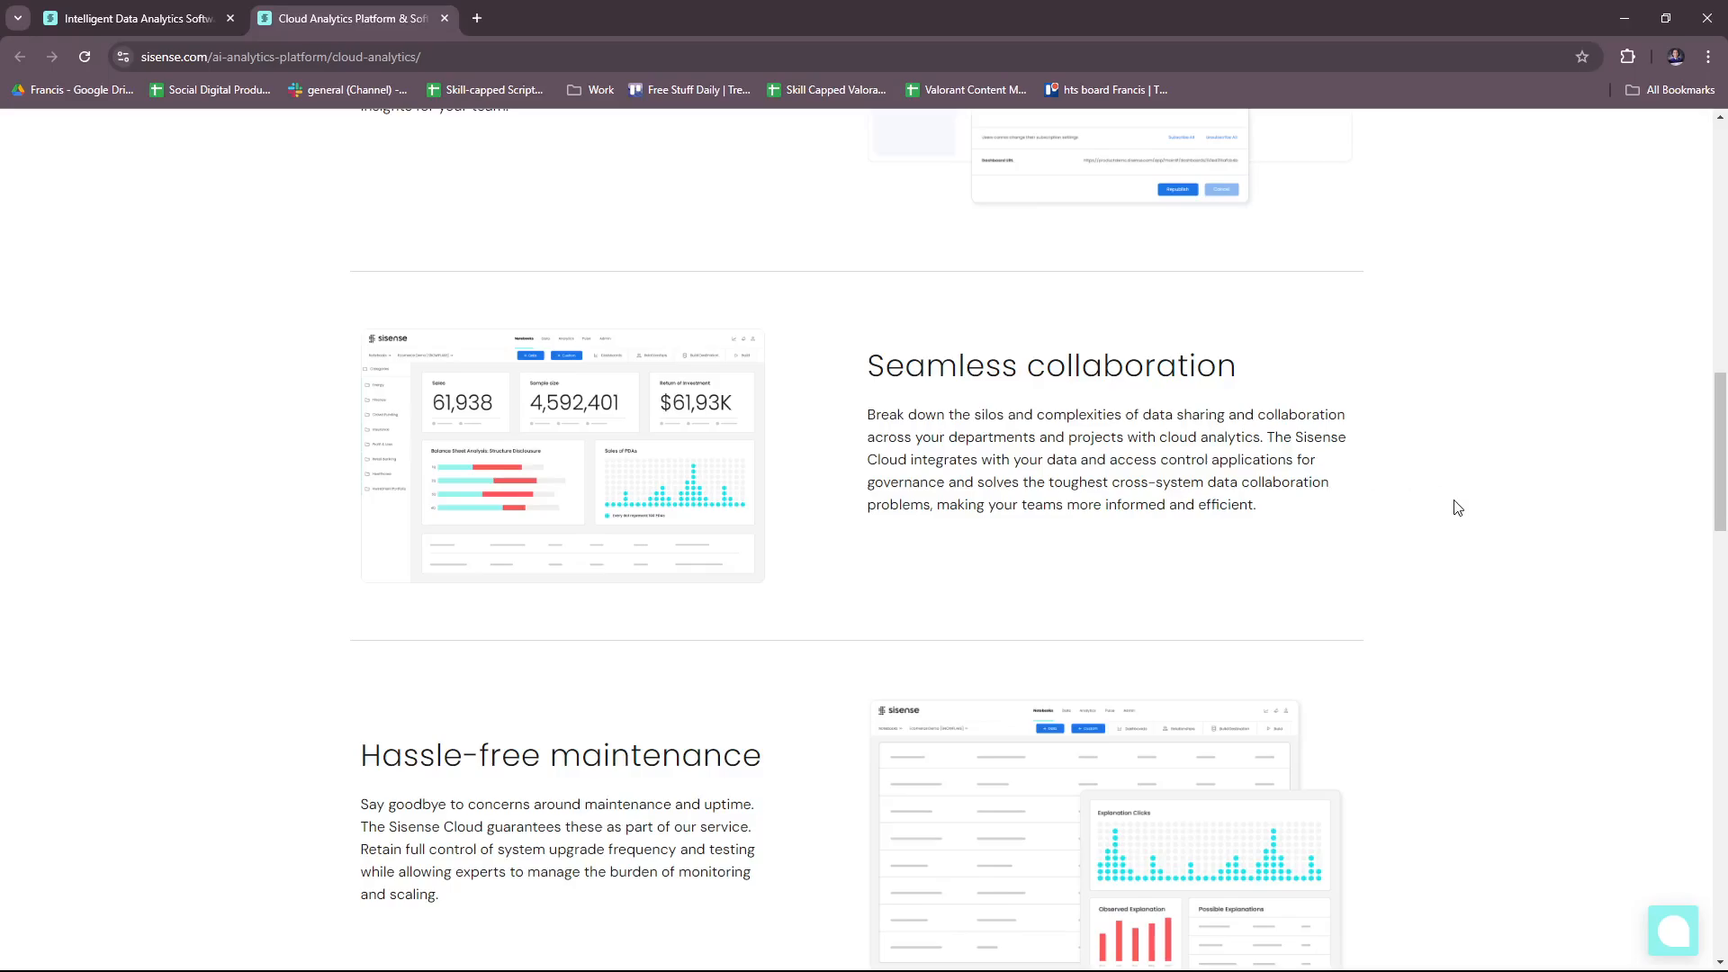
pyautogui.moveTo(1458, 497)
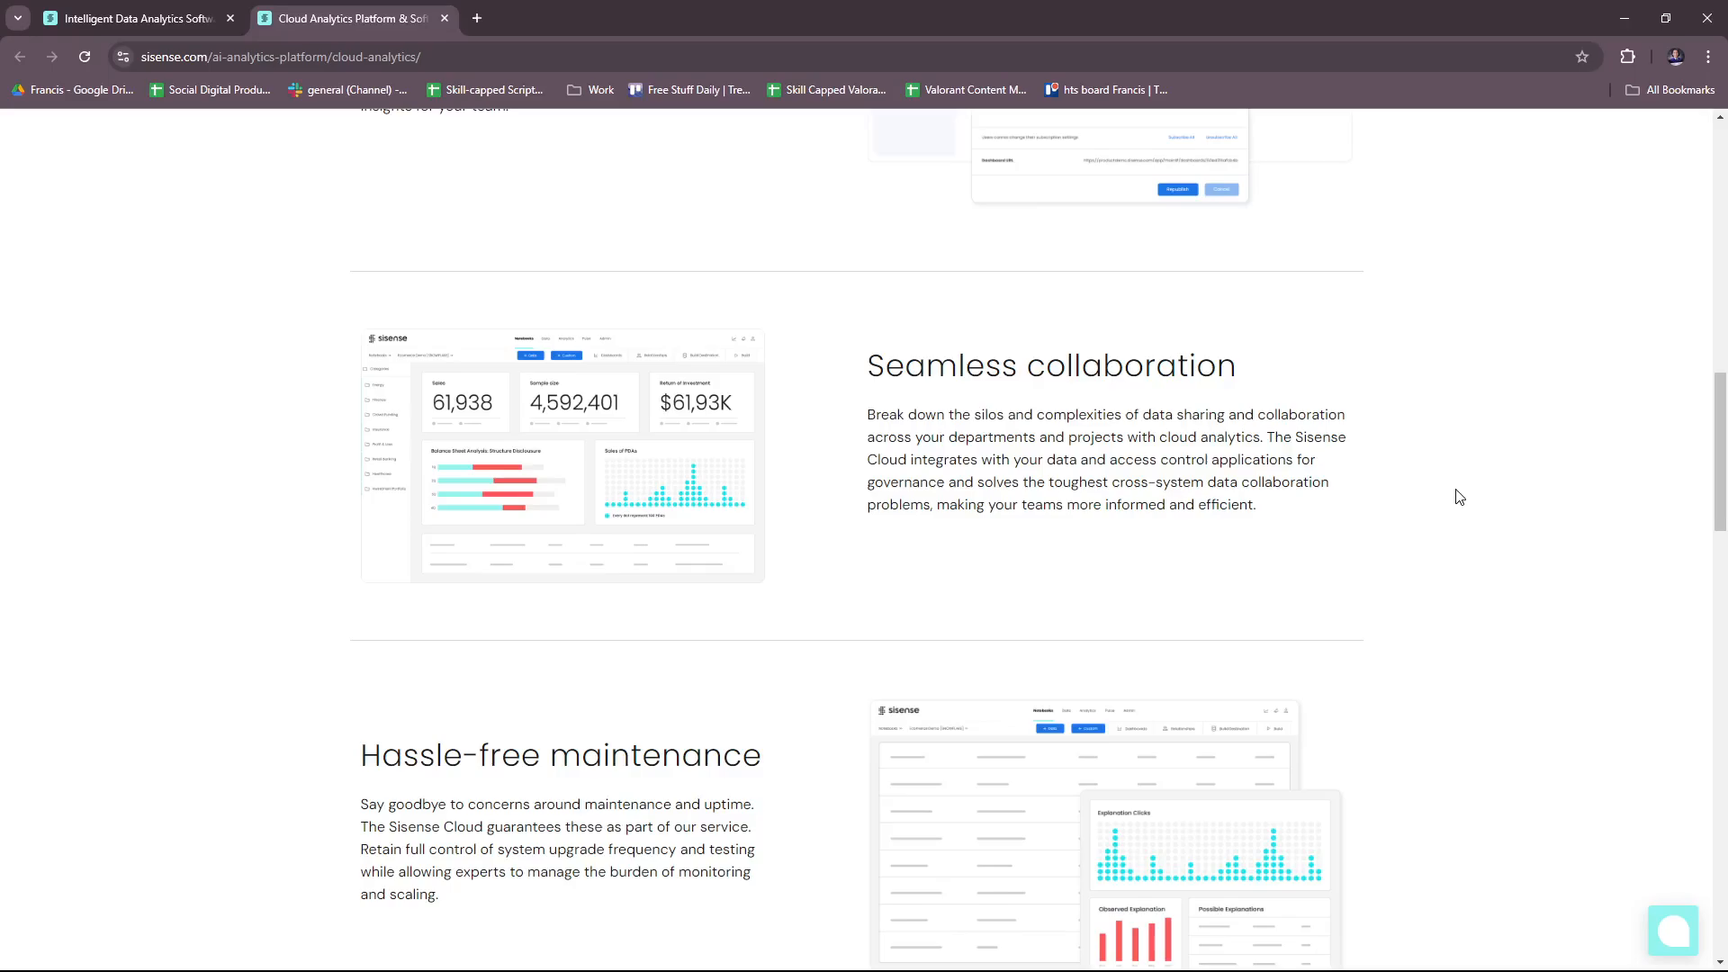
# Continue down past Secure environment to the closing Book a demo banner
pyautogui.scroll(-3)
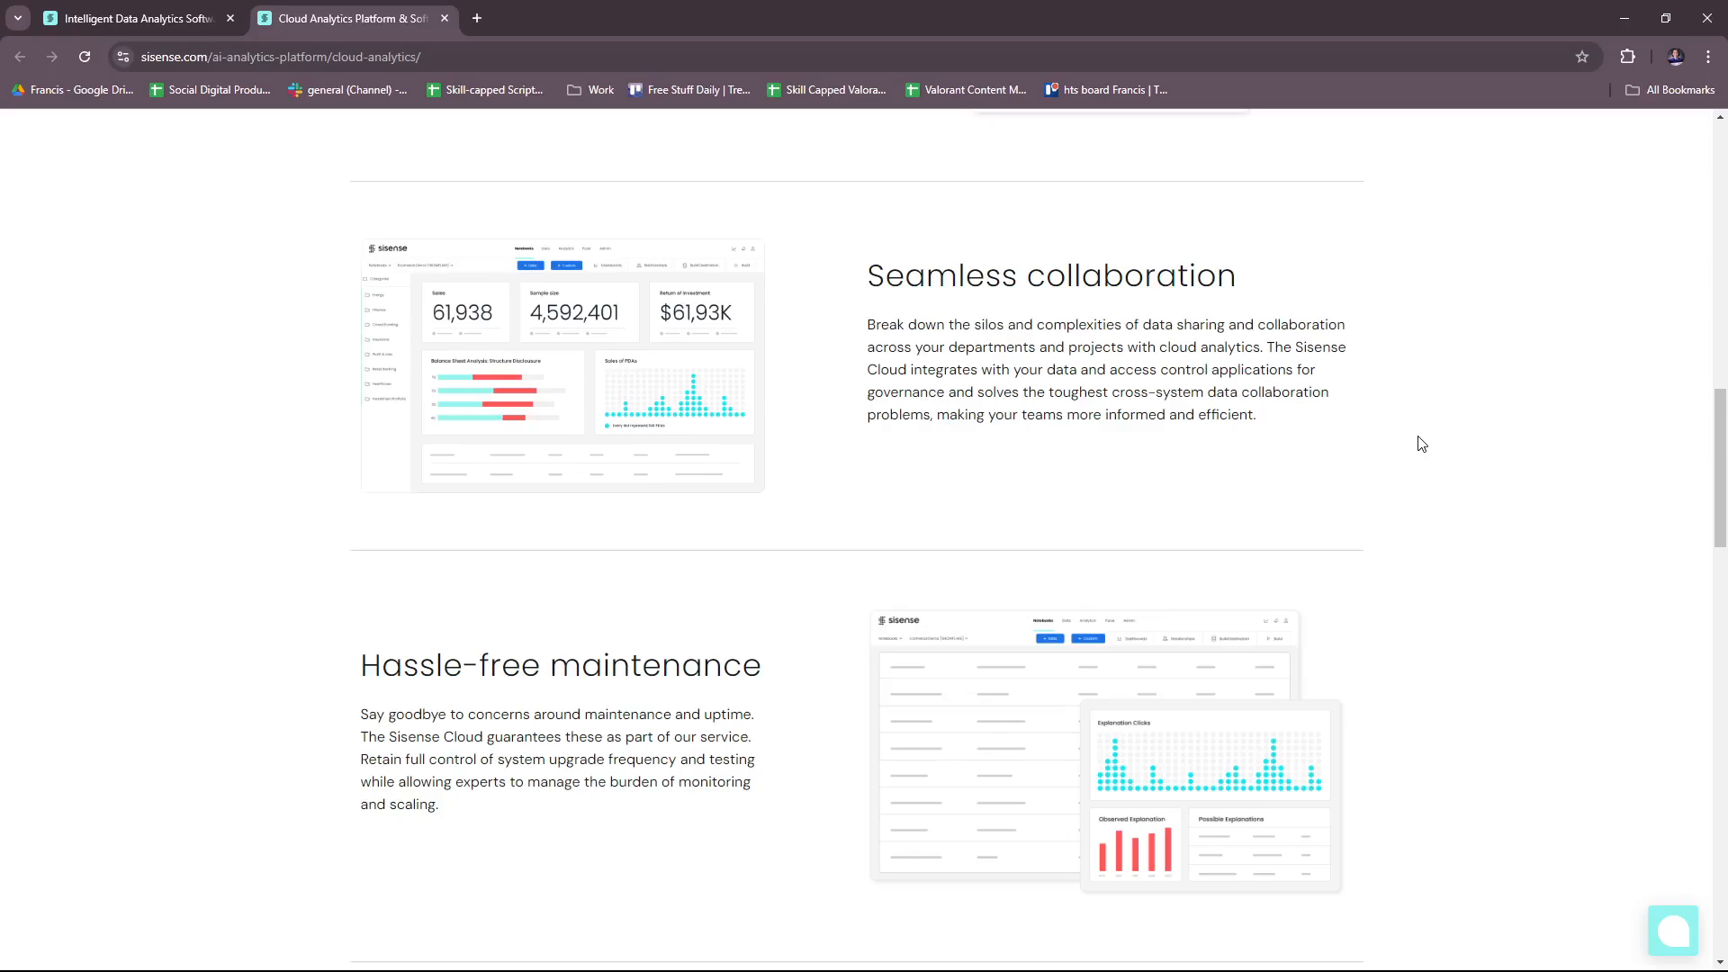
pyautogui.moveTo(1352, 463)
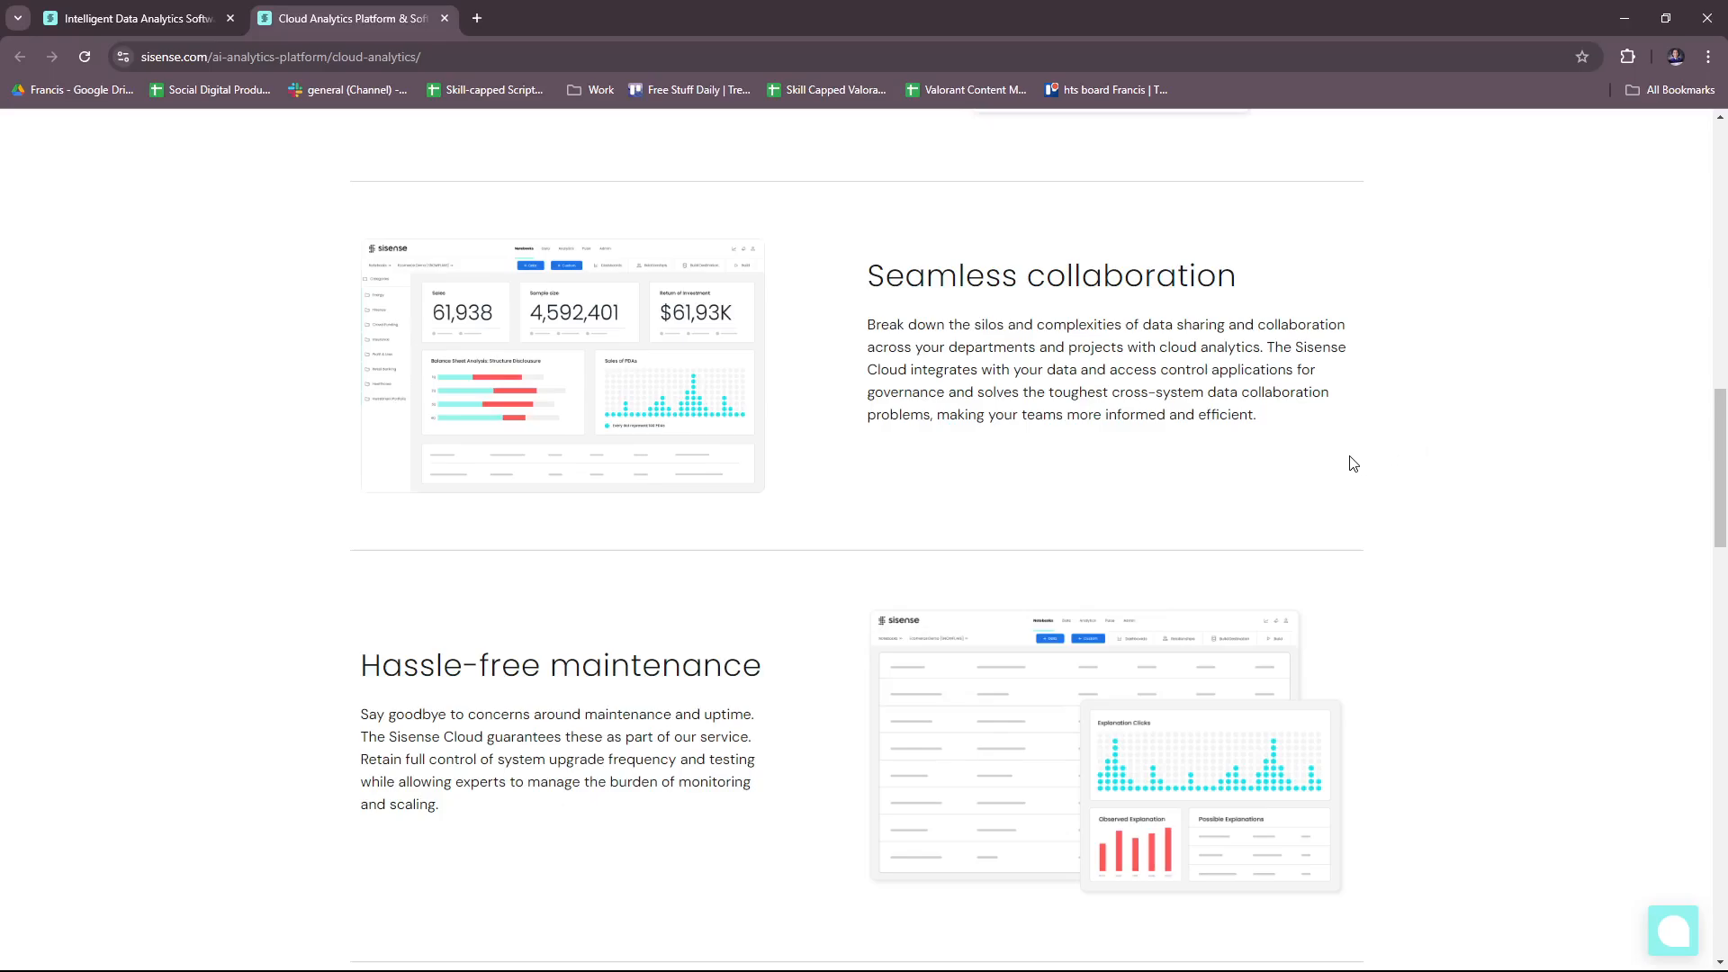
pyautogui.moveTo(1332, 462)
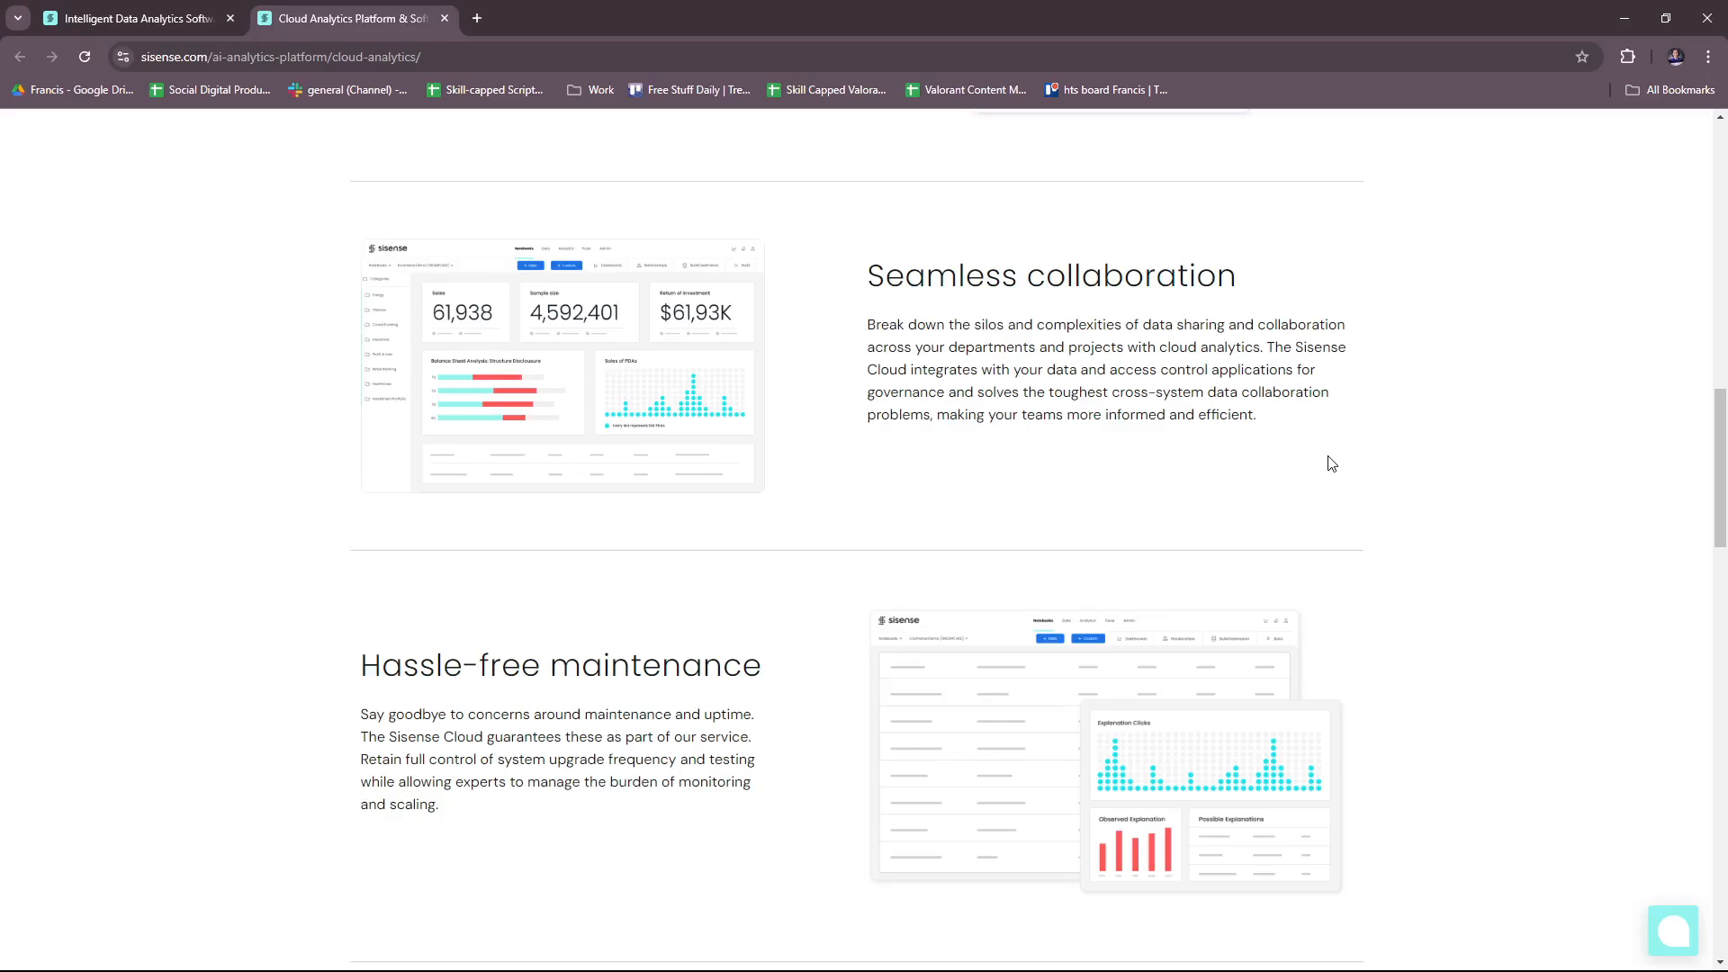
pyautogui.moveTo(1324, 473)
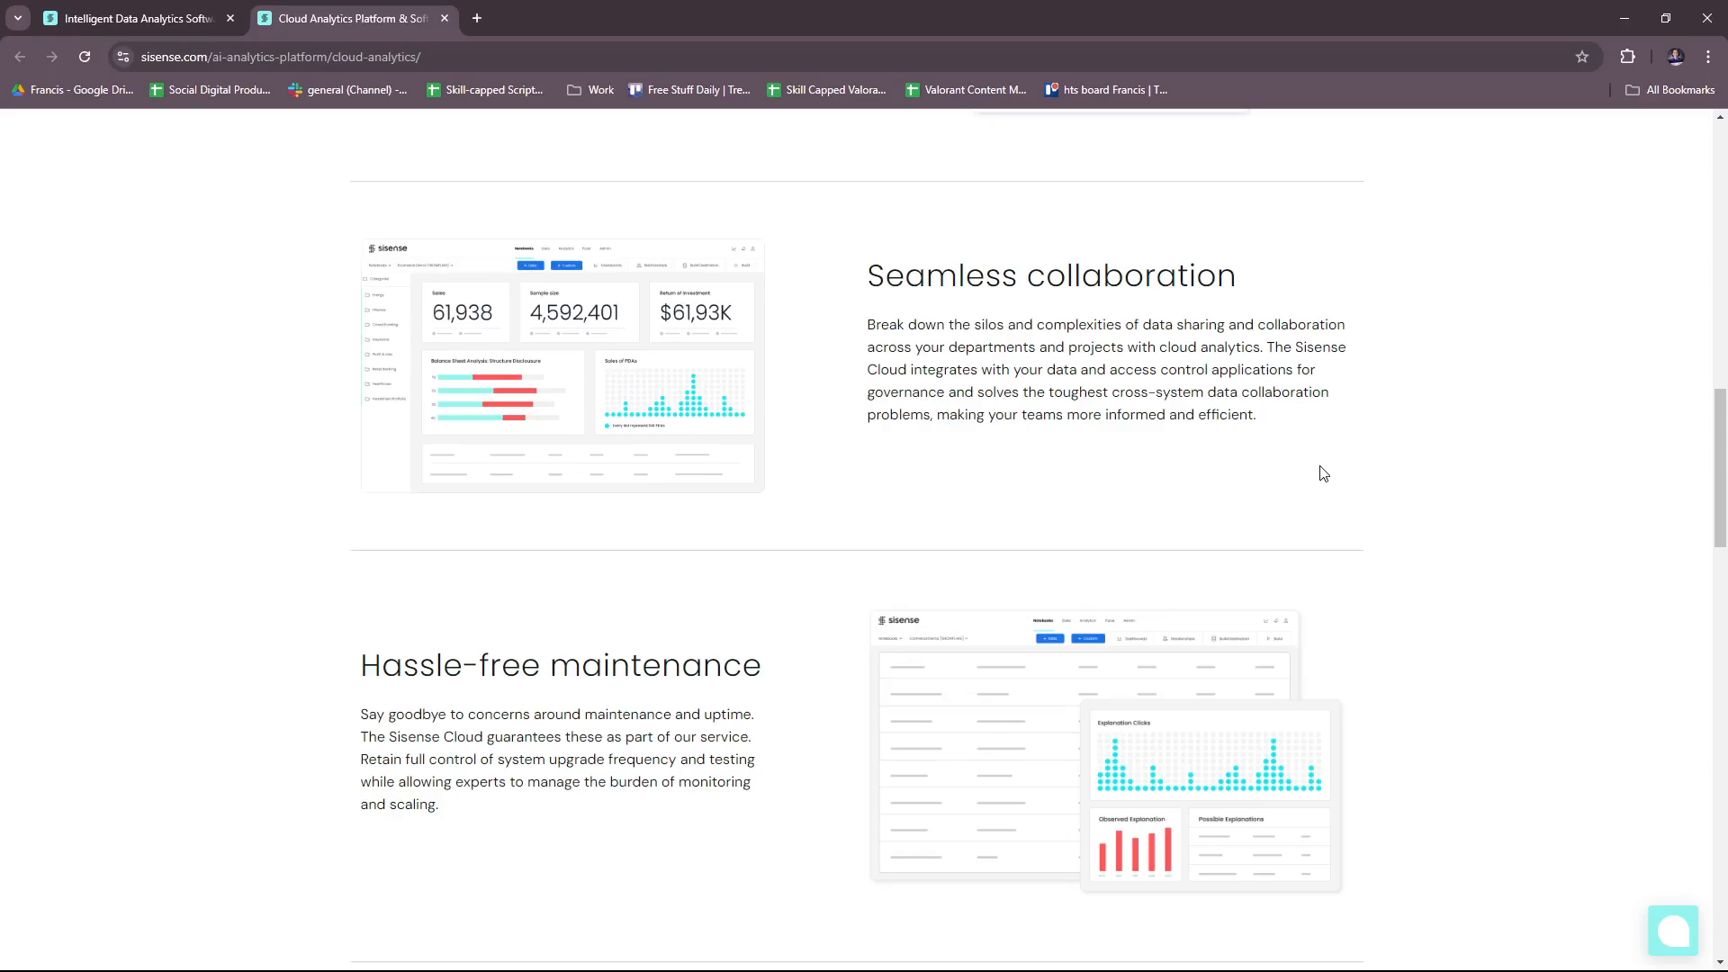
pyautogui.moveTo(1303, 483)
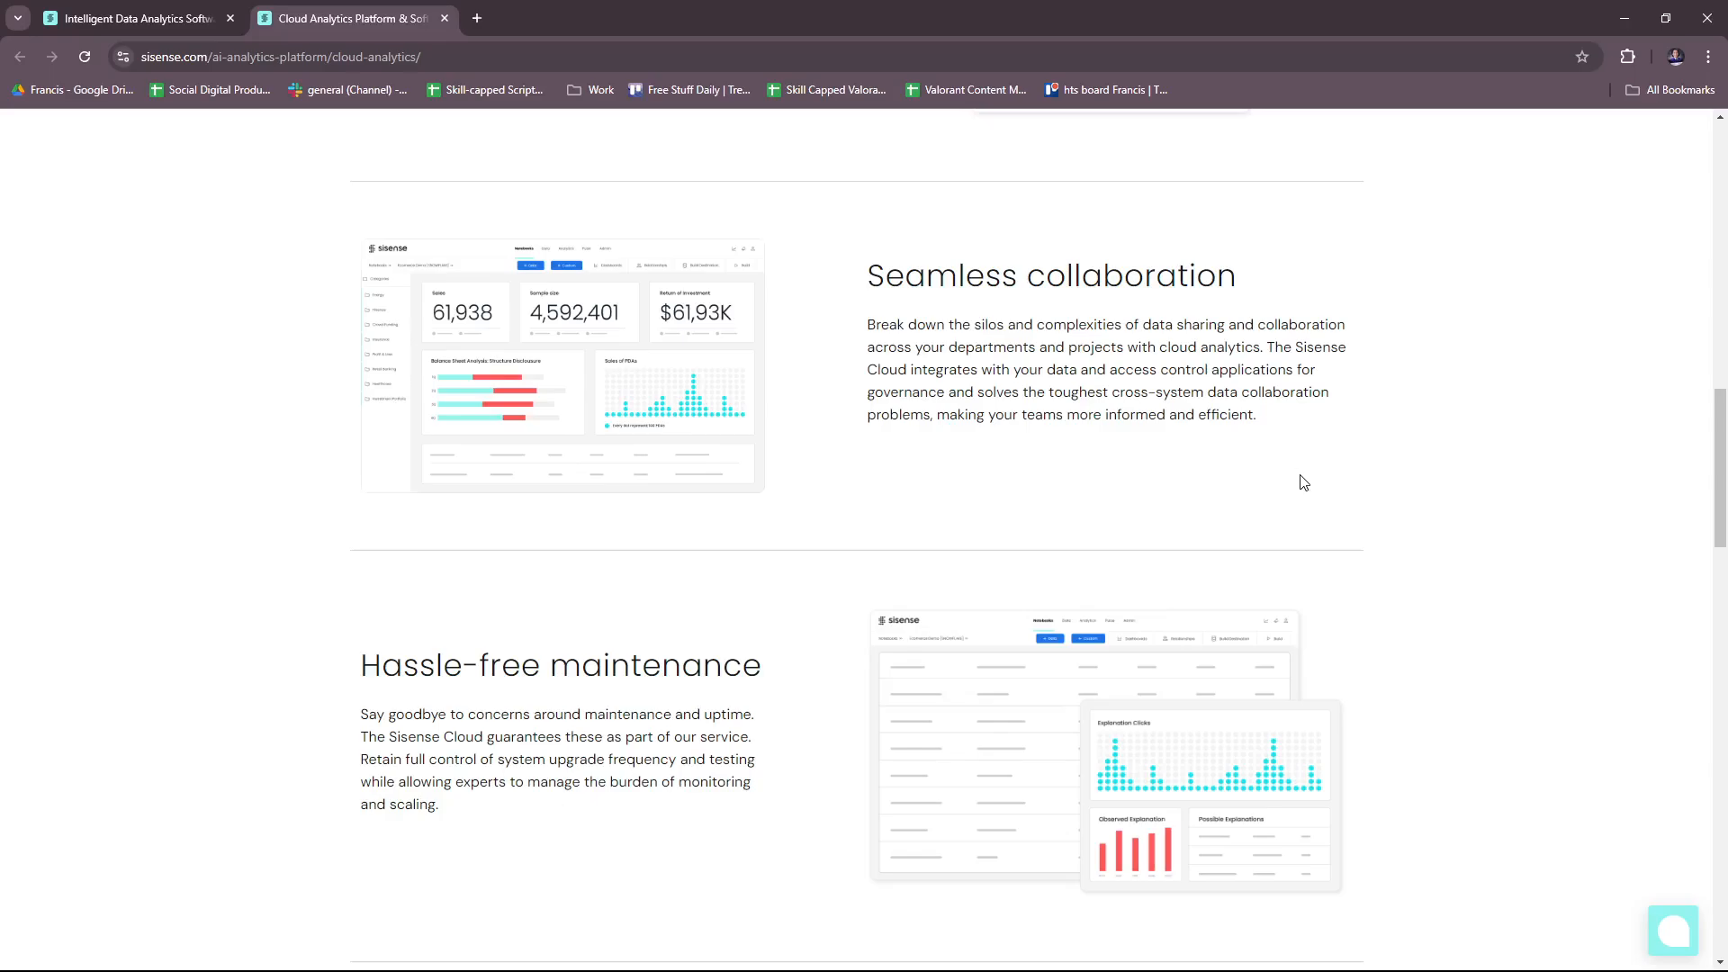
pyautogui.moveTo(1275, 493)
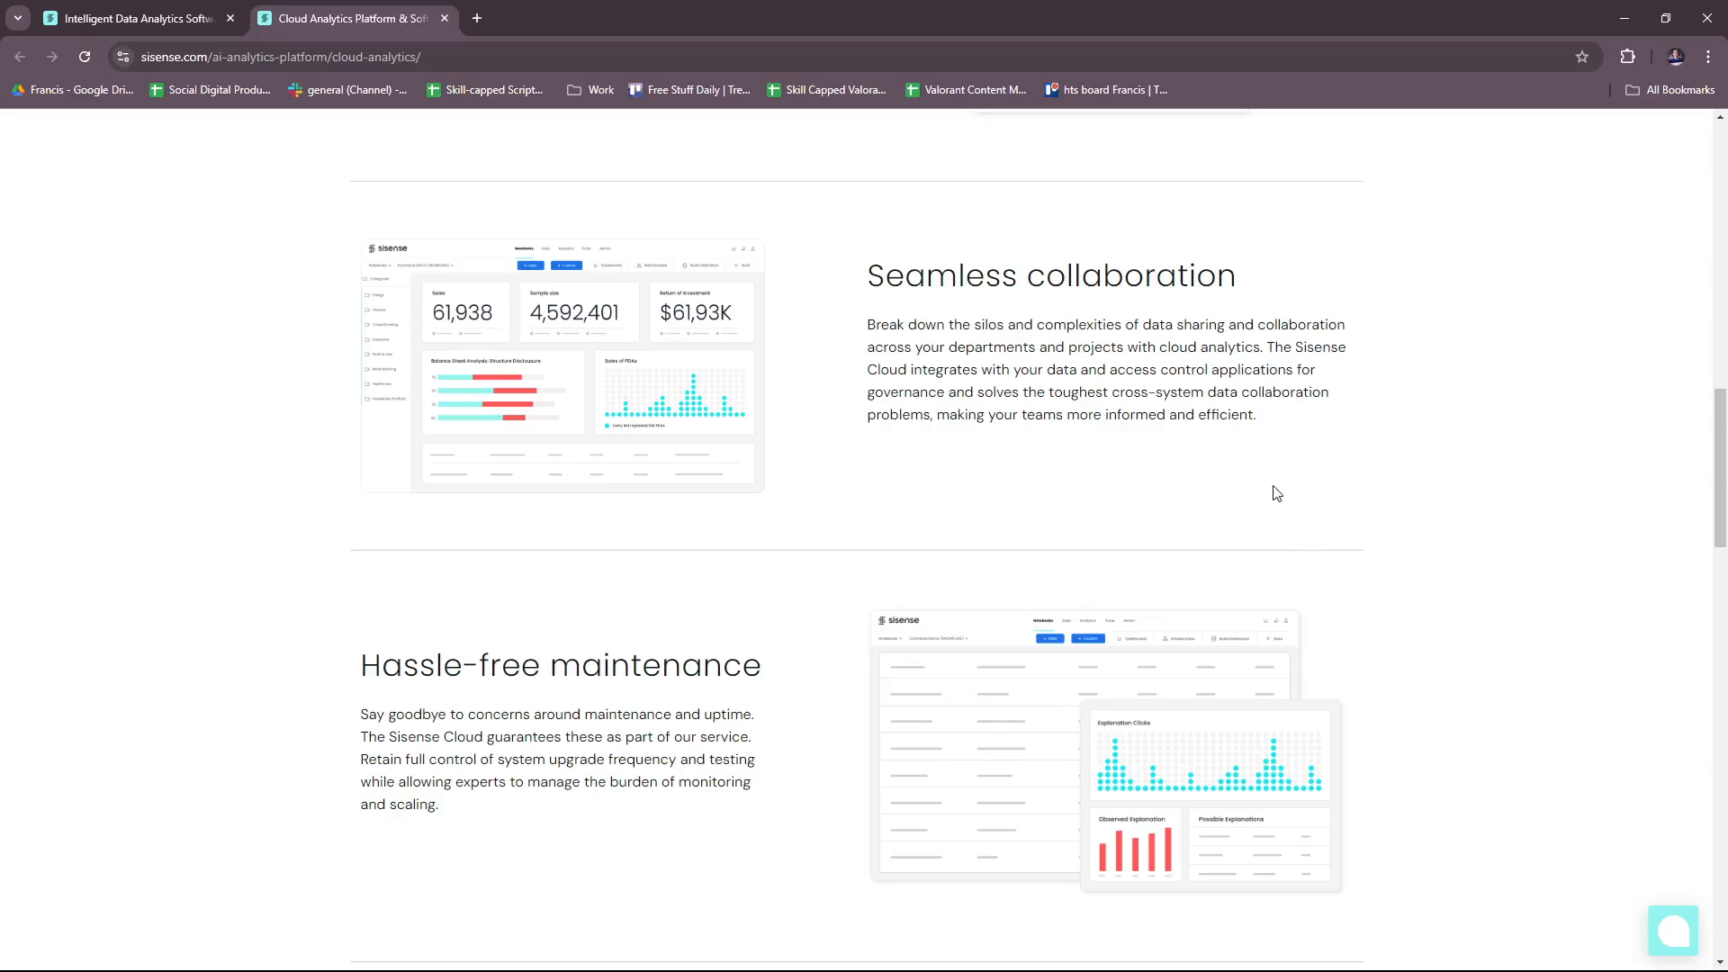
pyautogui.moveTo(1207, 499)
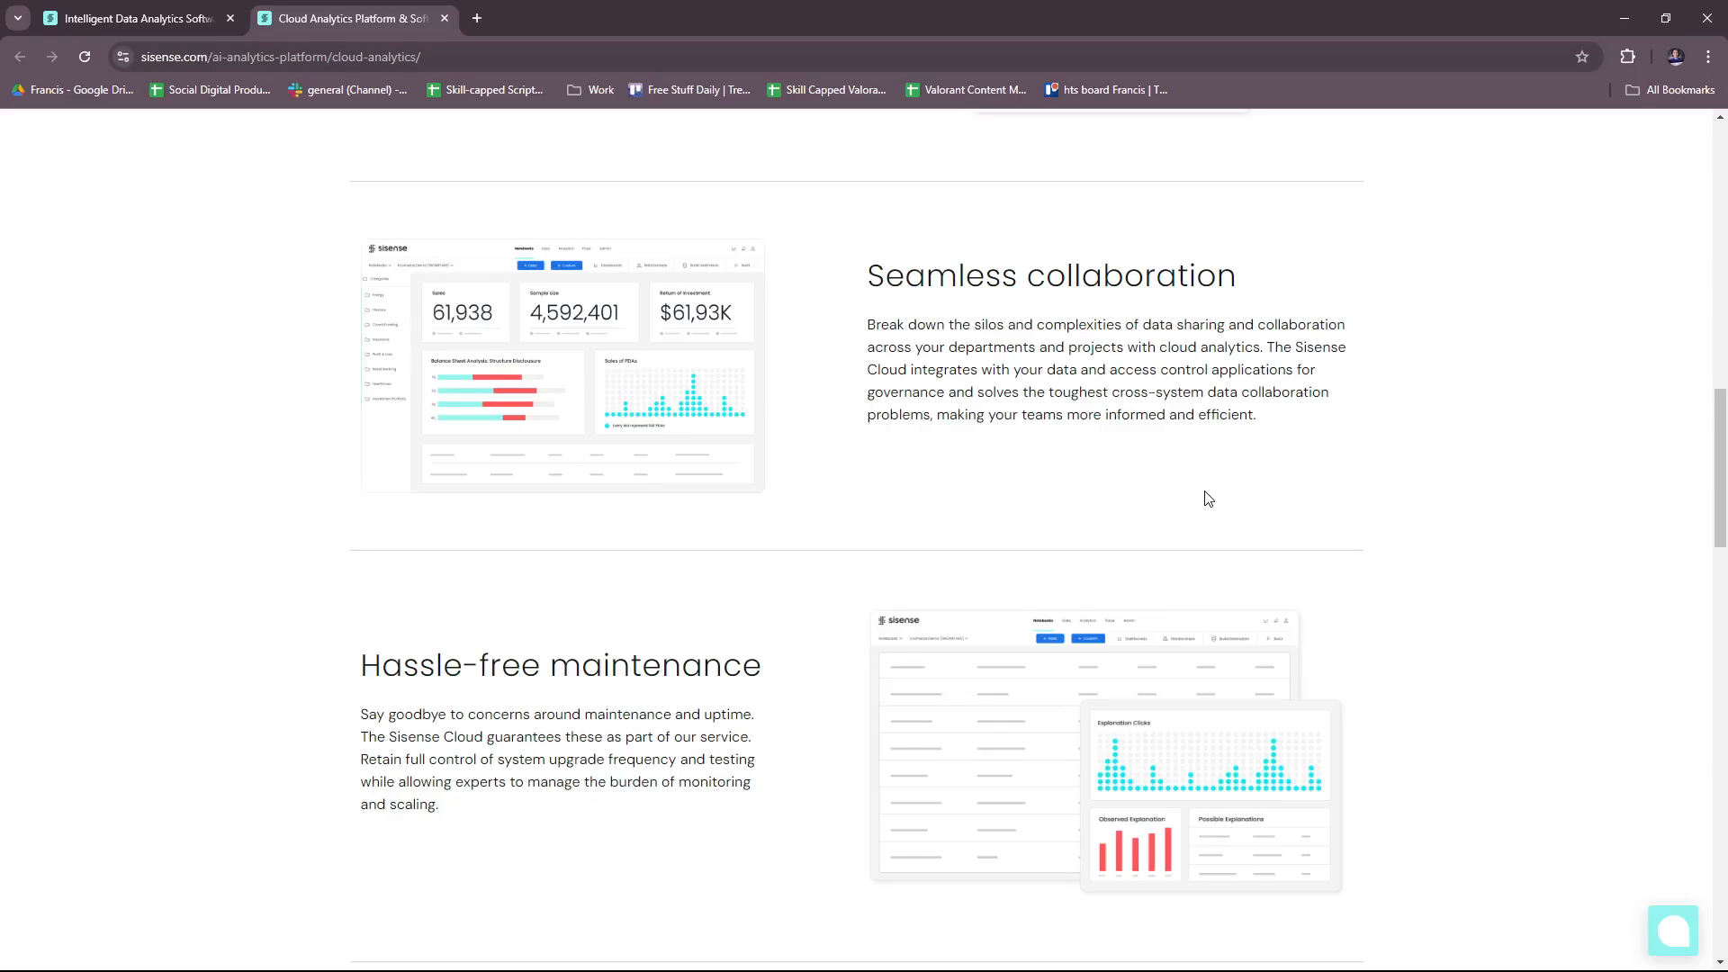
pyautogui.moveTo(715, 560)
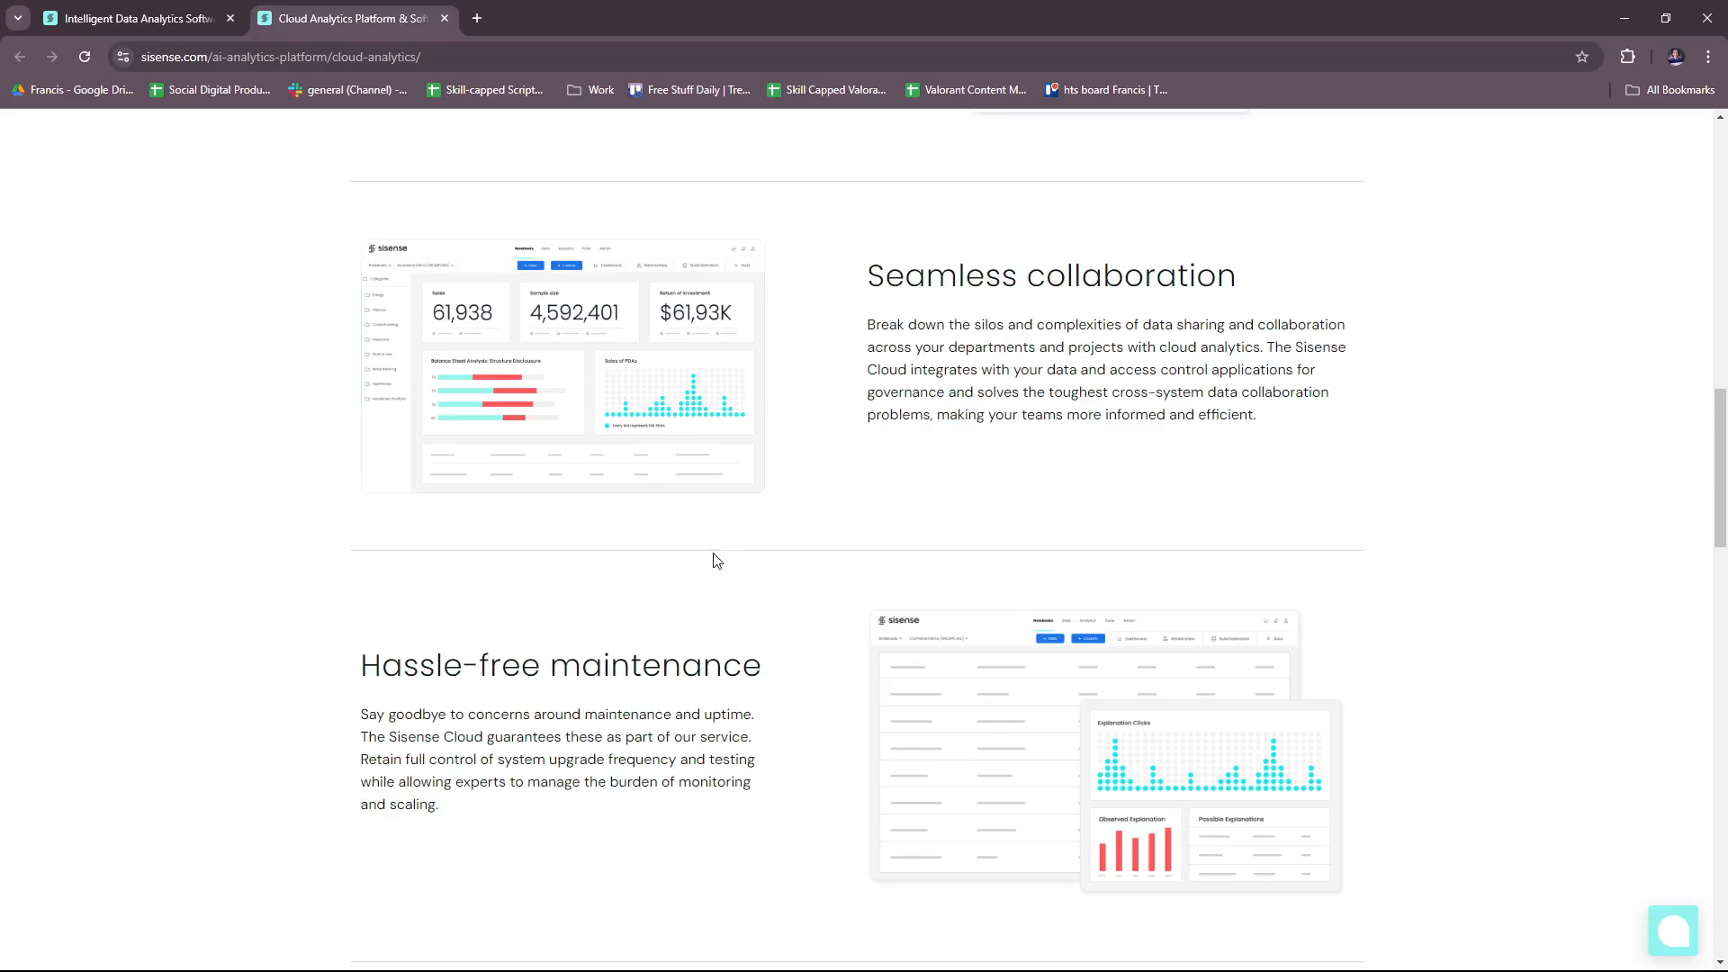
pyautogui.scroll(-3)
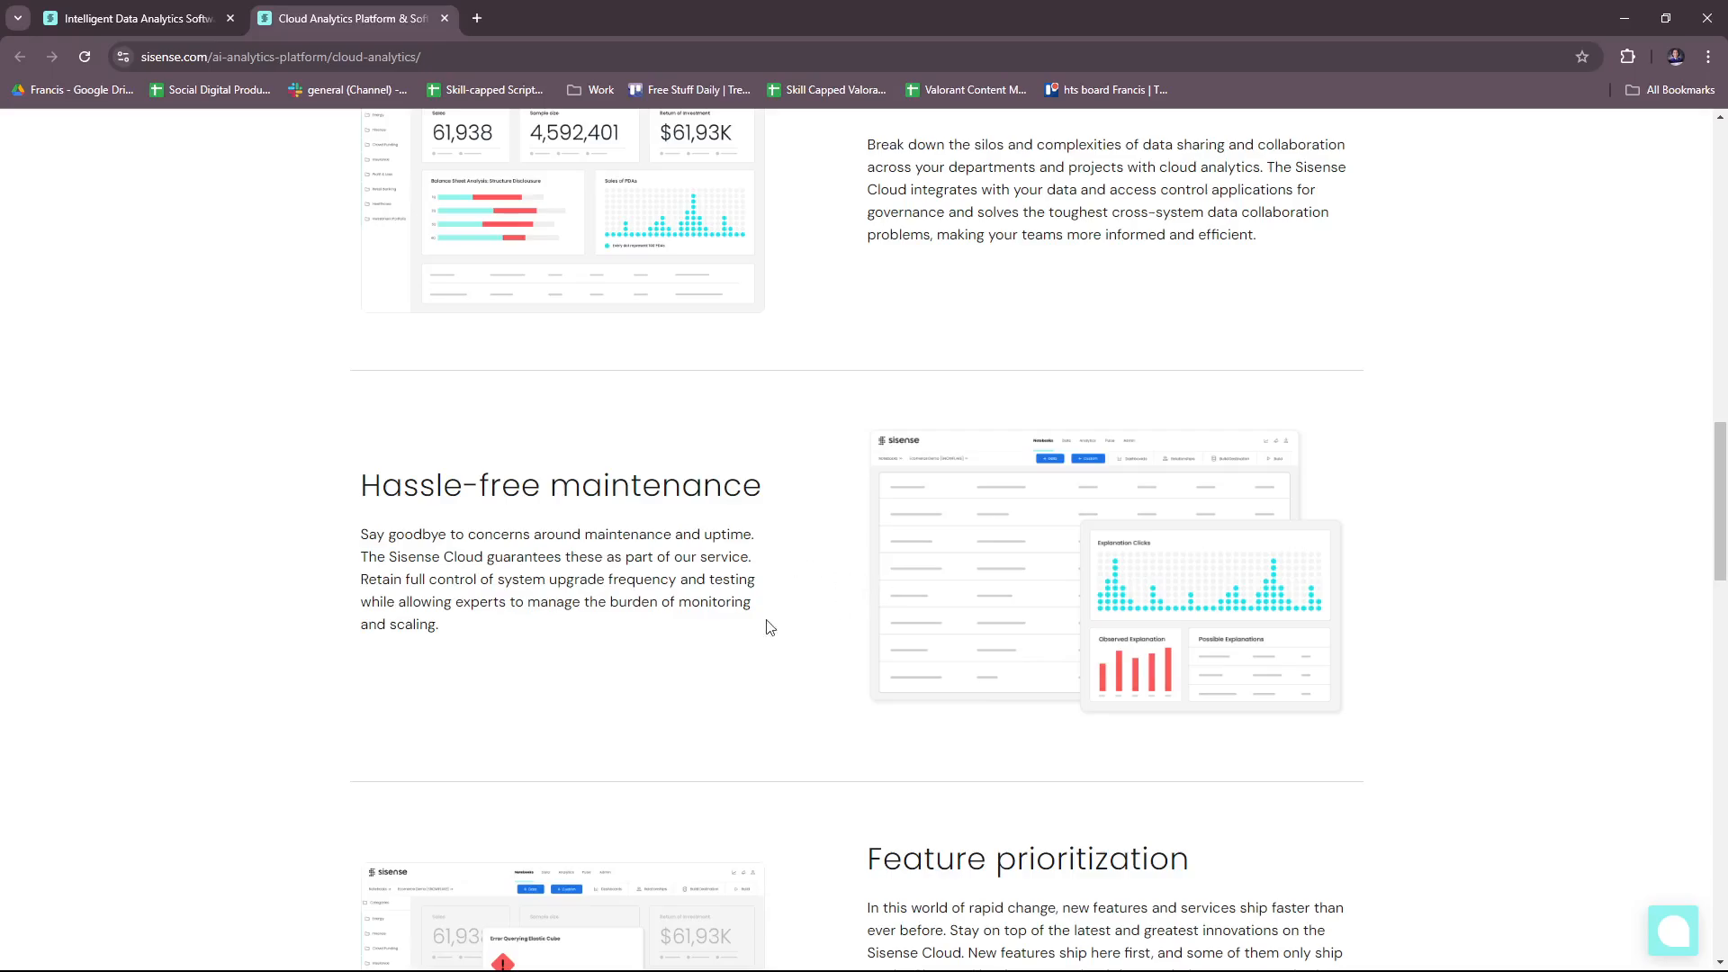
pyautogui.scroll(-3)
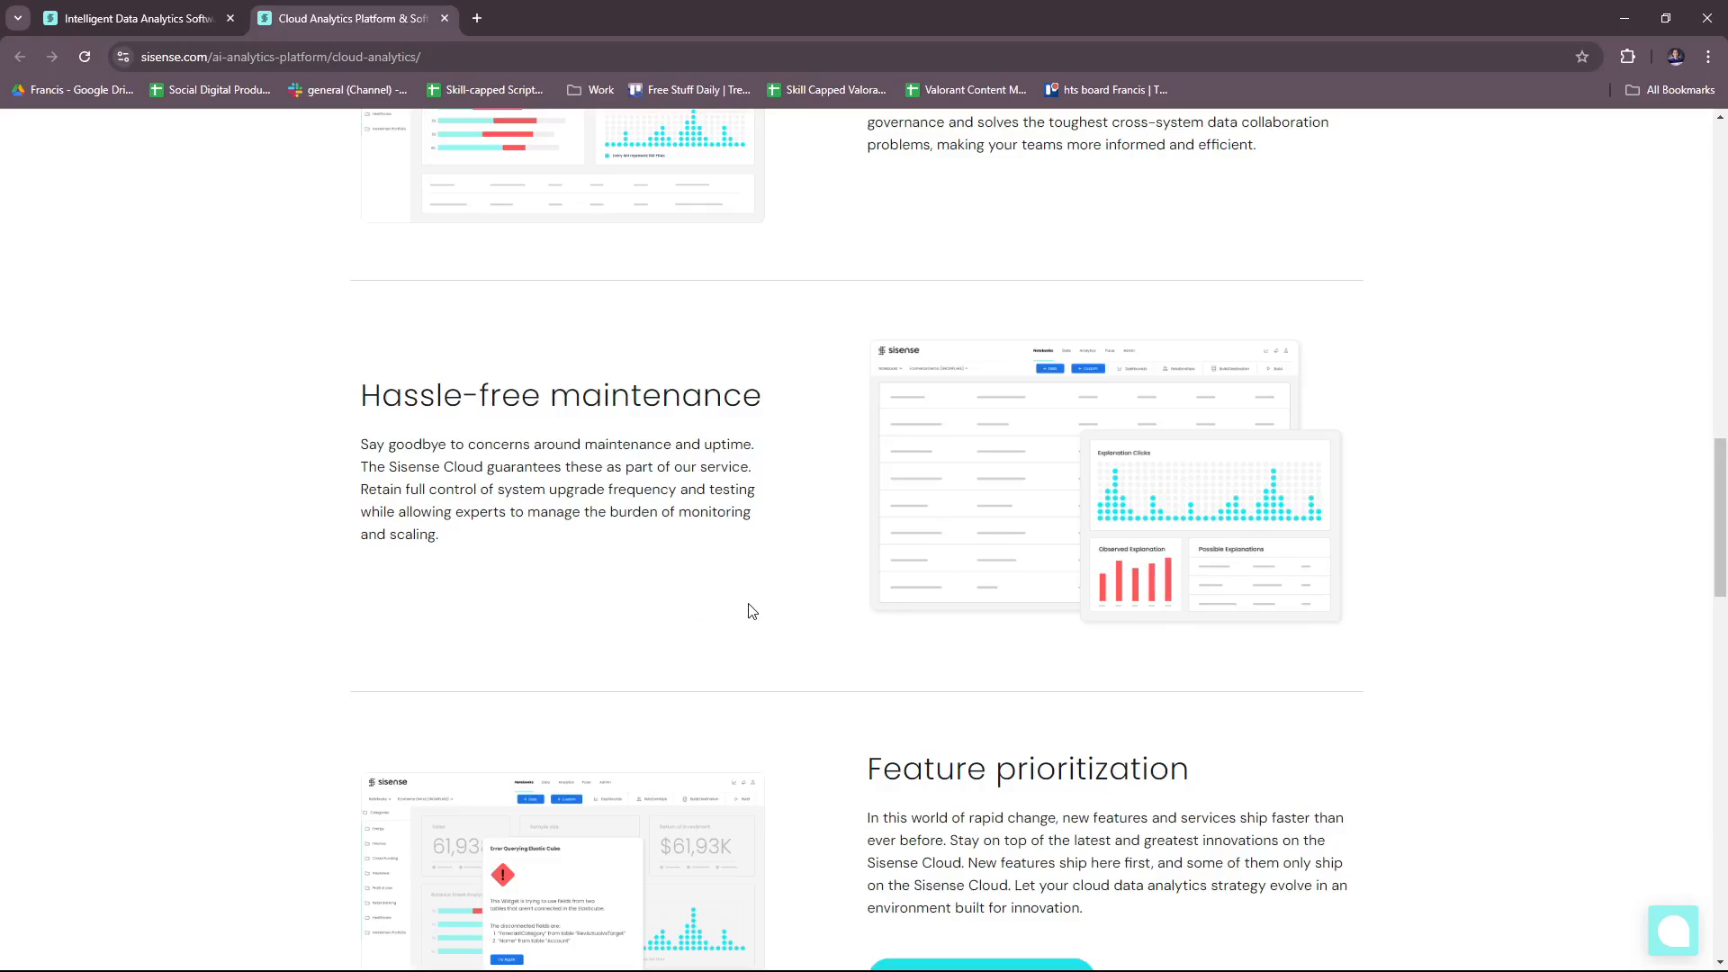
pyautogui.moveTo(814, 596)
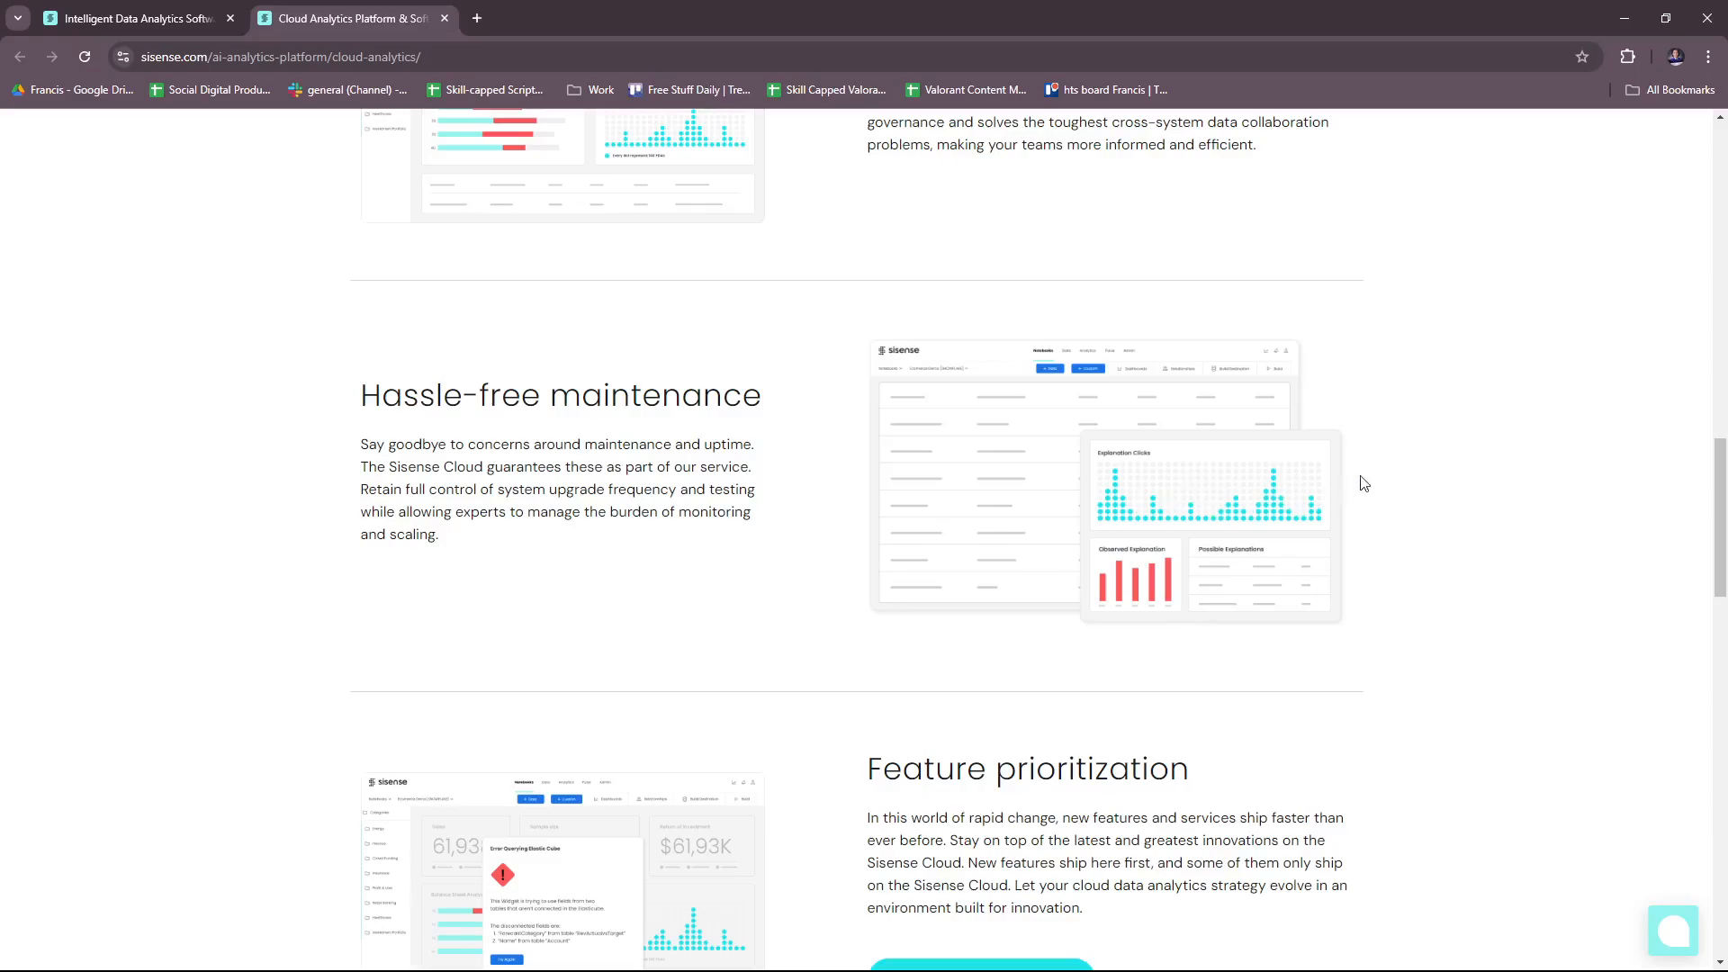
pyautogui.scroll(-3)
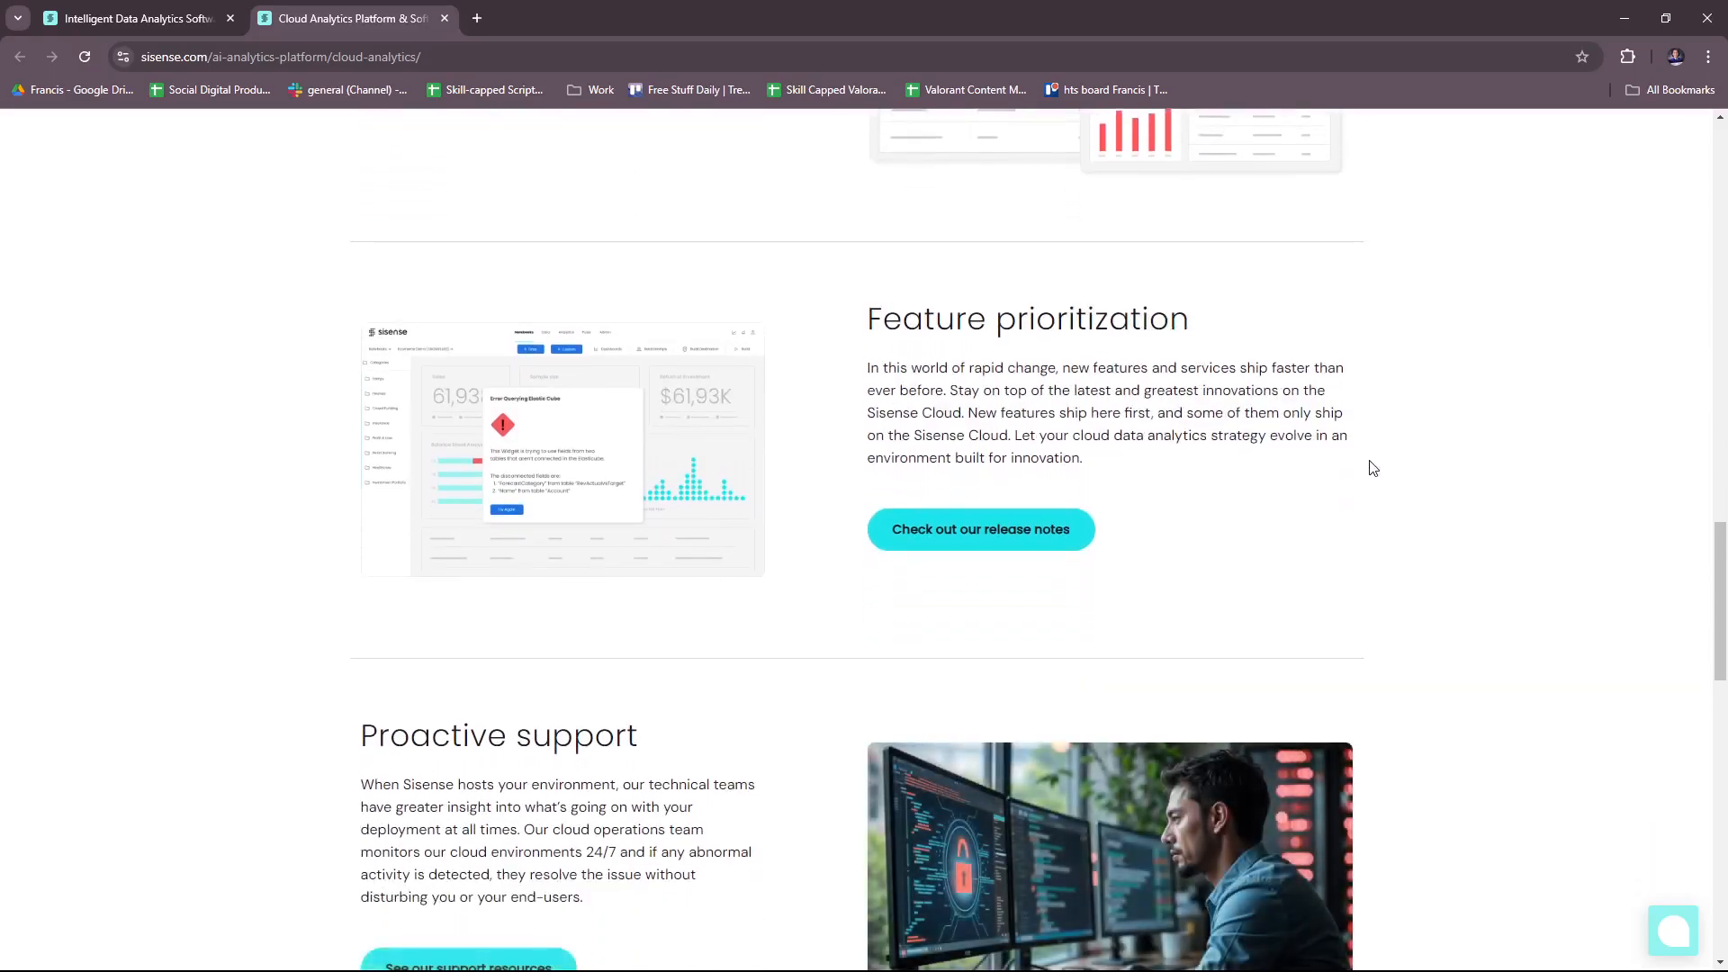
pyautogui.scroll(-3)
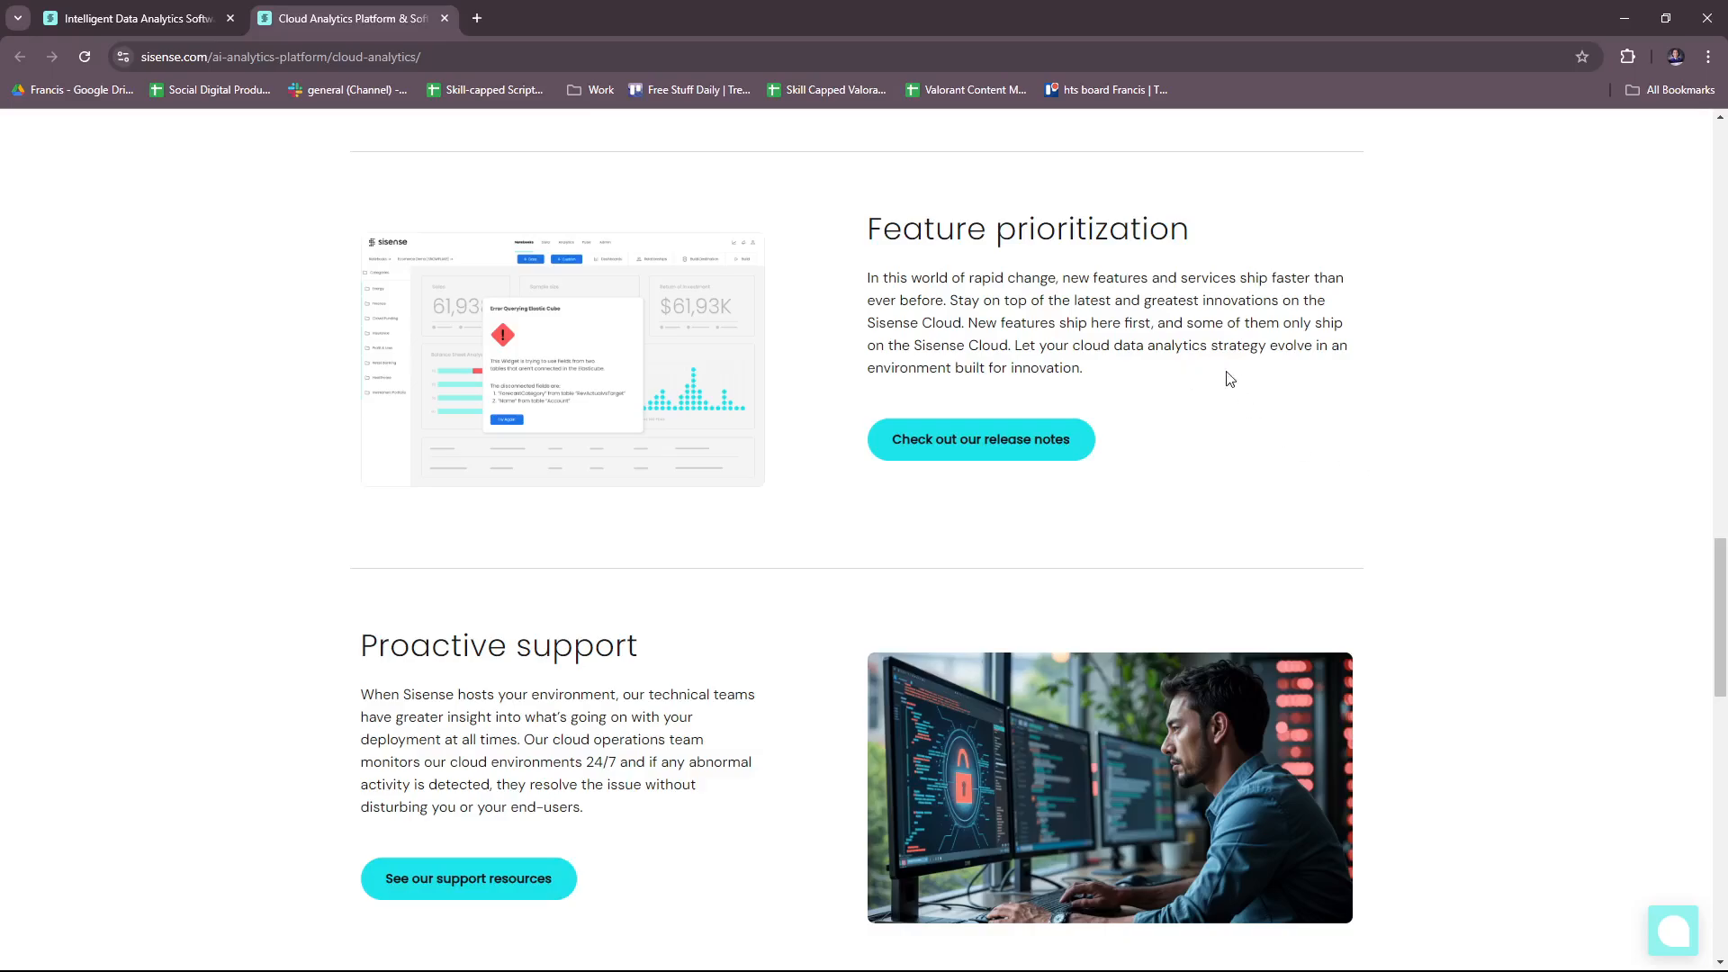
pyautogui.moveTo(1246, 398)
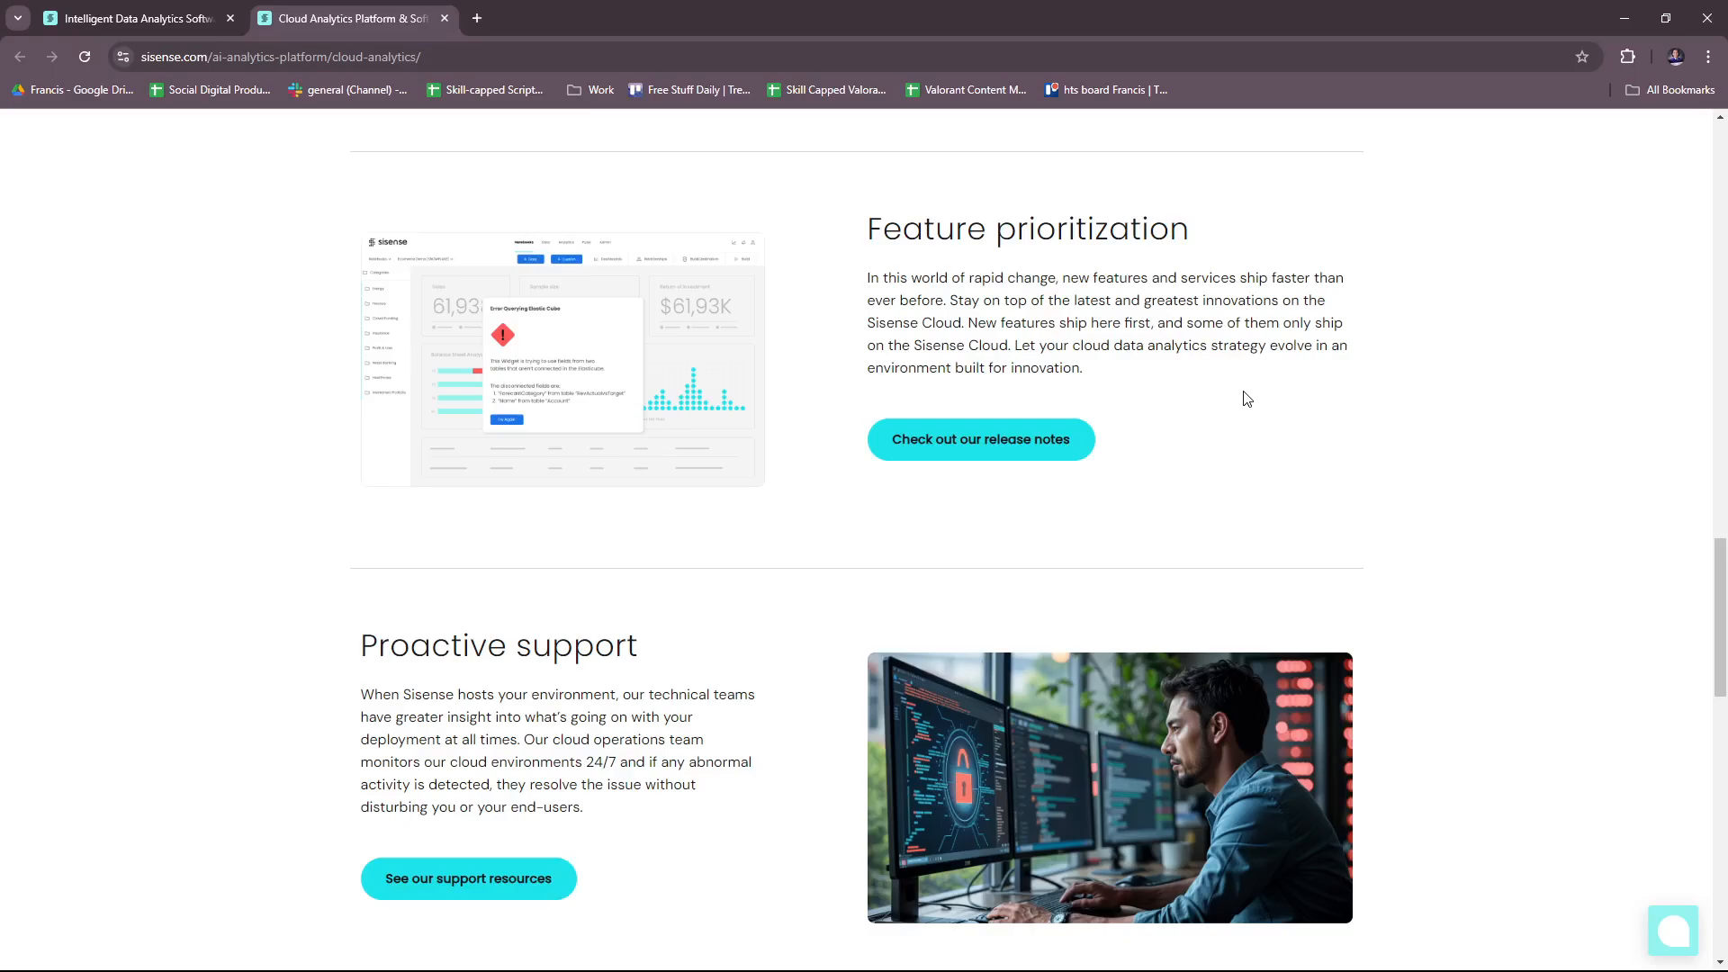
pyautogui.moveTo(1239, 400)
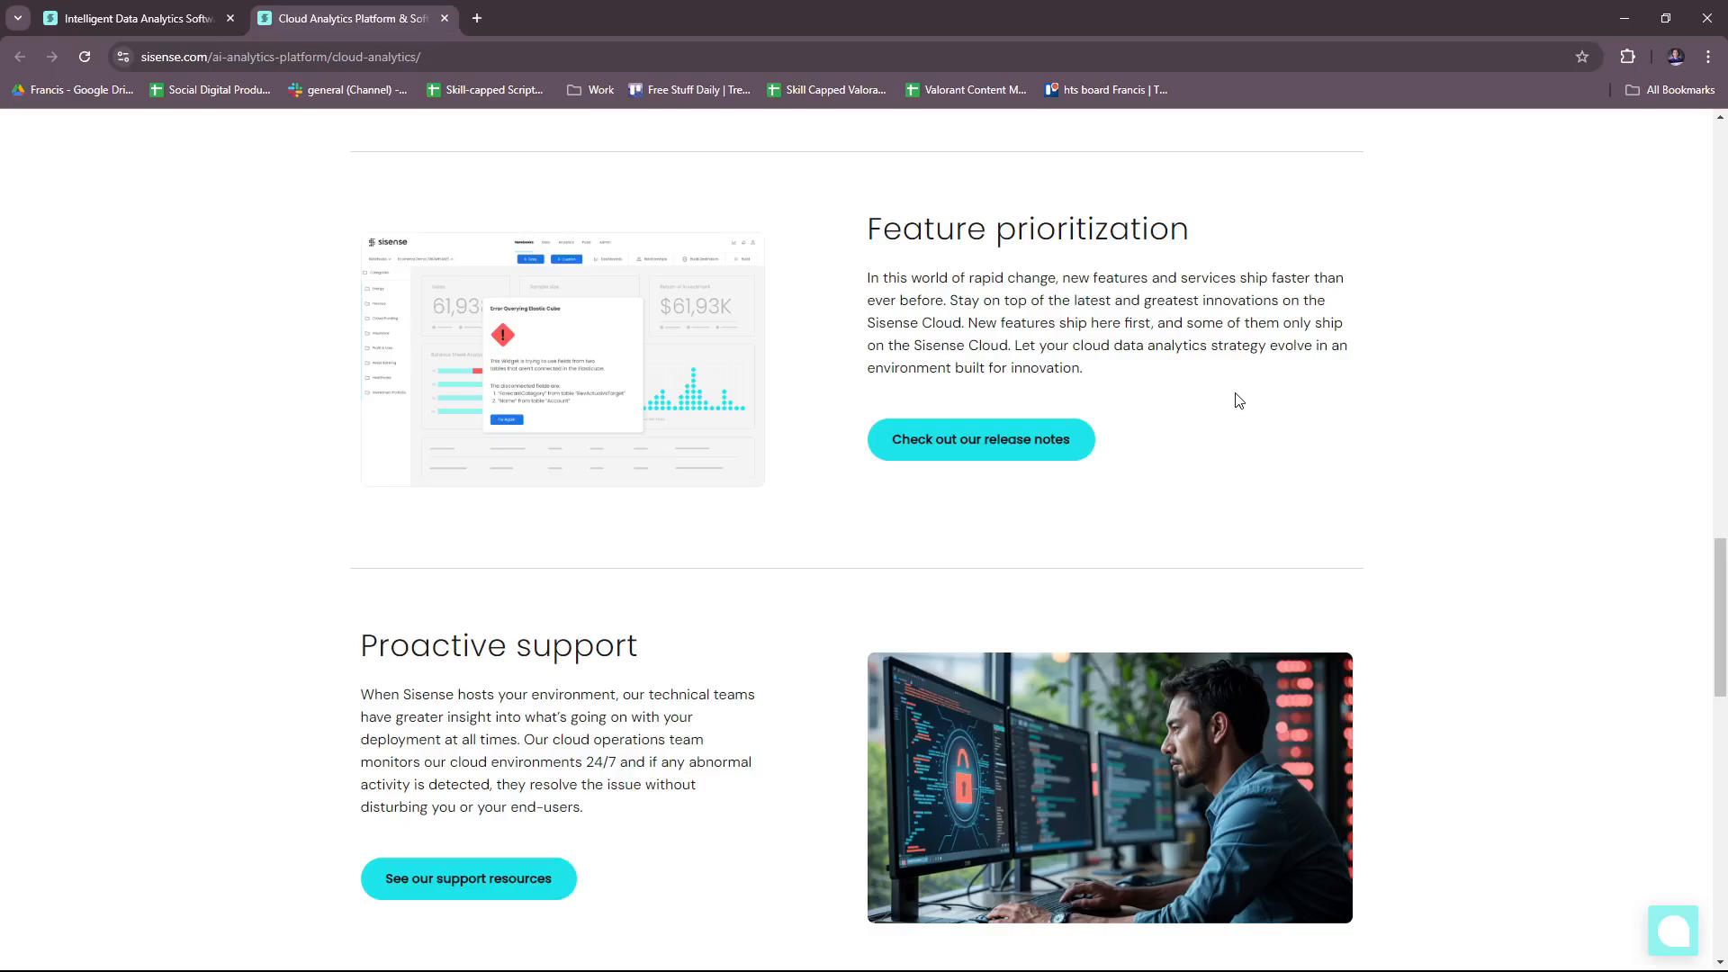
pyautogui.scroll(-3)
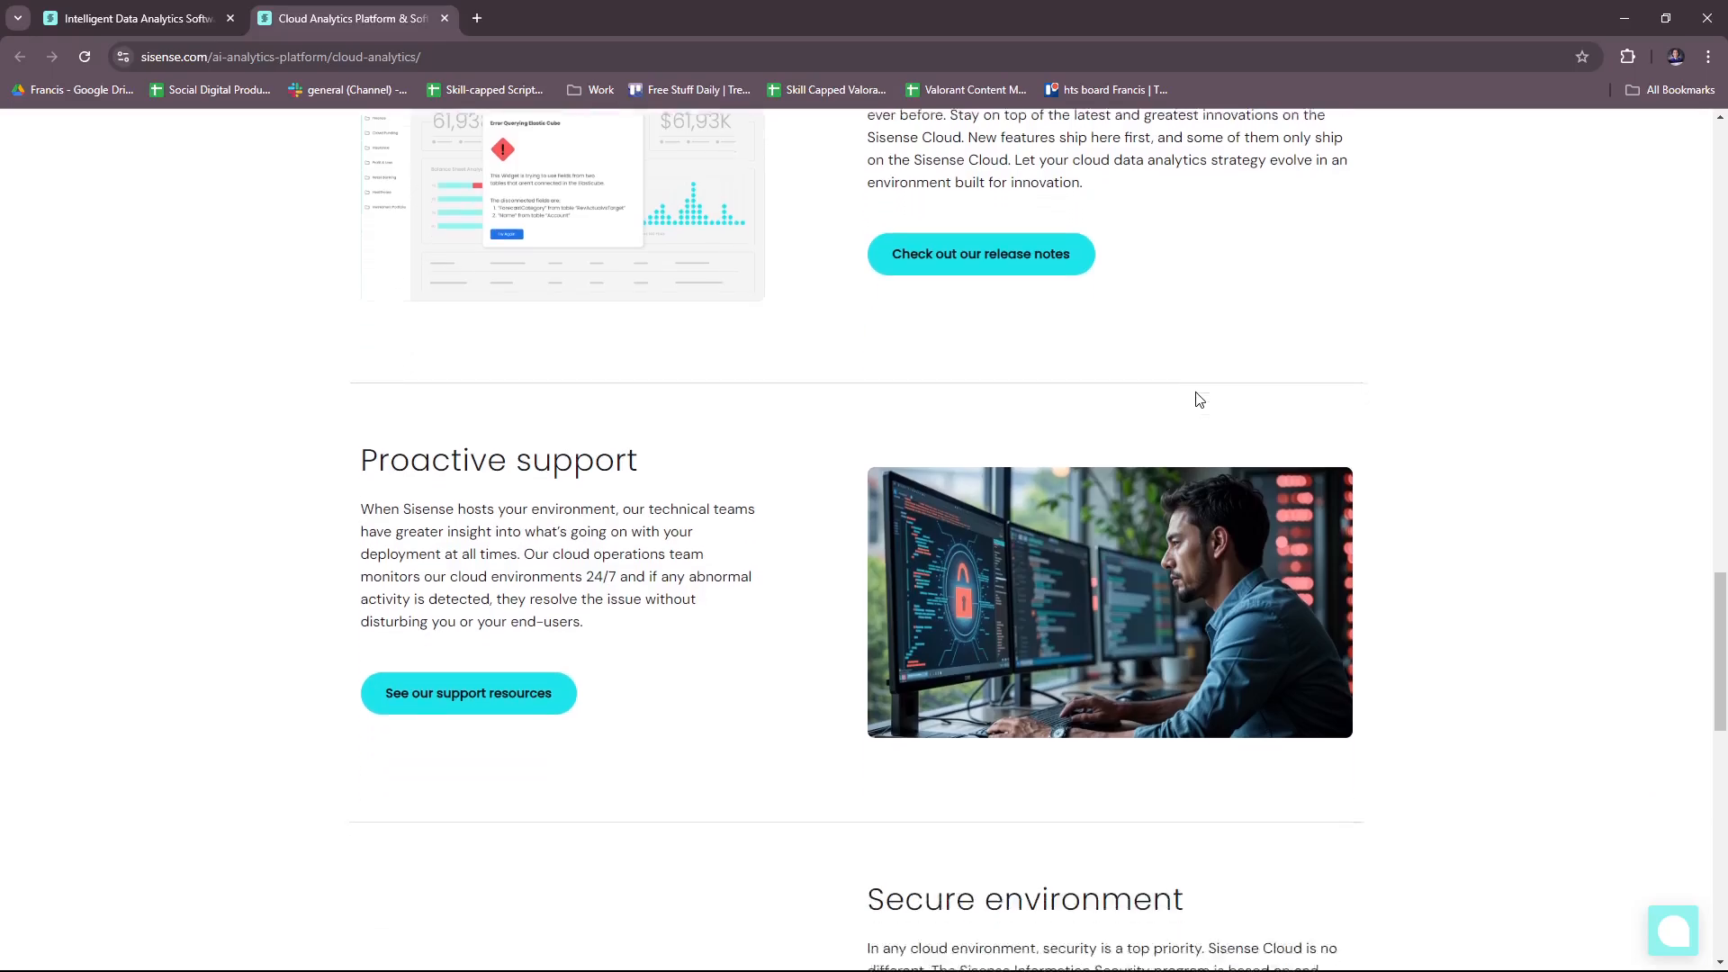
pyautogui.scroll(-3)
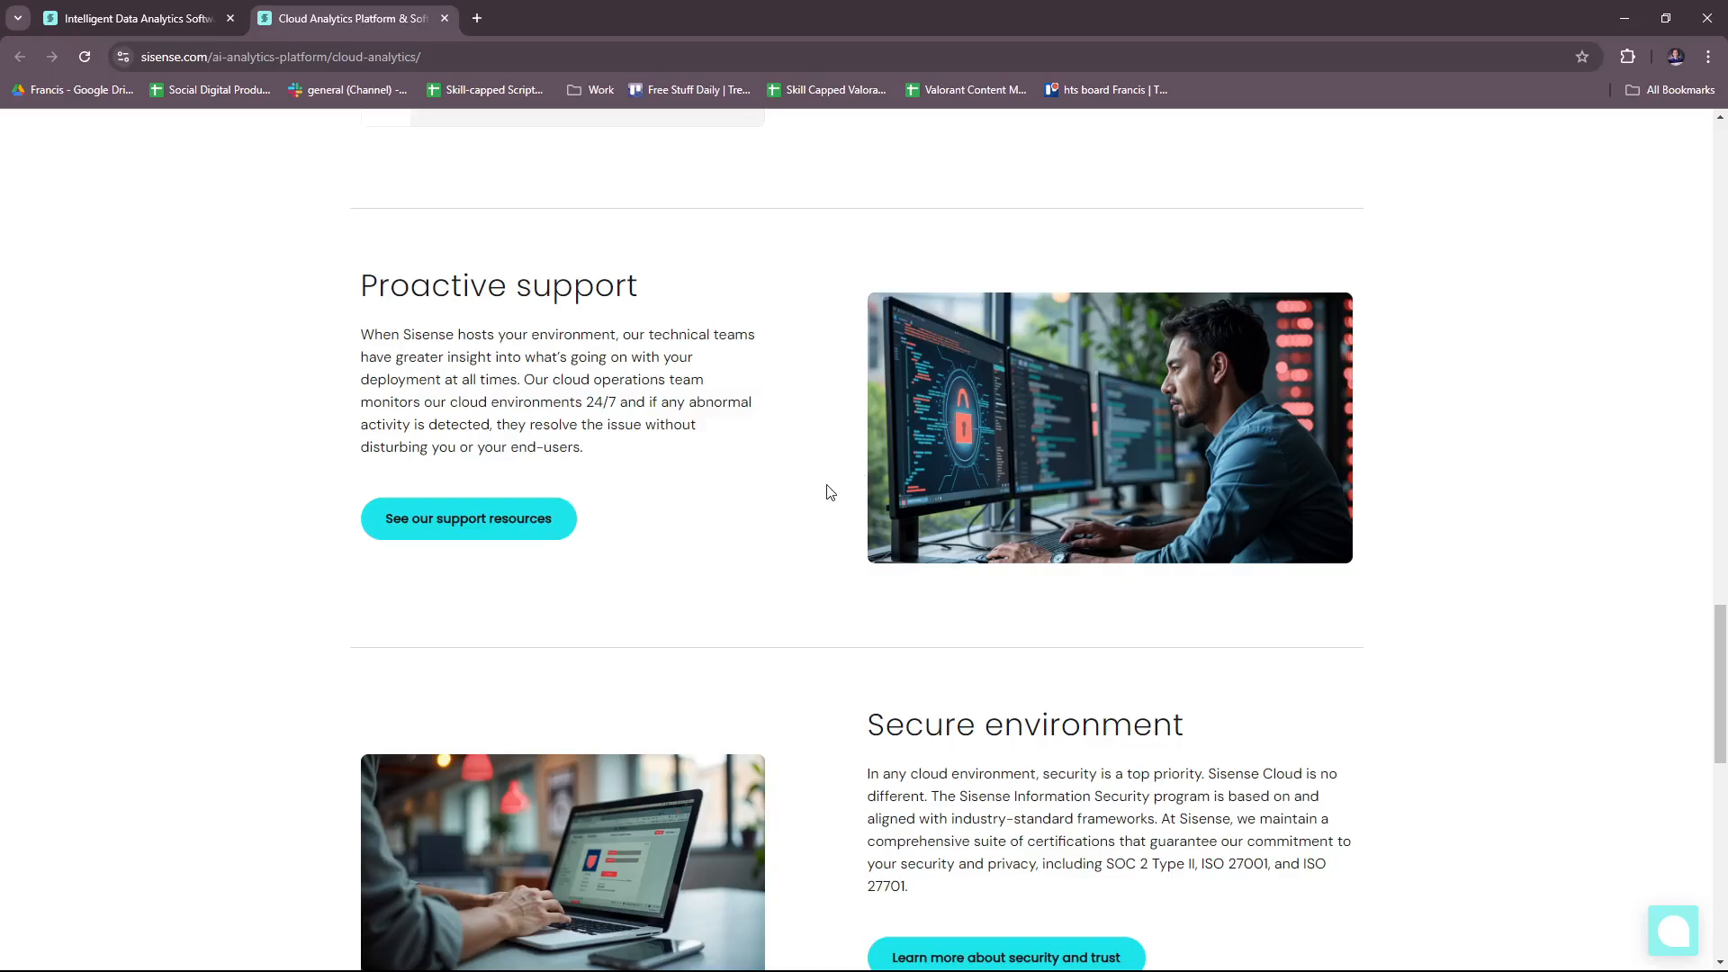
pyautogui.moveTo(821, 497)
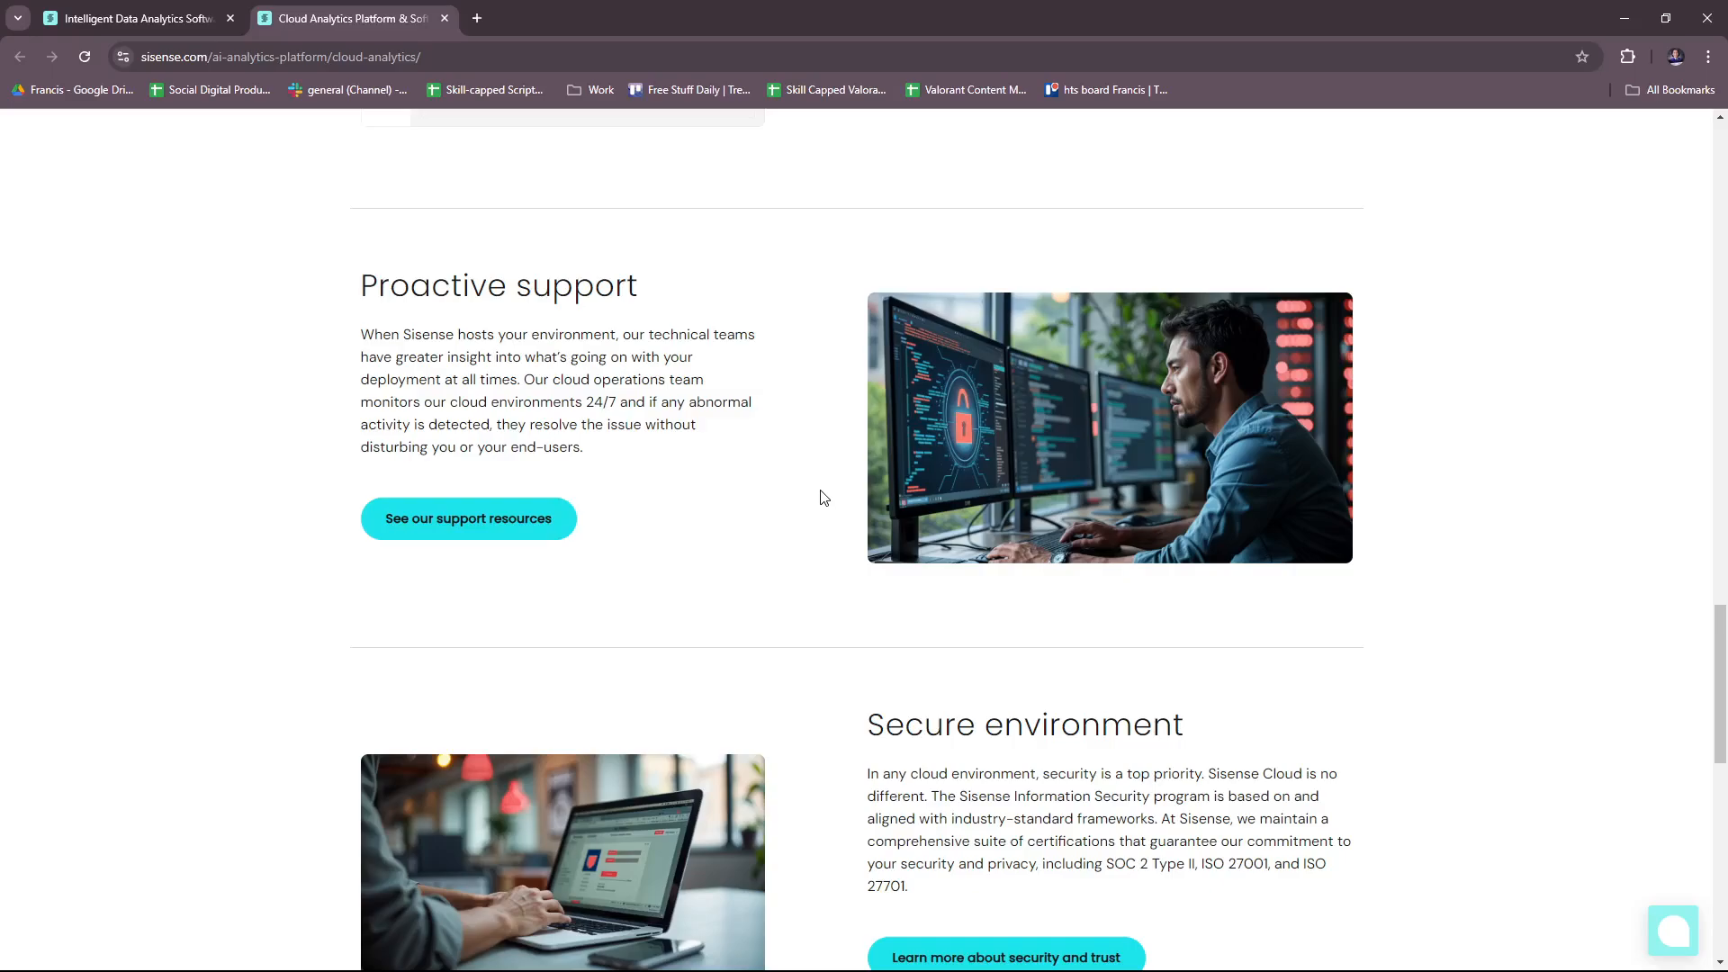
pyautogui.moveTo(828, 503)
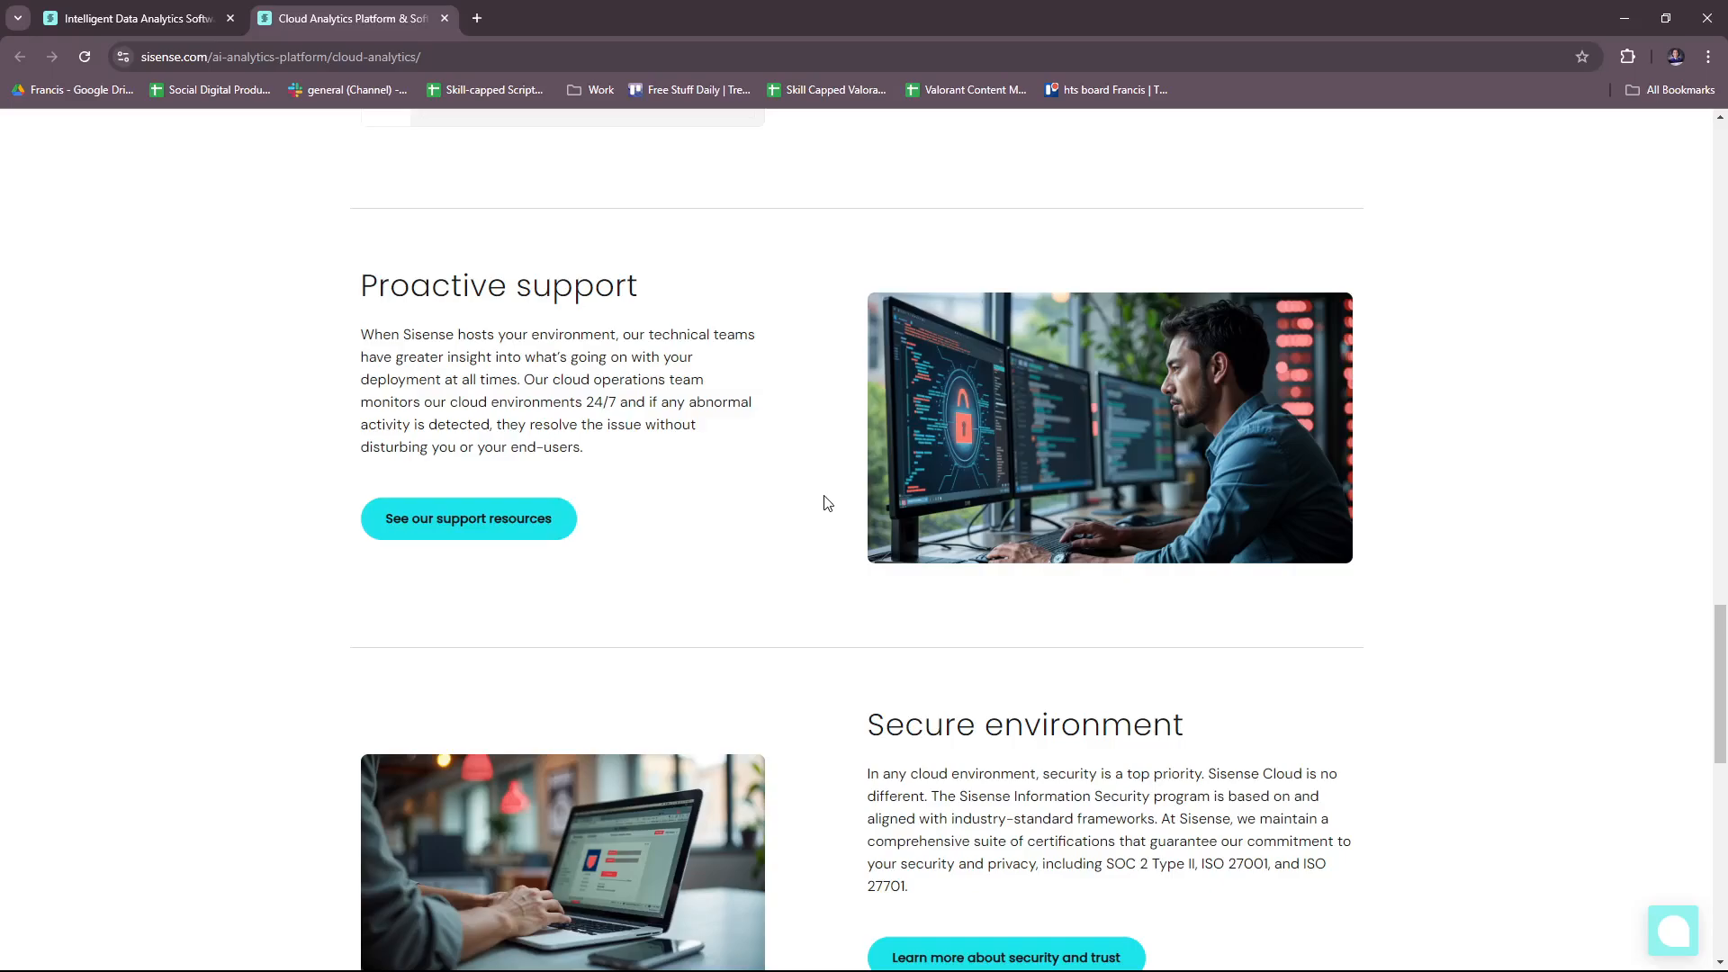
pyautogui.moveTo(822, 506)
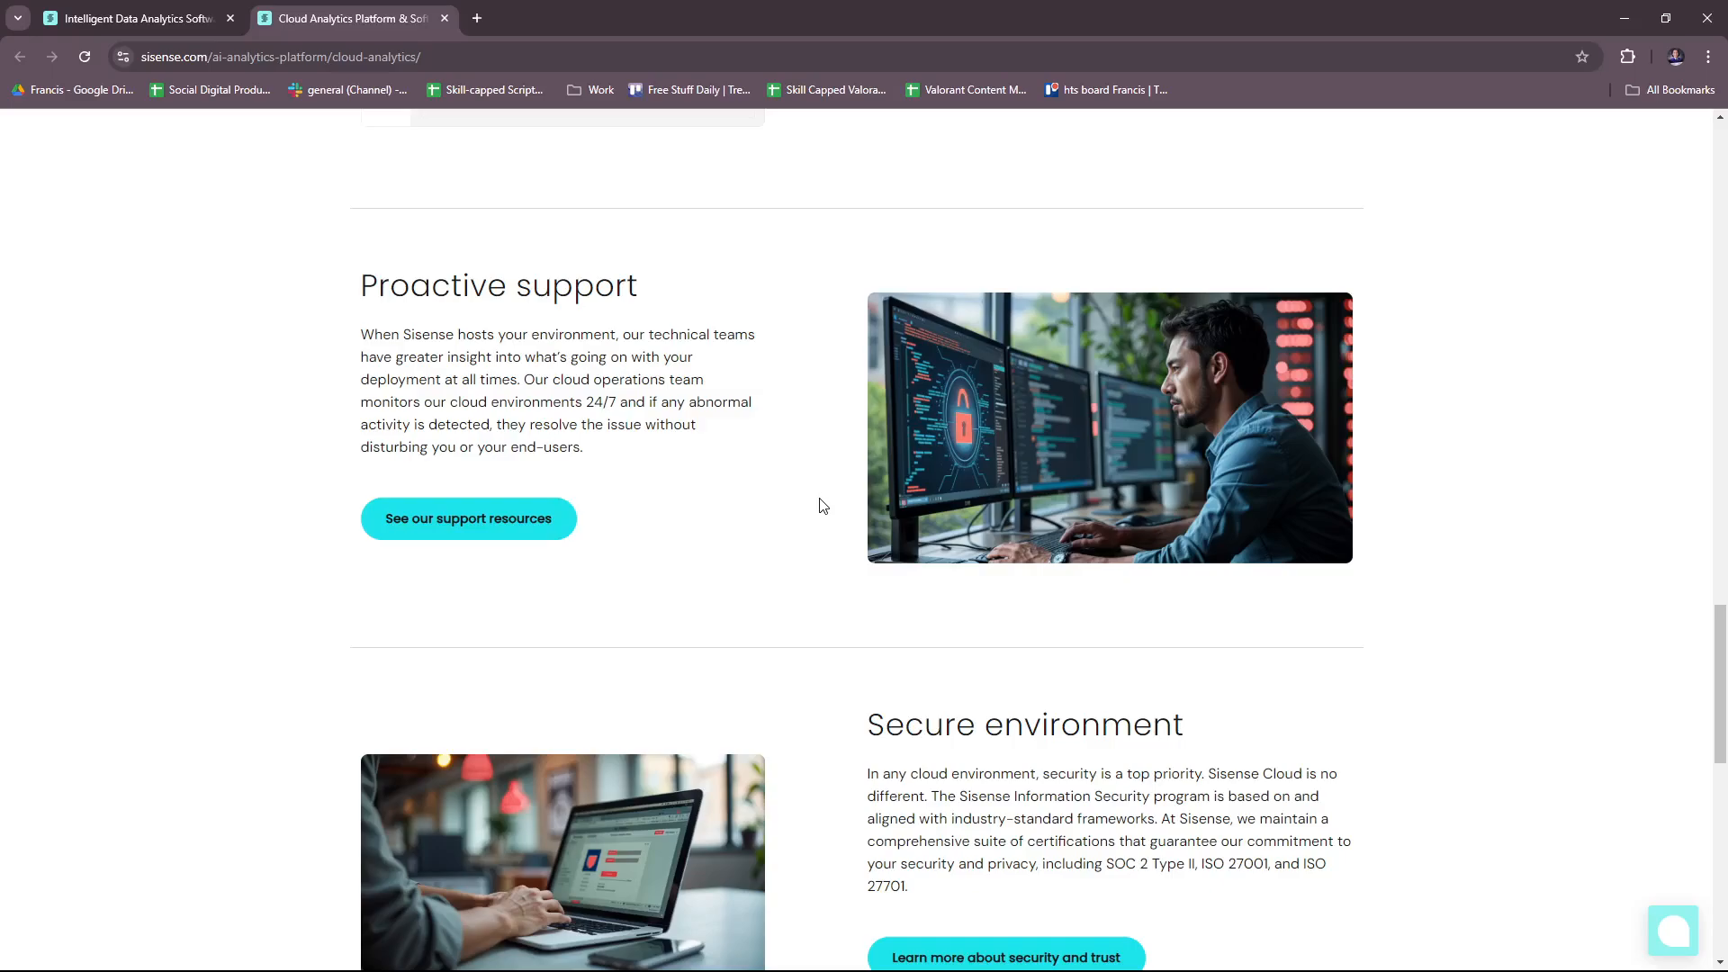
pyautogui.moveTo(834, 510)
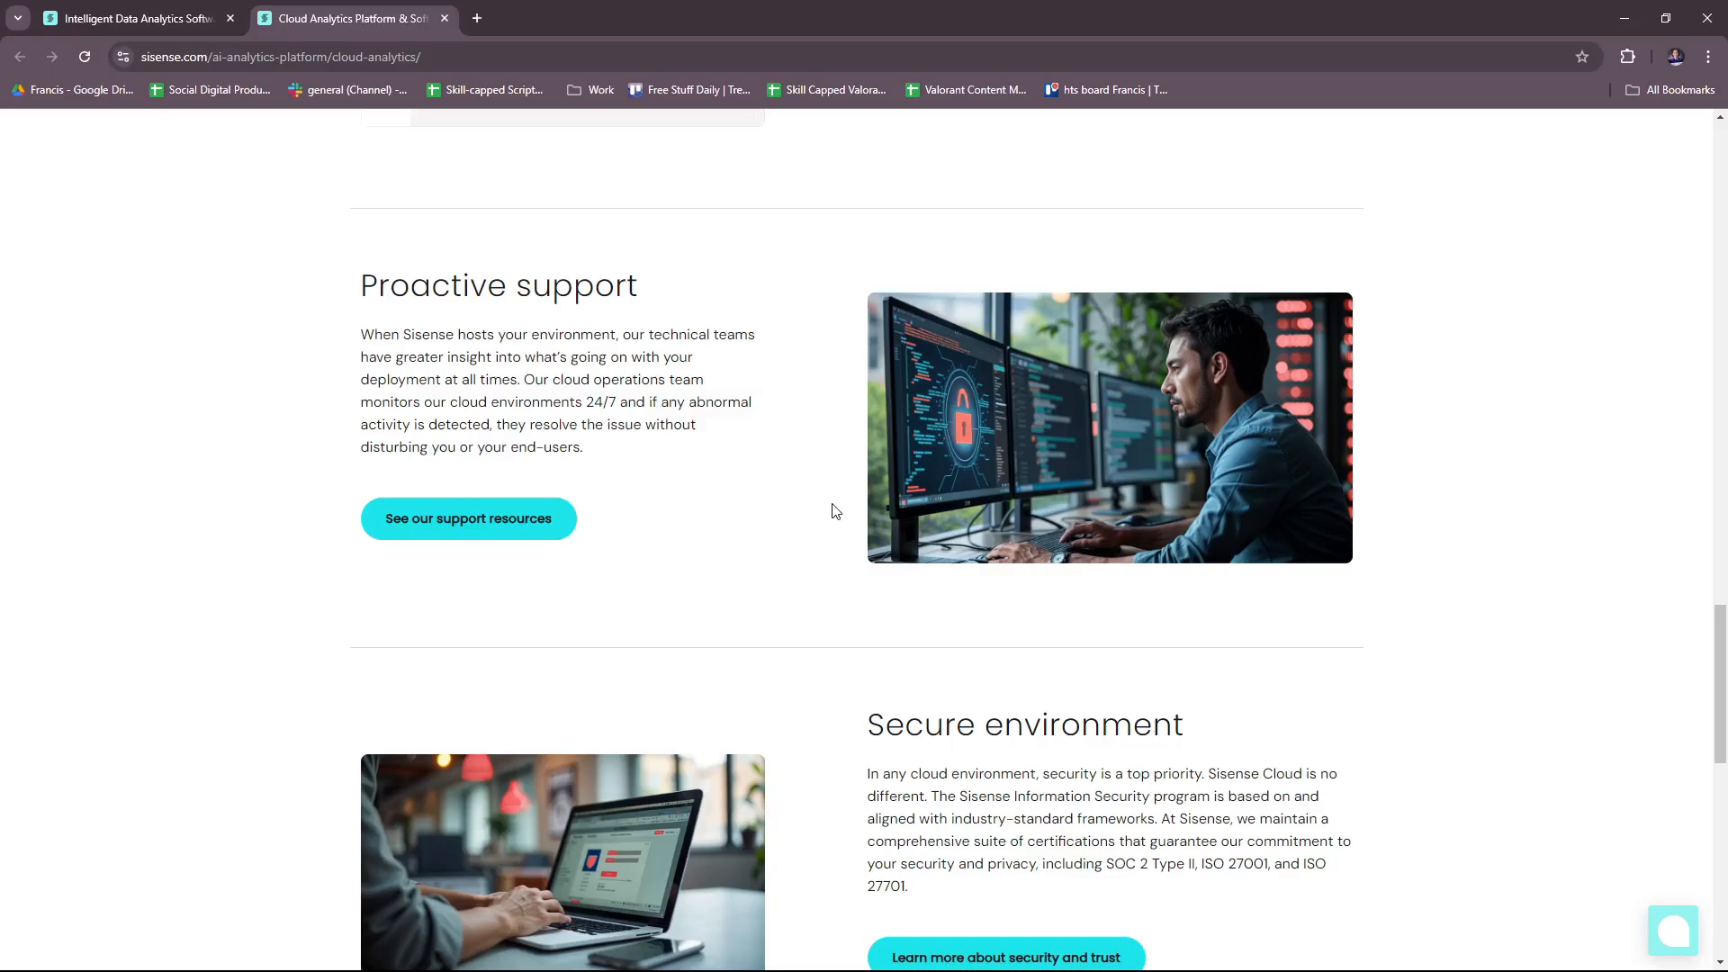
pyautogui.moveTo(837, 540)
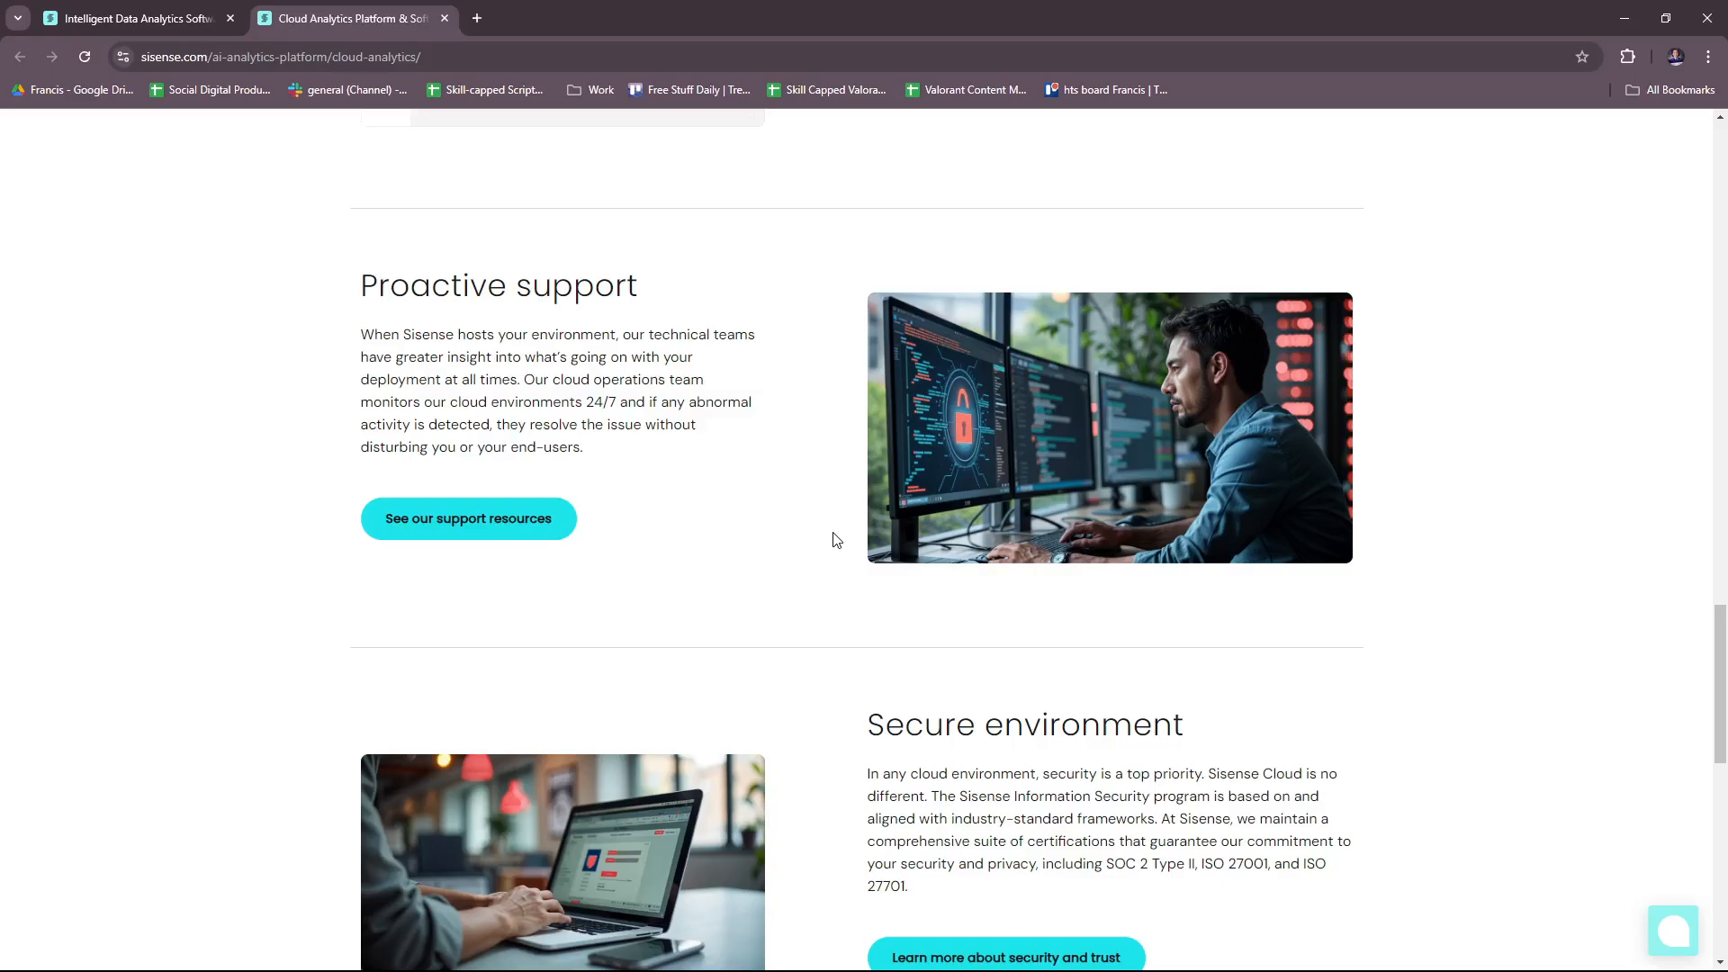
pyautogui.moveTo(834, 525)
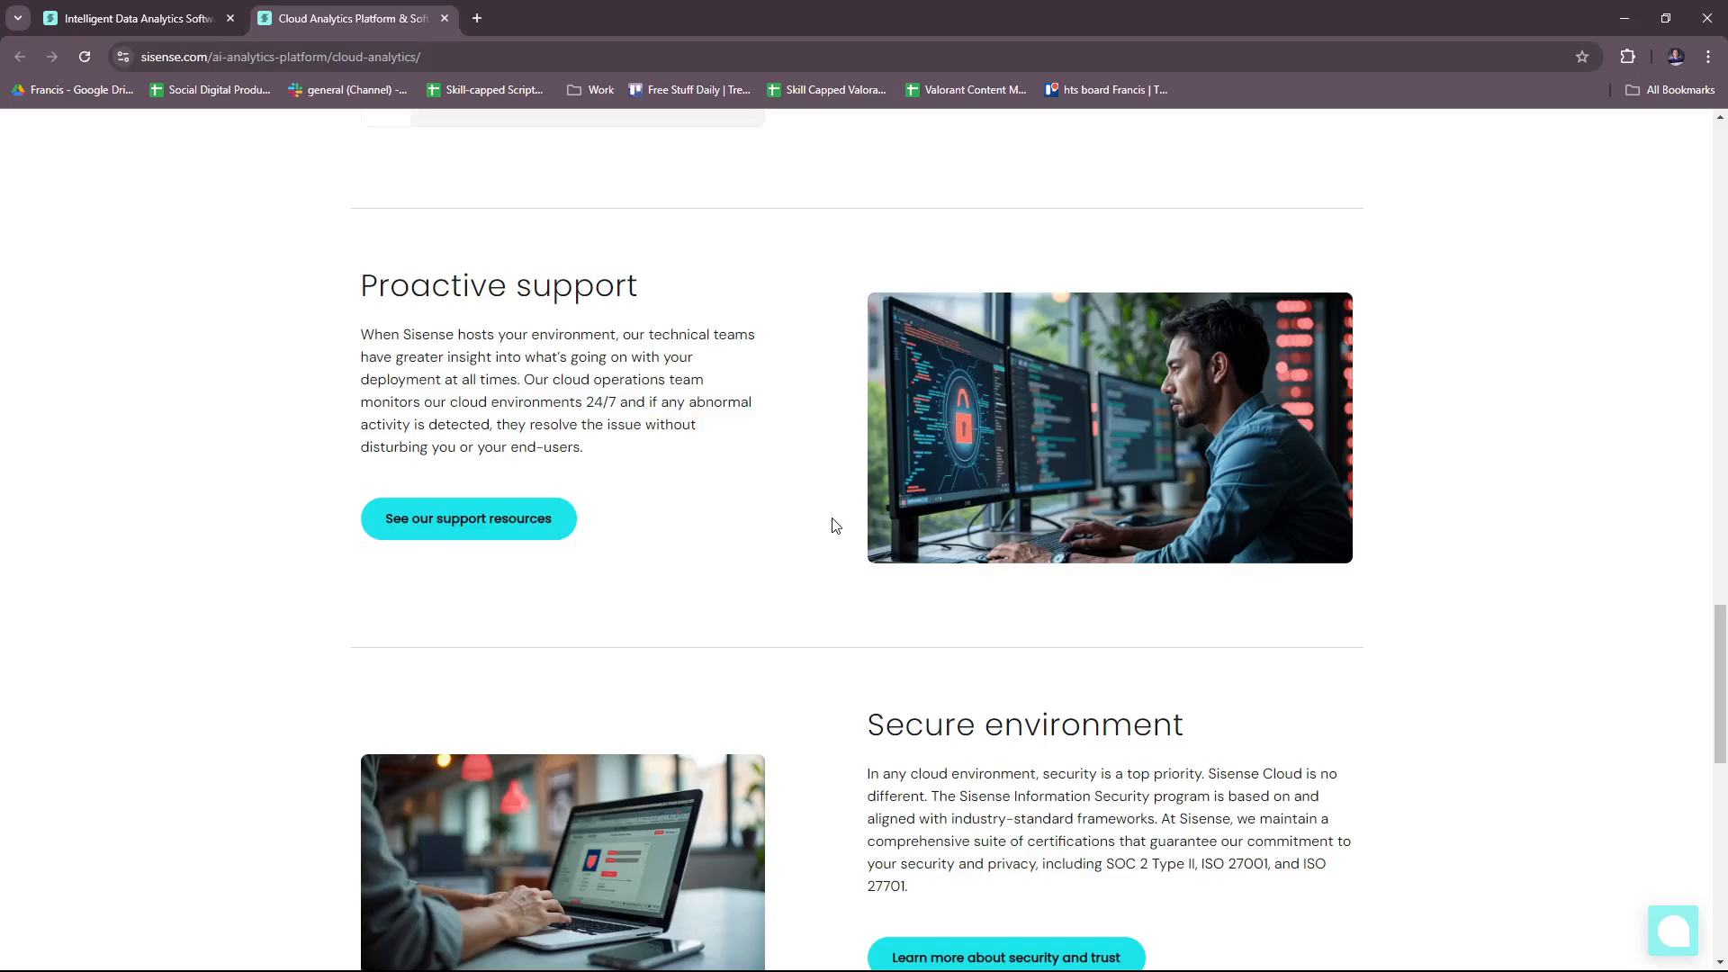
pyautogui.moveTo(839, 524)
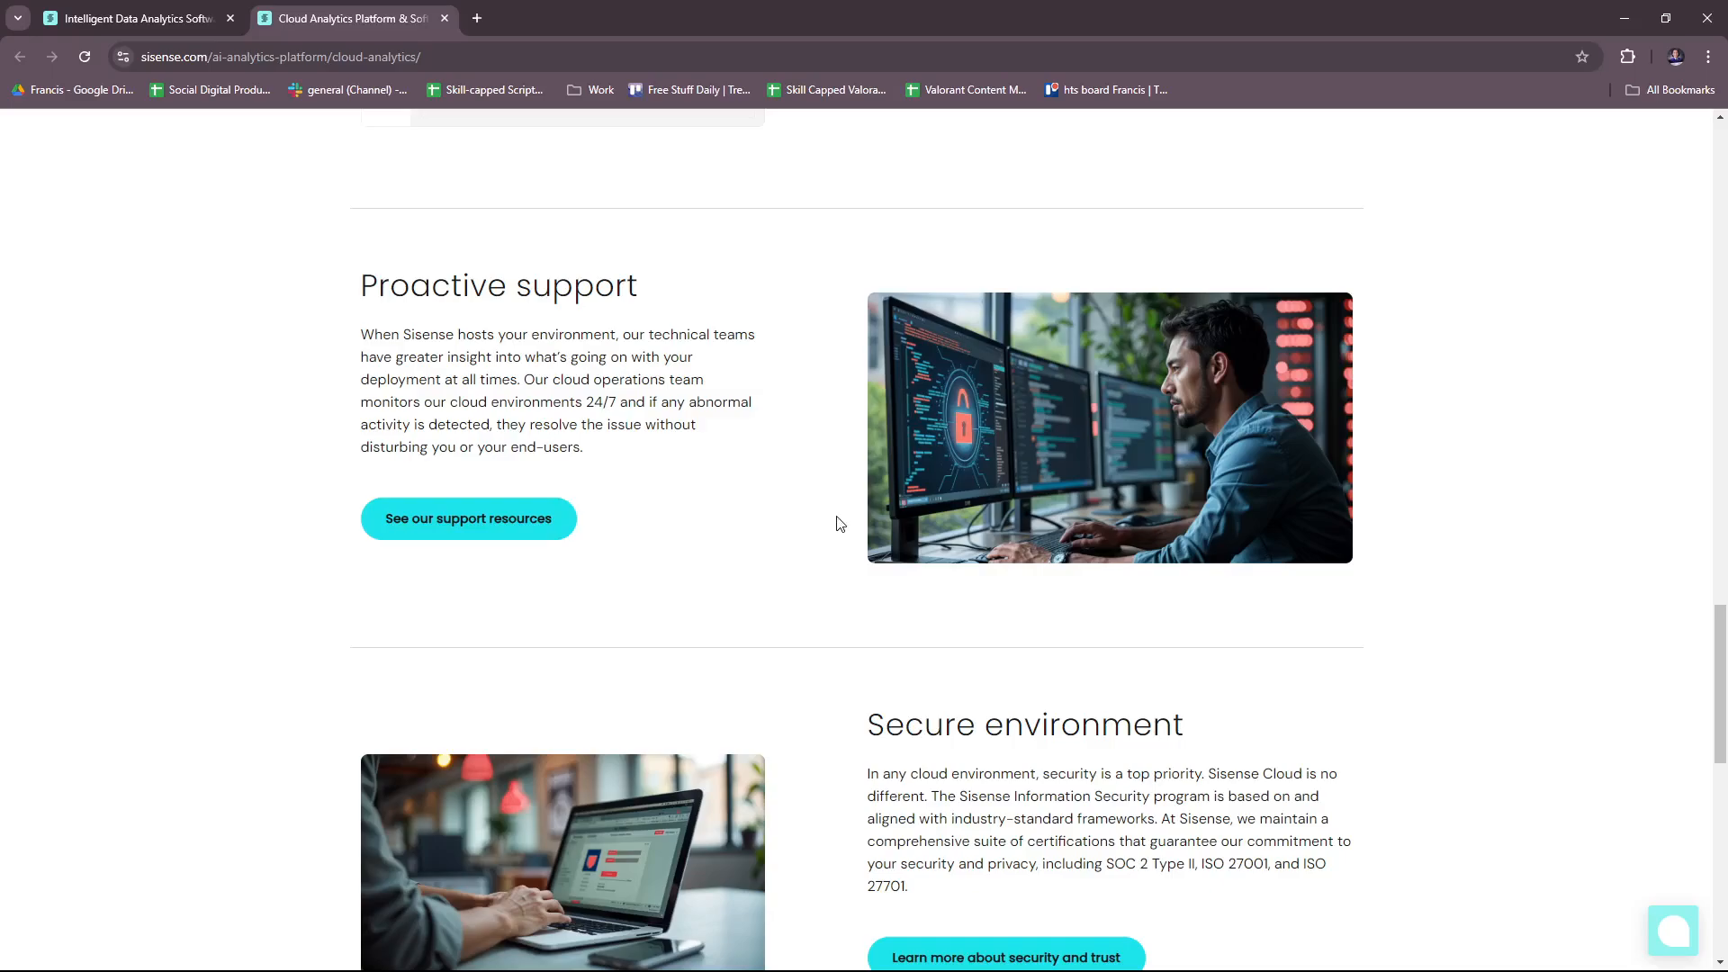
pyautogui.scroll(-3)
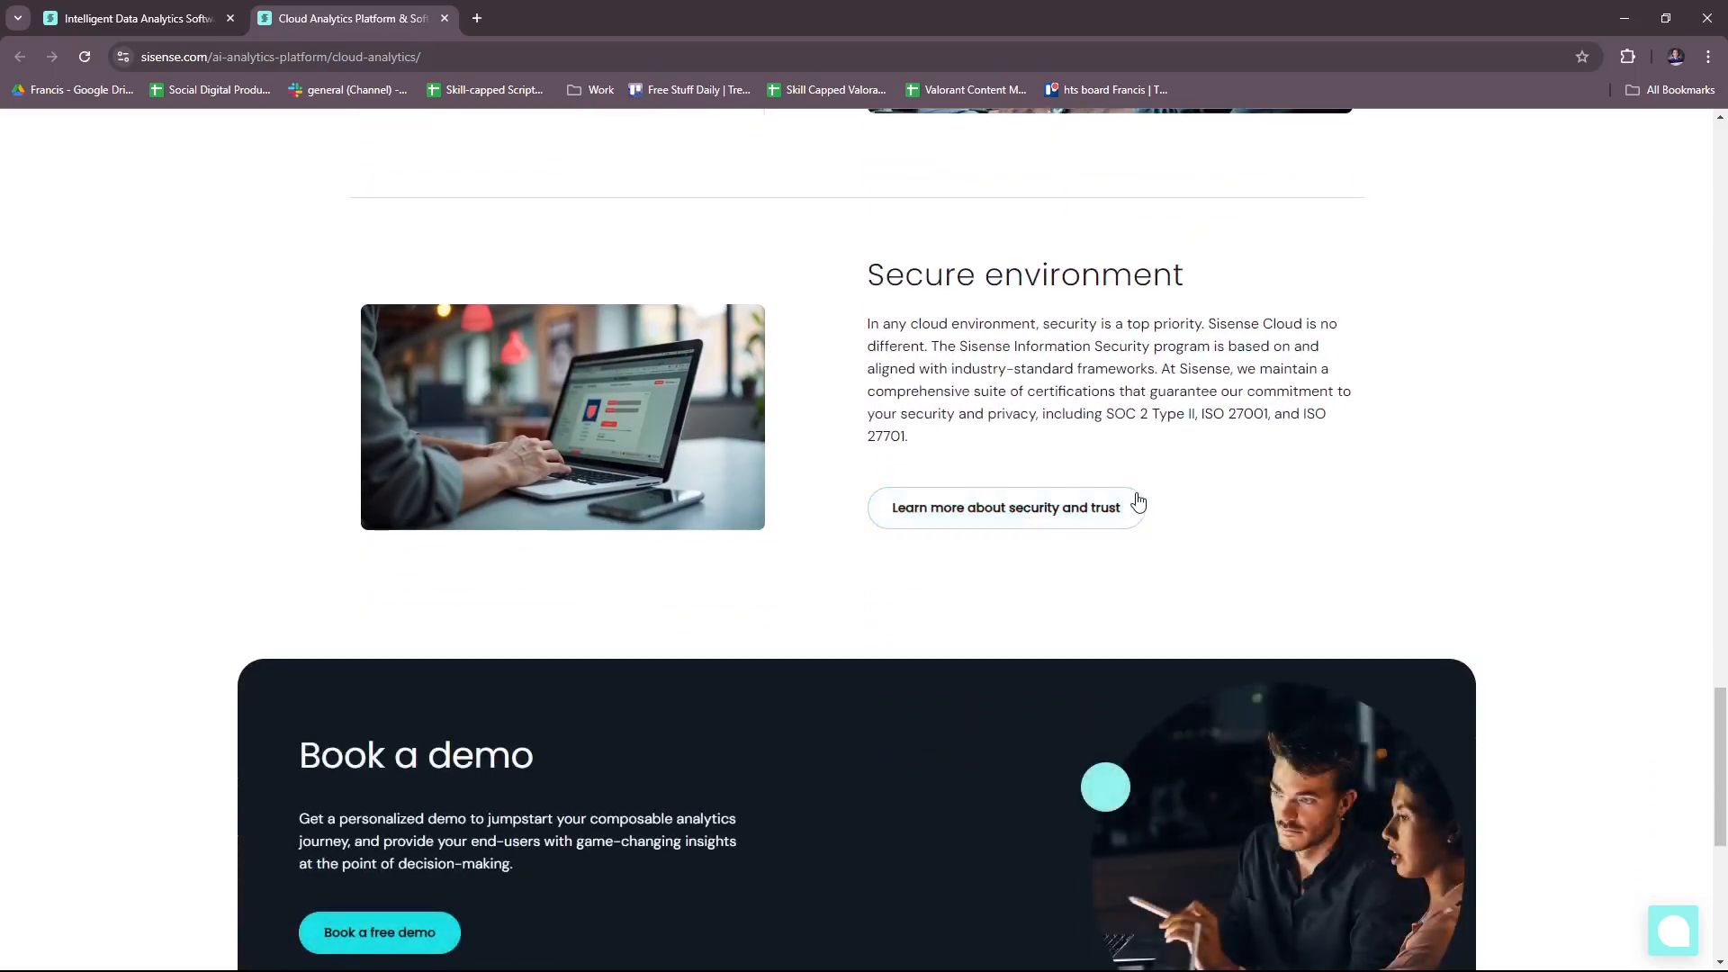
pyautogui.moveTo(1005, 508)
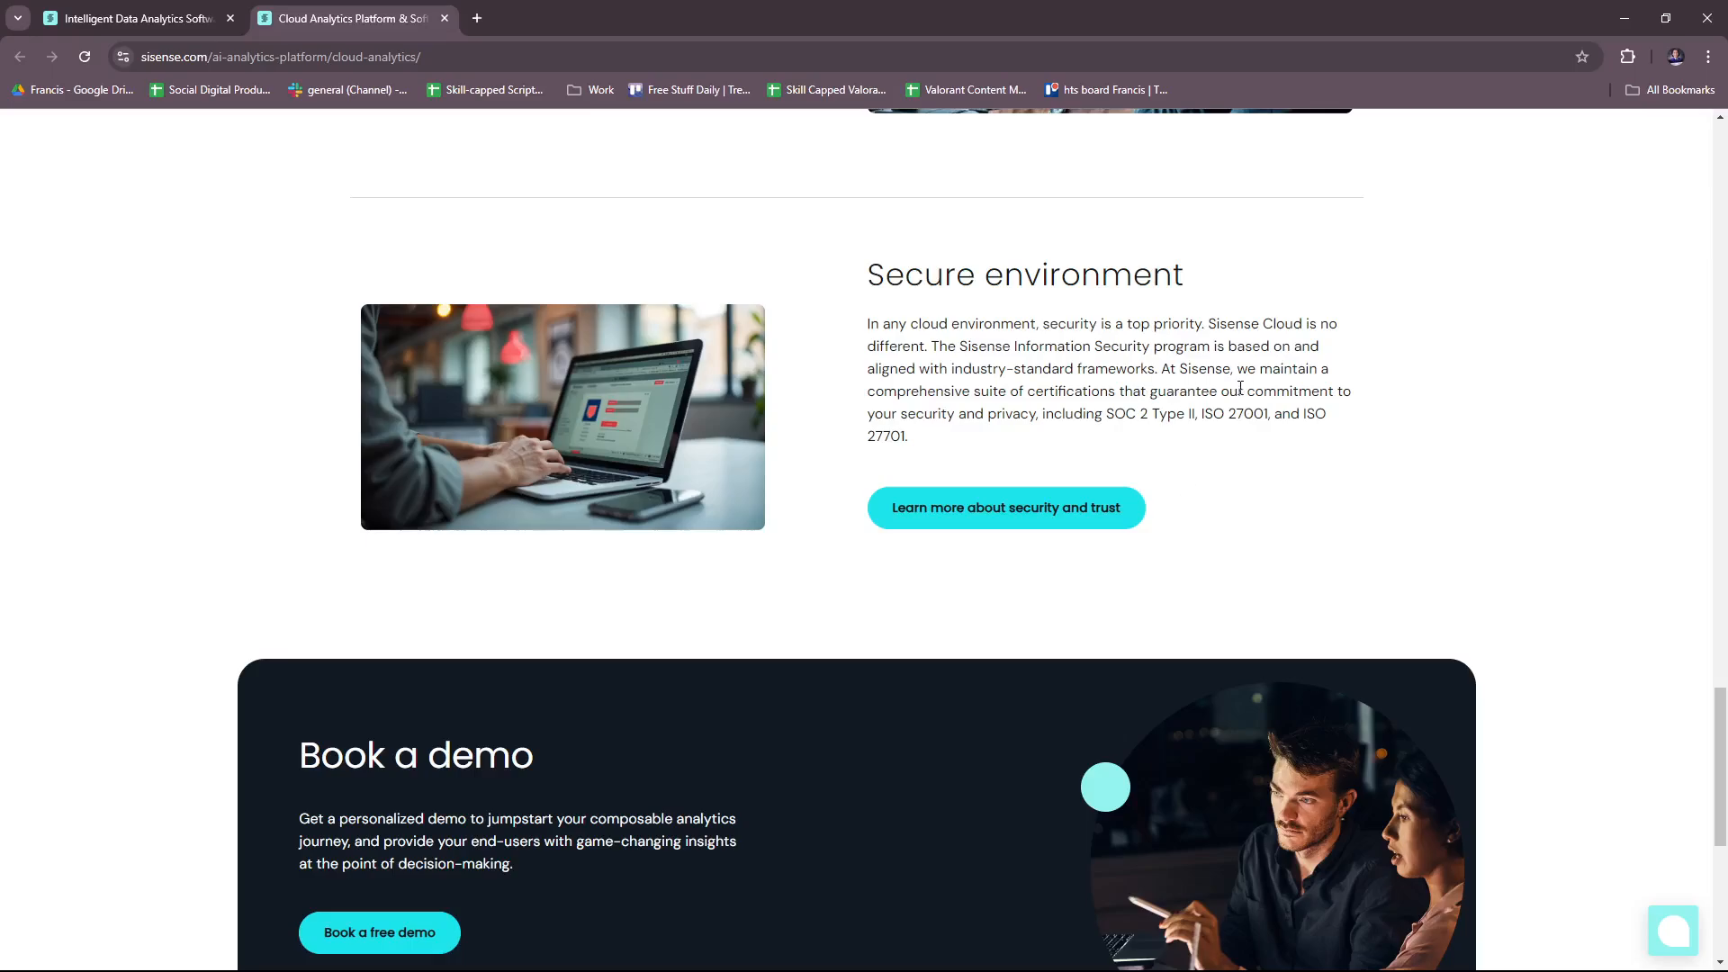
pyautogui.moveTo(1279, 452)
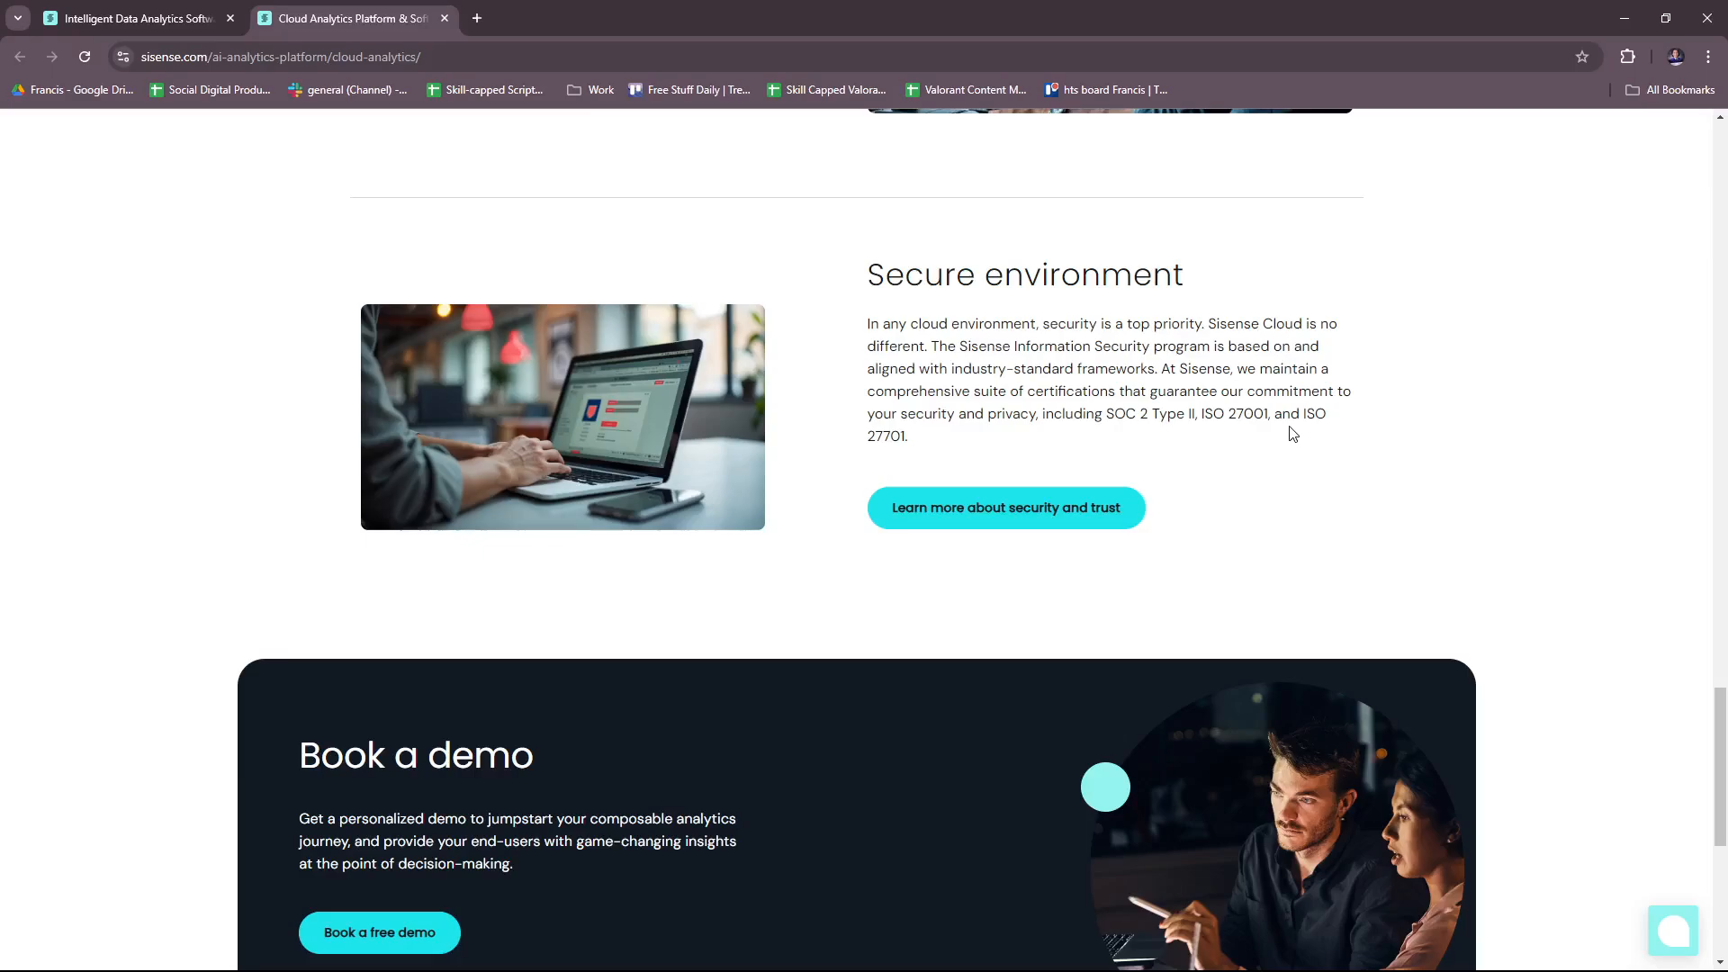
pyautogui.moveTo(1280, 457)
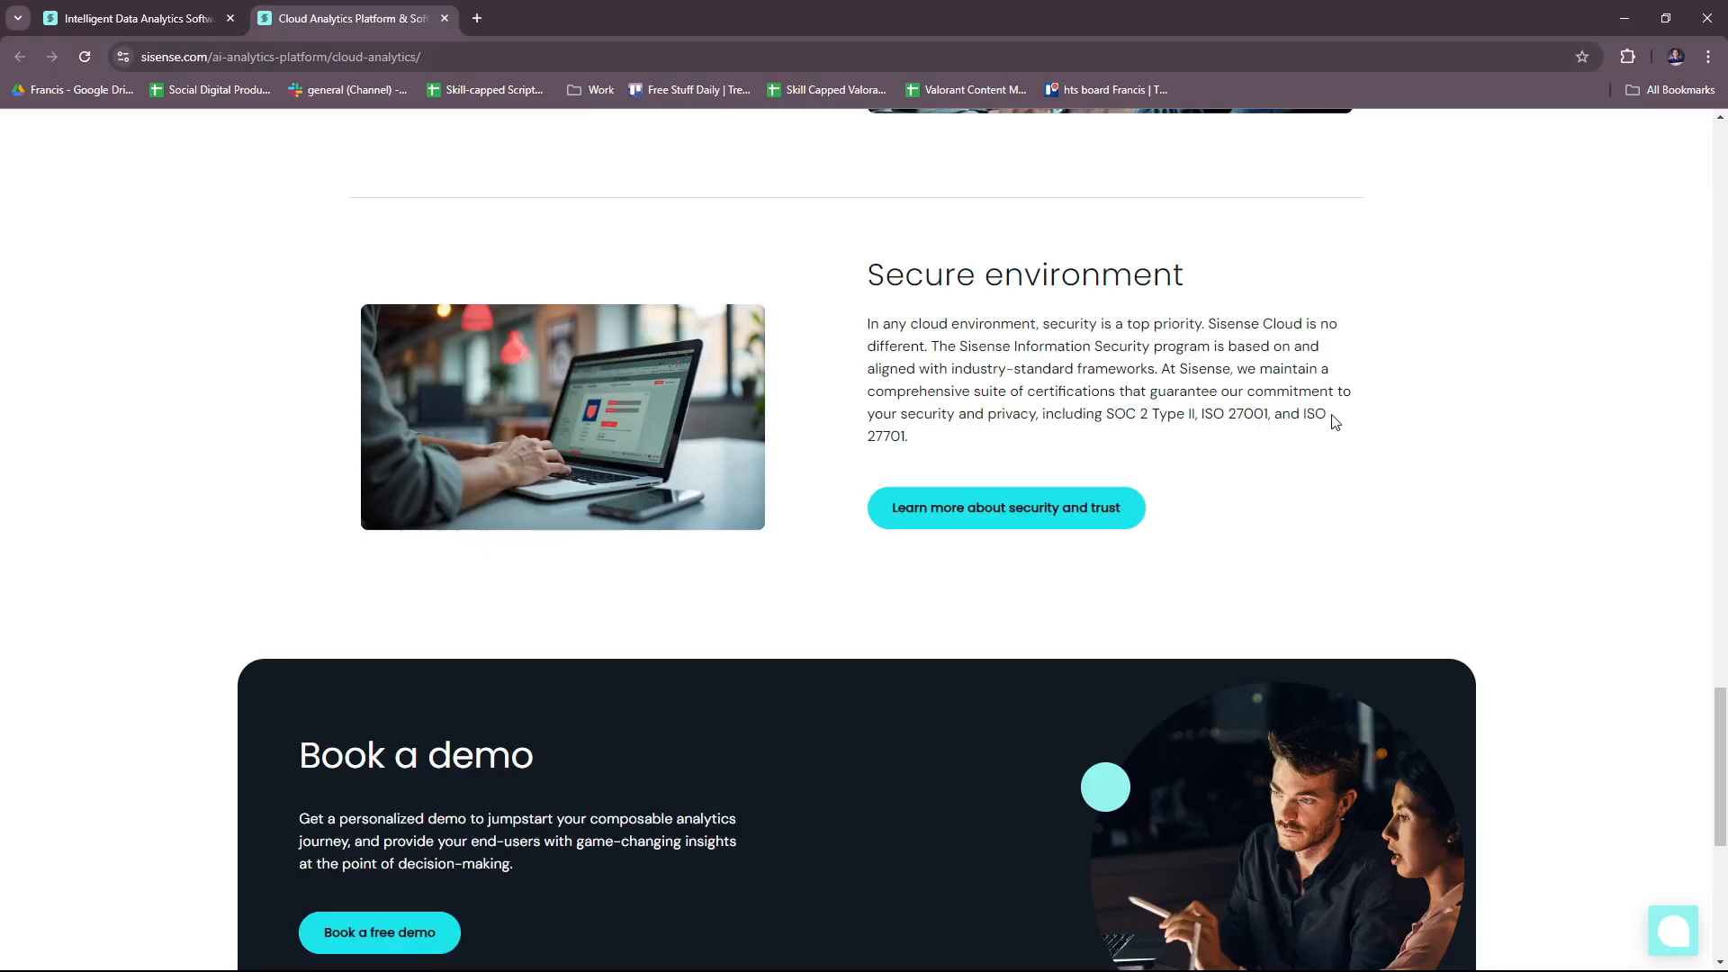
pyautogui.moveTo(1331, 420)
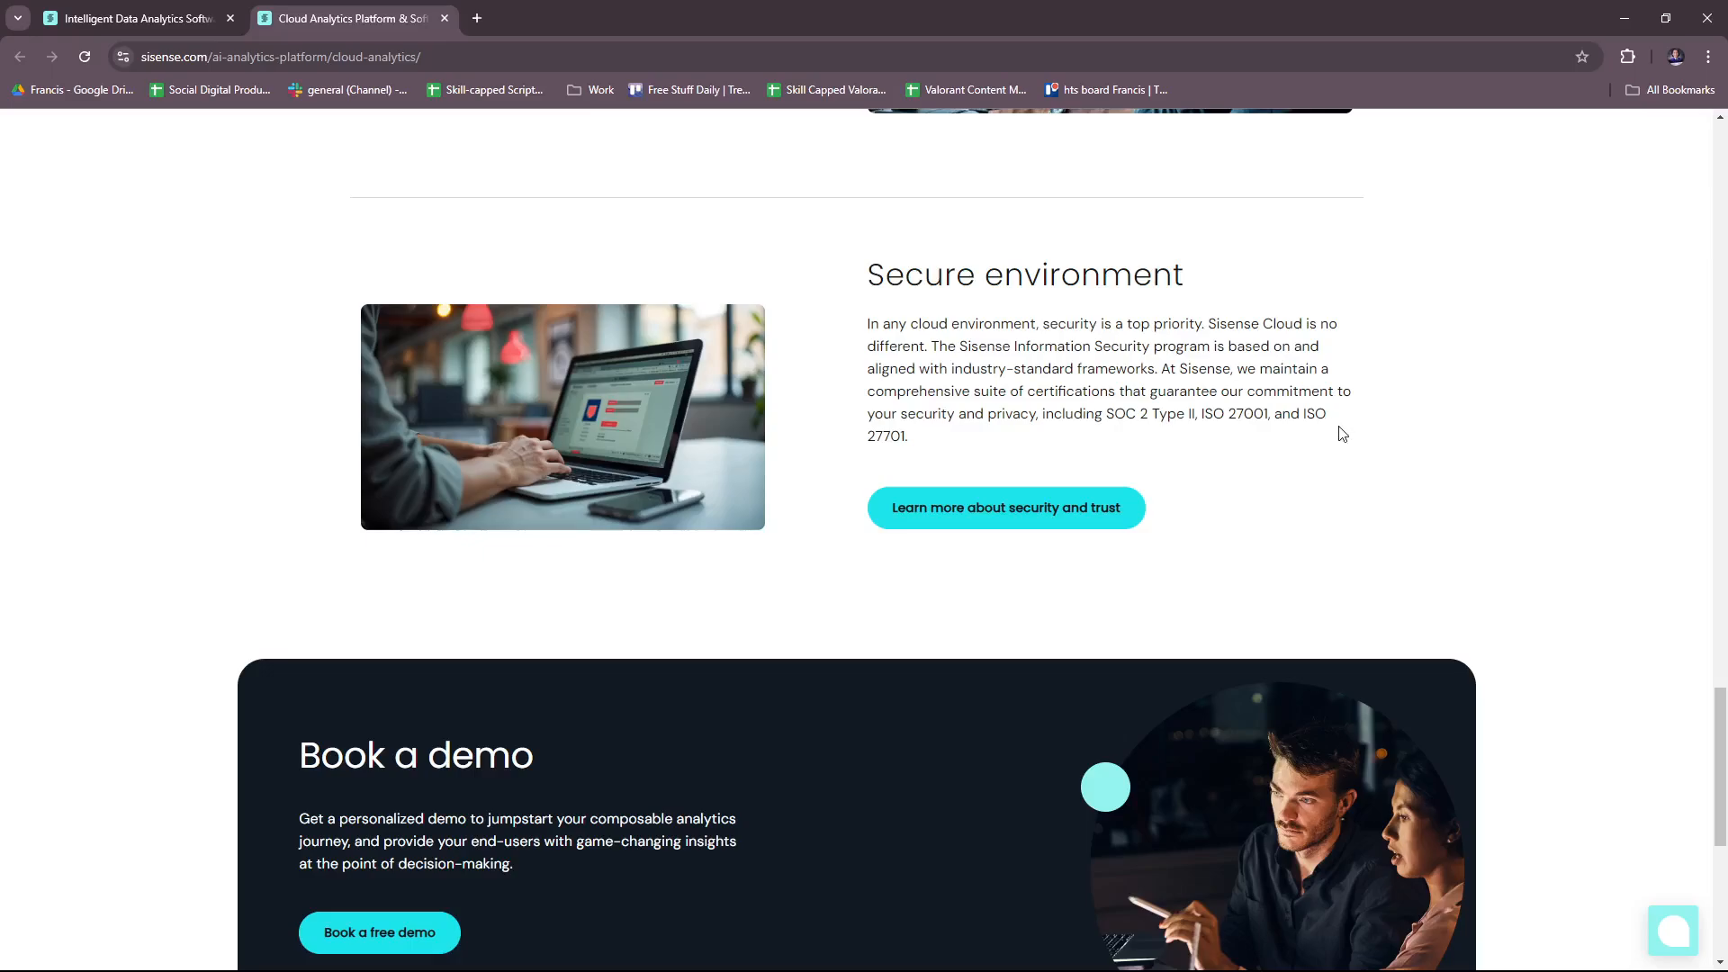
pyautogui.moveTo(1312, 441)
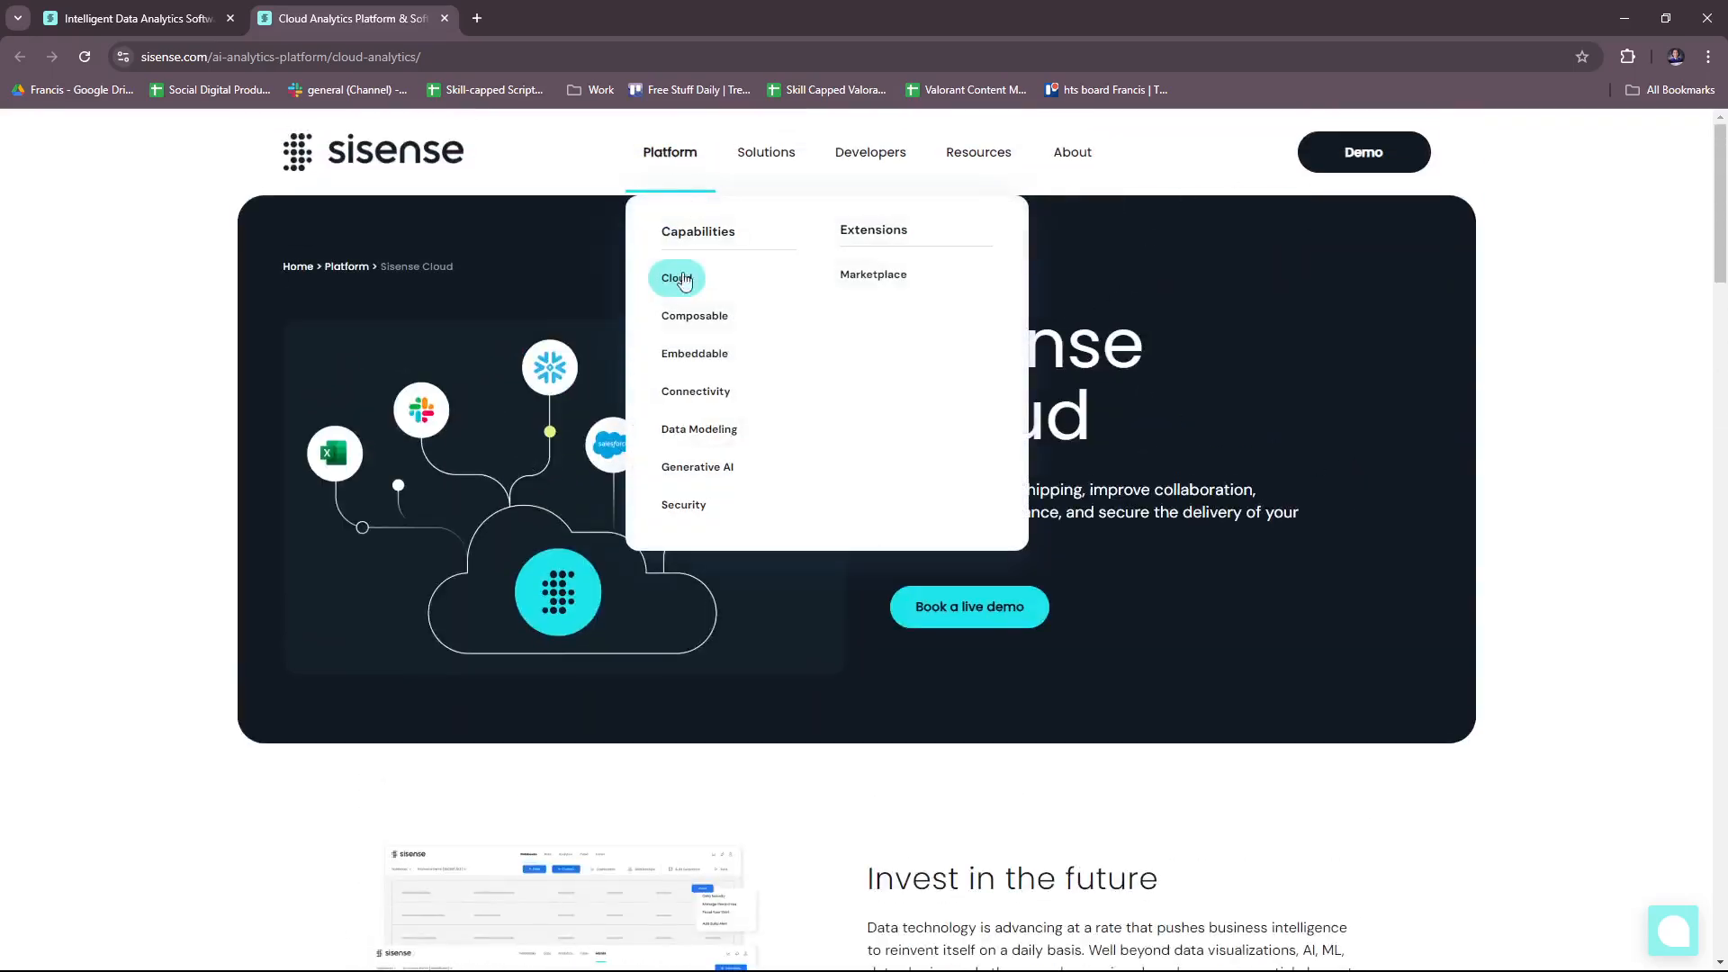
# Open Composable from the Platform menu and read the Compose SDK page down to Powered by Fusion
pyautogui.click(695, 315)
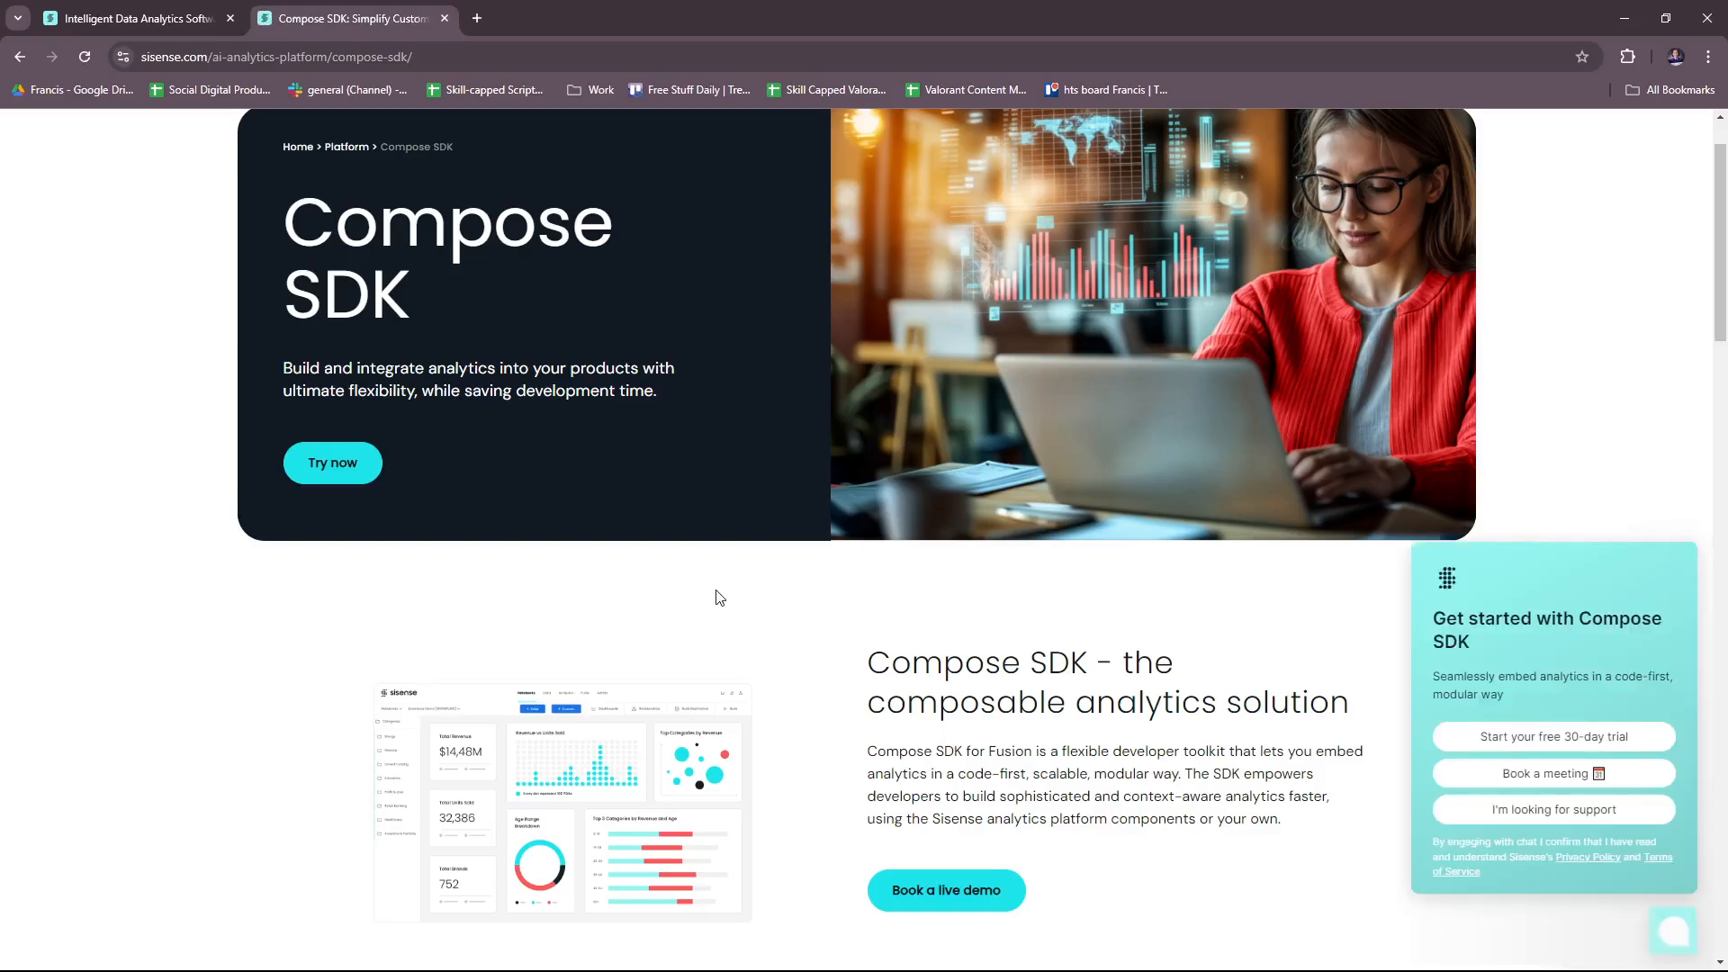
pyautogui.moveTo(1671, 504)
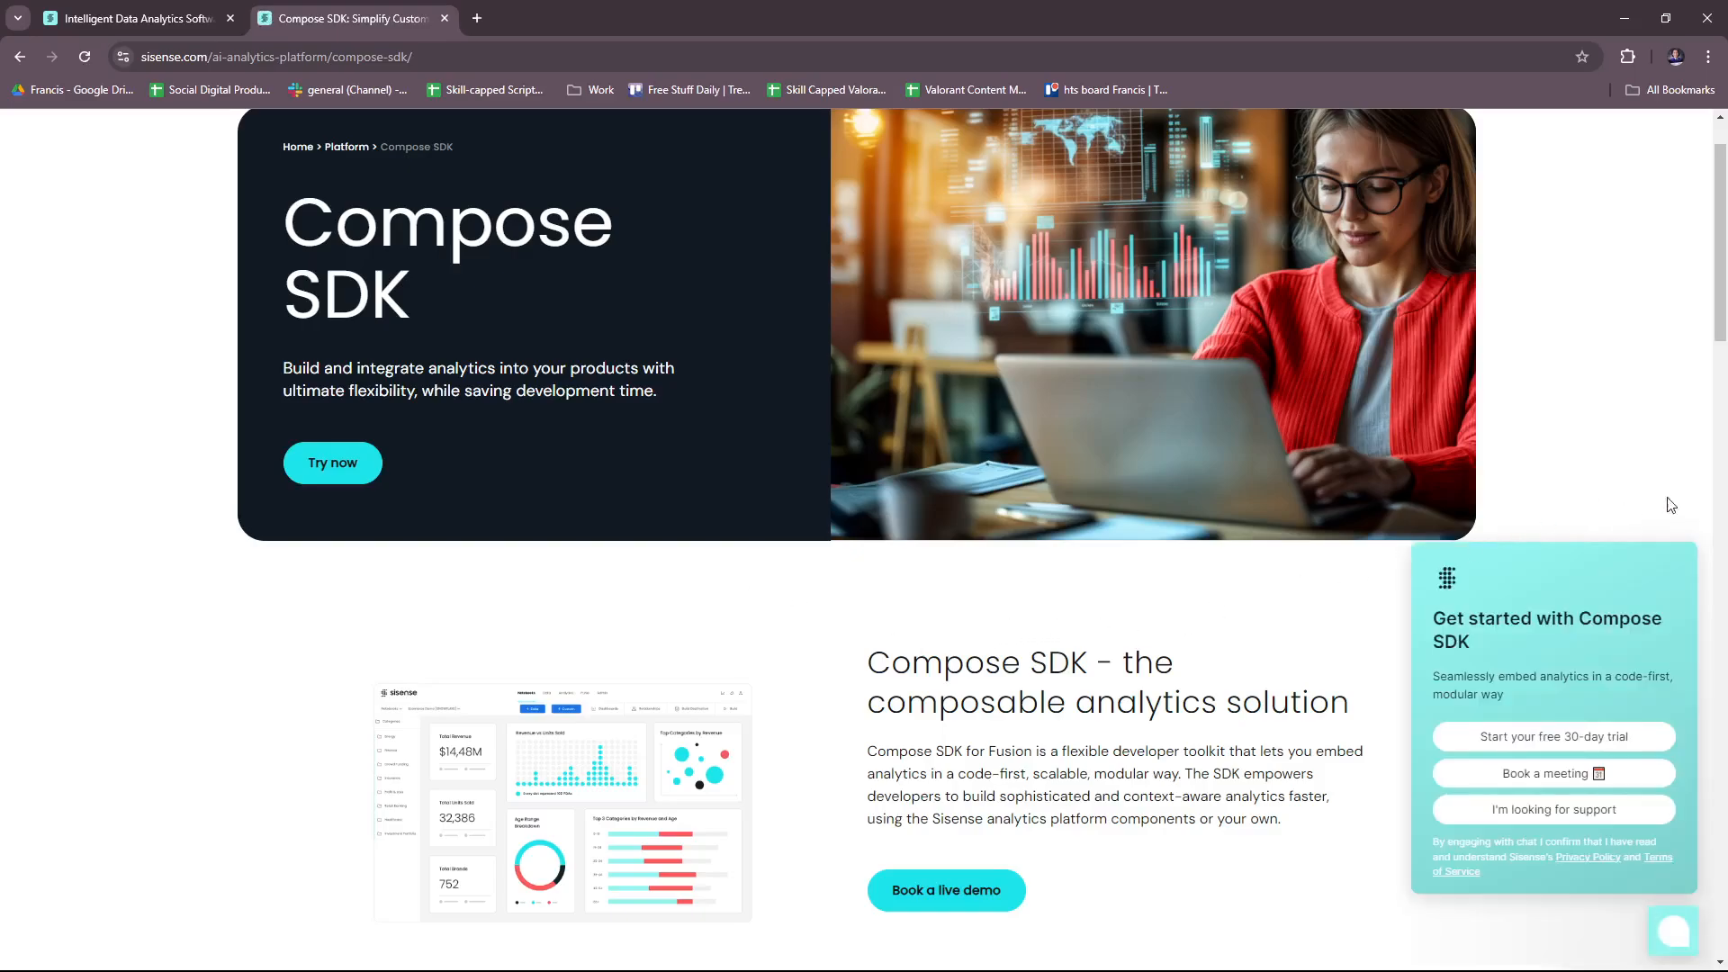
pyautogui.moveTo(1692, 538)
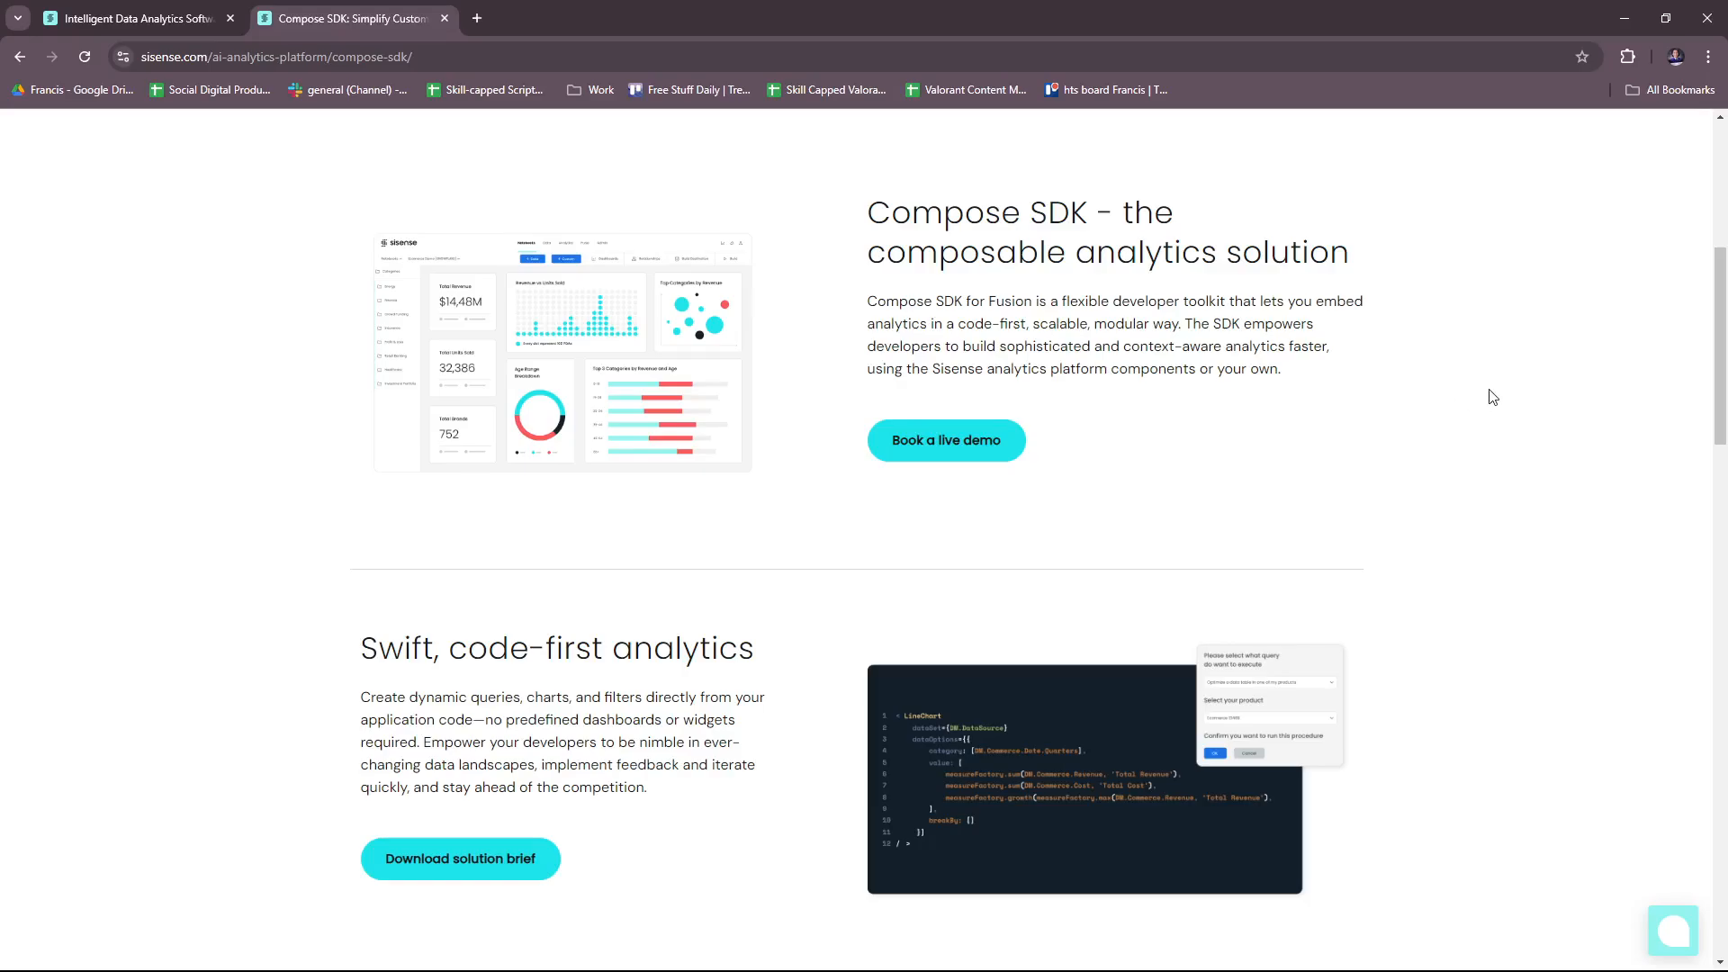
pyautogui.moveTo(1439, 409)
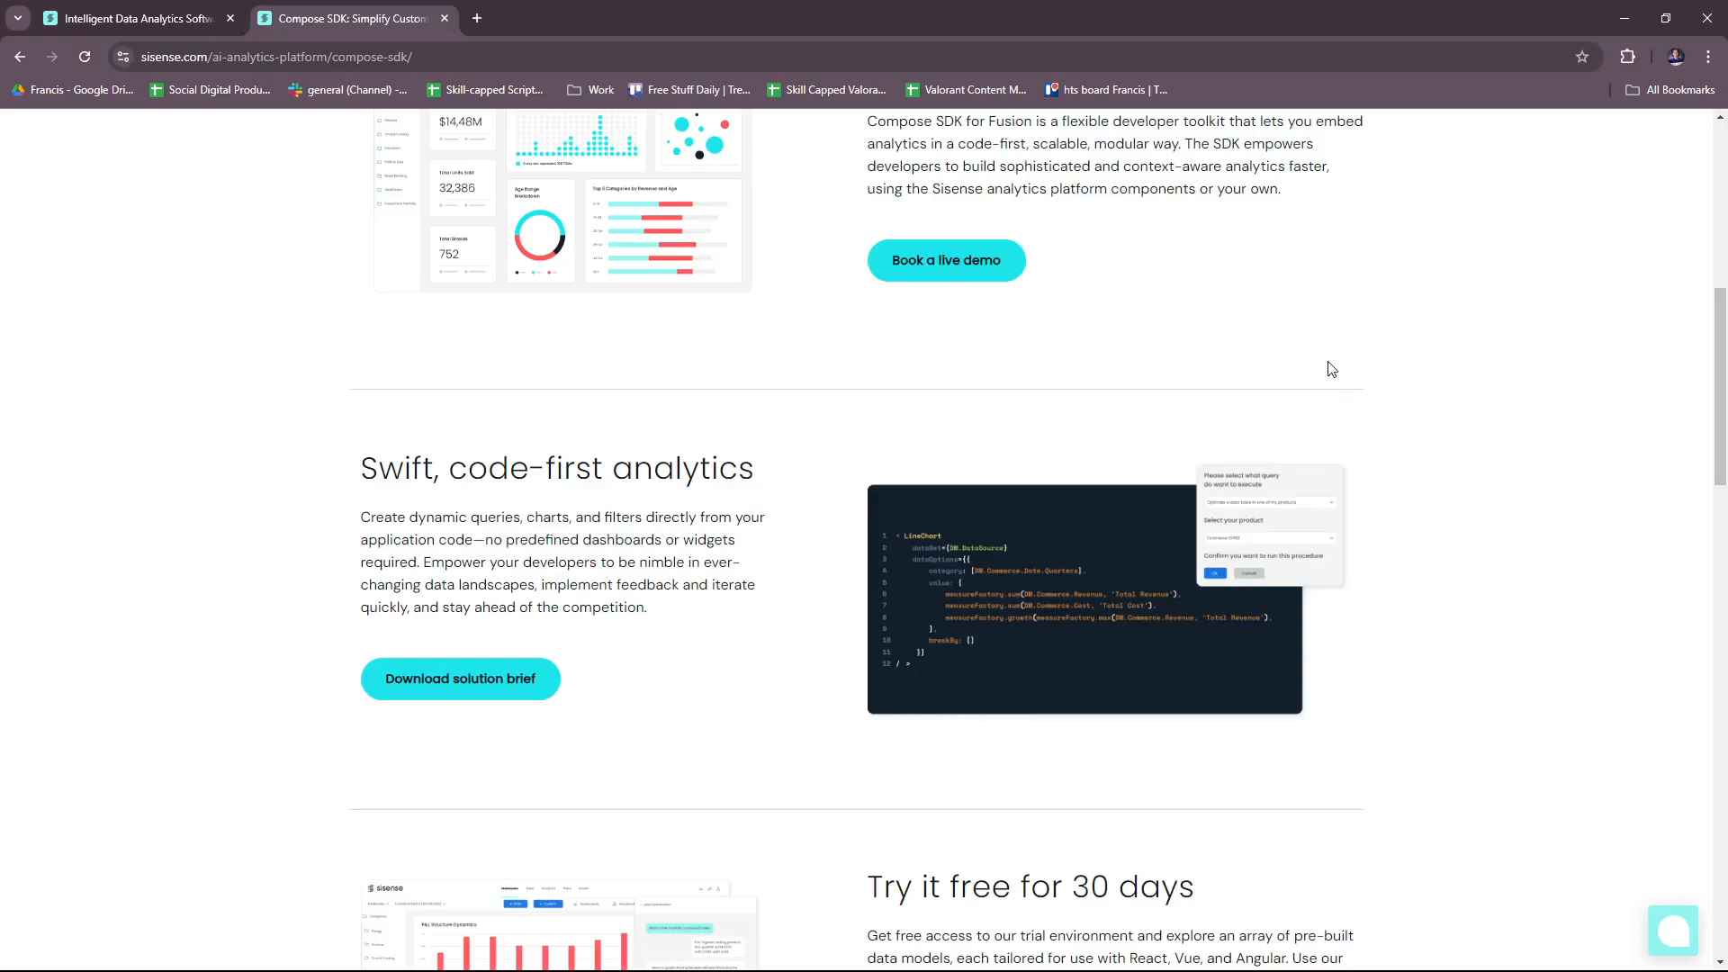
pyautogui.scroll(-3)
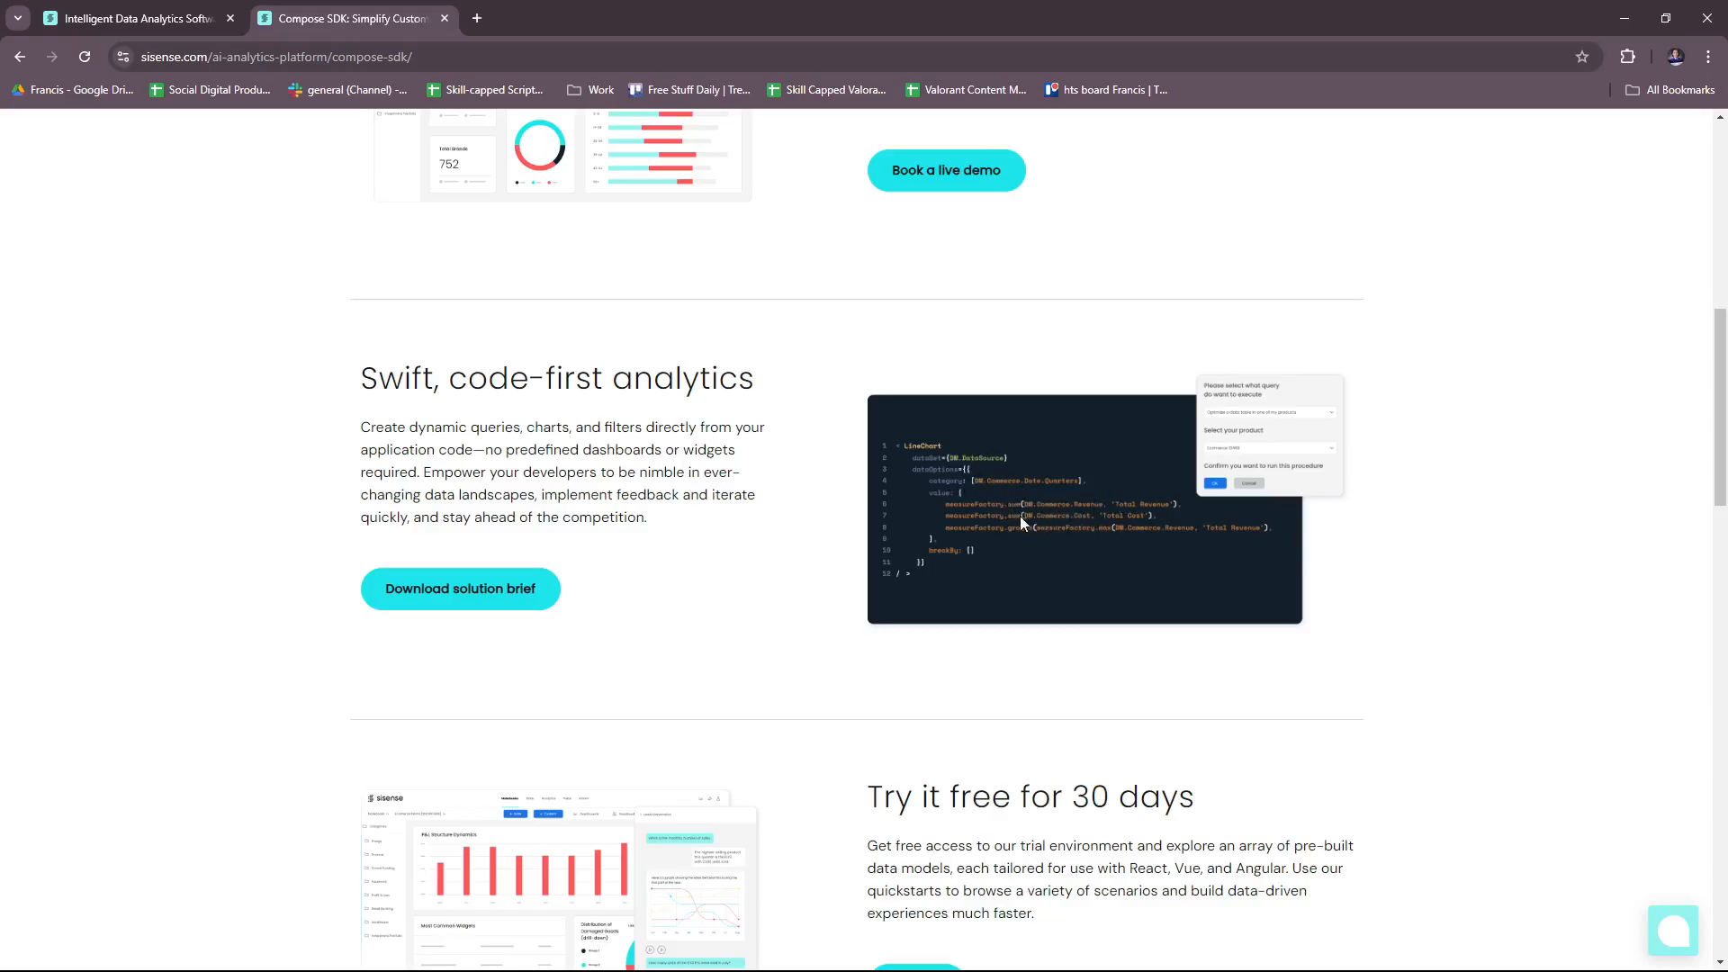
pyautogui.scroll(-3)
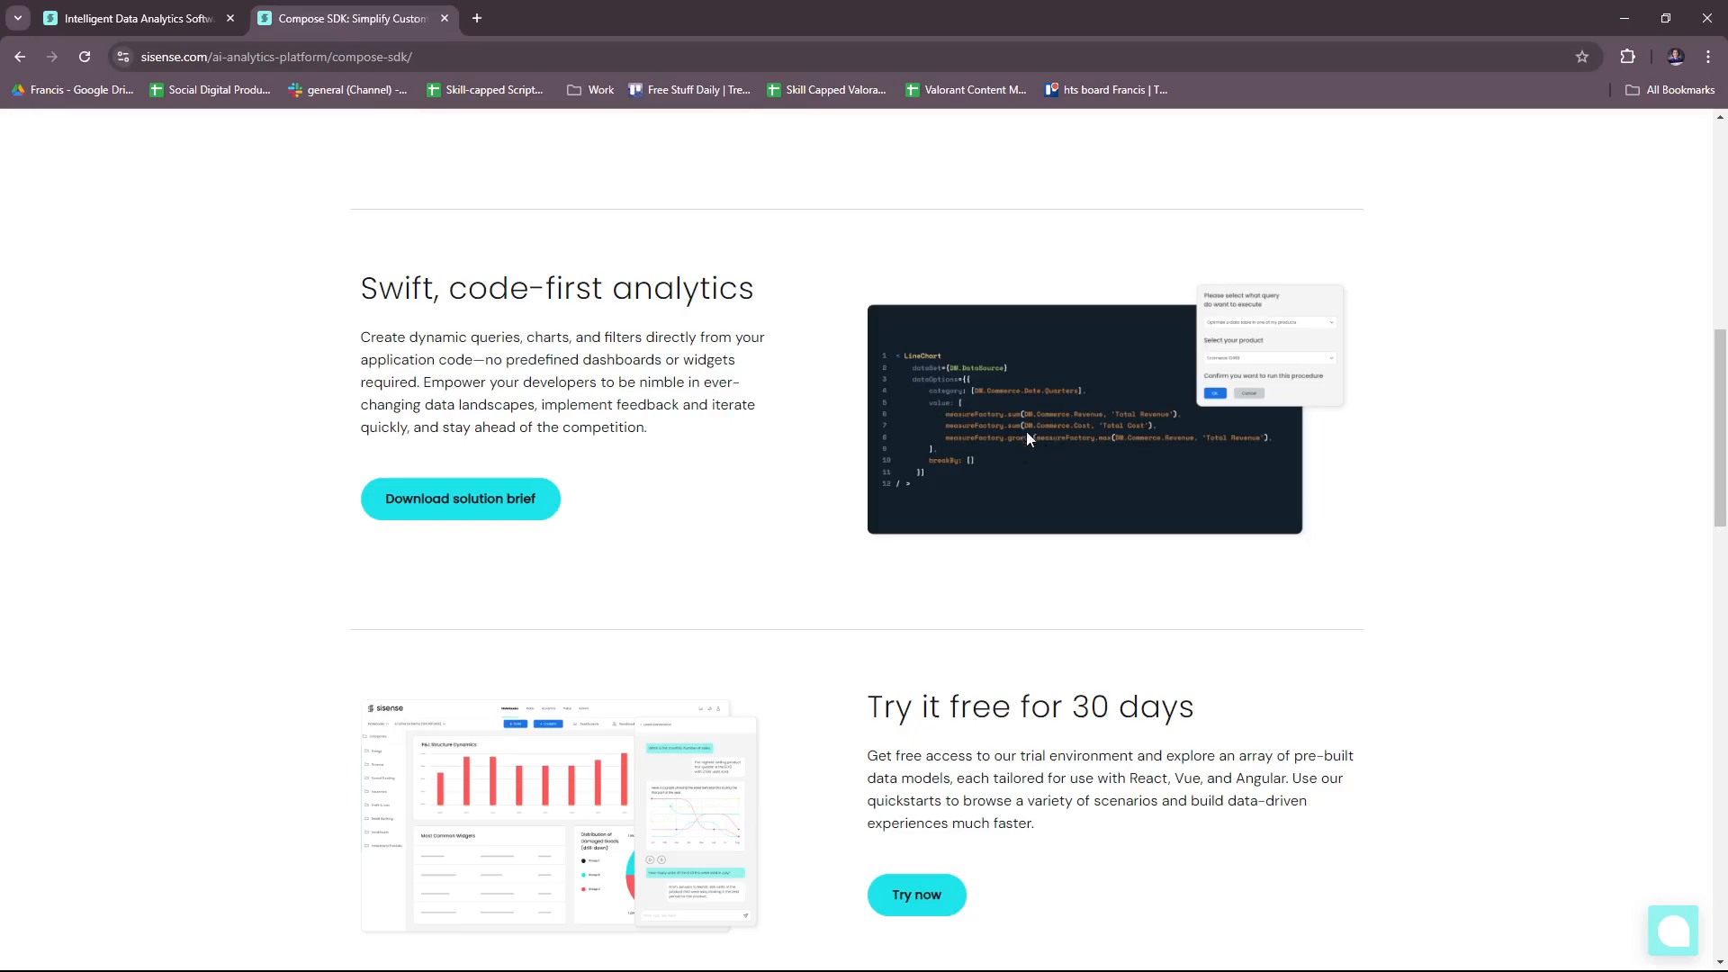
pyautogui.moveTo(1241, 486)
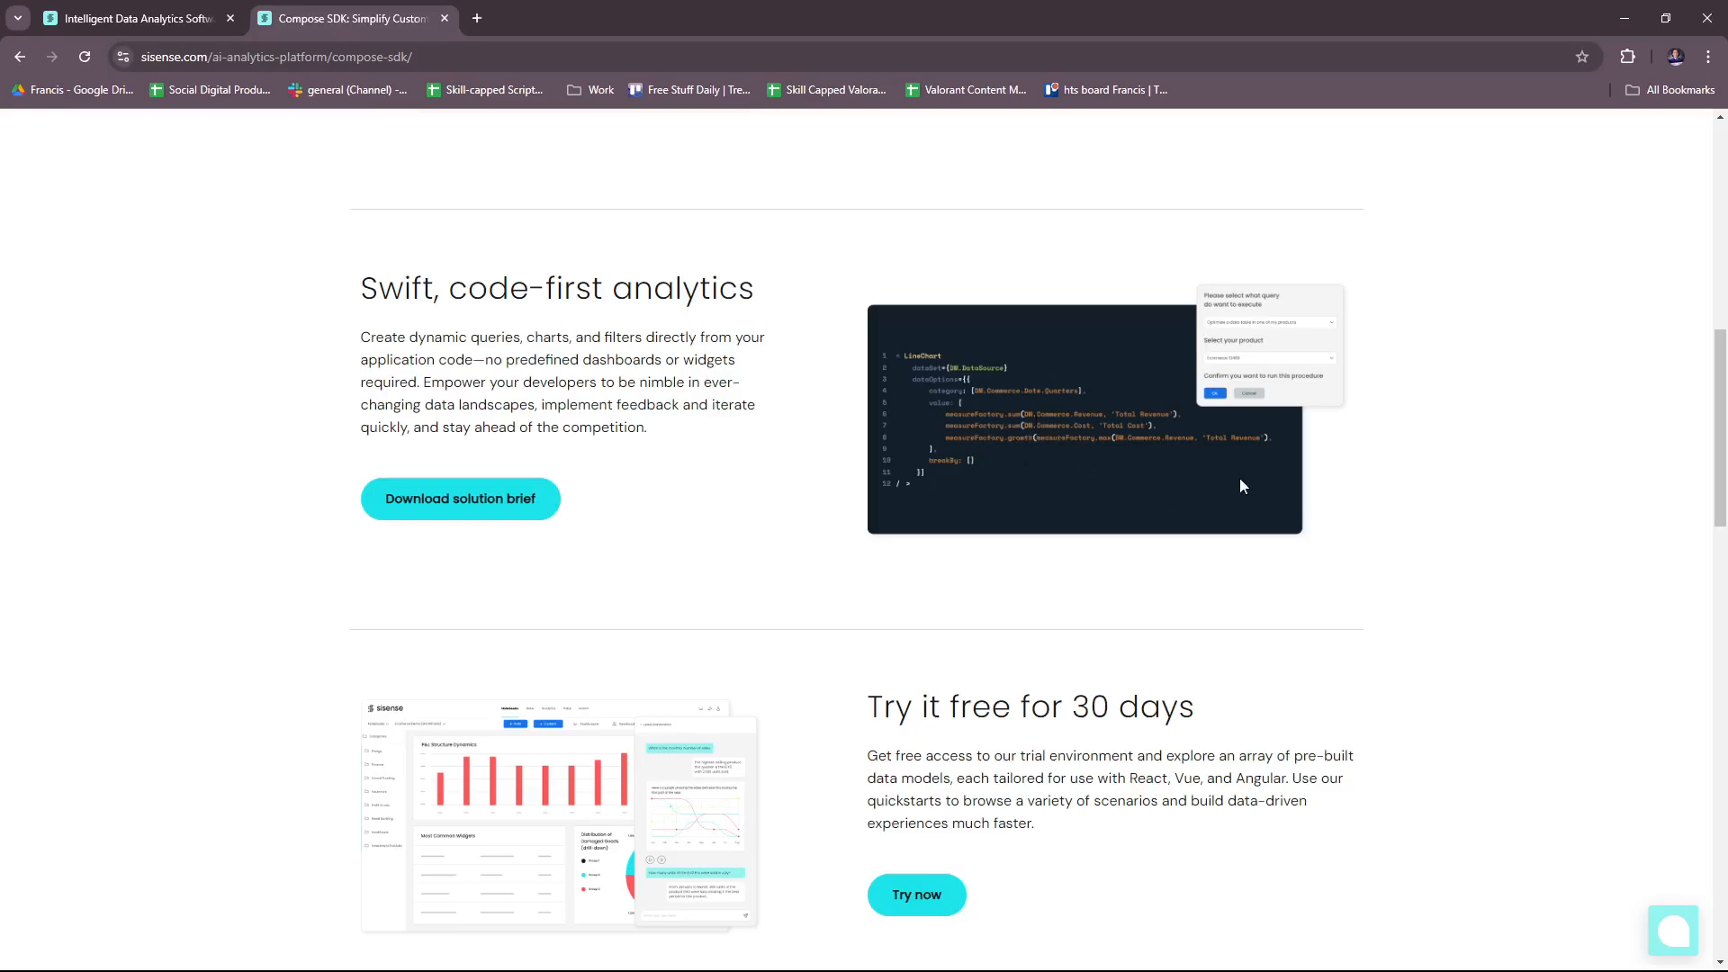
pyautogui.moveTo(1252, 493)
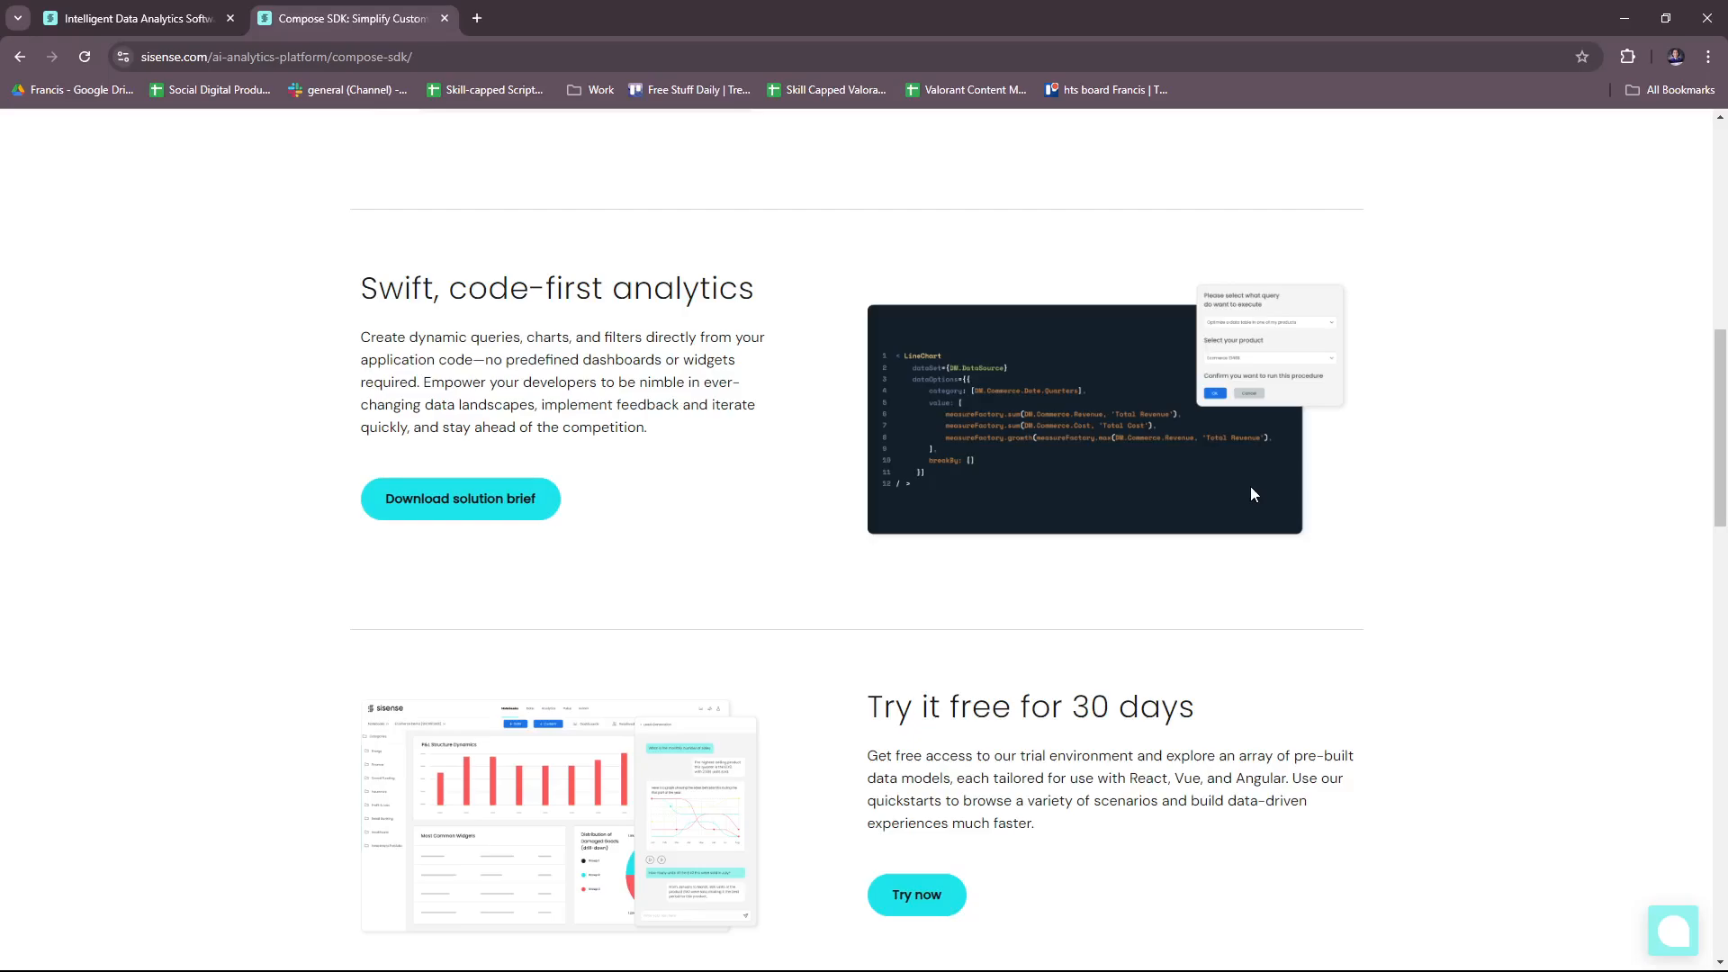
pyautogui.moveTo(1175, 558)
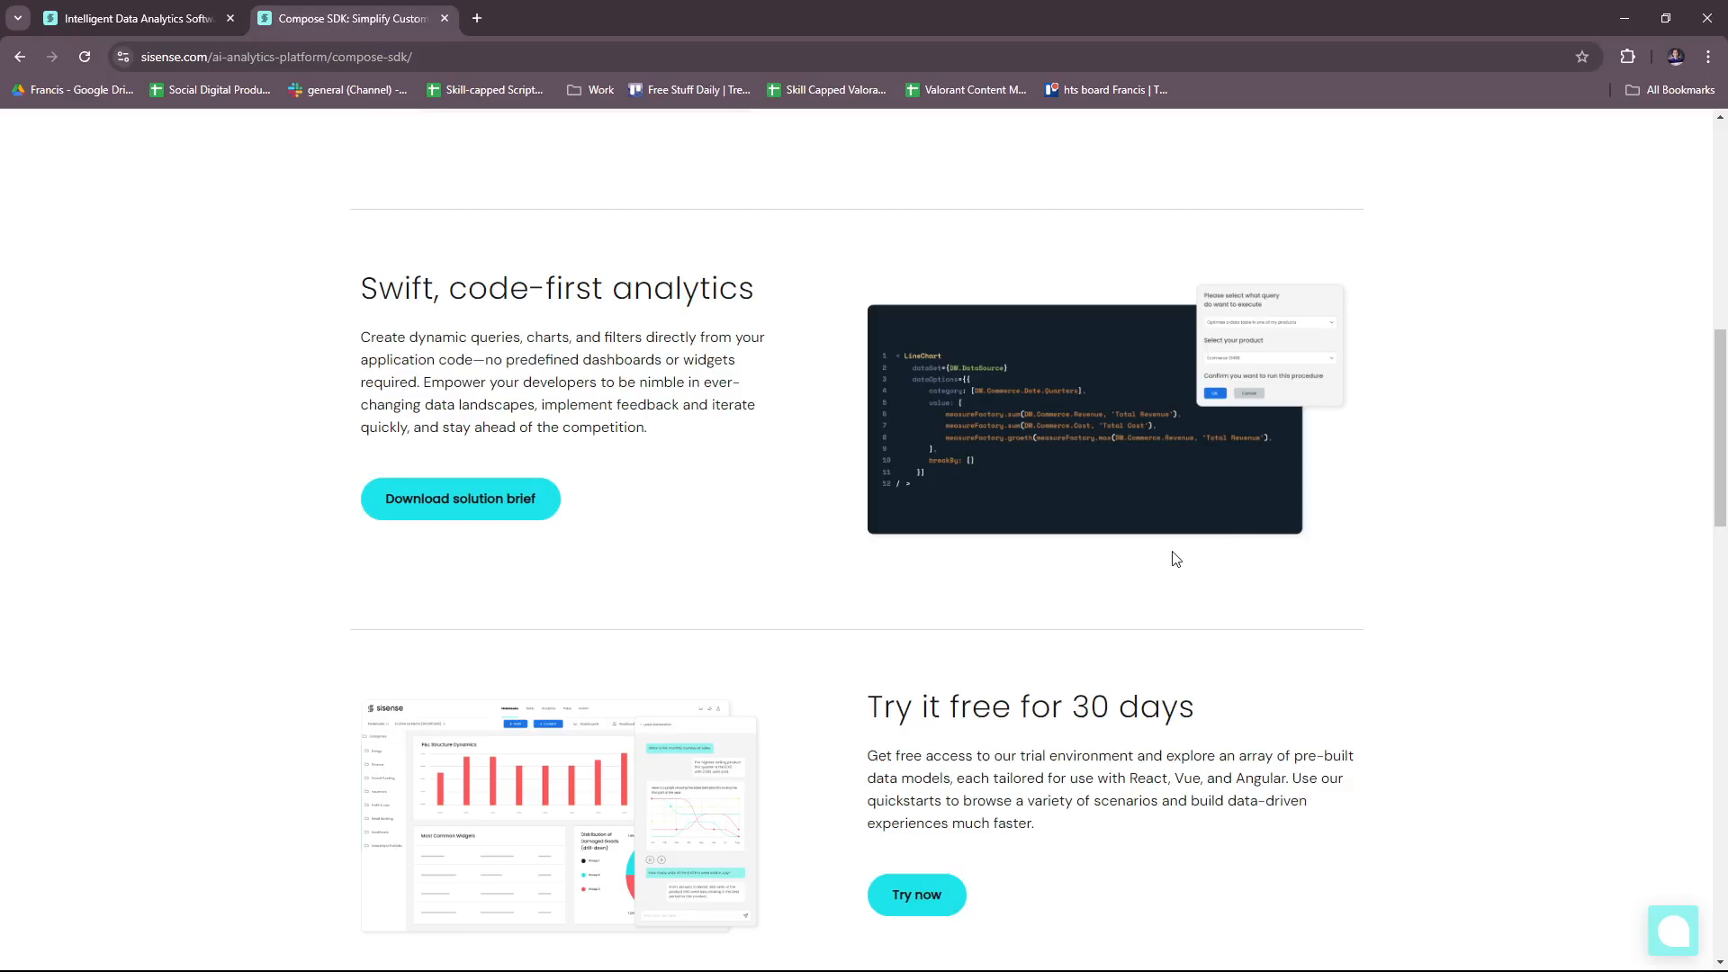
pyautogui.scroll(-3)
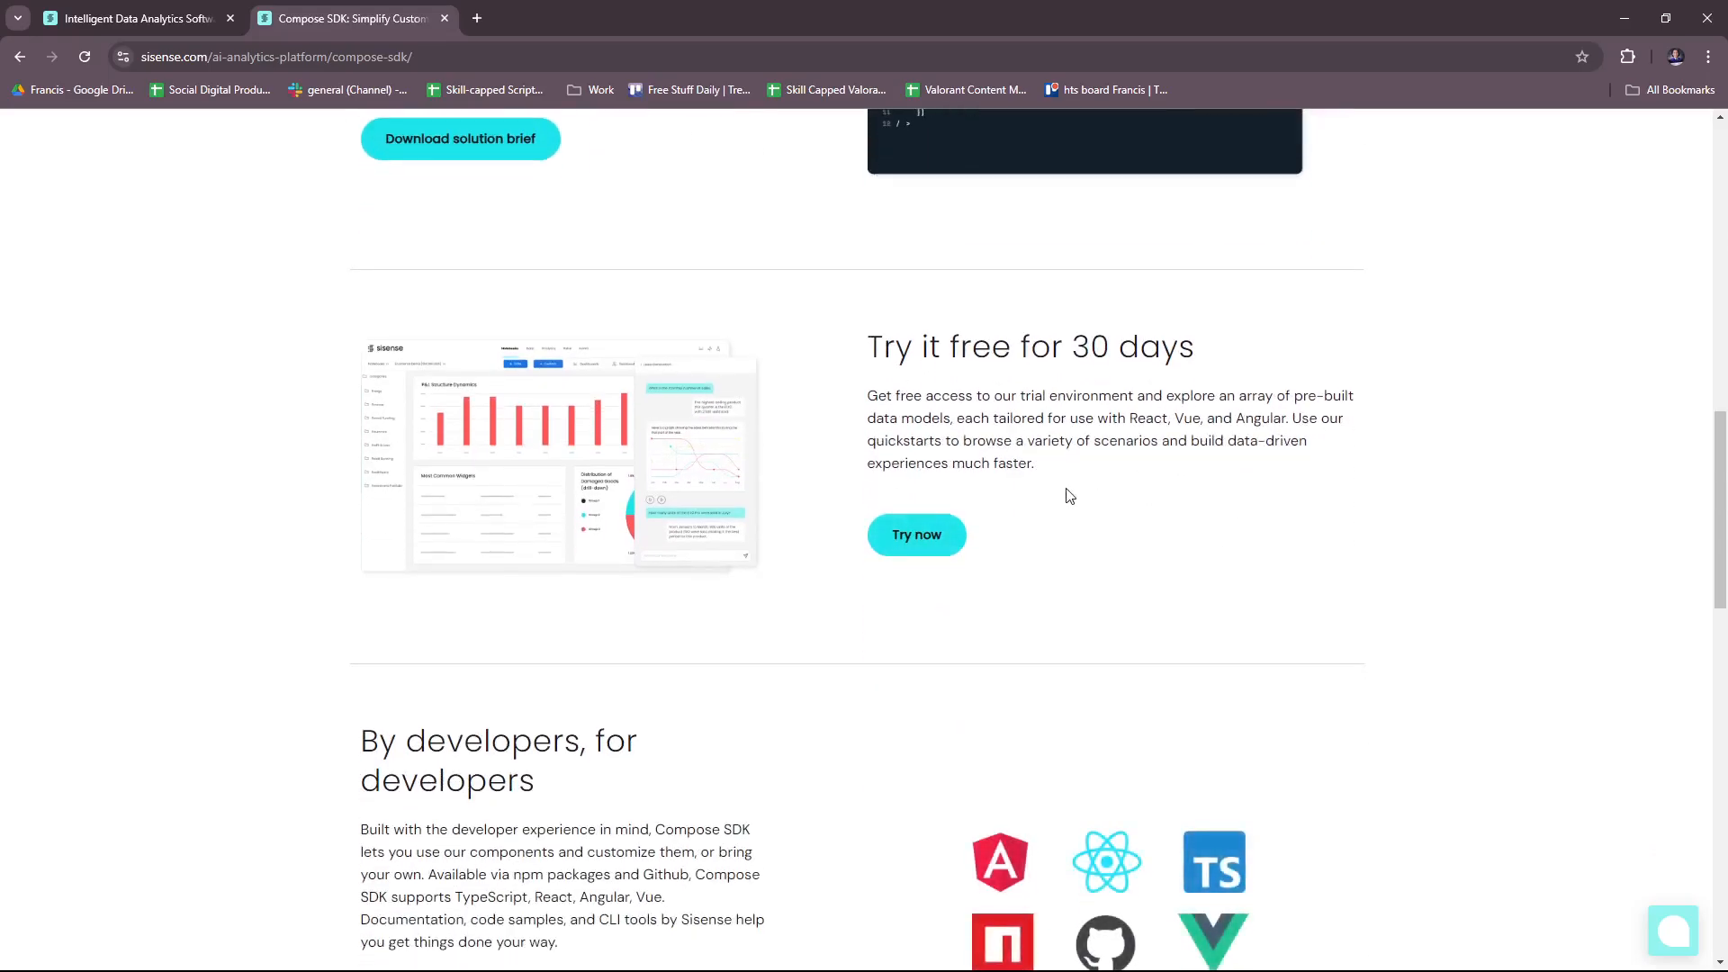
pyautogui.scroll(-3)
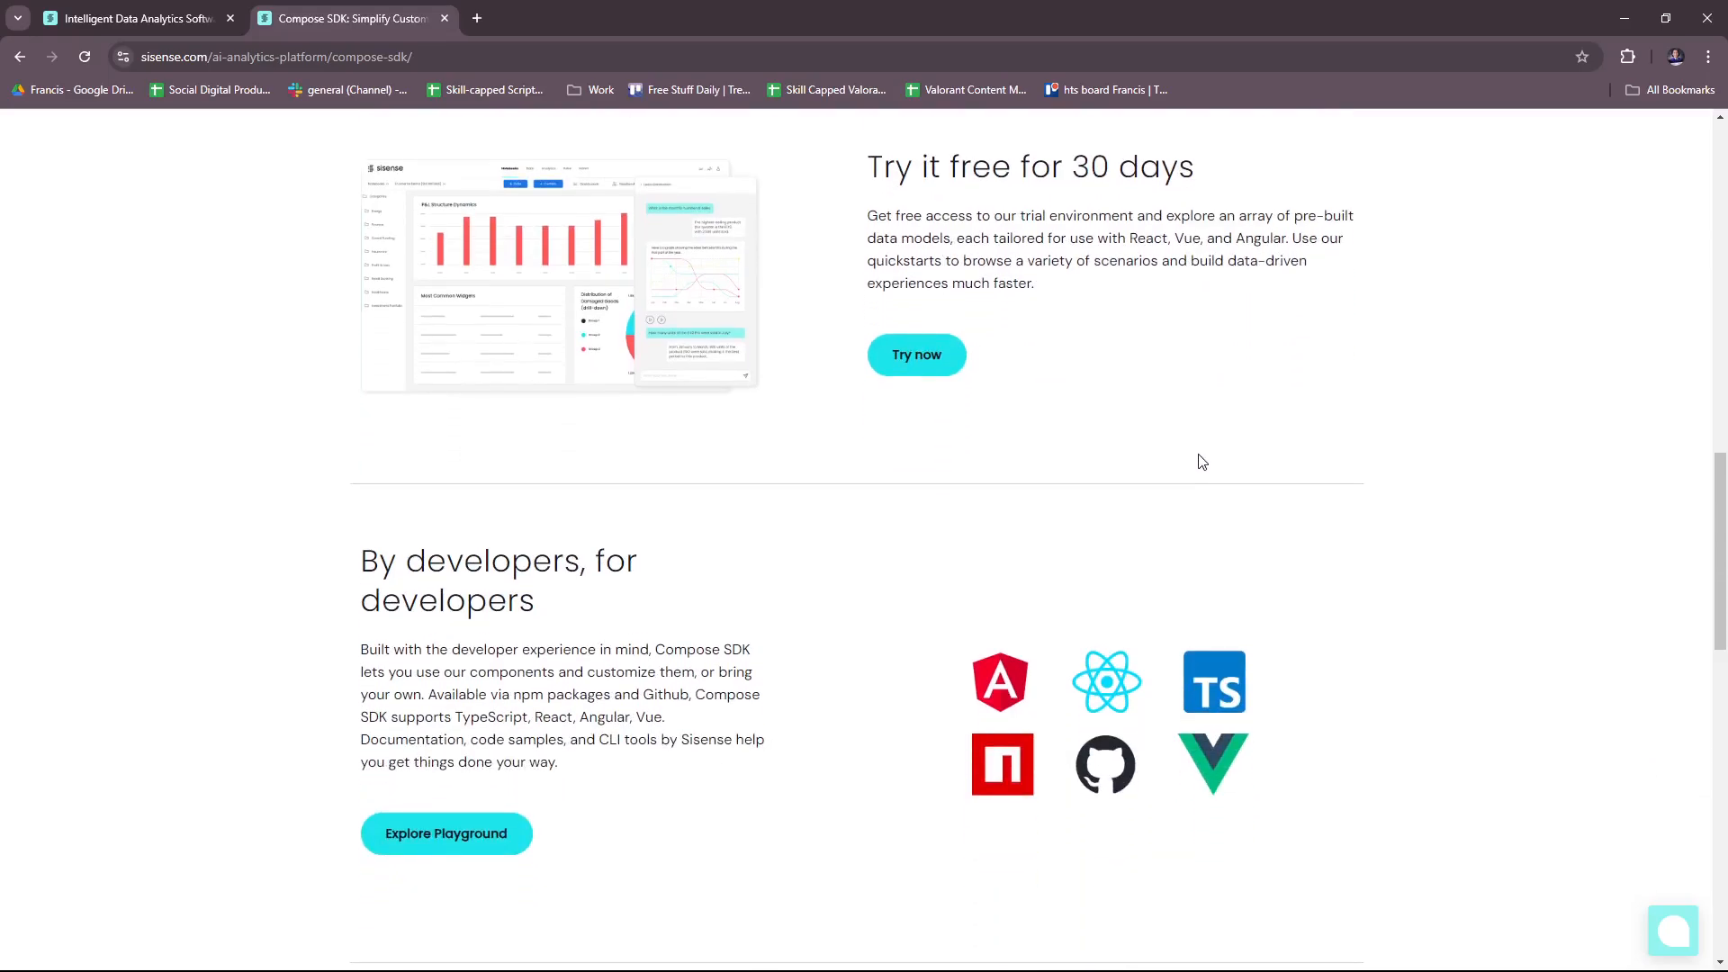
pyautogui.scroll(-3)
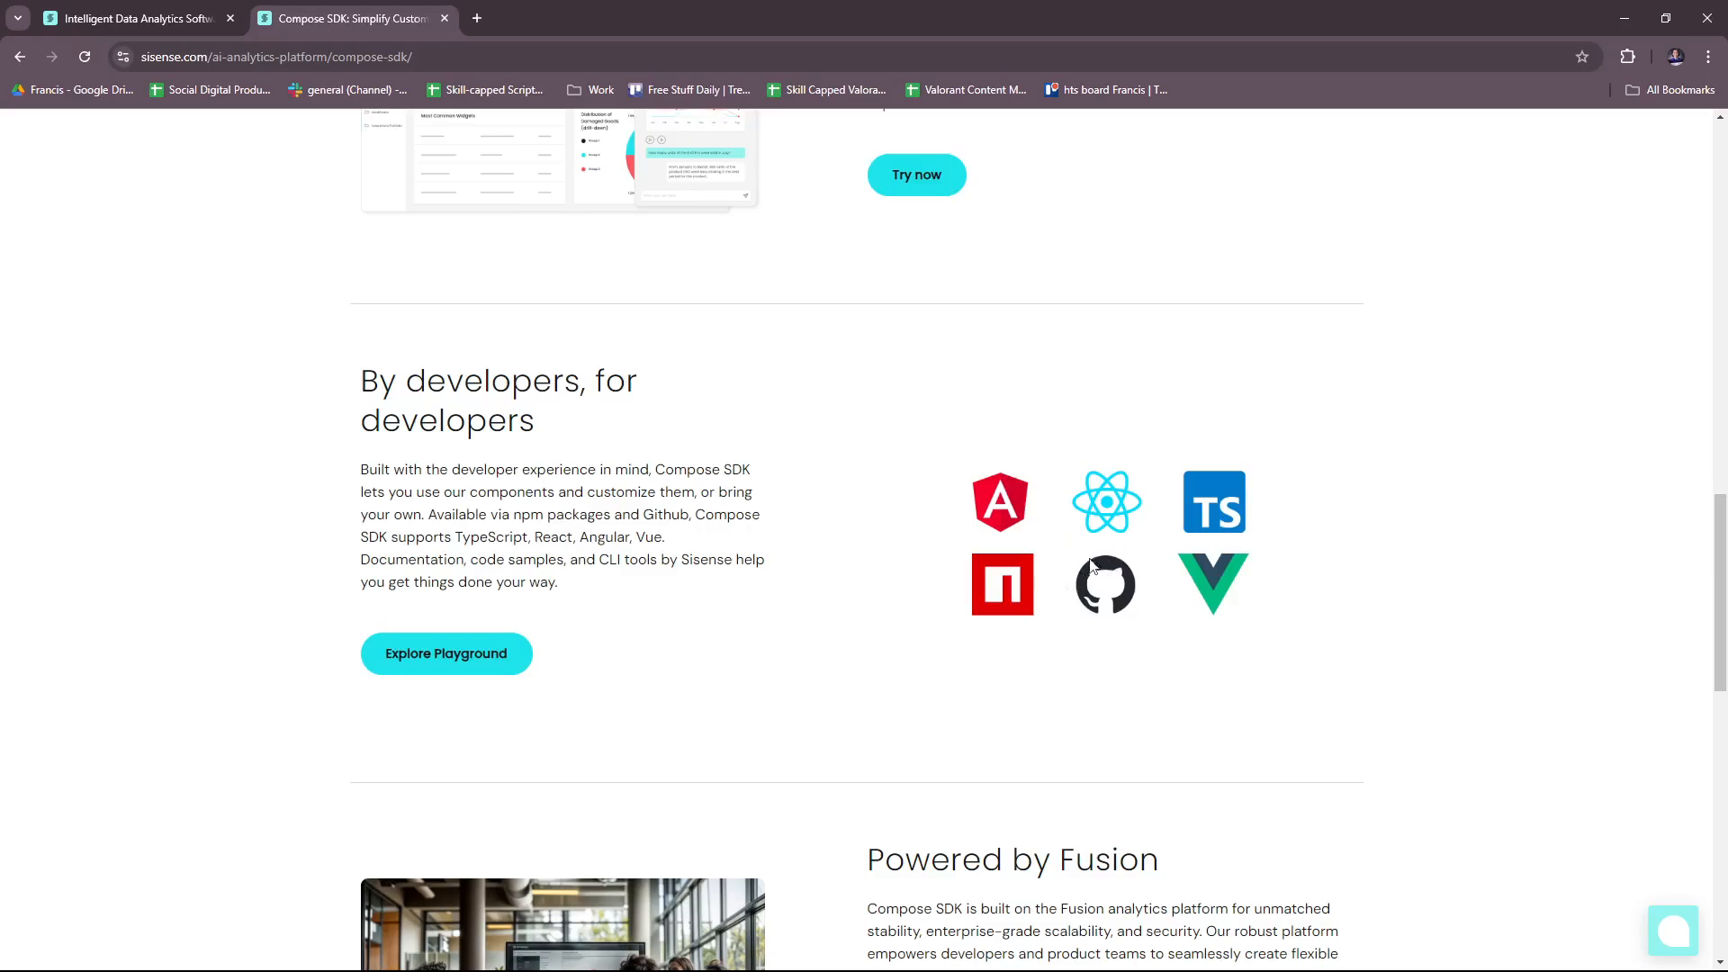
pyautogui.moveTo(862, 536)
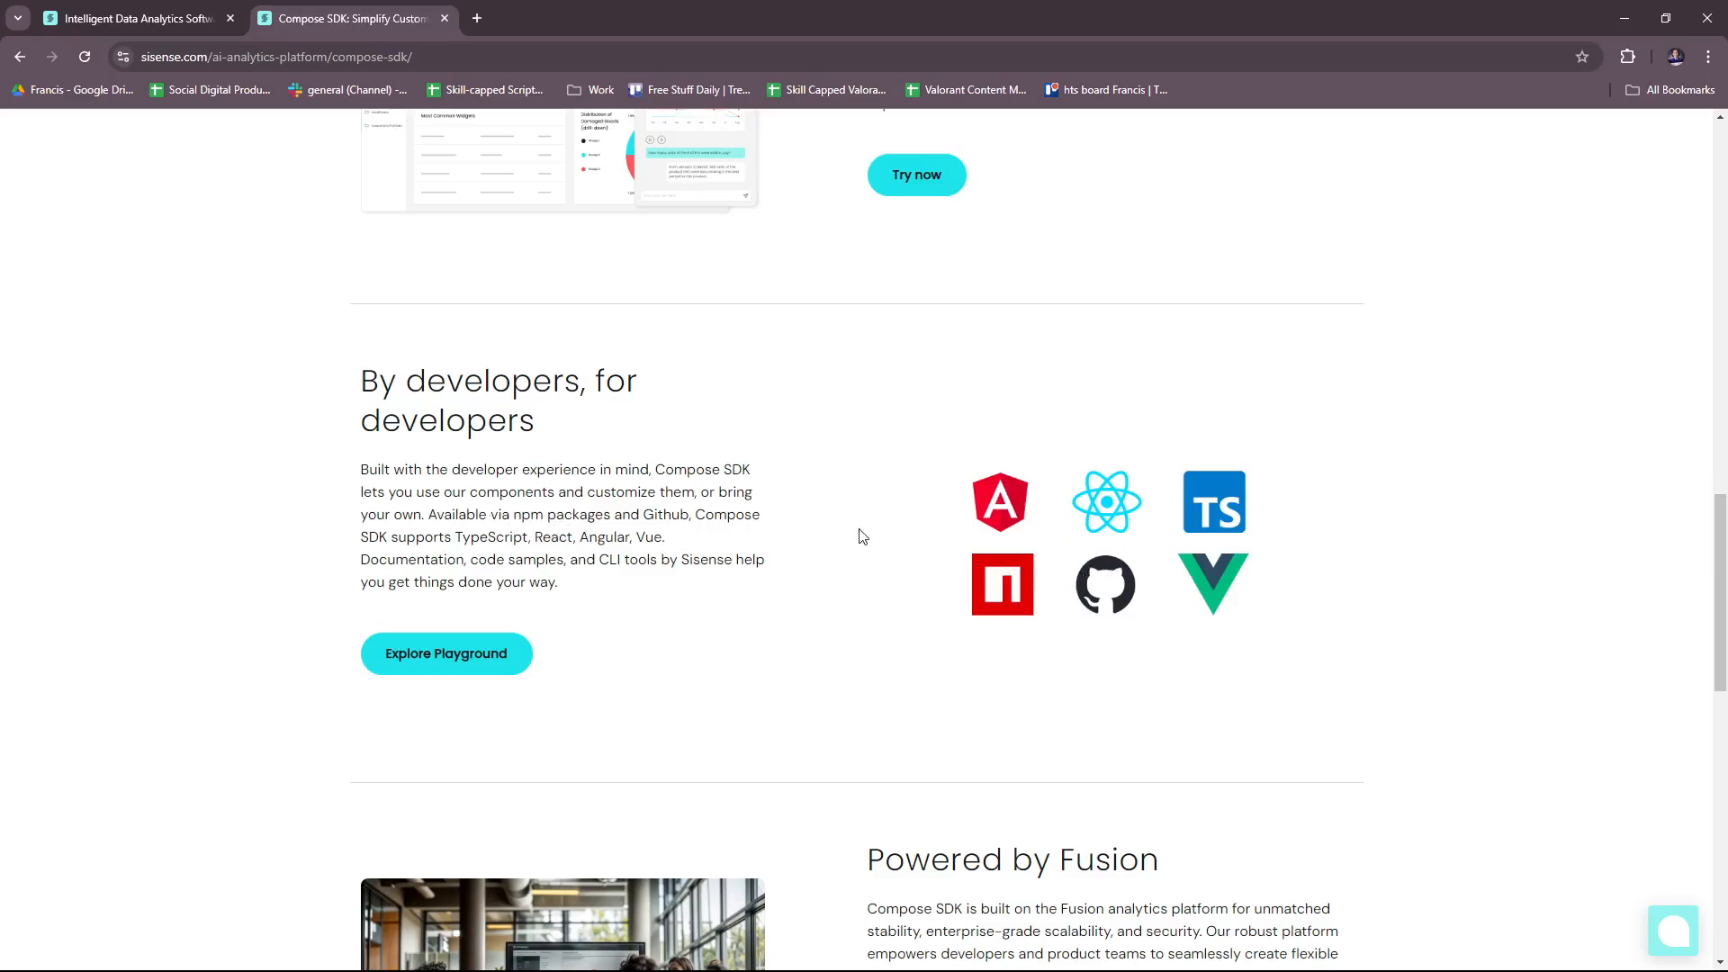
pyautogui.moveTo(758, 542)
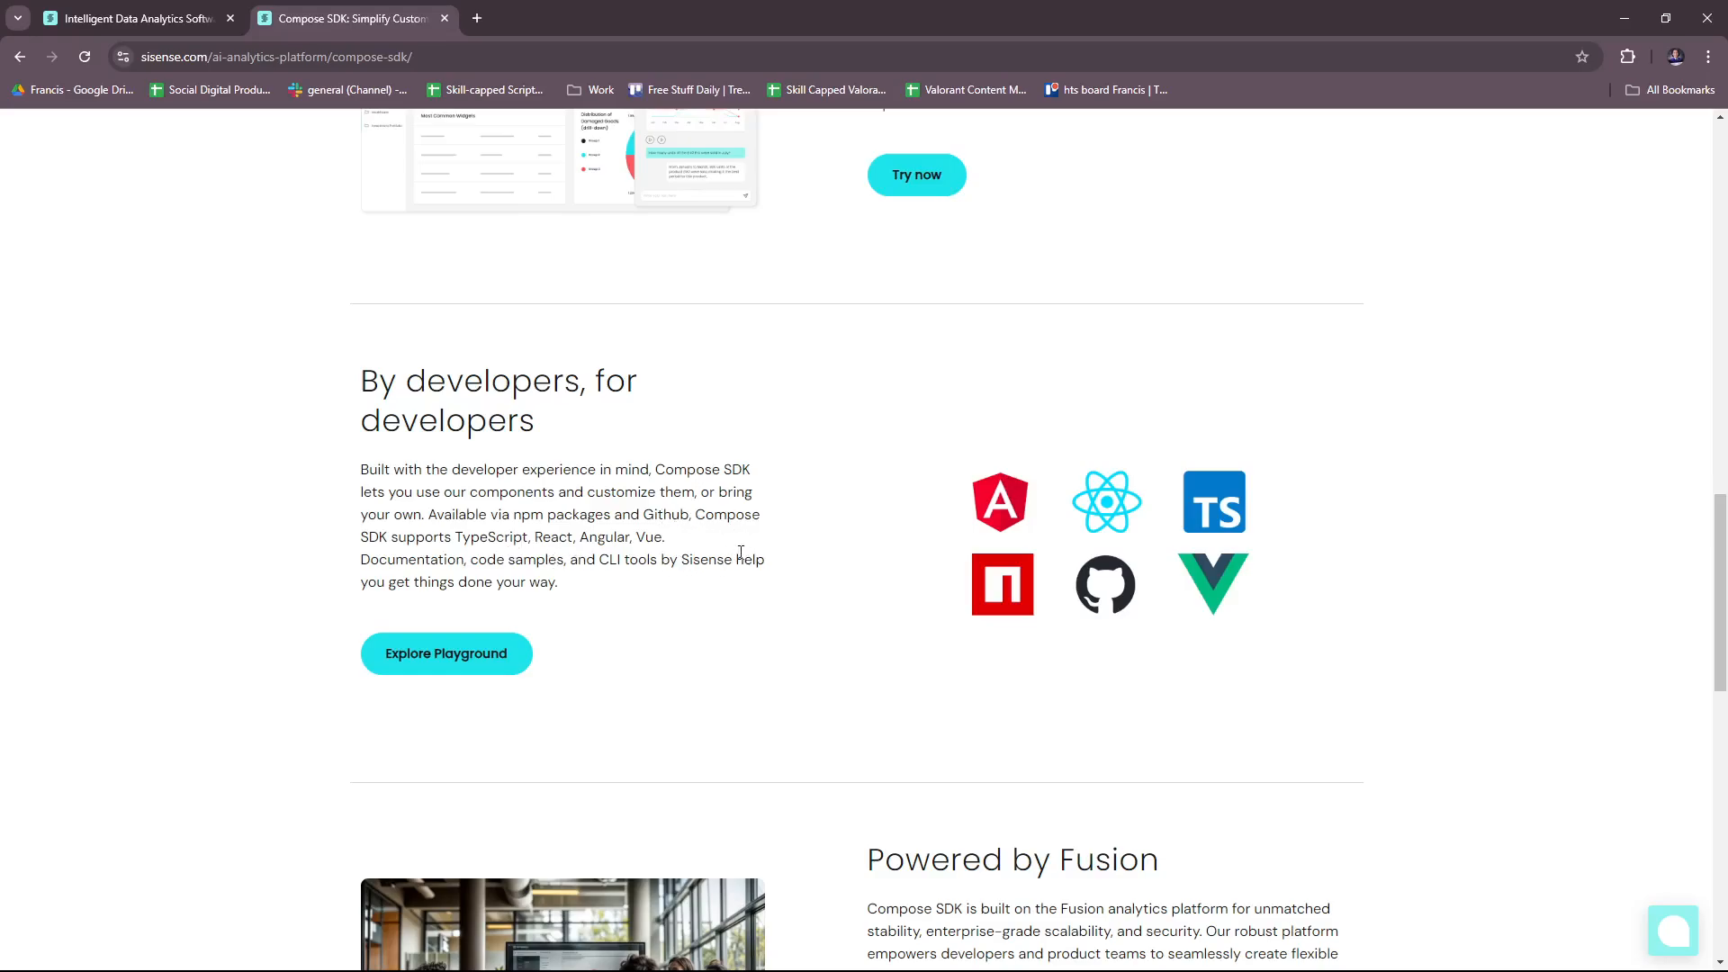
pyautogui.moveTo(679, 627)
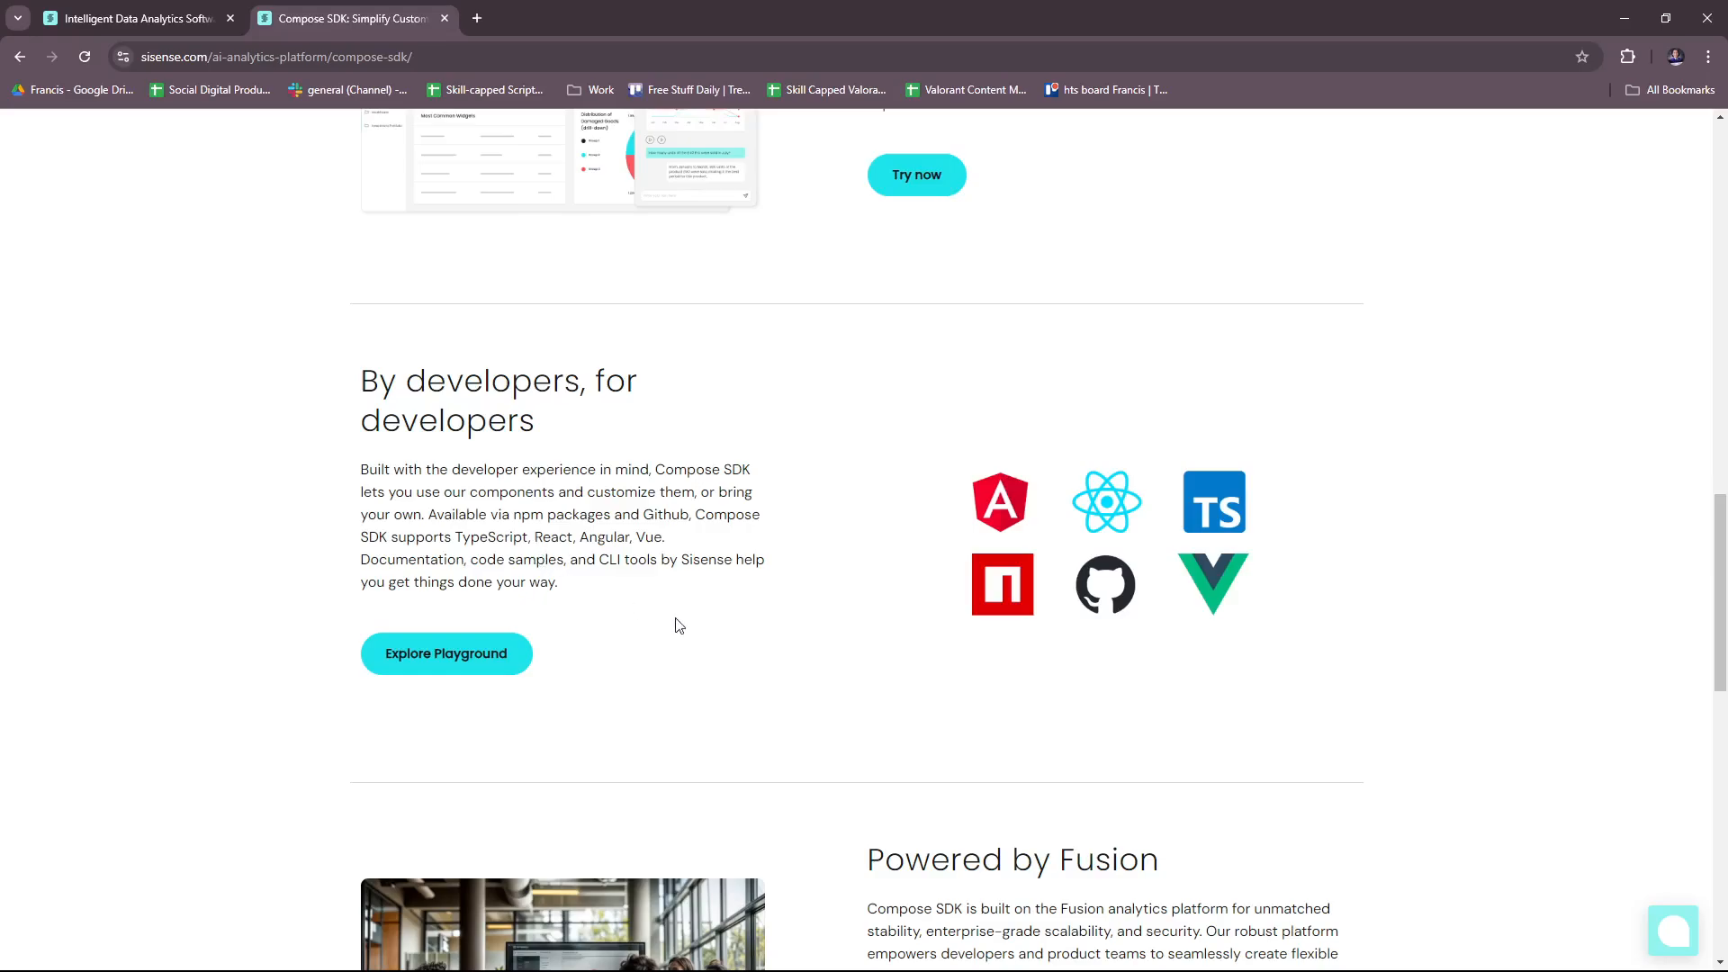
pyautogui.moveTo(743, 645)
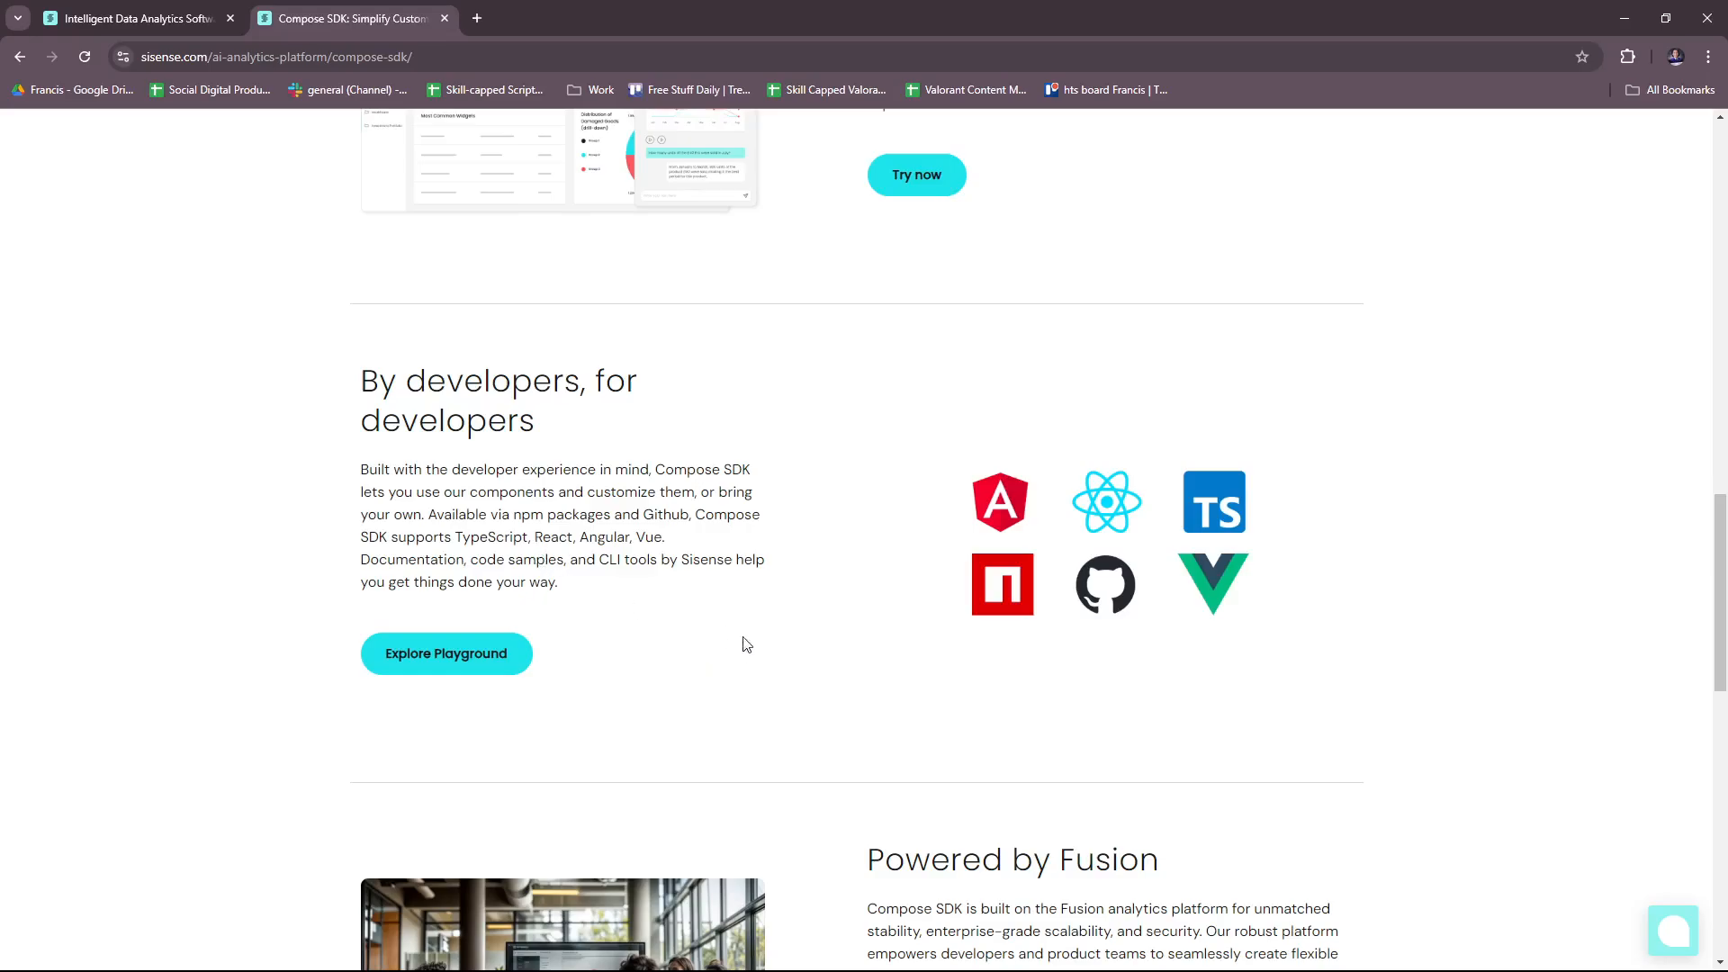
pyautogui.scroll(-3)
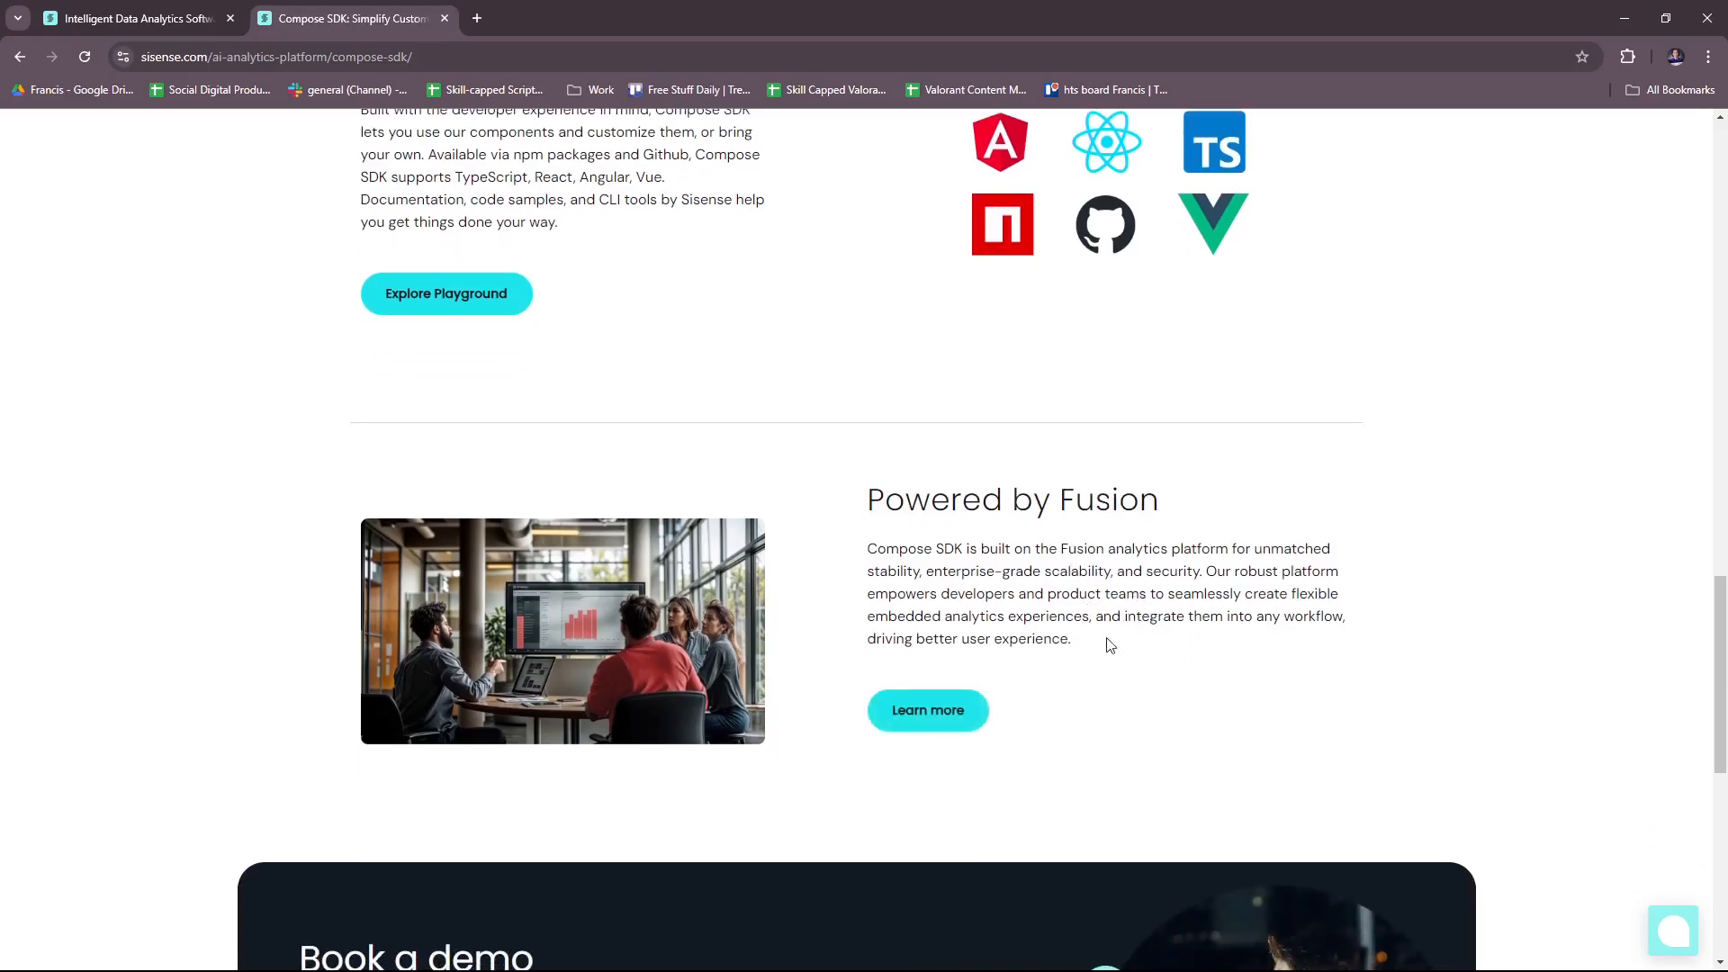
pyautogui.moveTo(1229, 727)
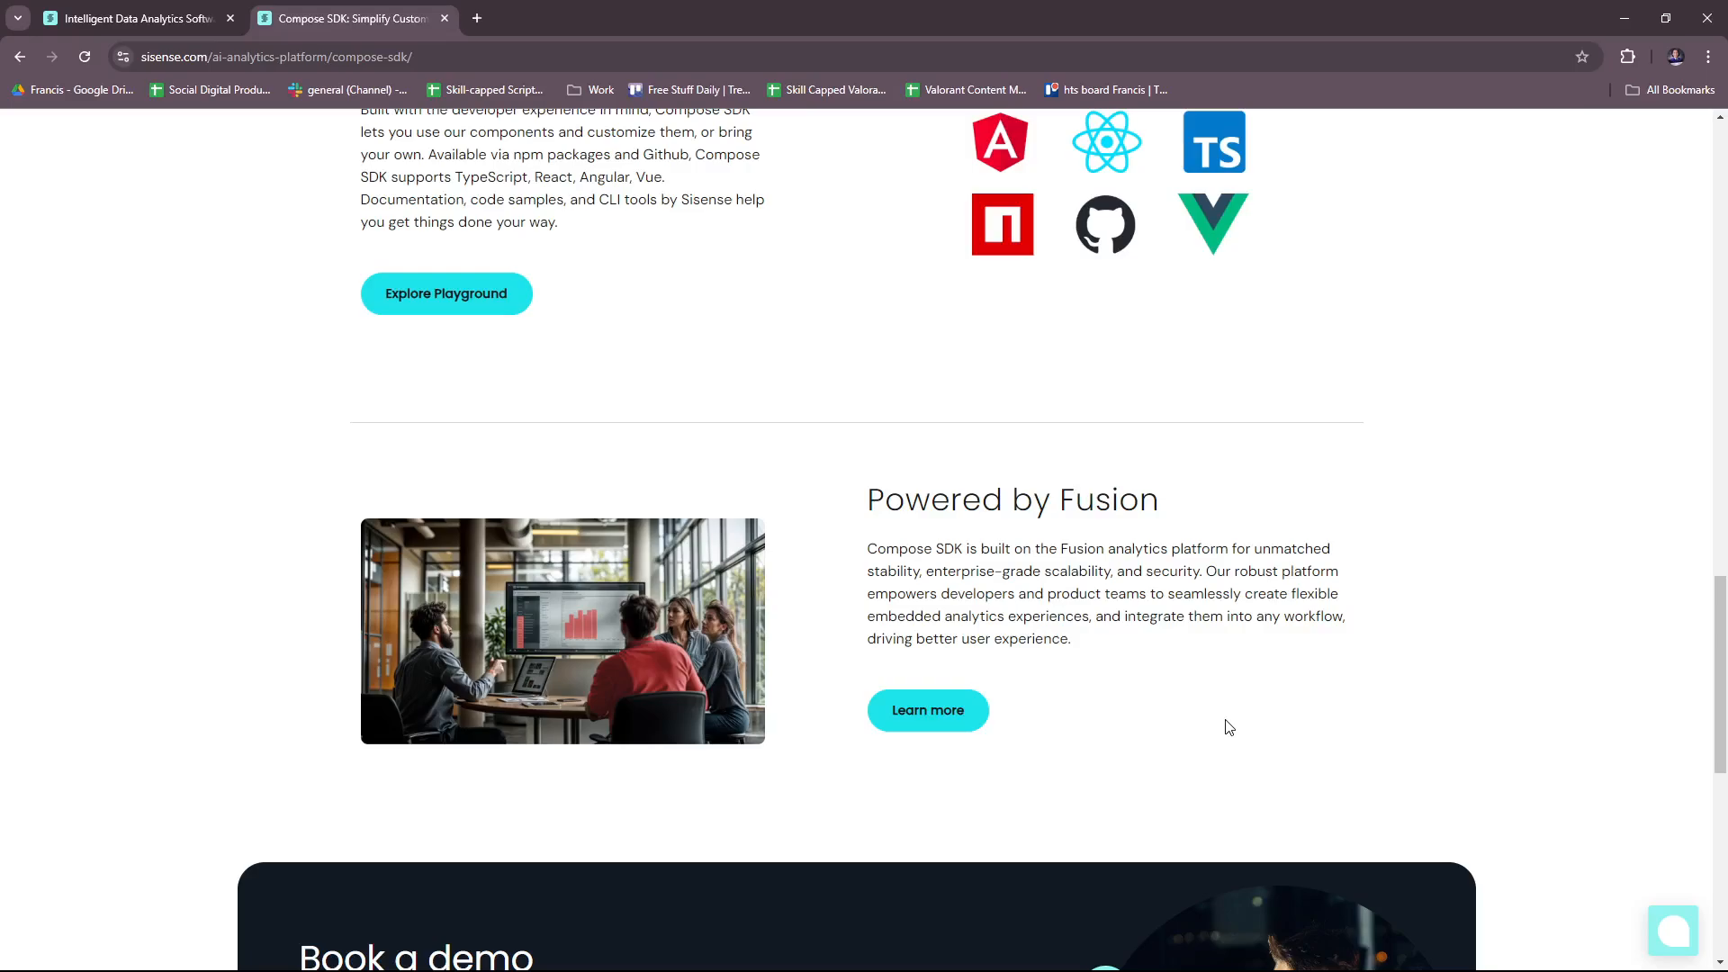
pyautogui.scroll(-3)
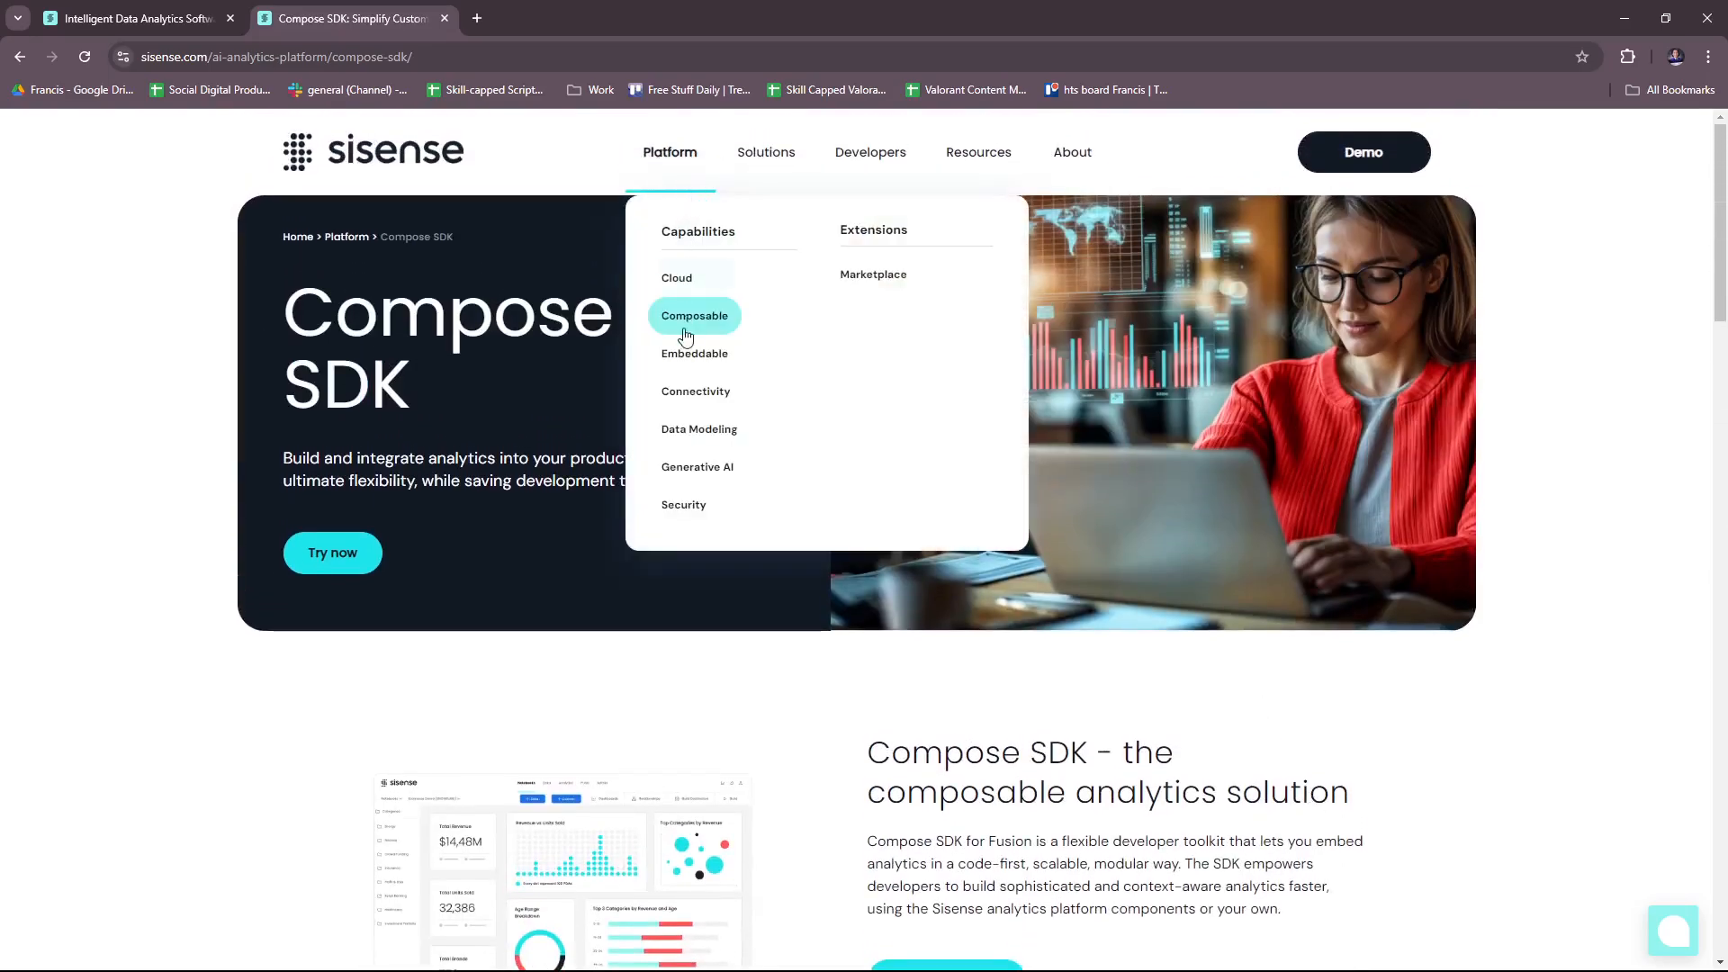
# Open Embeddable and read the page down to Bring analytics to your work apps
pyautogui.click(695, 353)
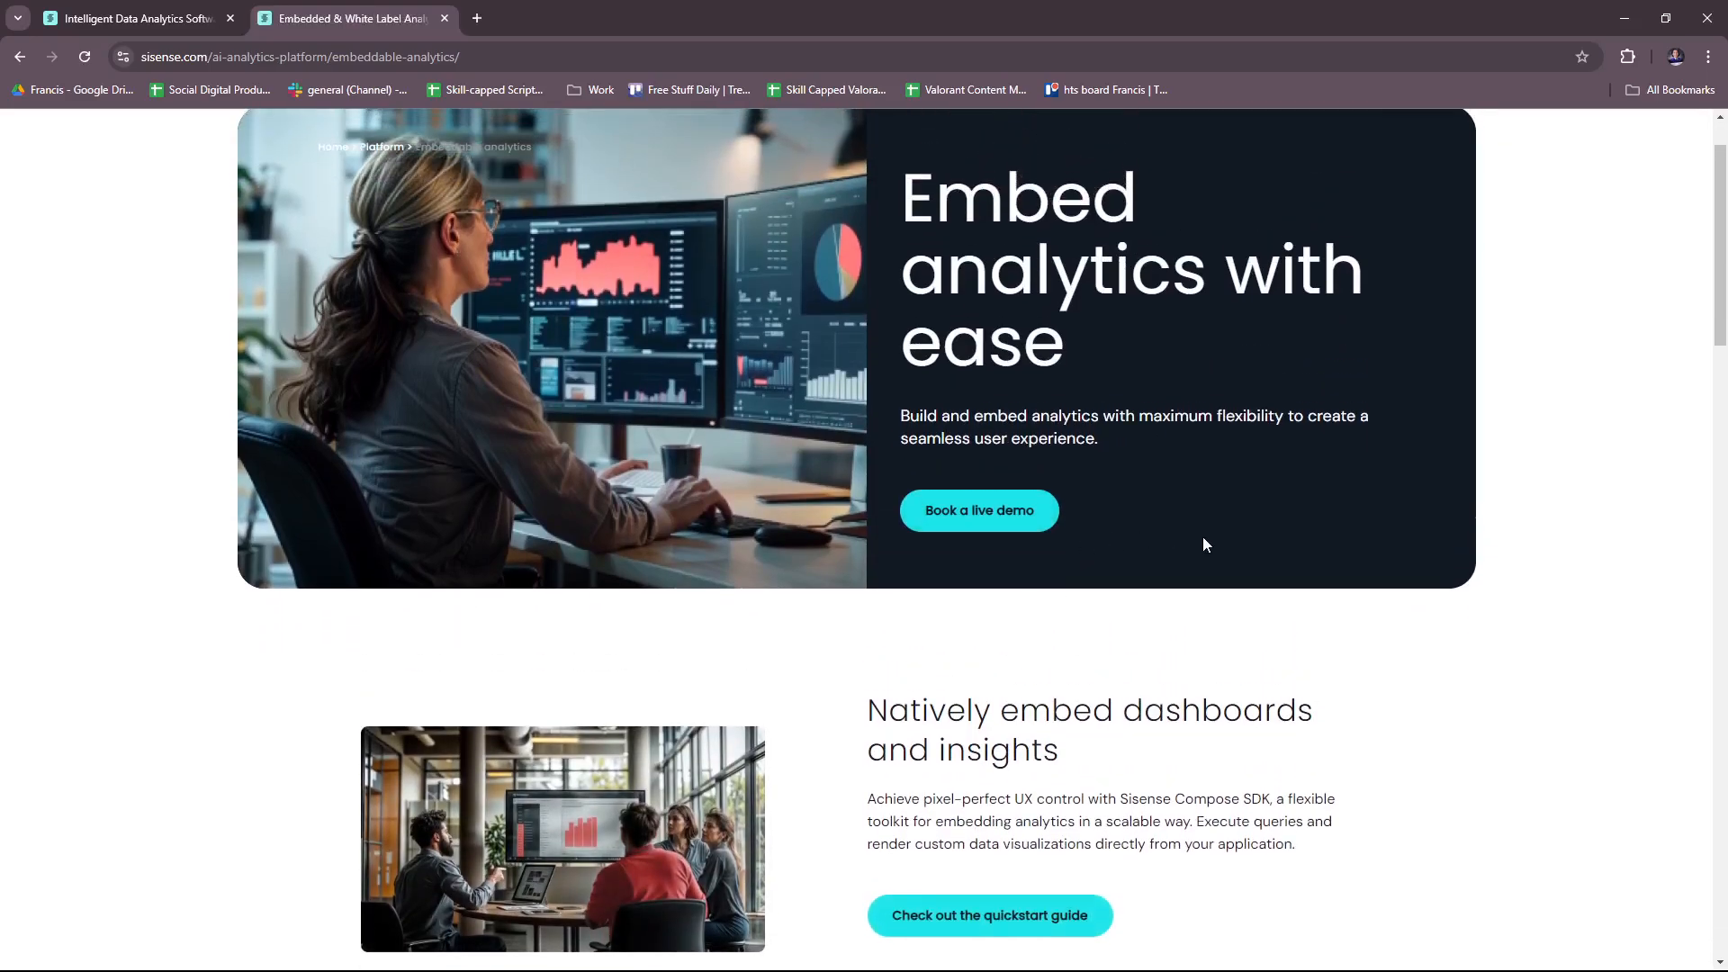
pyautogui.scroll(-3)
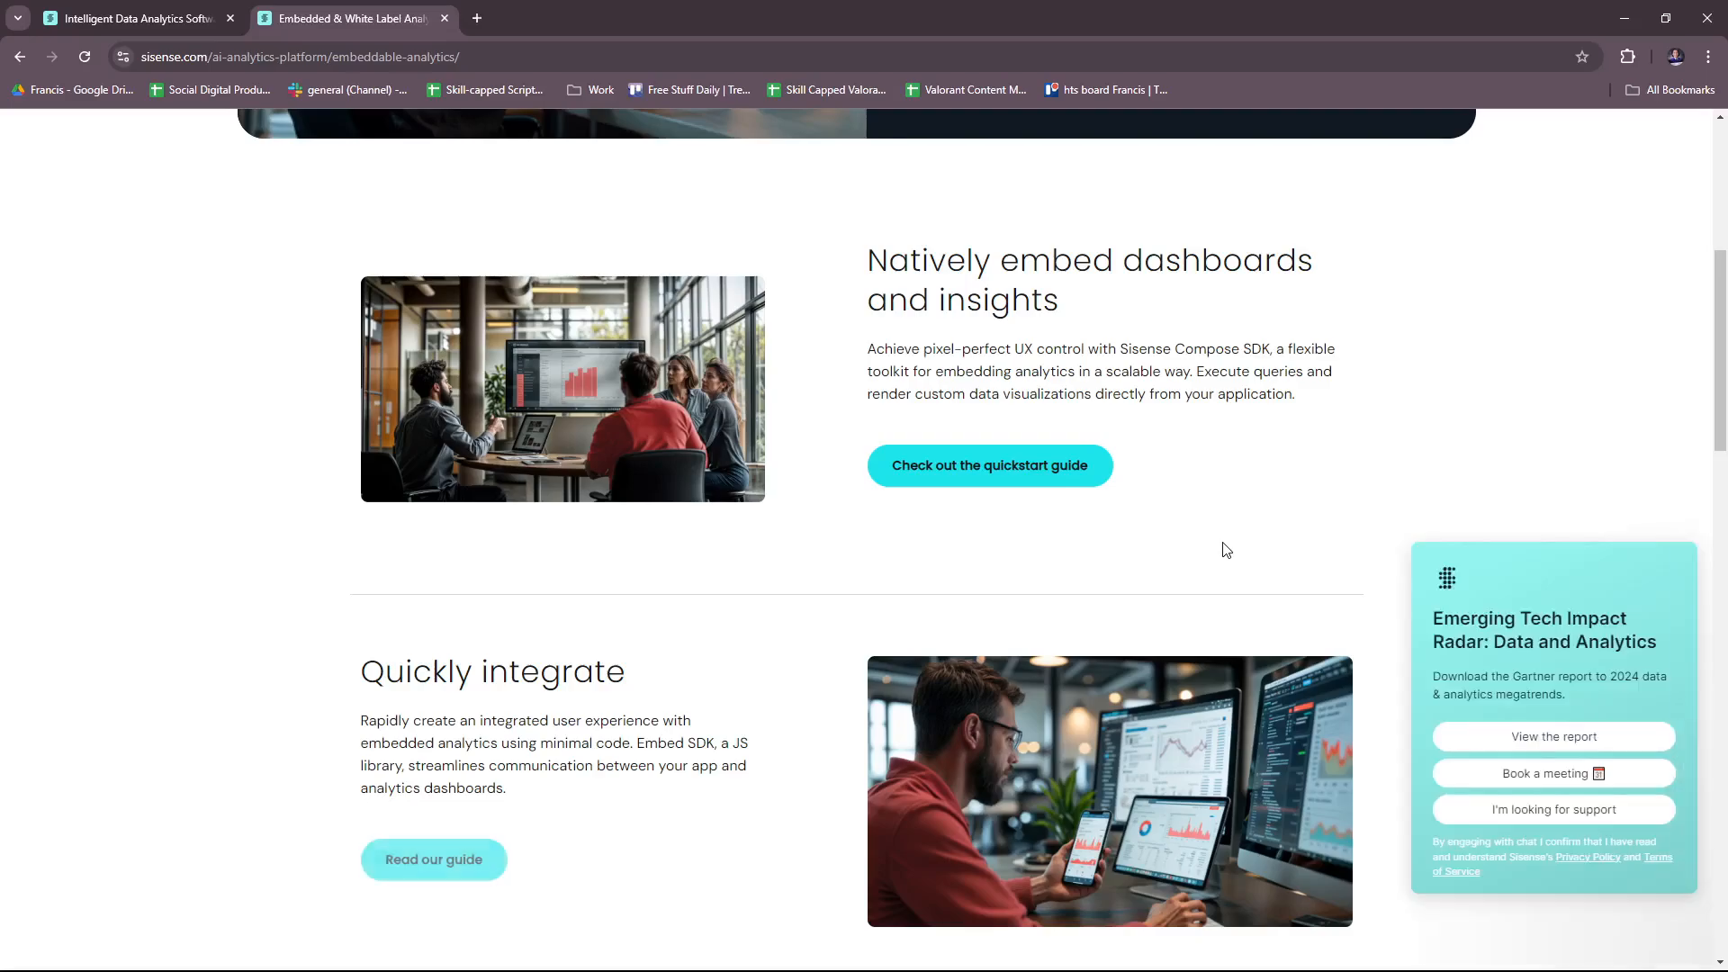
pyautogui.scroll(-3)
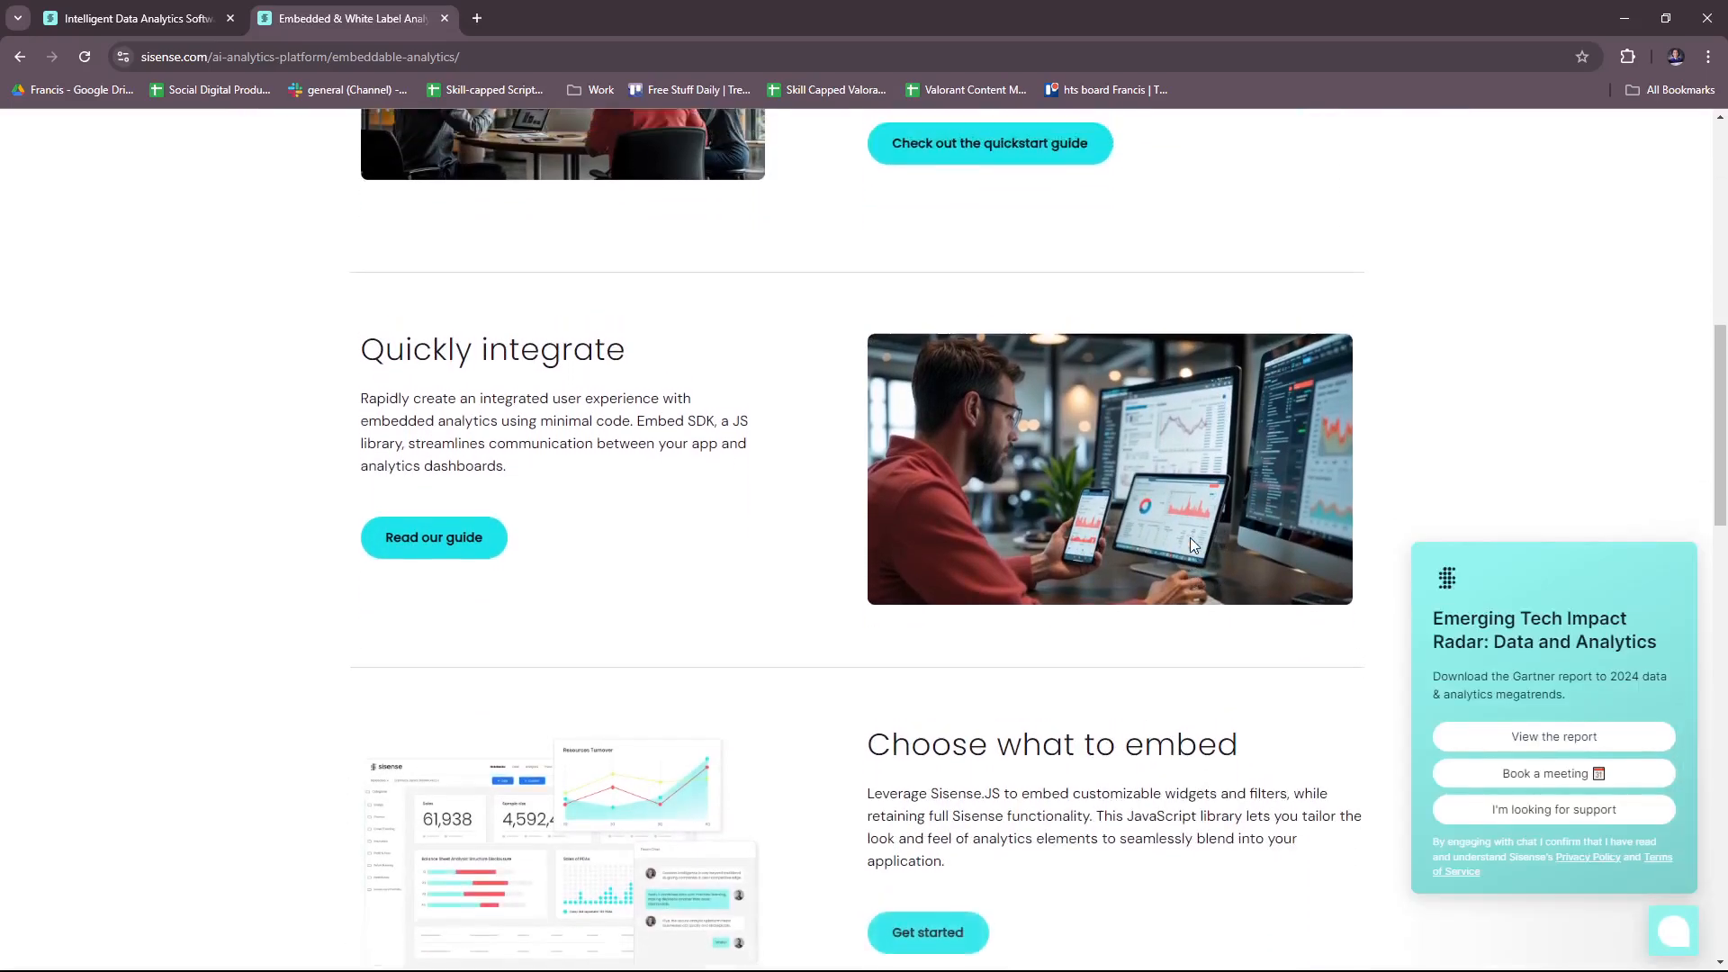
pyautogui.scroll(-3)
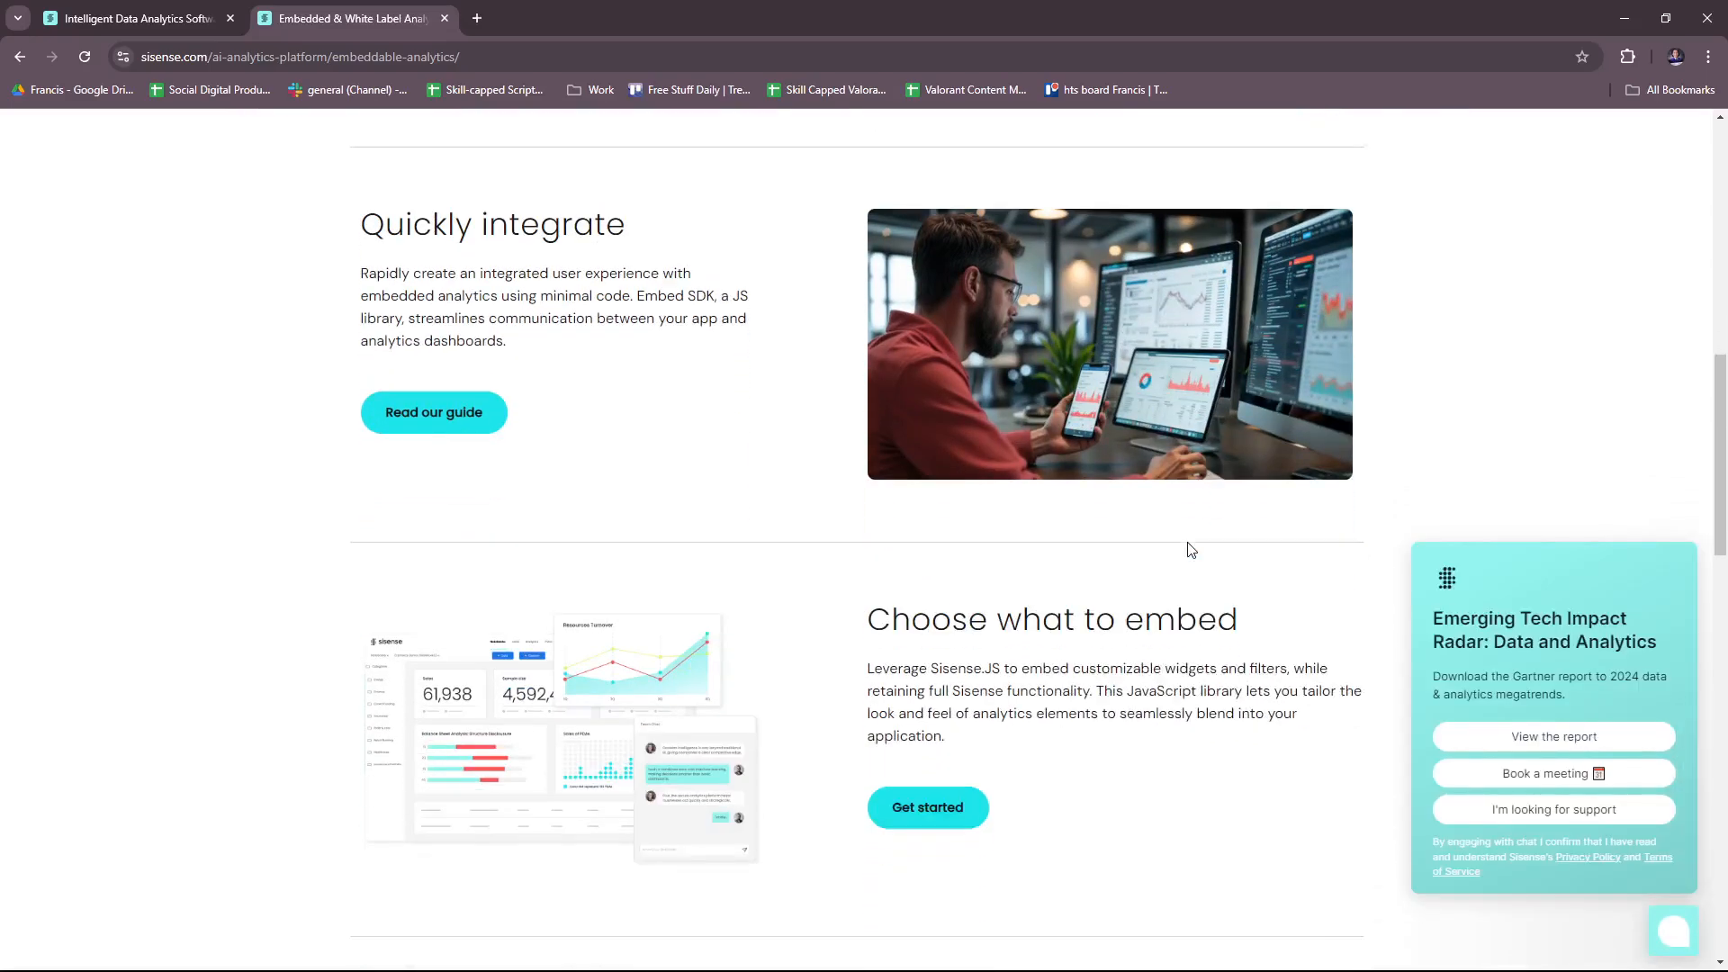
pyautogui.scroll(-3)
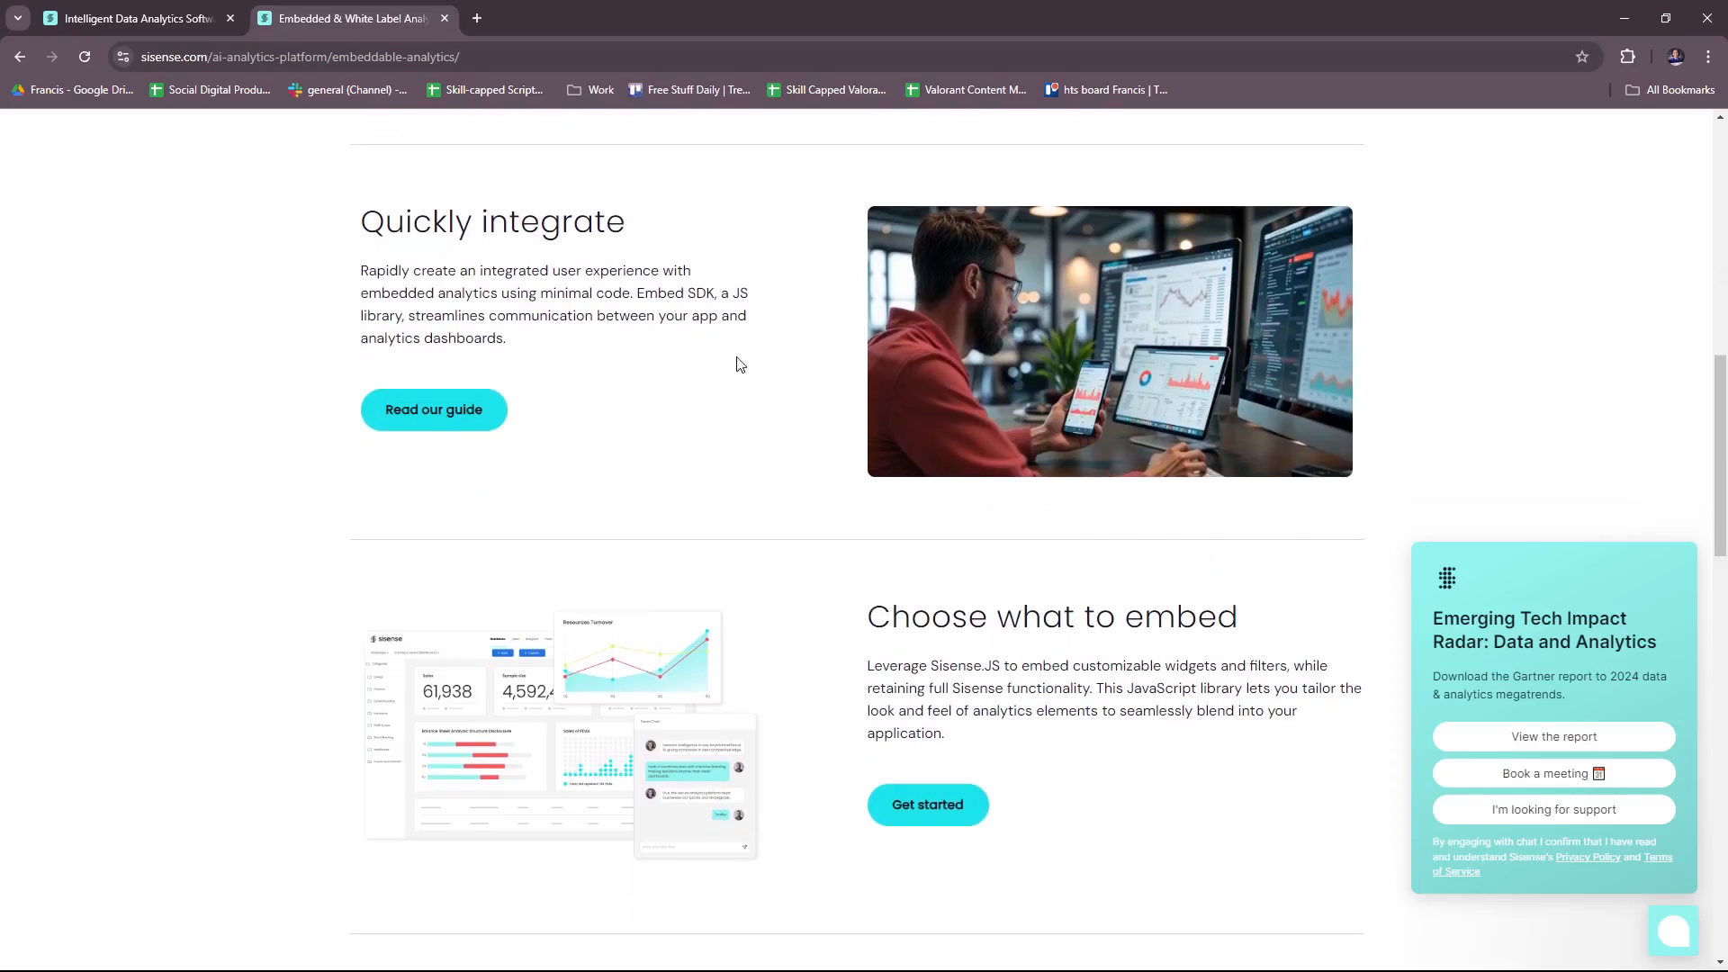
pyautogui.scroll(-3)
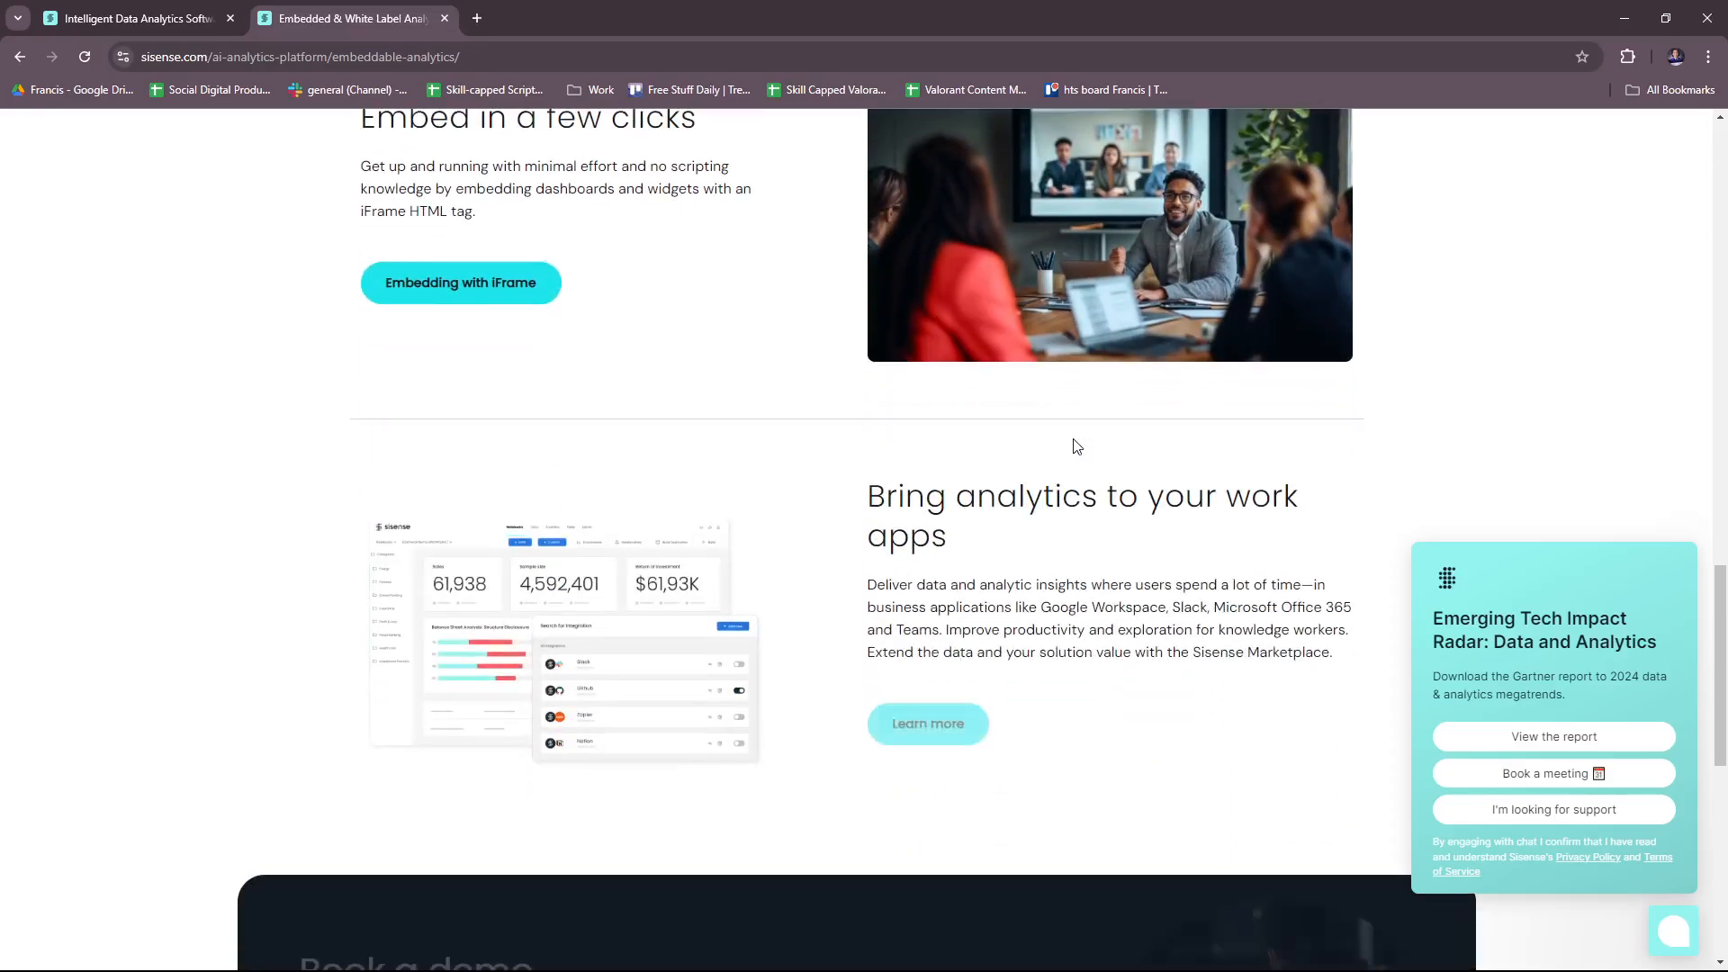
pyautogui.scroll(-3)
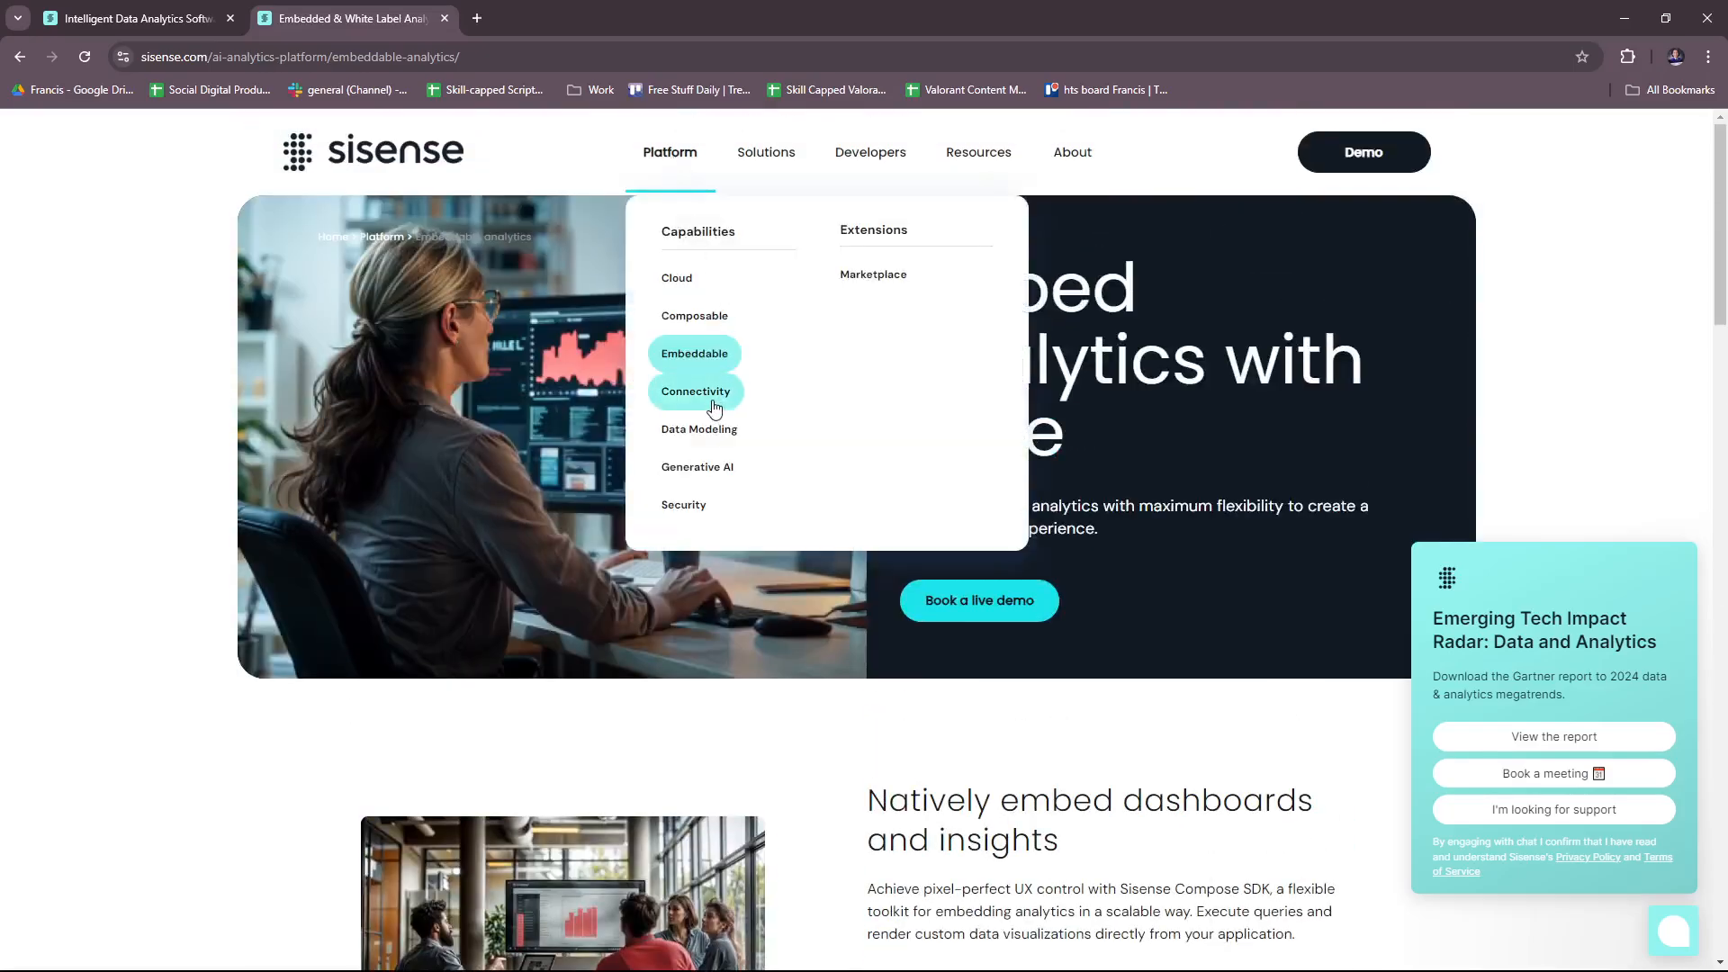
# Open Connectivity and read through live connection, Elasticube and Hybrid sections to Book a demo
pyautogui.click(695, 391)
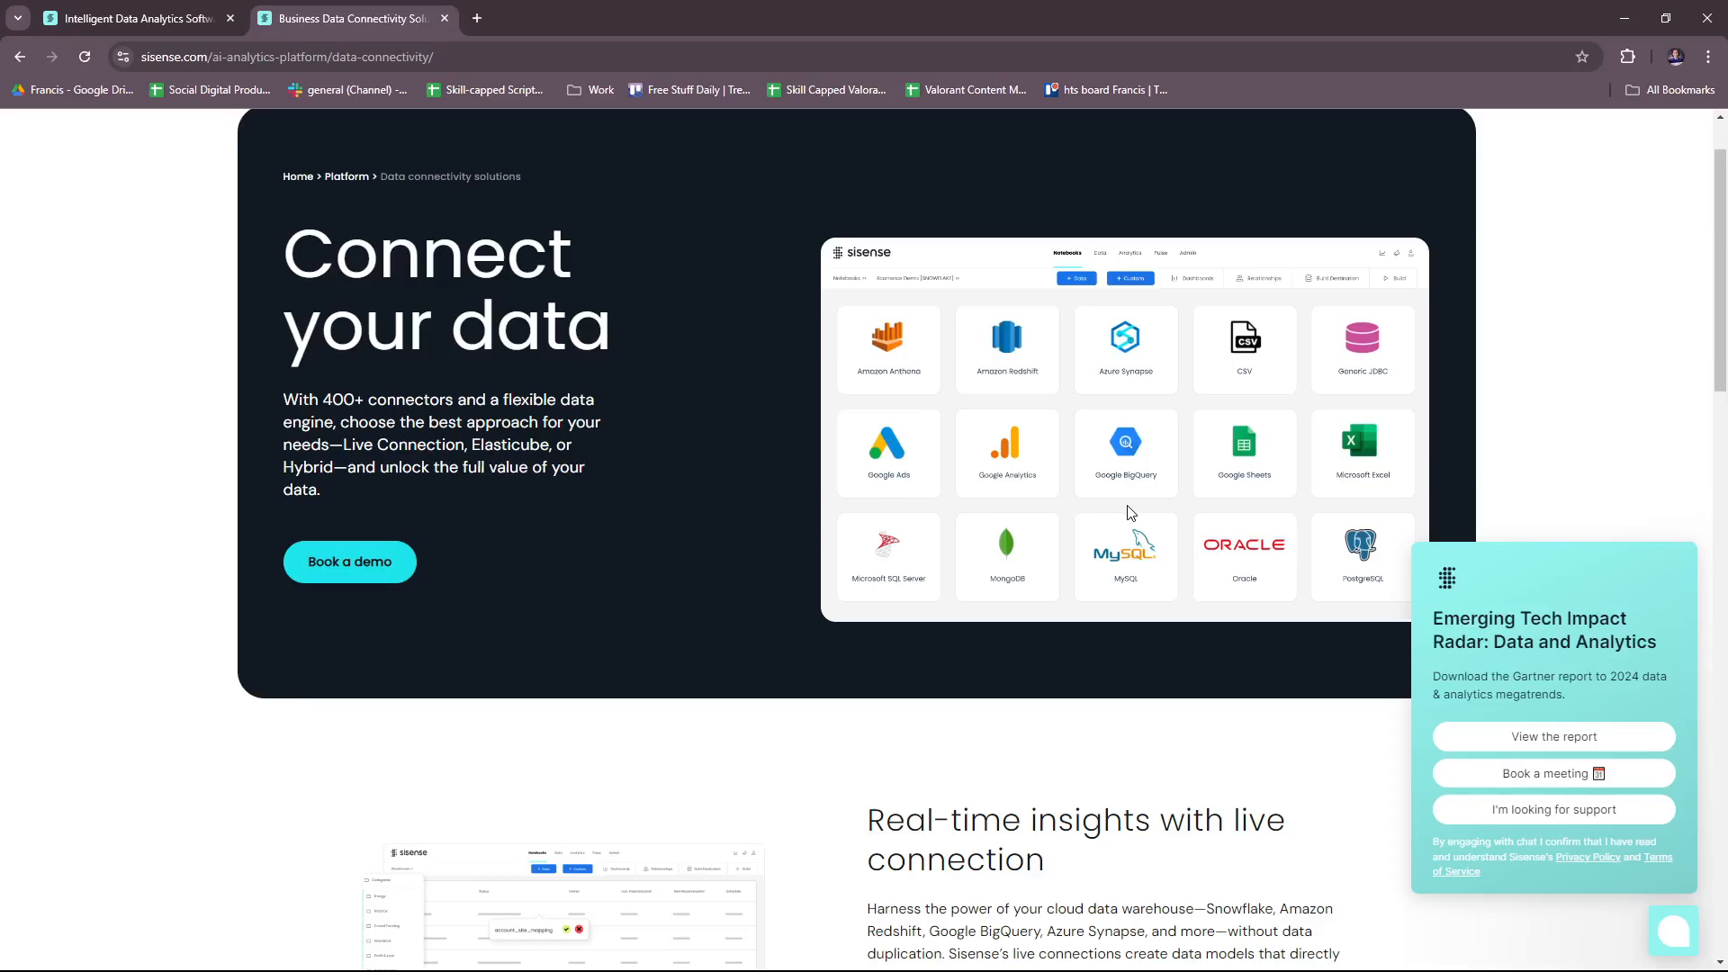
pyautogui.moveTo(1139, 540)
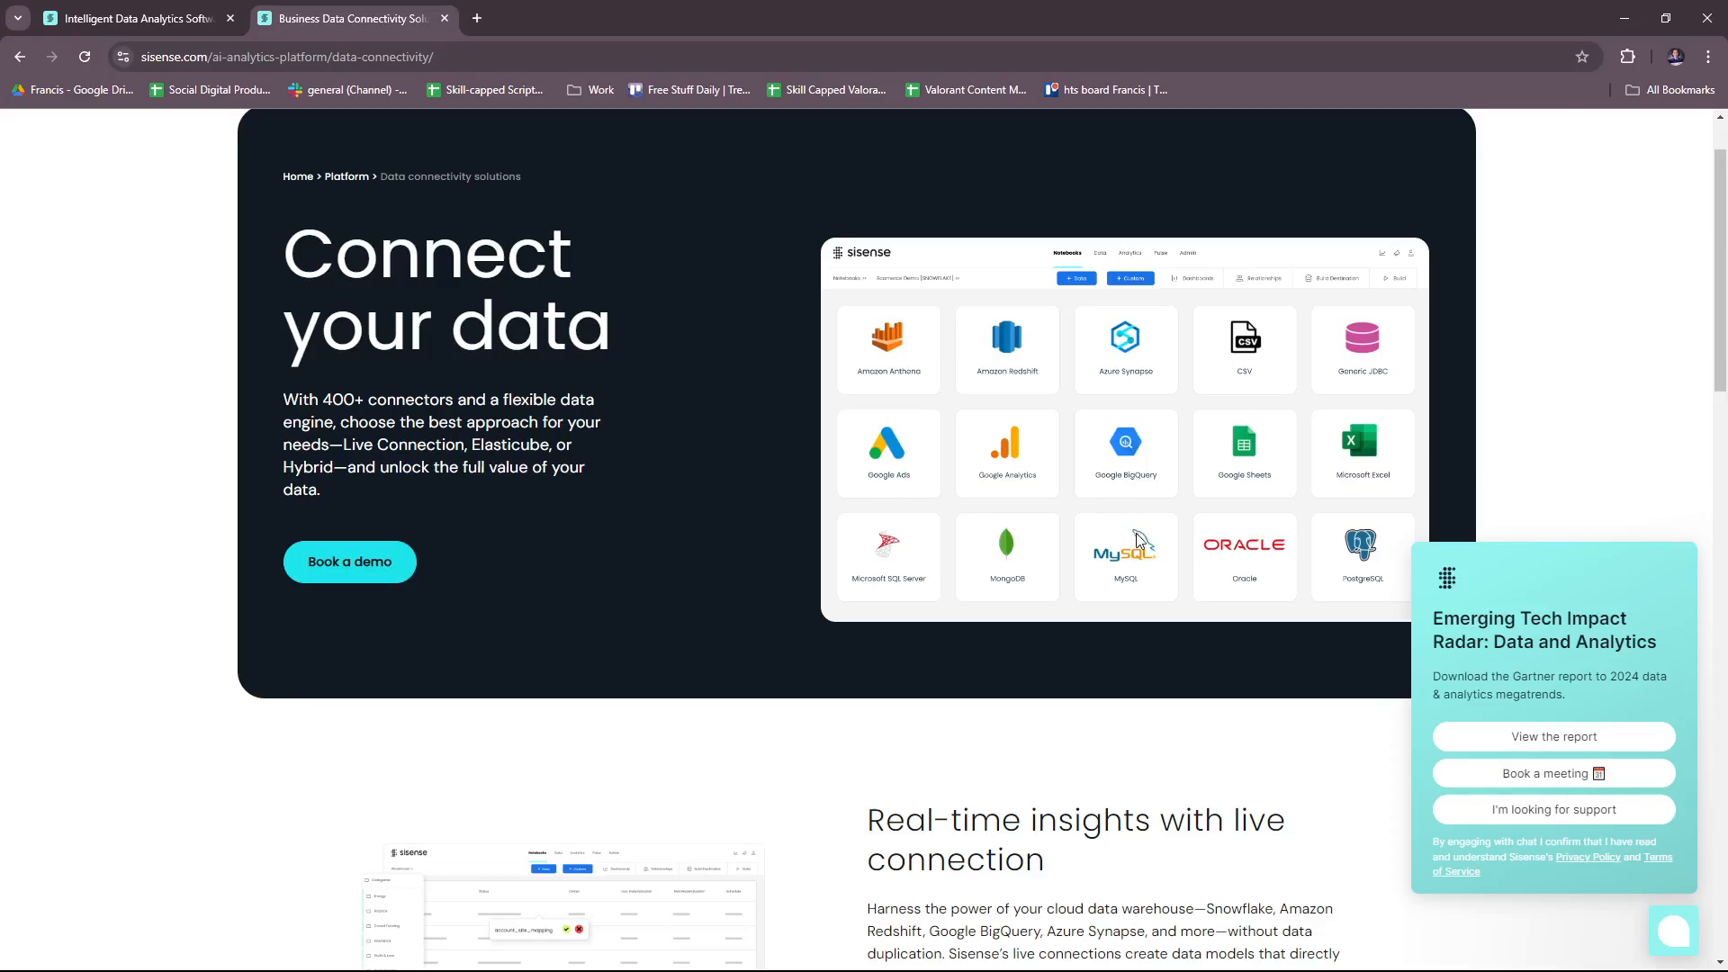
pyautogui.scroll(-3)
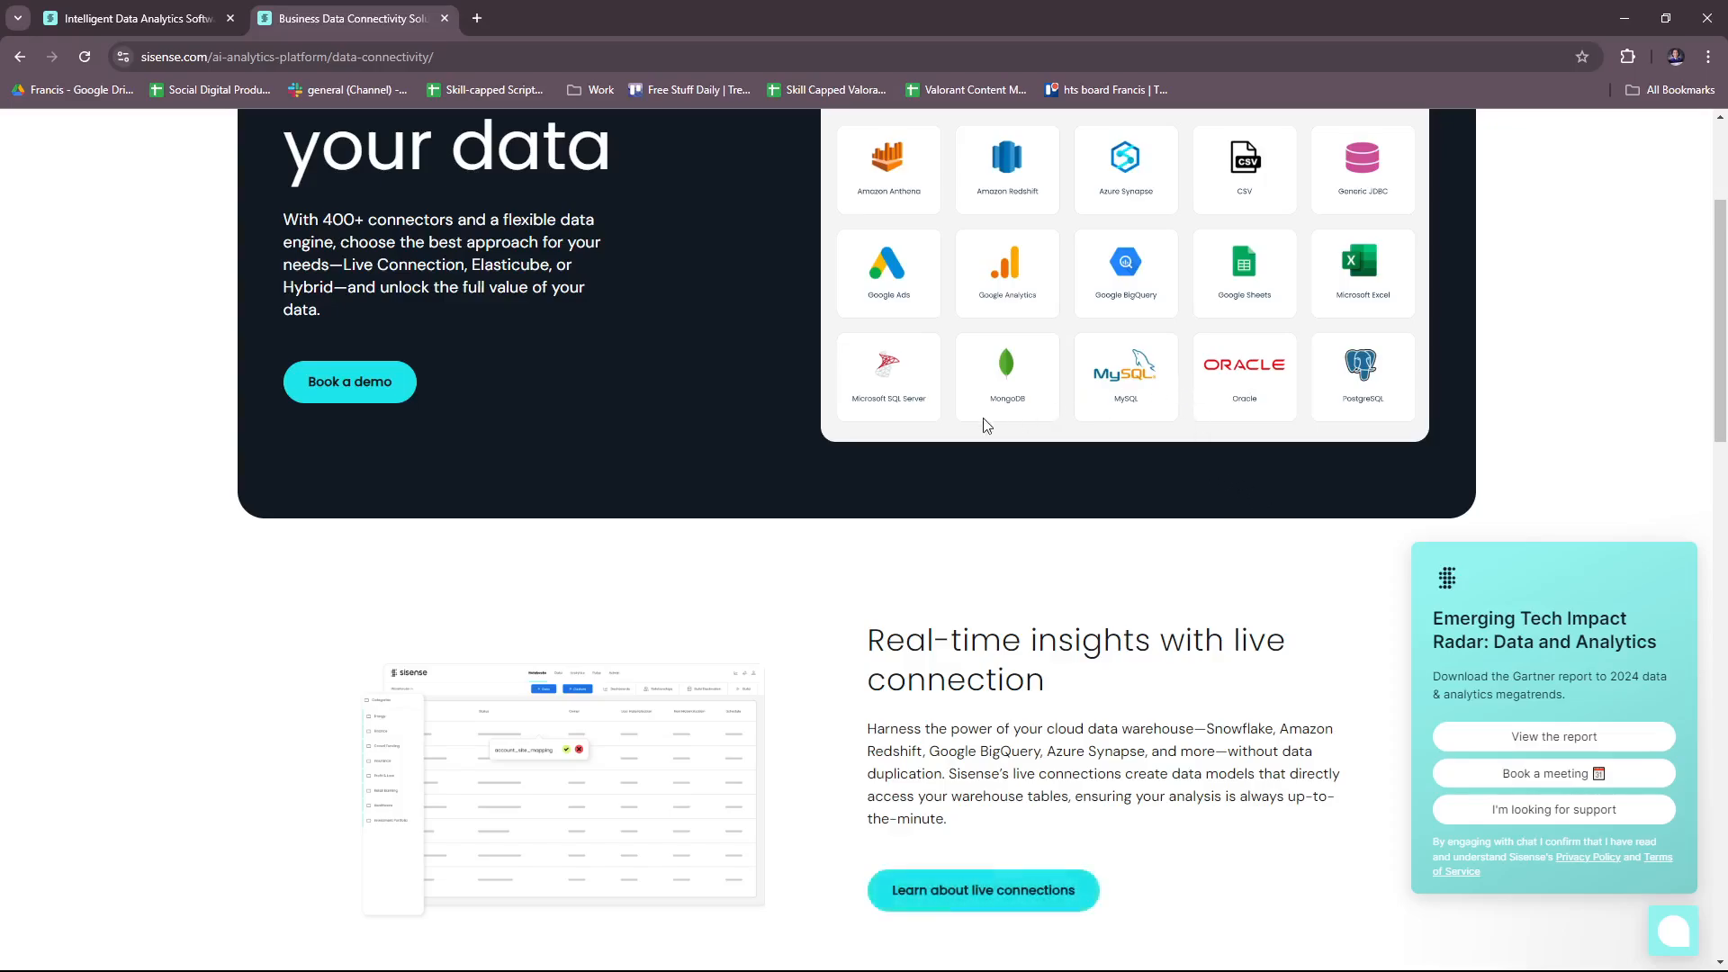
pyautogui.moveTo(1232, 437)
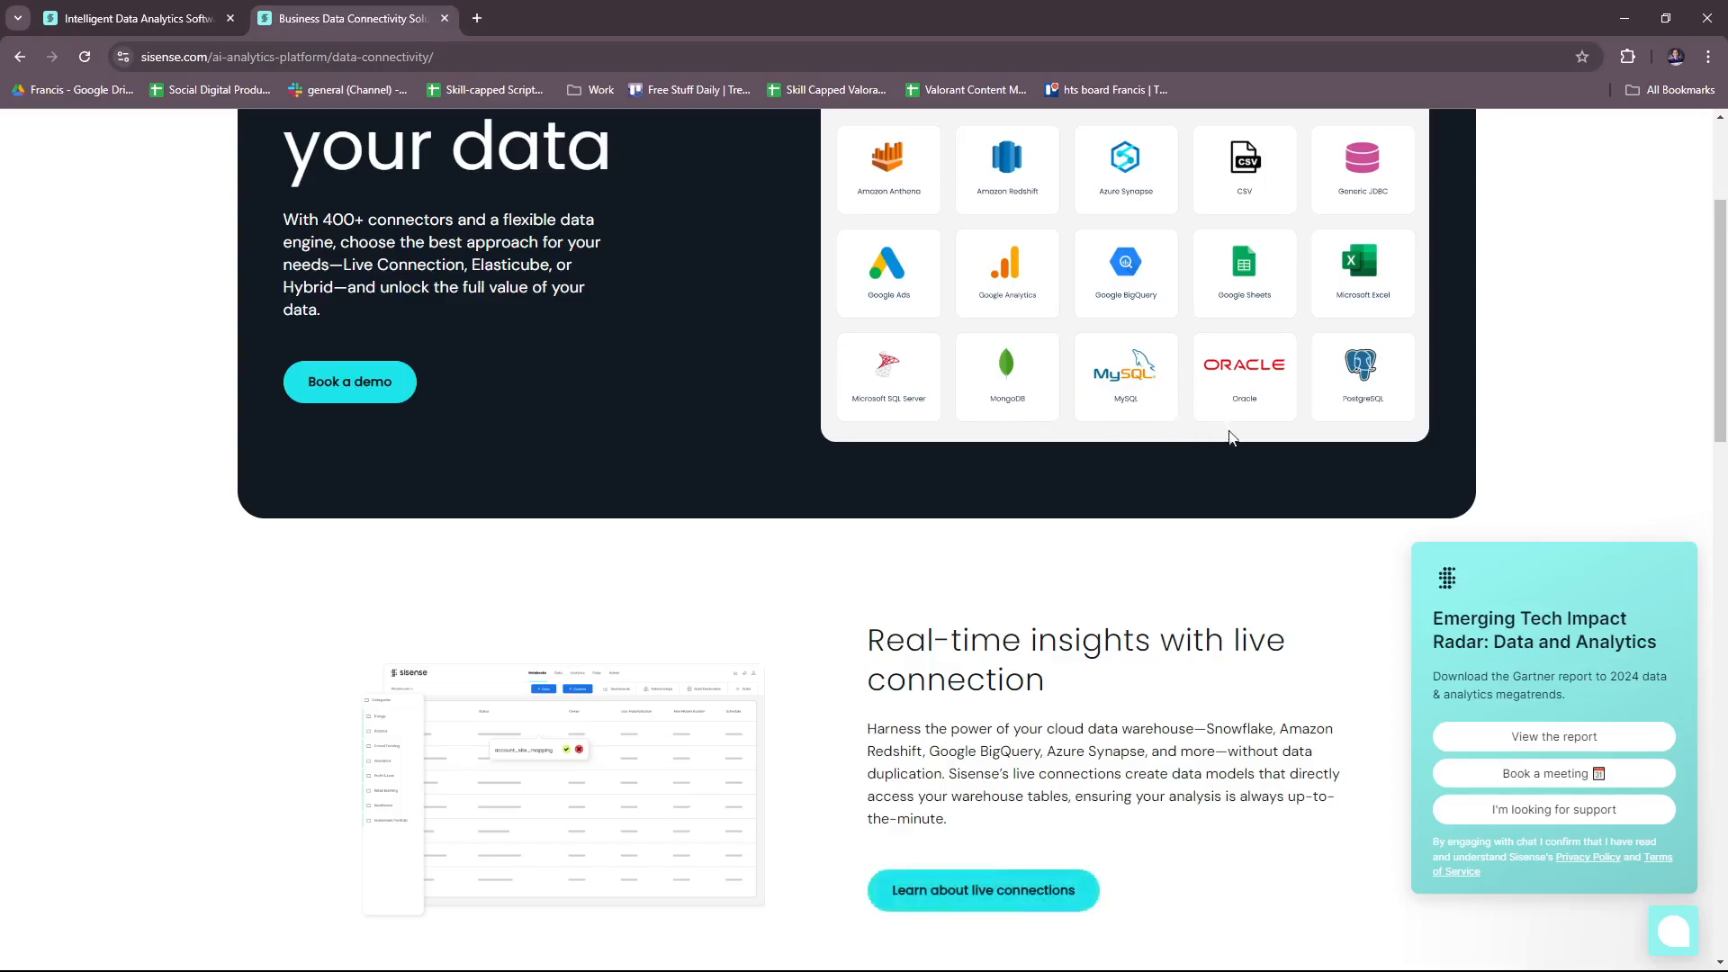
pyautogui.scroll(-3)
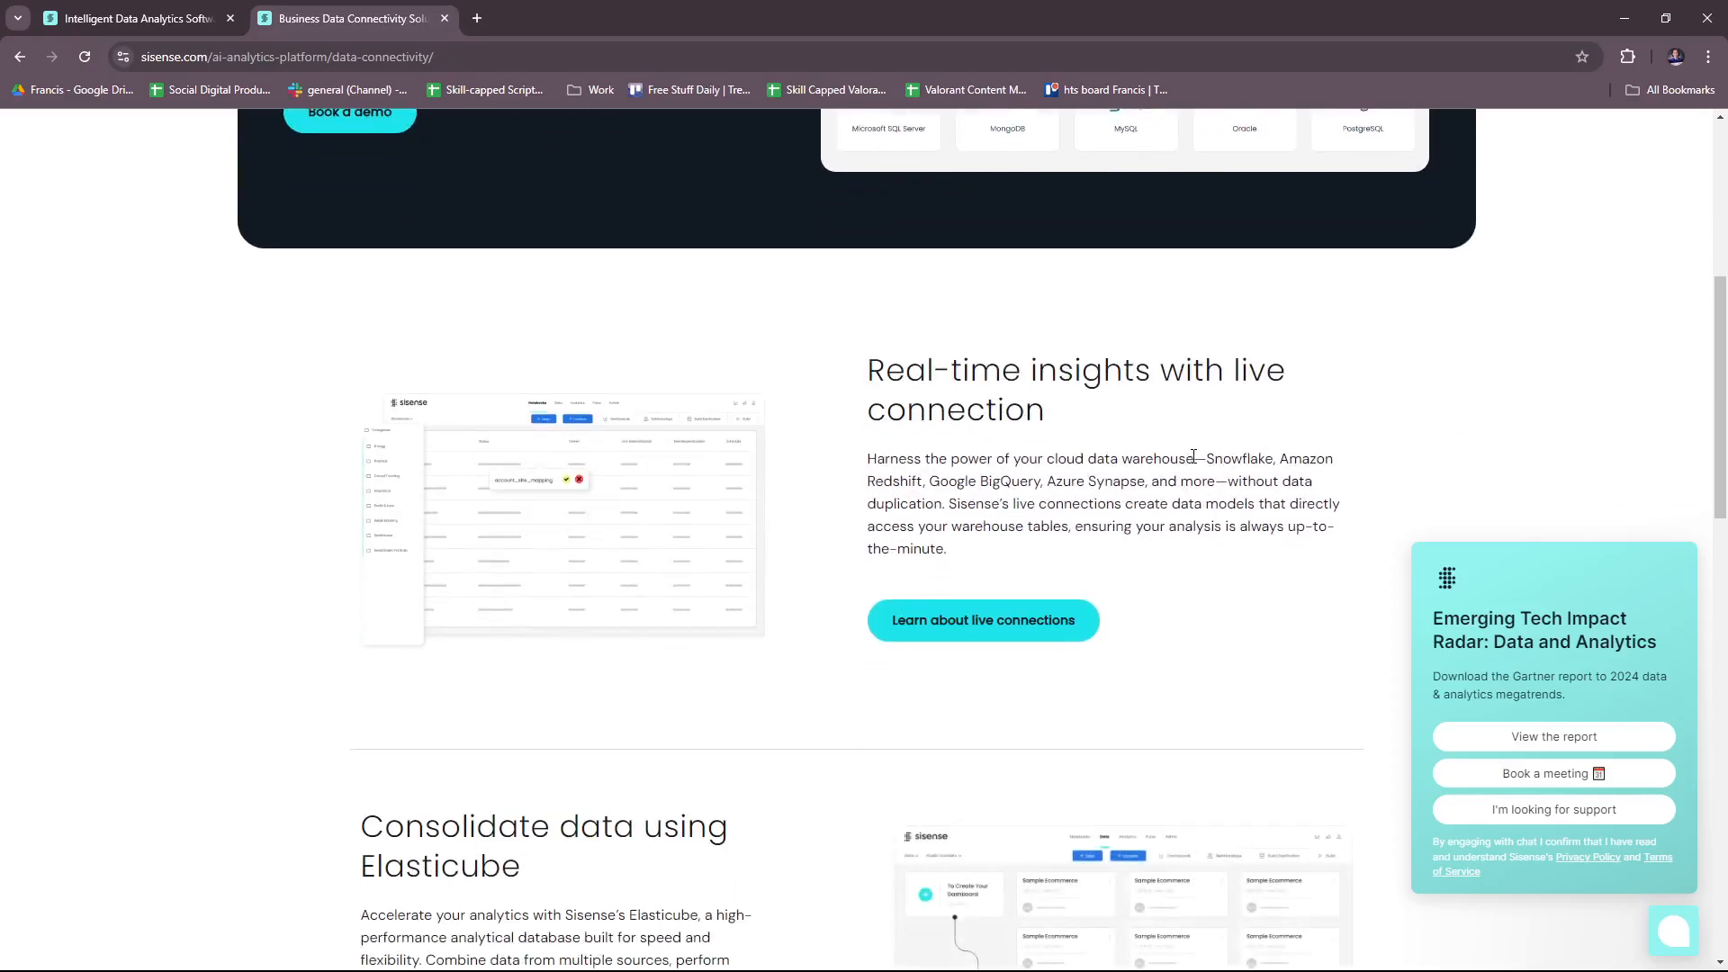
pyautogui.scroll(-3)
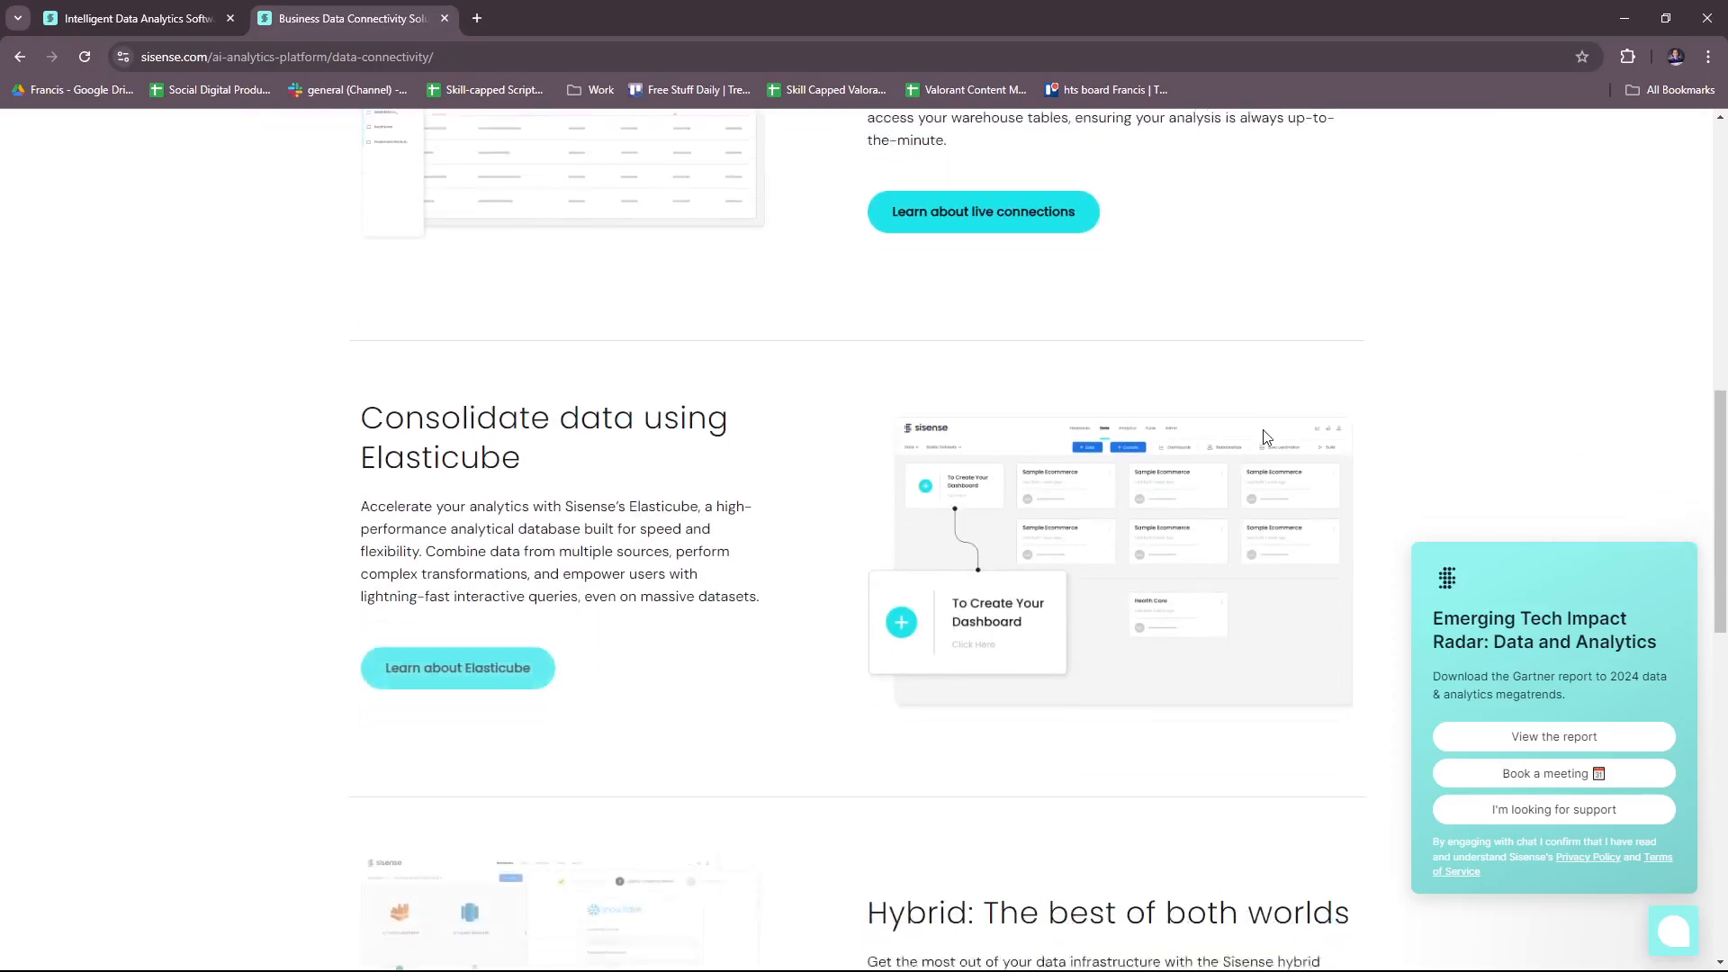
pyautogui.scroll(-3)
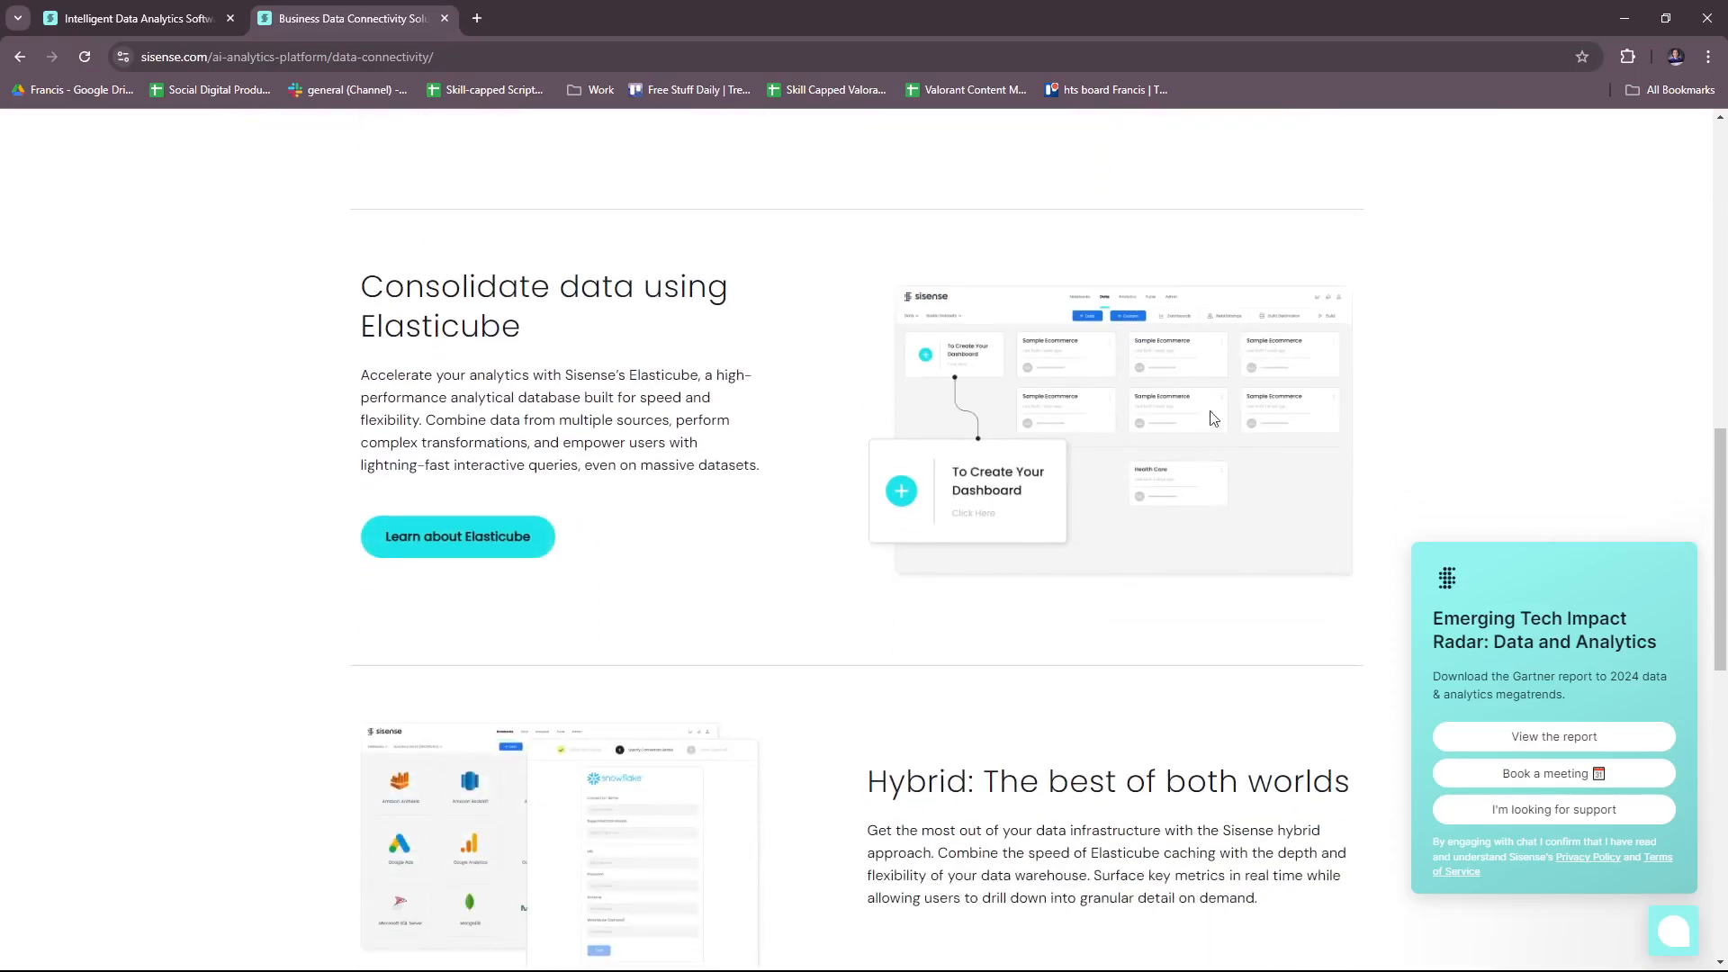
pyautogui.scroll(-3)
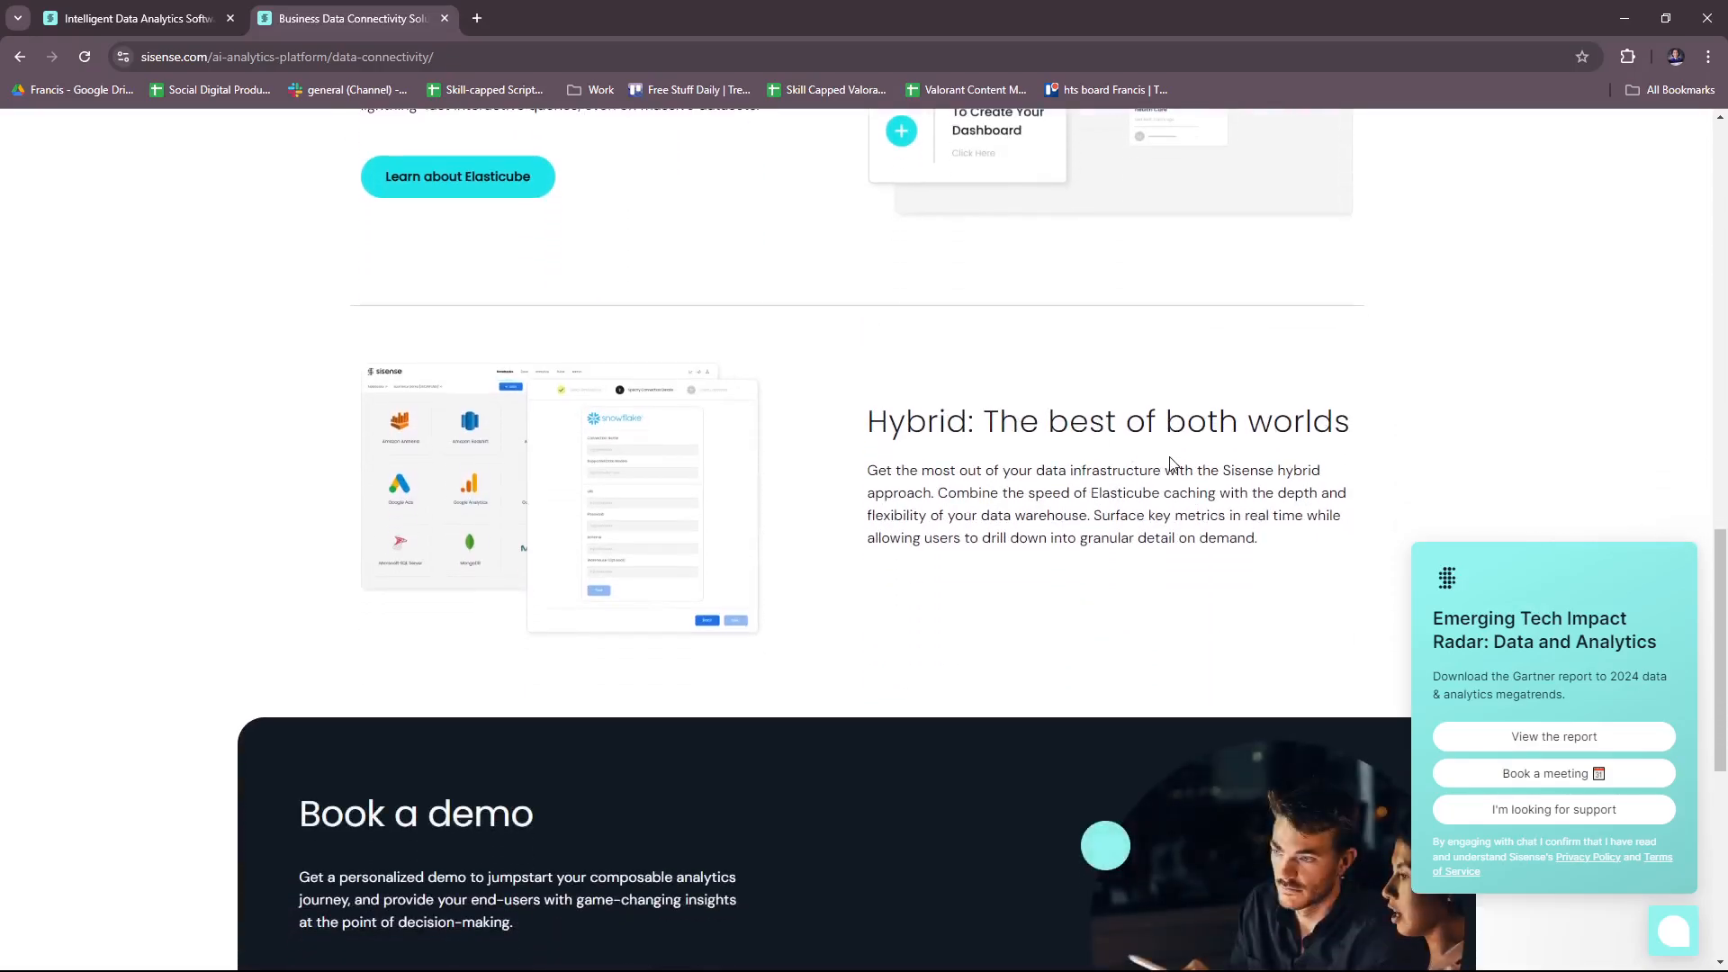
pyautogui.scroll(3)
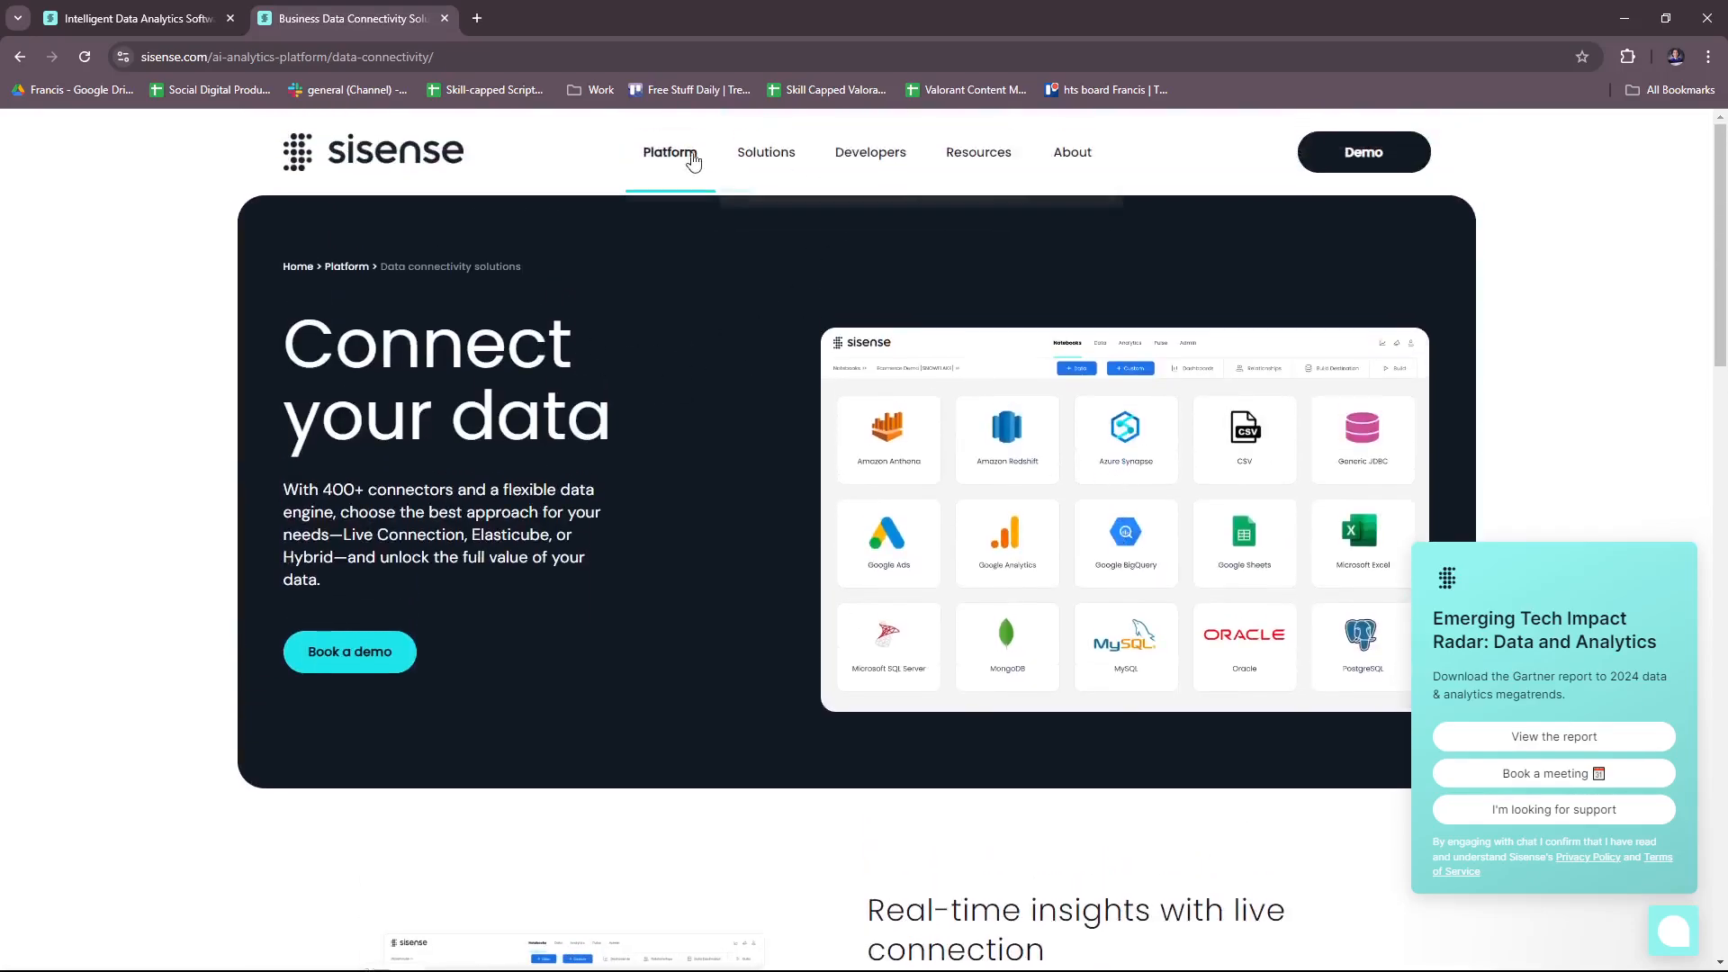
# Open Data Modeling and read through data pipelines, AI data prep, tailored views and embedded notebooks
pyautogui.click(670, 152)
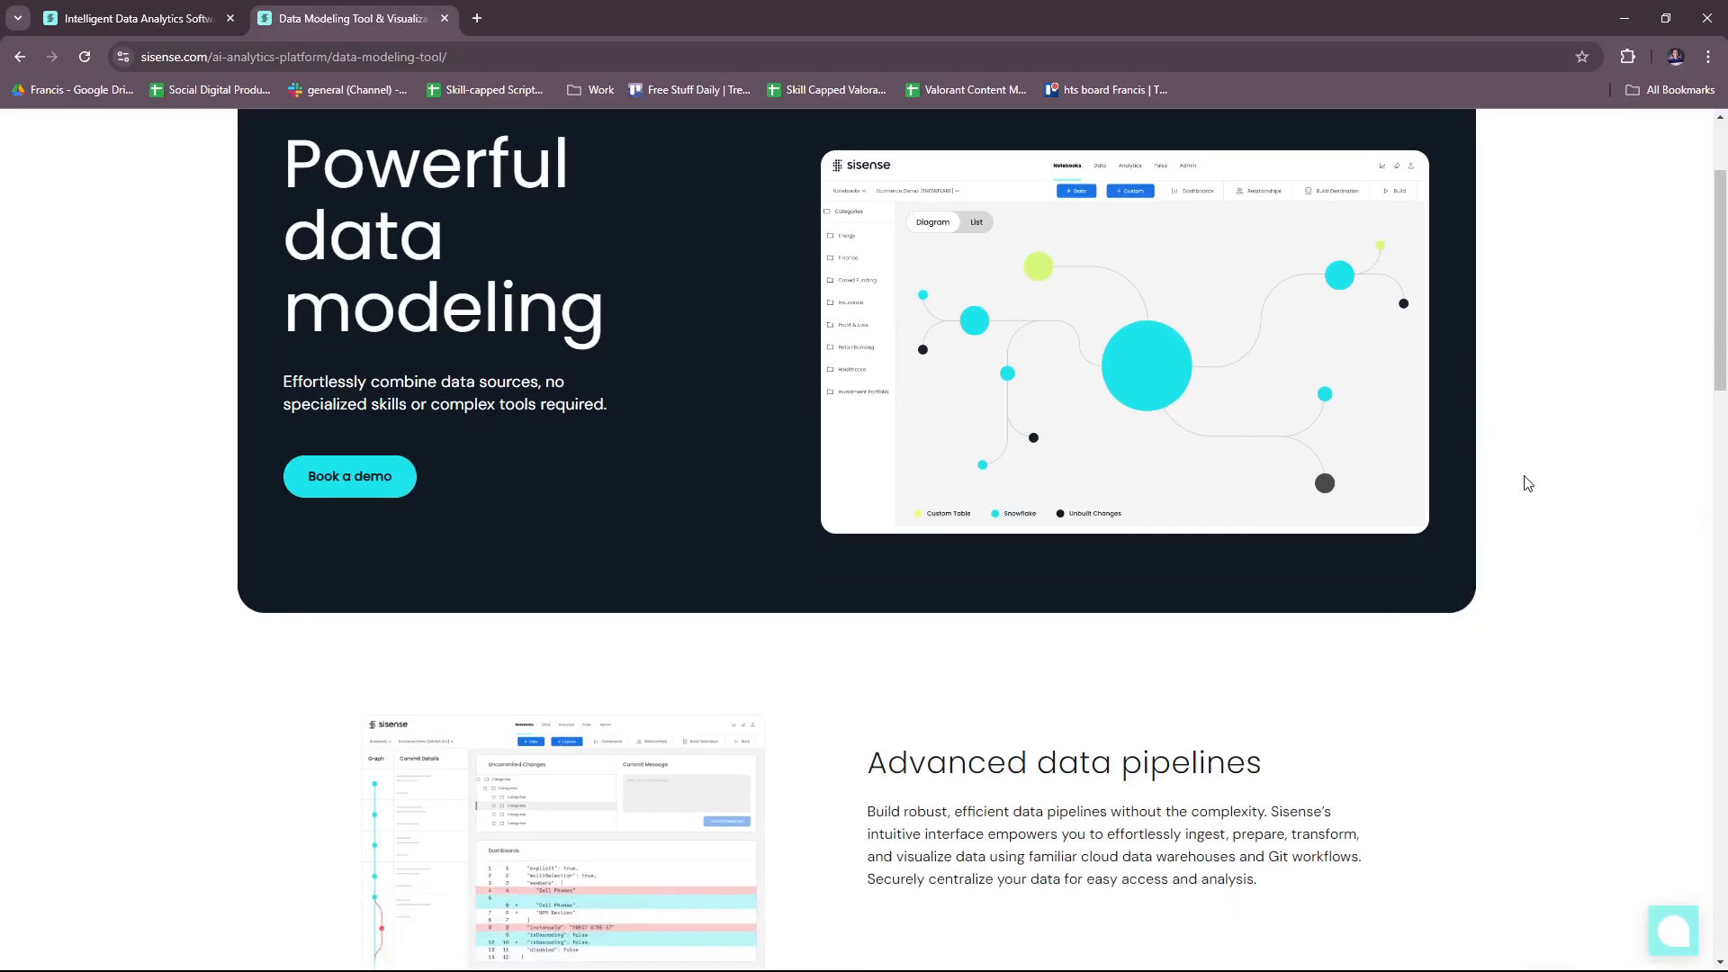
pyautogui.moveTo(1010, 410)
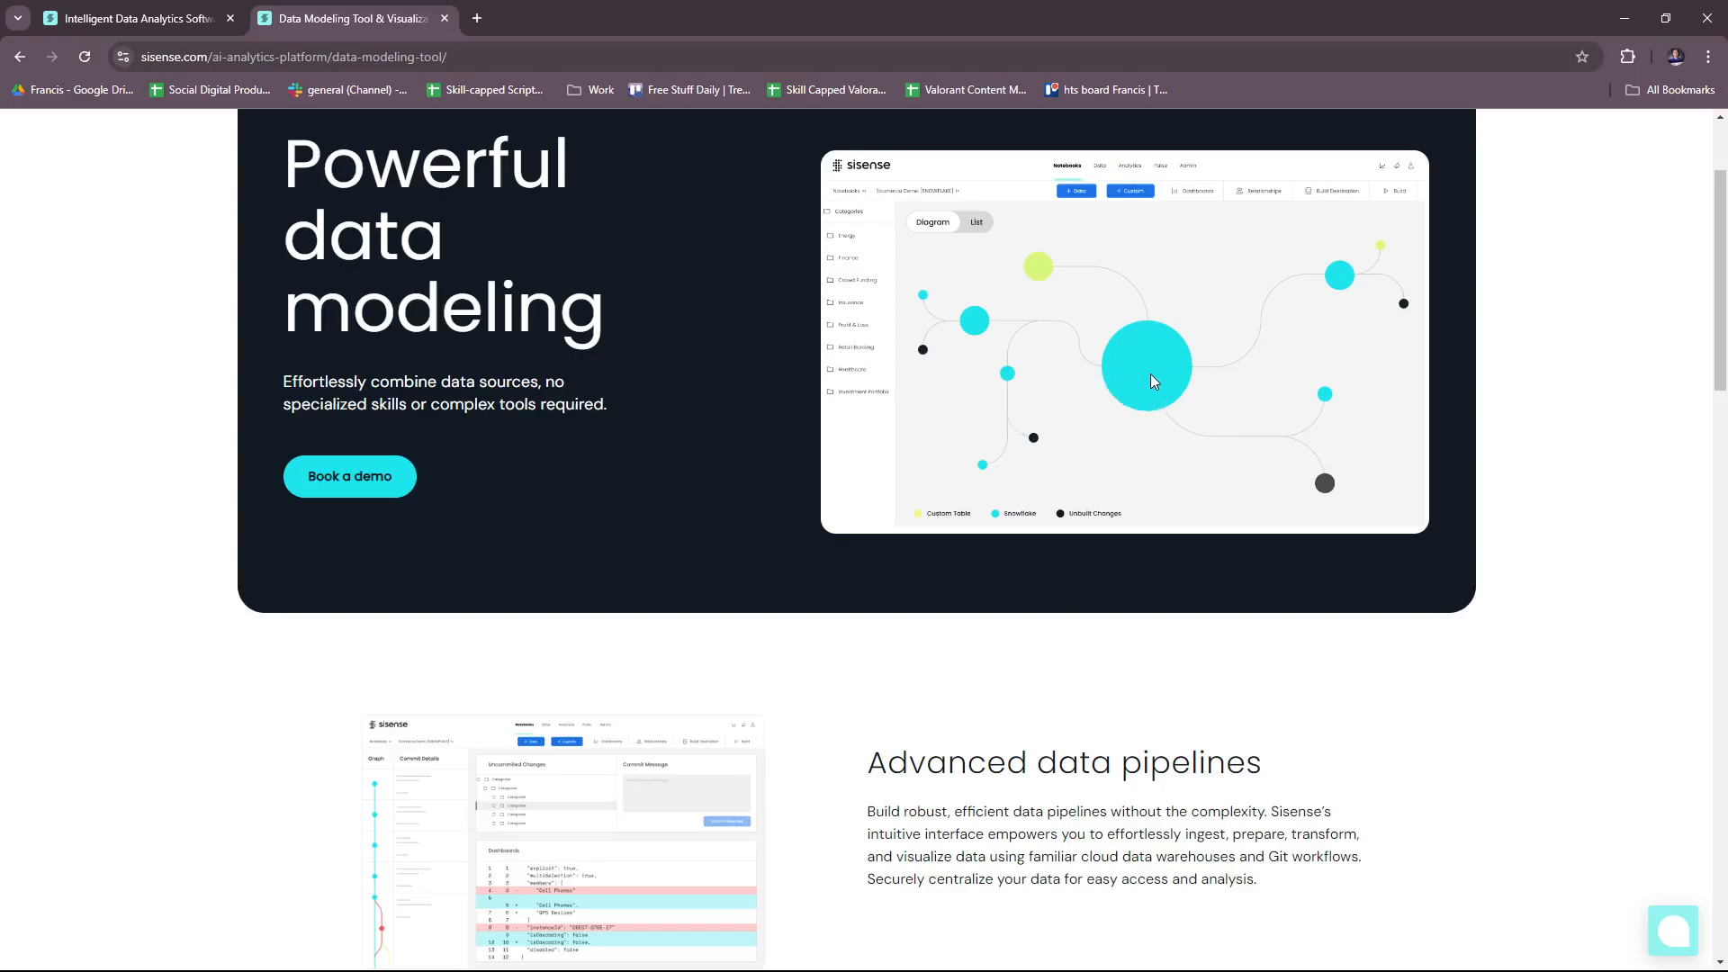
pyautogui.scroll(-3)
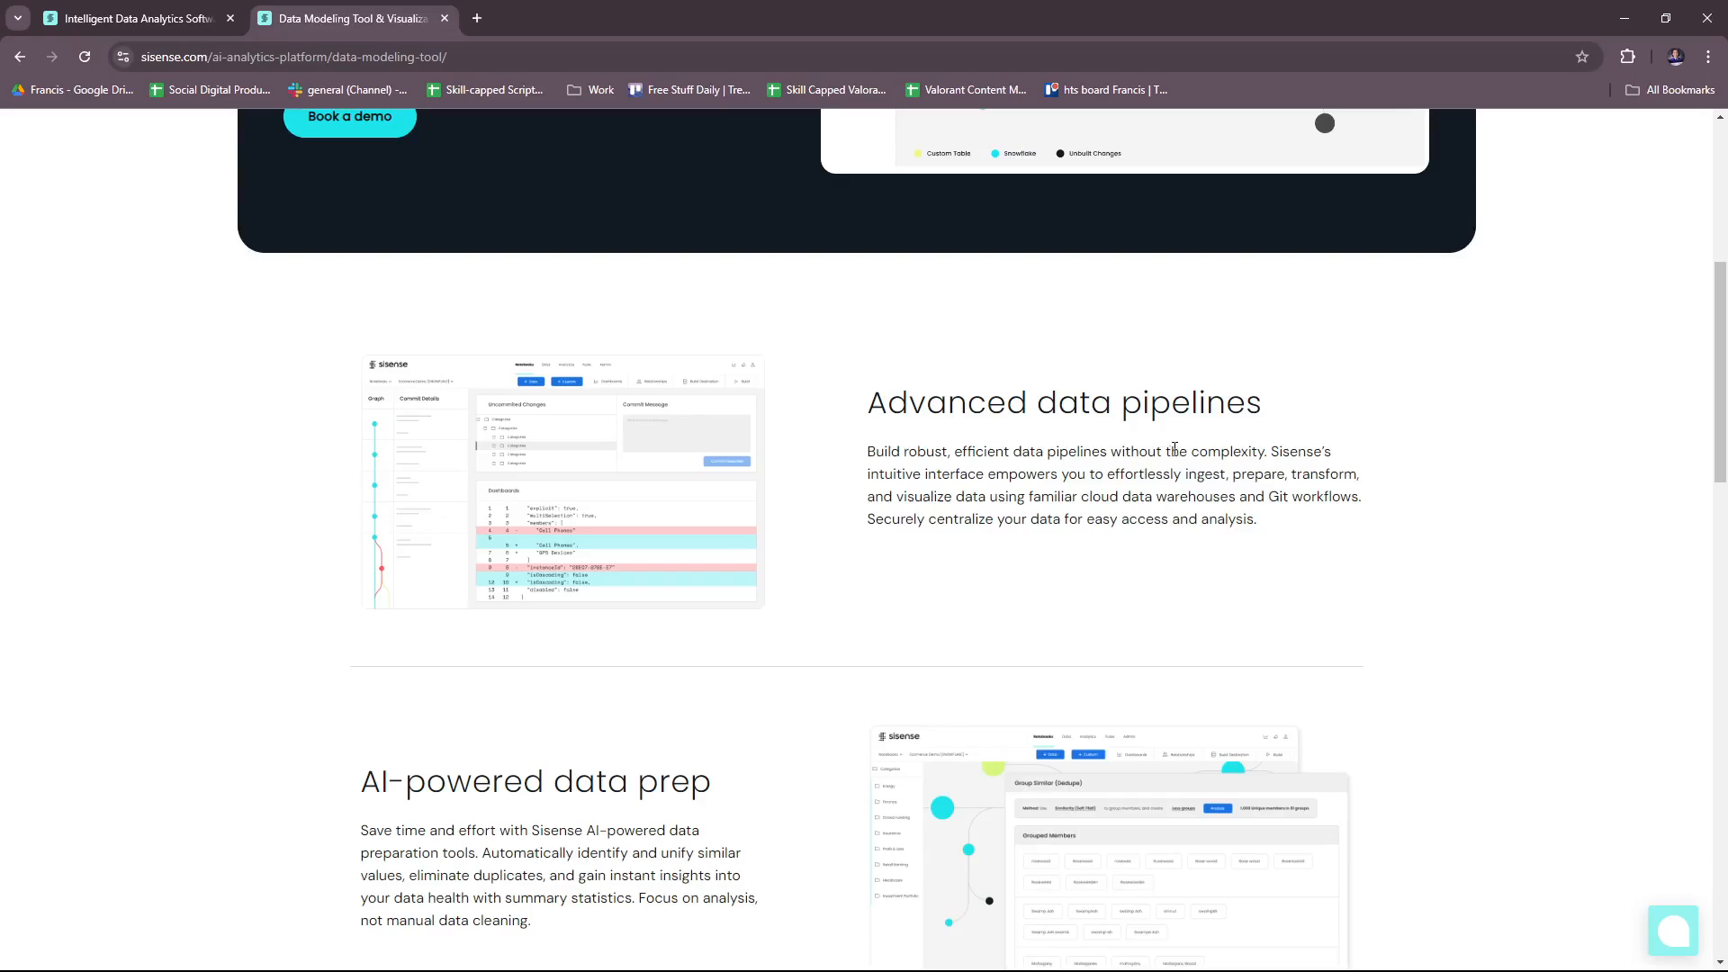
pyautogui.scroll(-3)
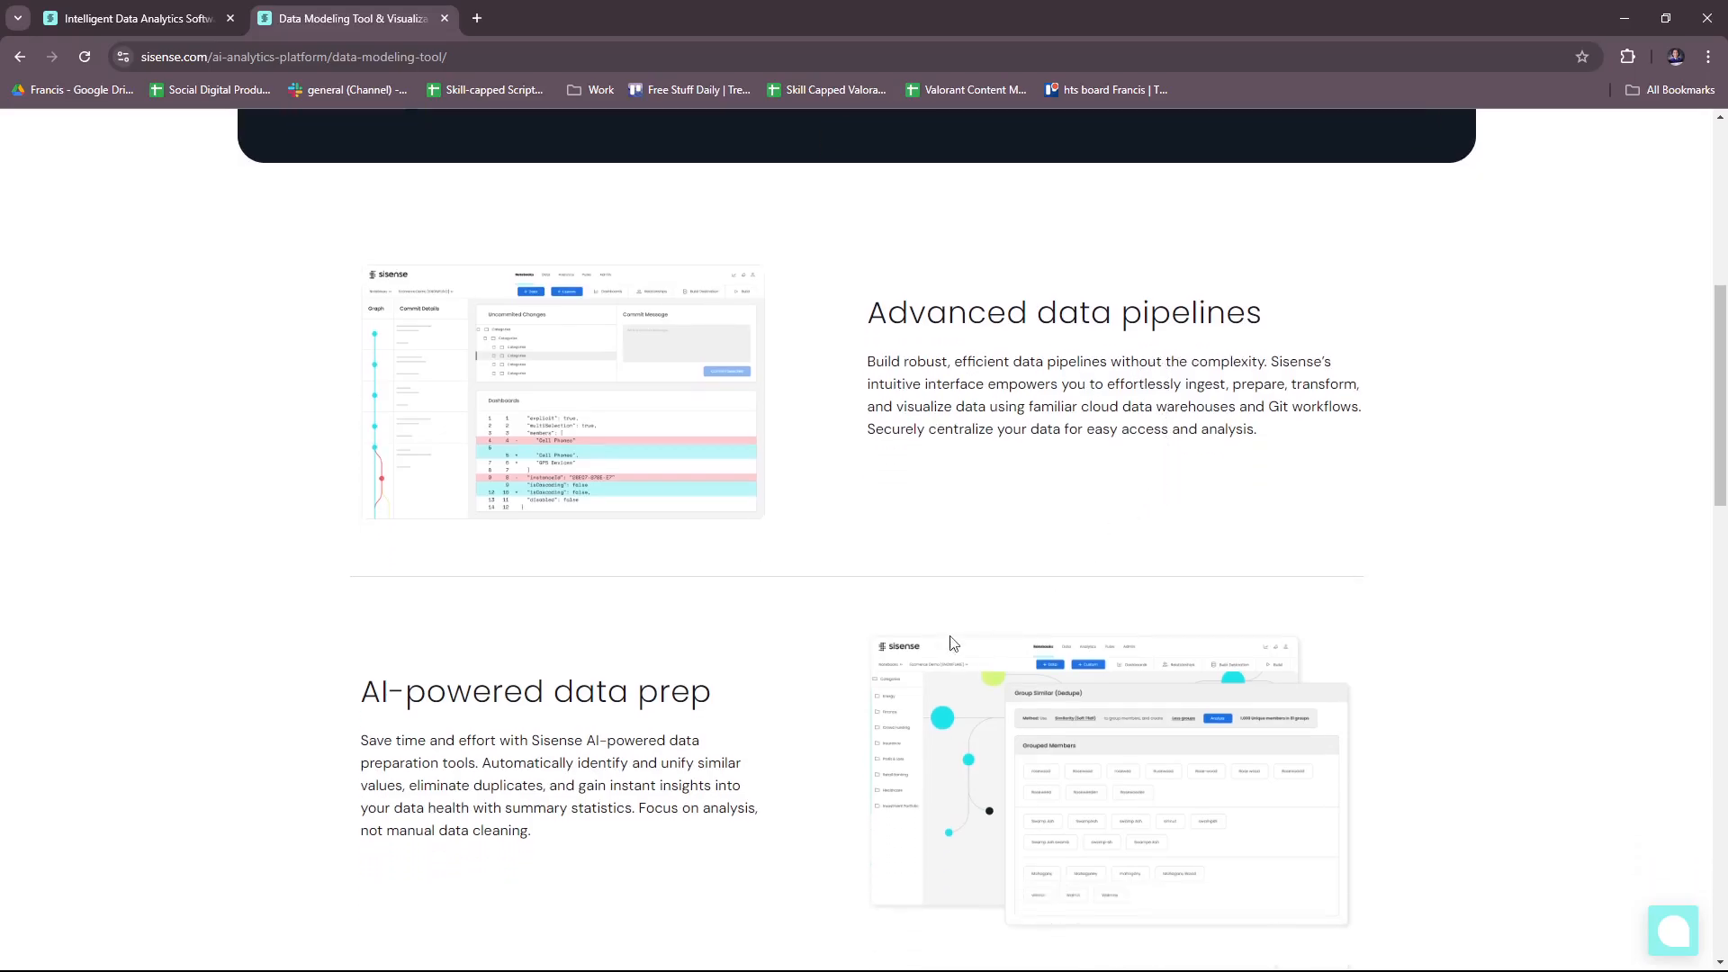
pyautogui.scroll(-3)
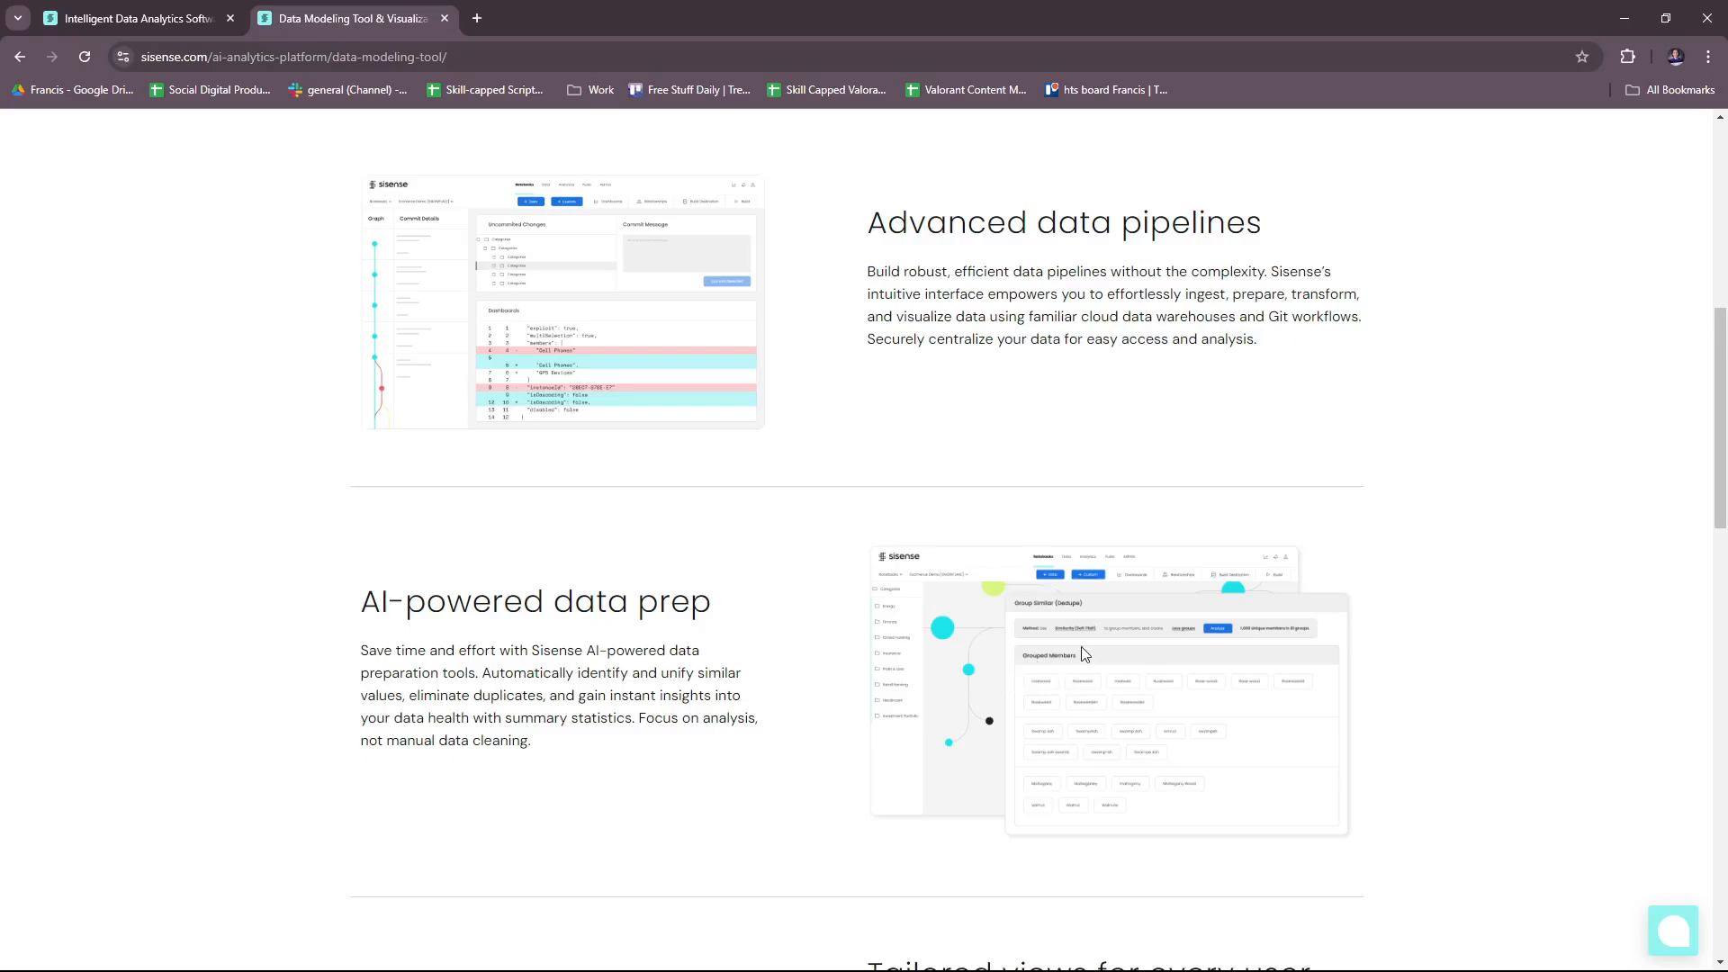
pyautogui.scroll(-3)
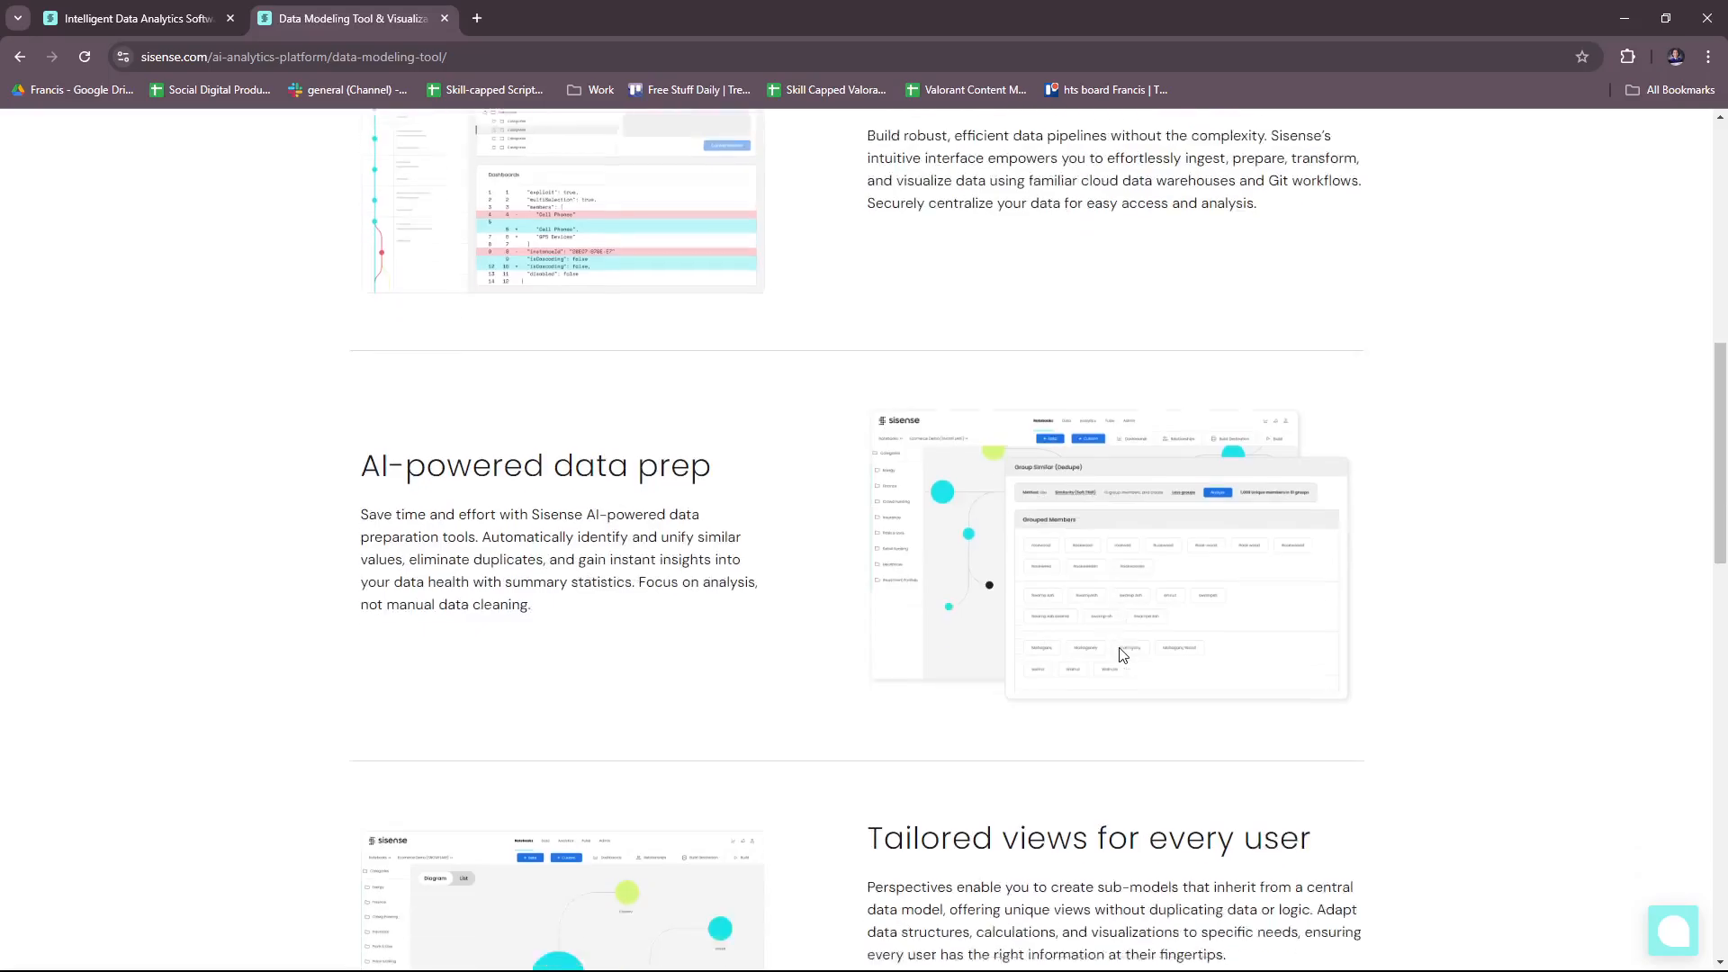
pyautogui.scroll(-3)
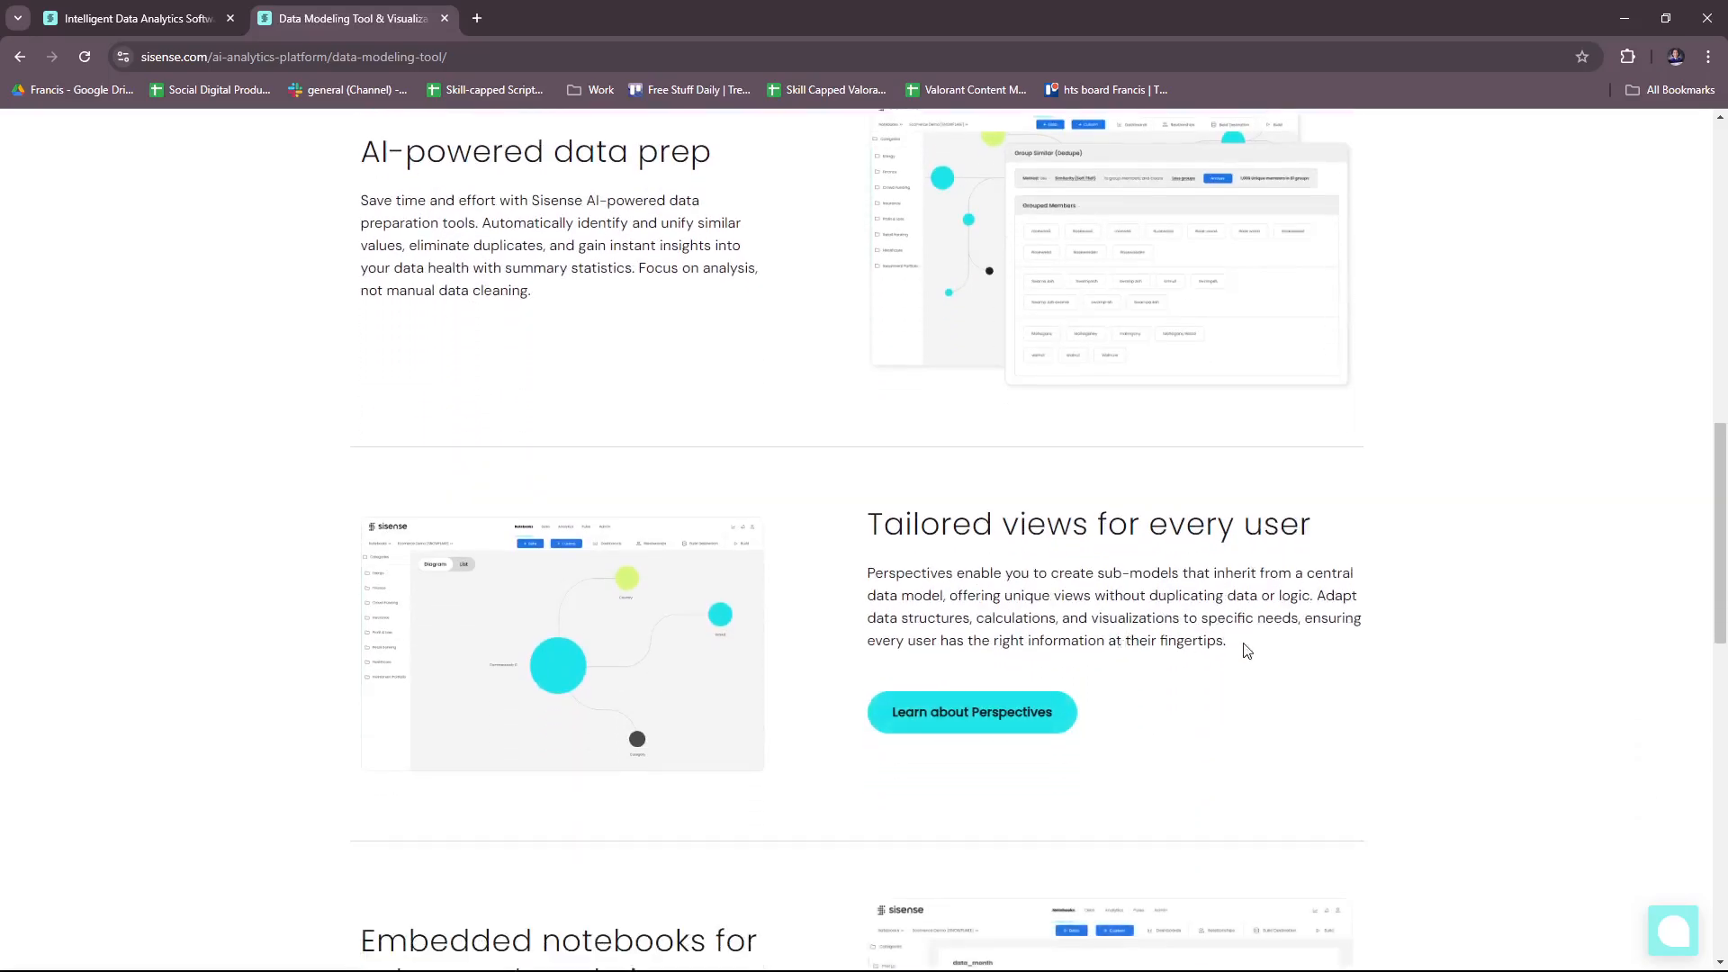
pyautogui.scroll(-3)
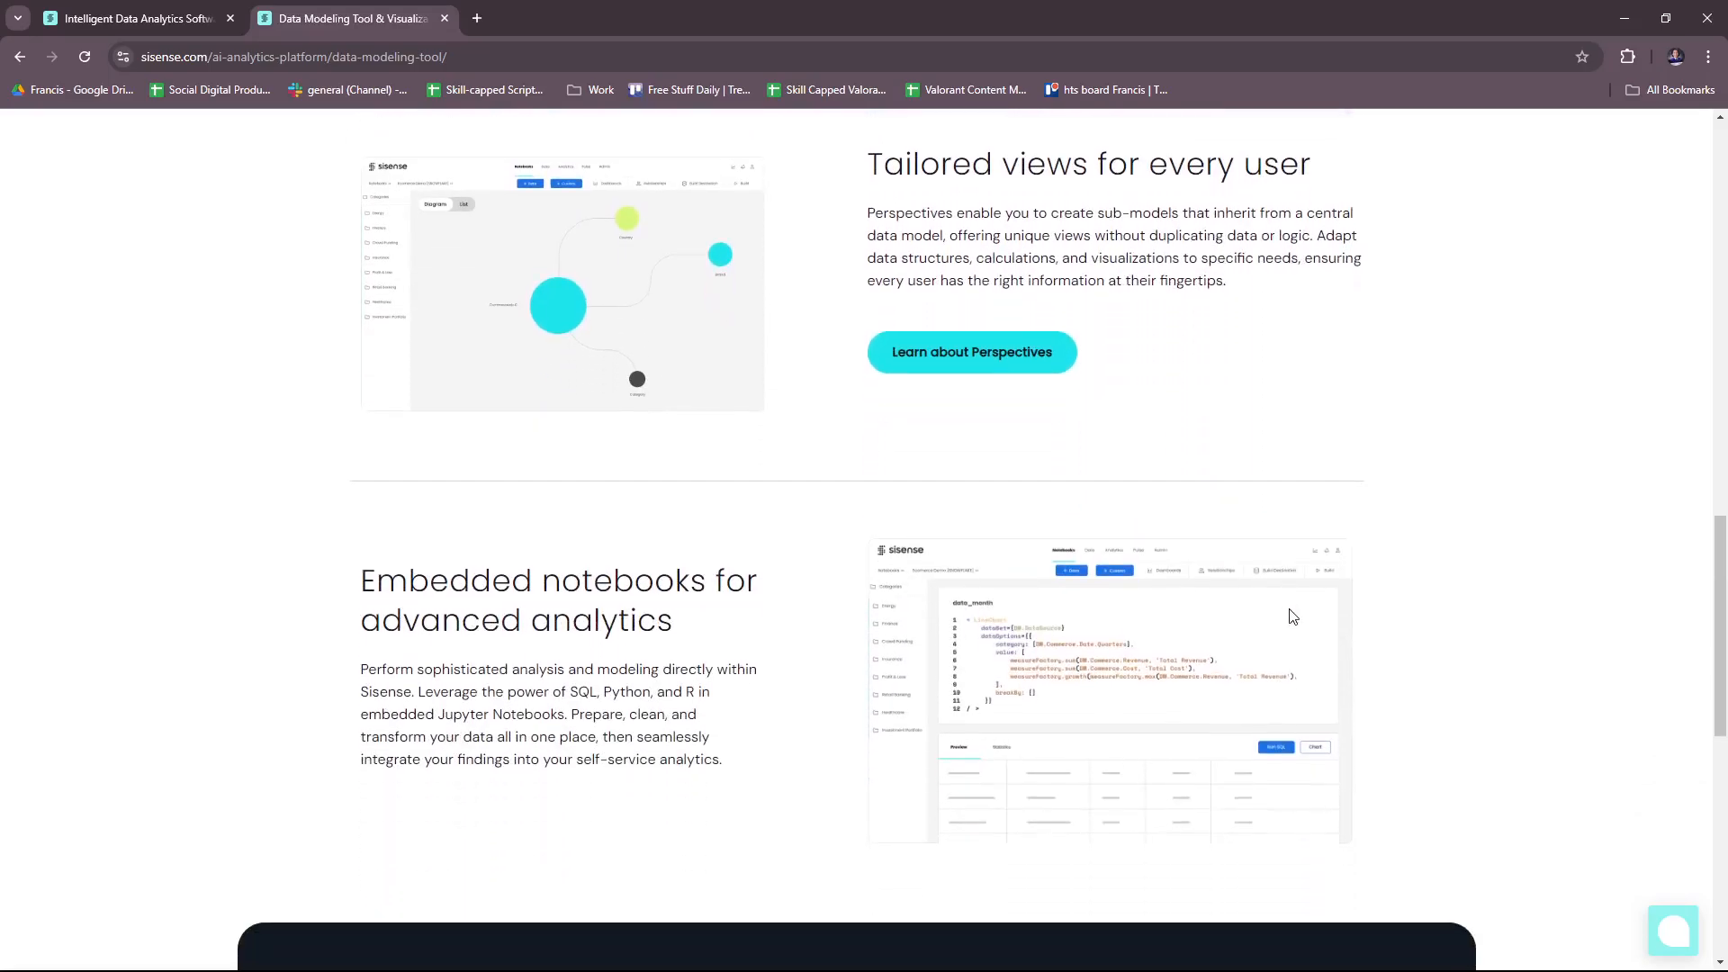
pyautogui.scroll(-3)
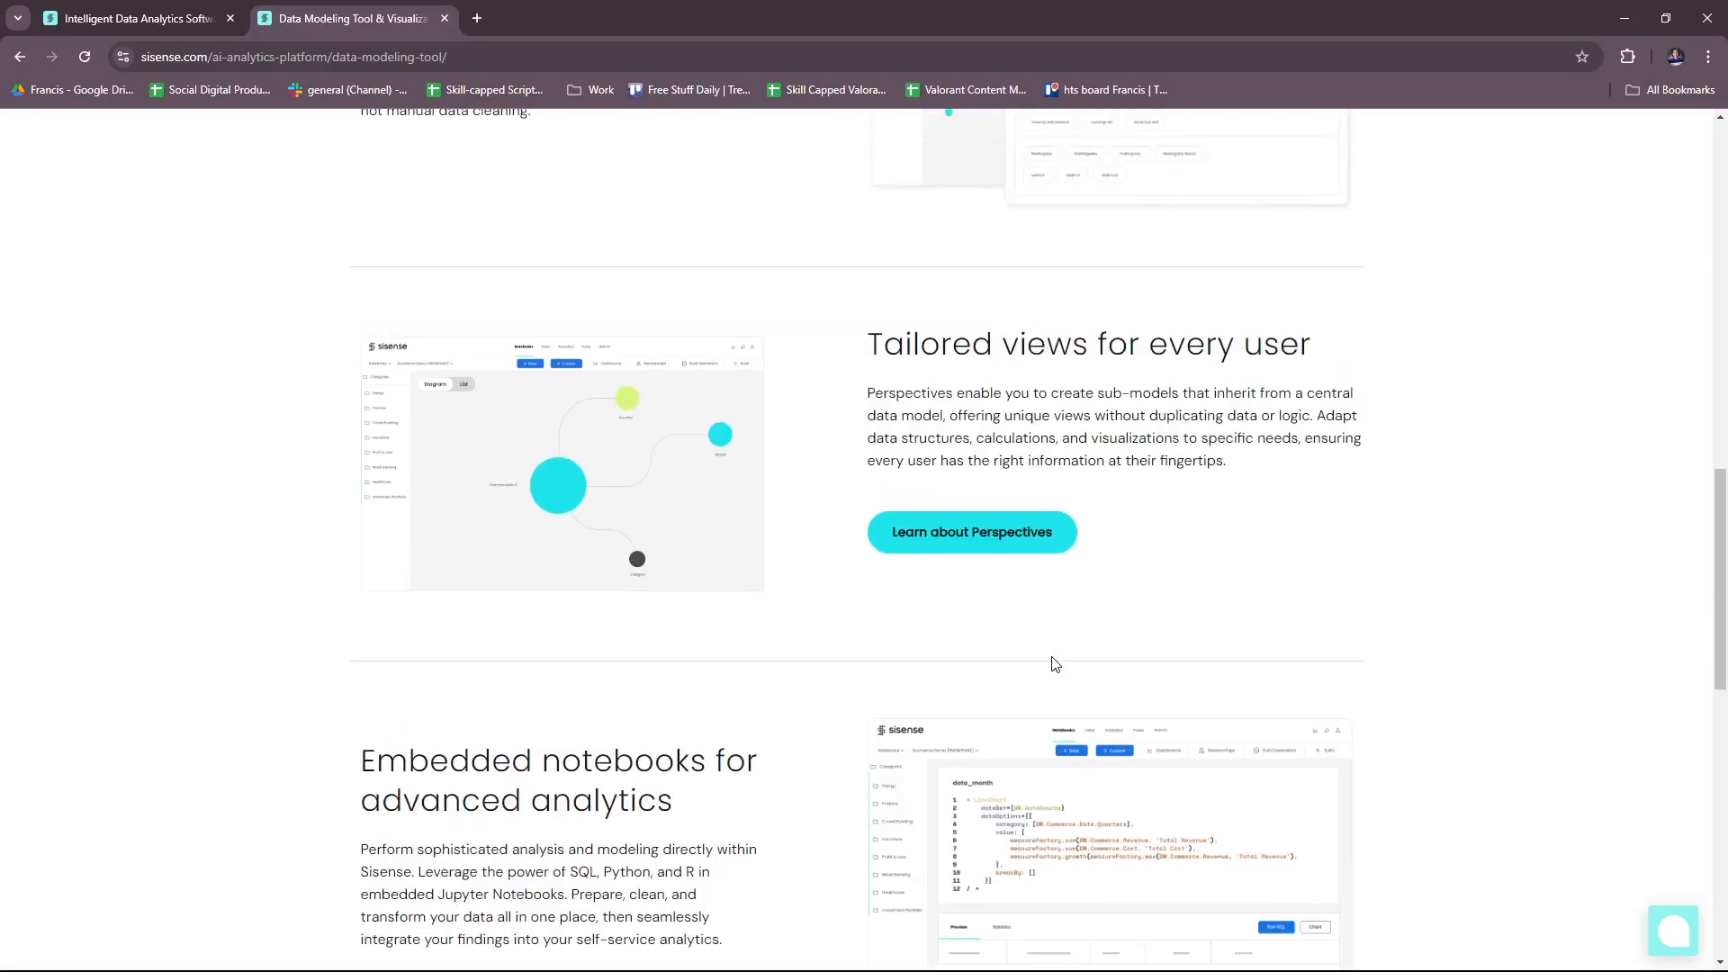
pyautogui.scroll(-3)
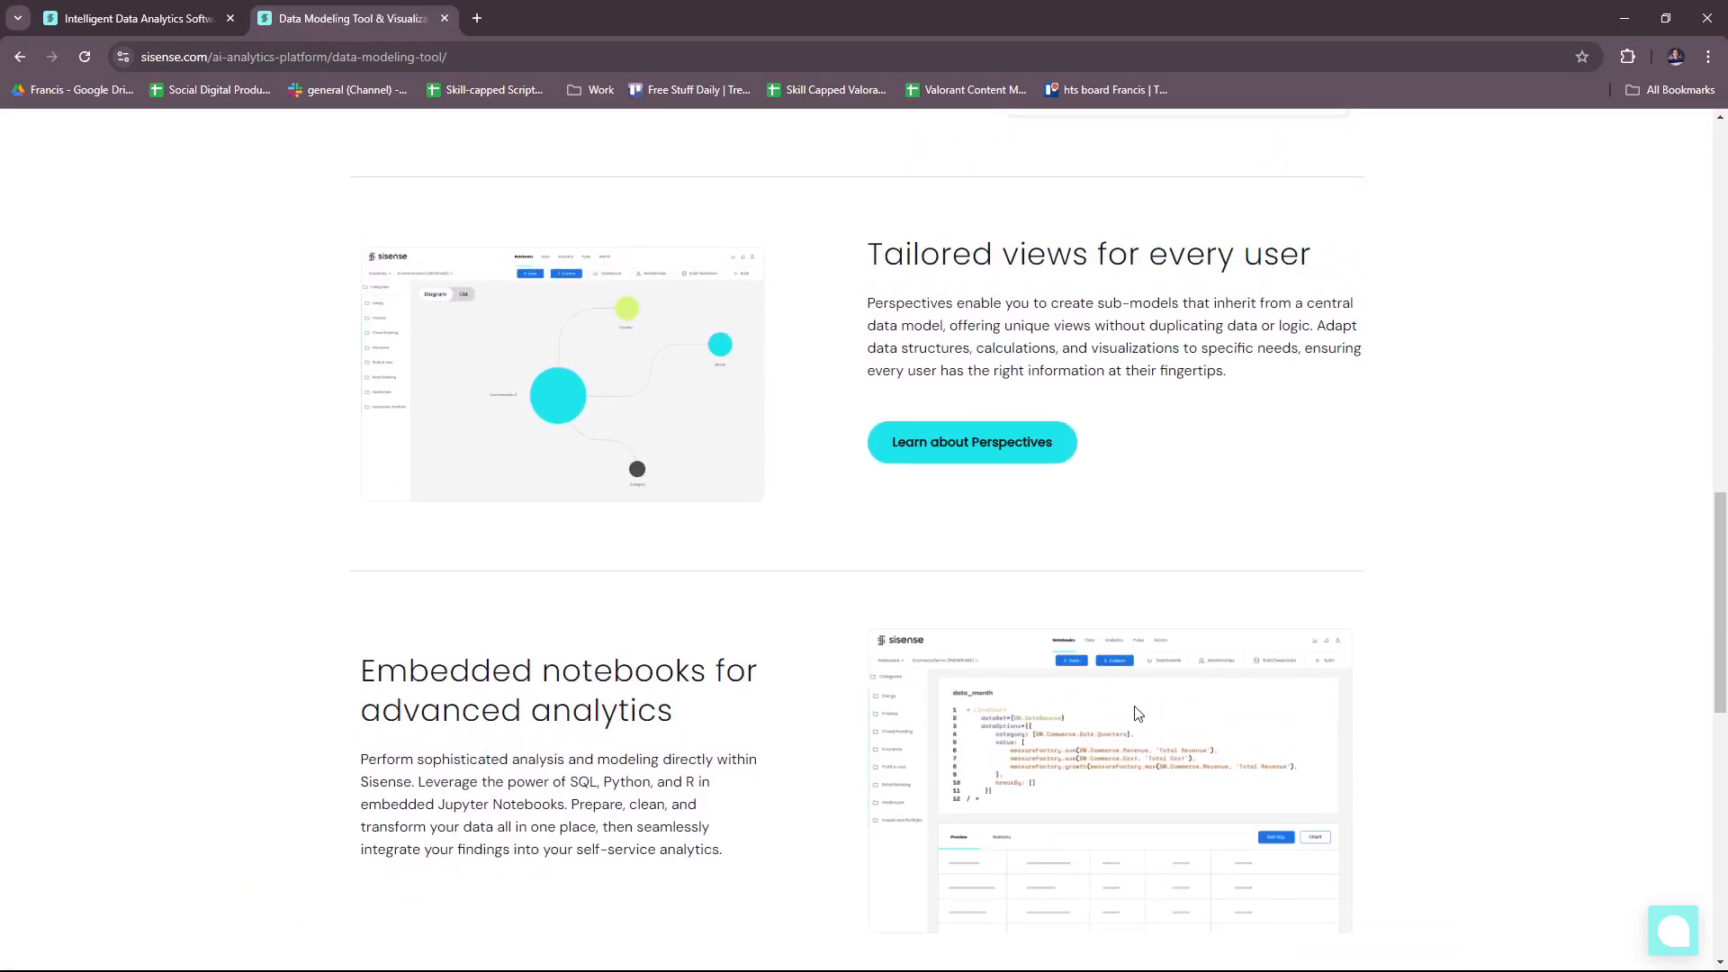
pyautogui.scroll(-3)
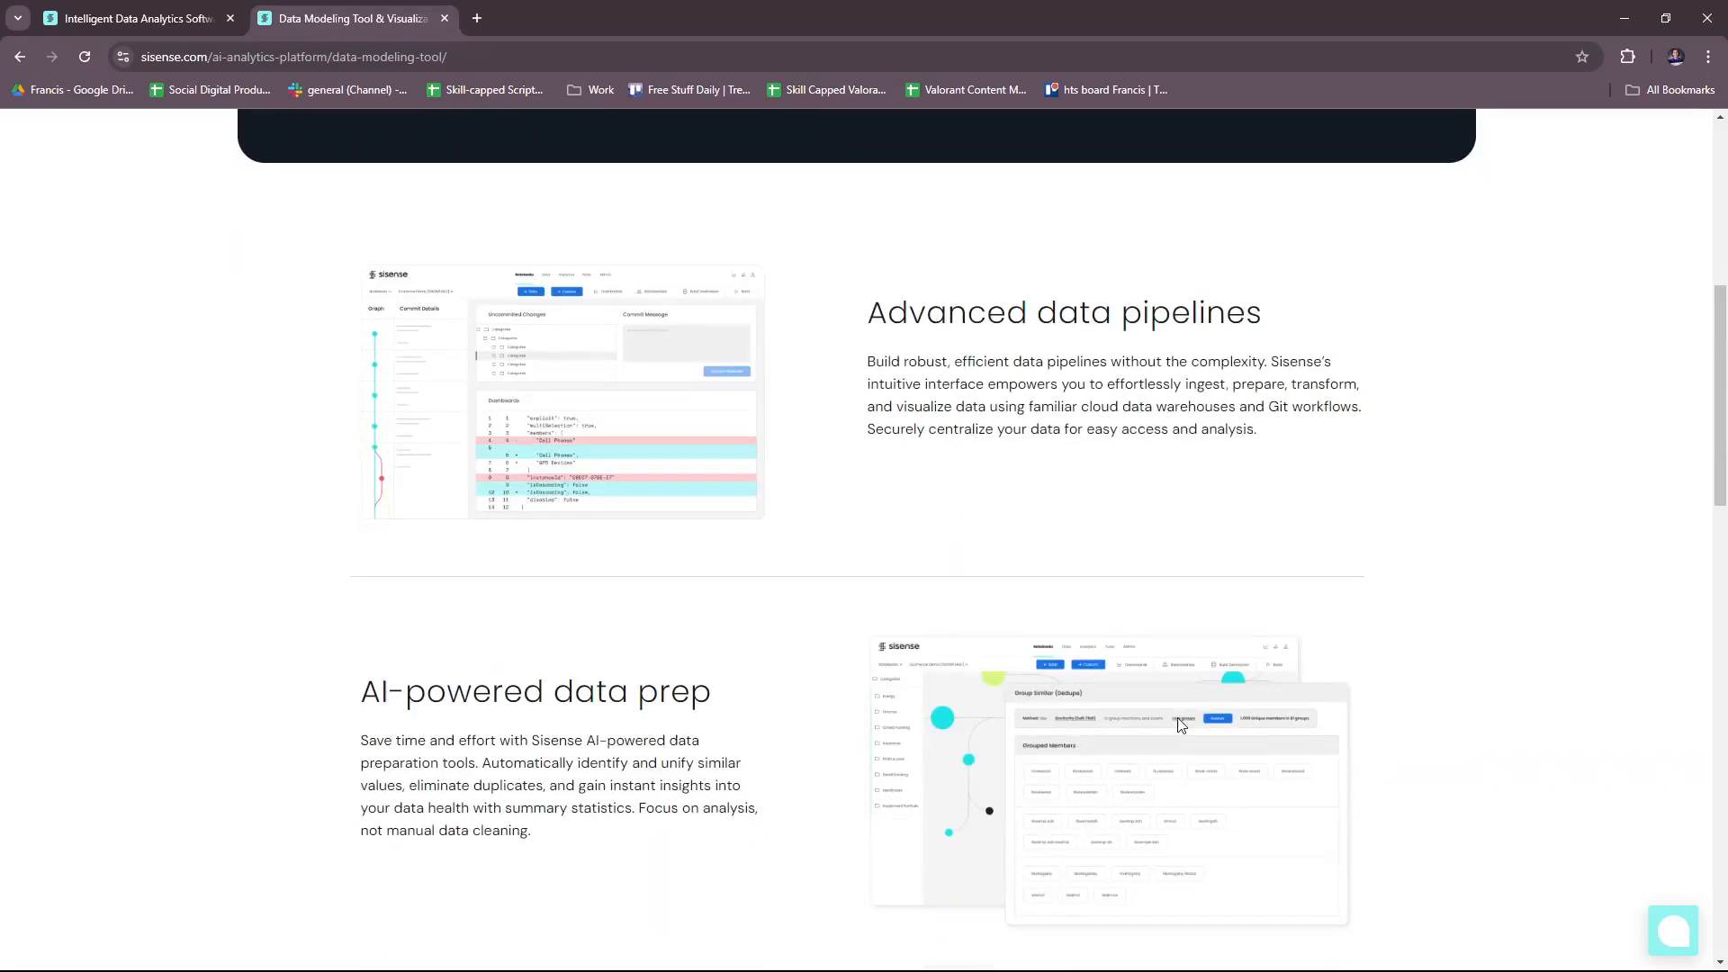
pyautogui.scroll(3)
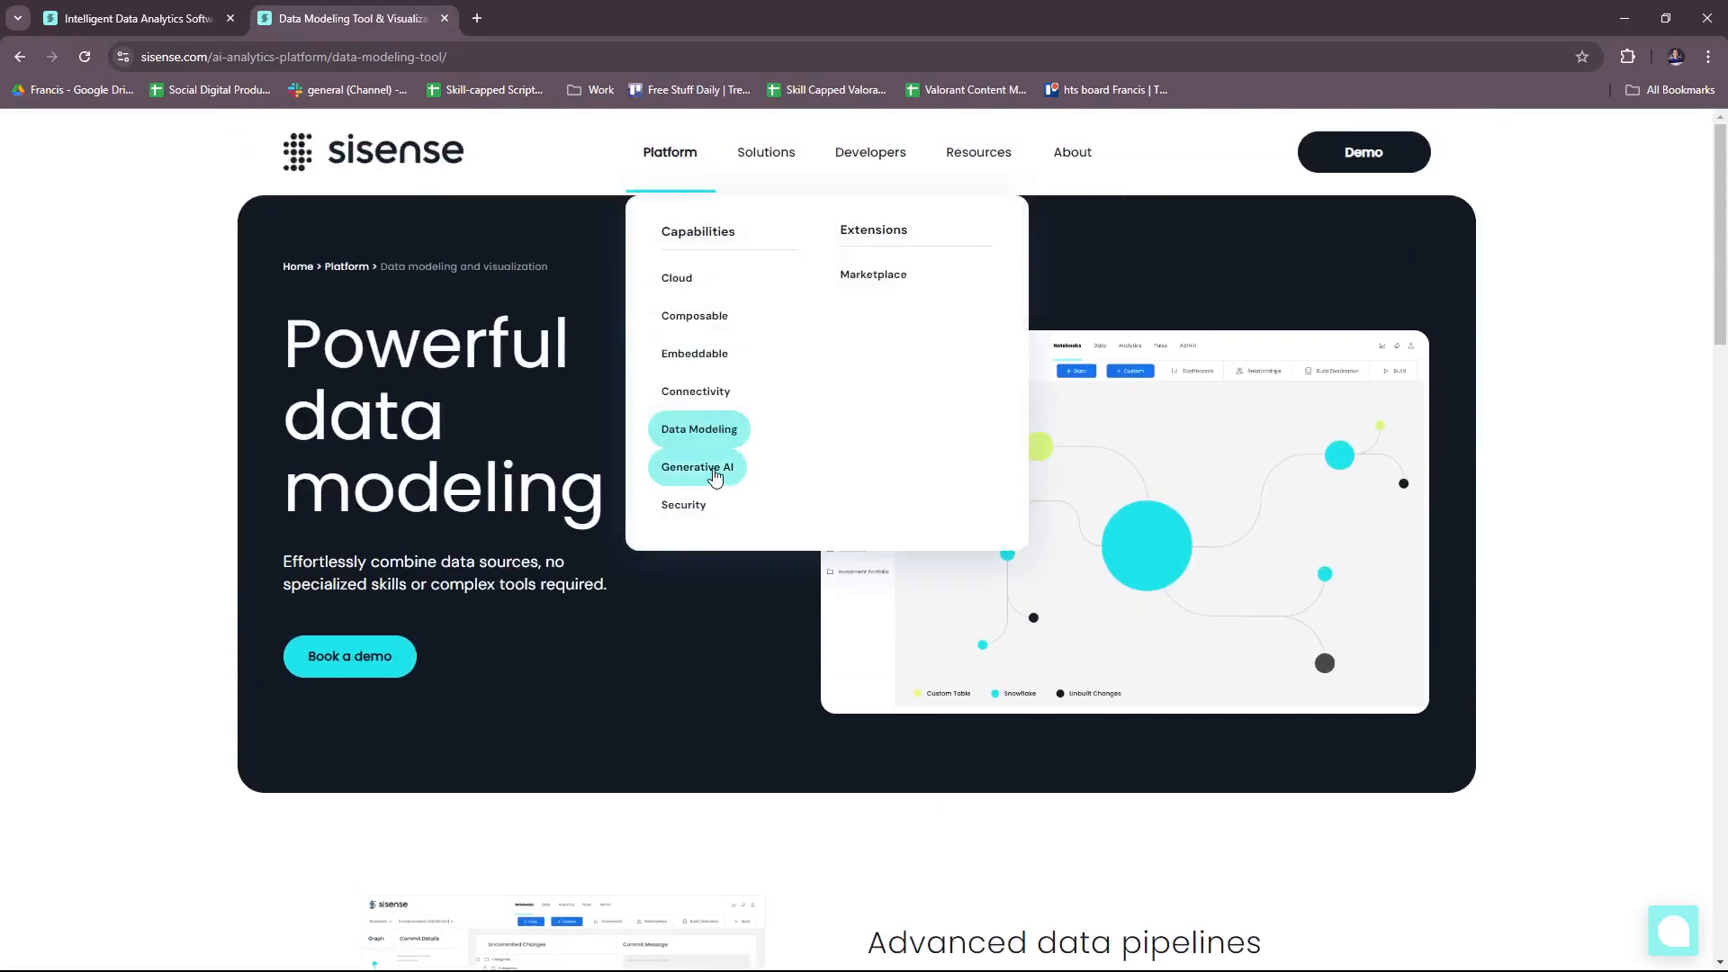
# Open Generative AI and read through Analytics Chatbot, Compose SDK integration and GenAI Narration
pyautogui.click(697, 466)
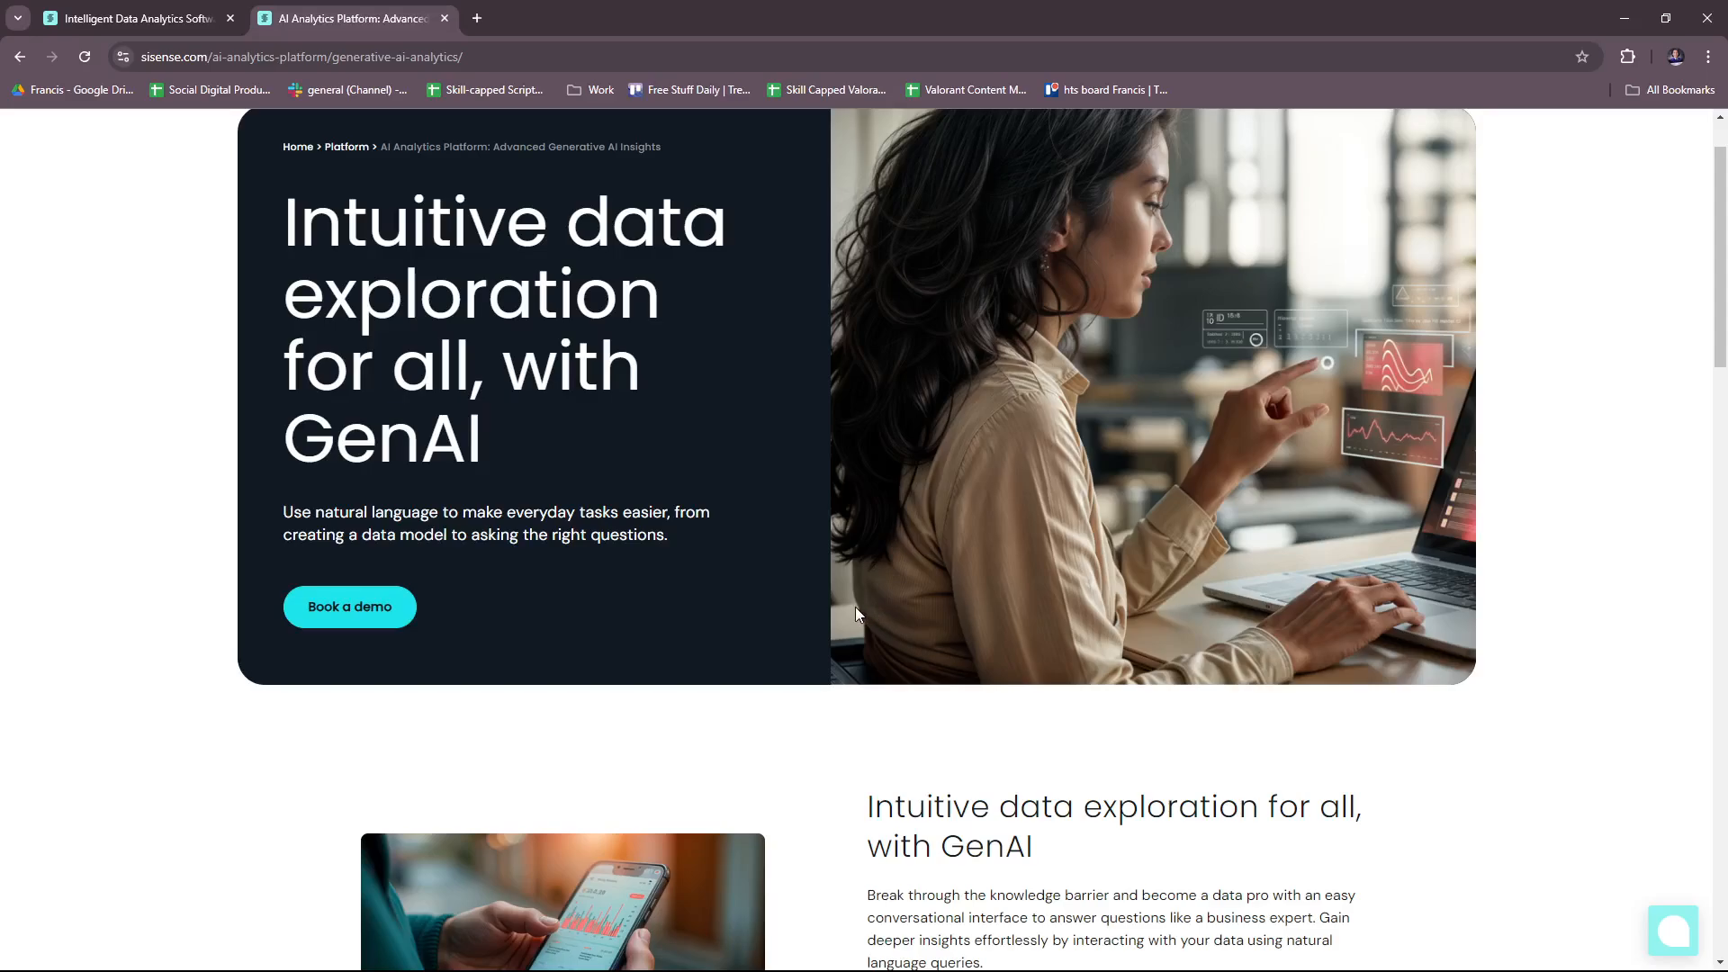
pyautogui.moveTo(863, 635)
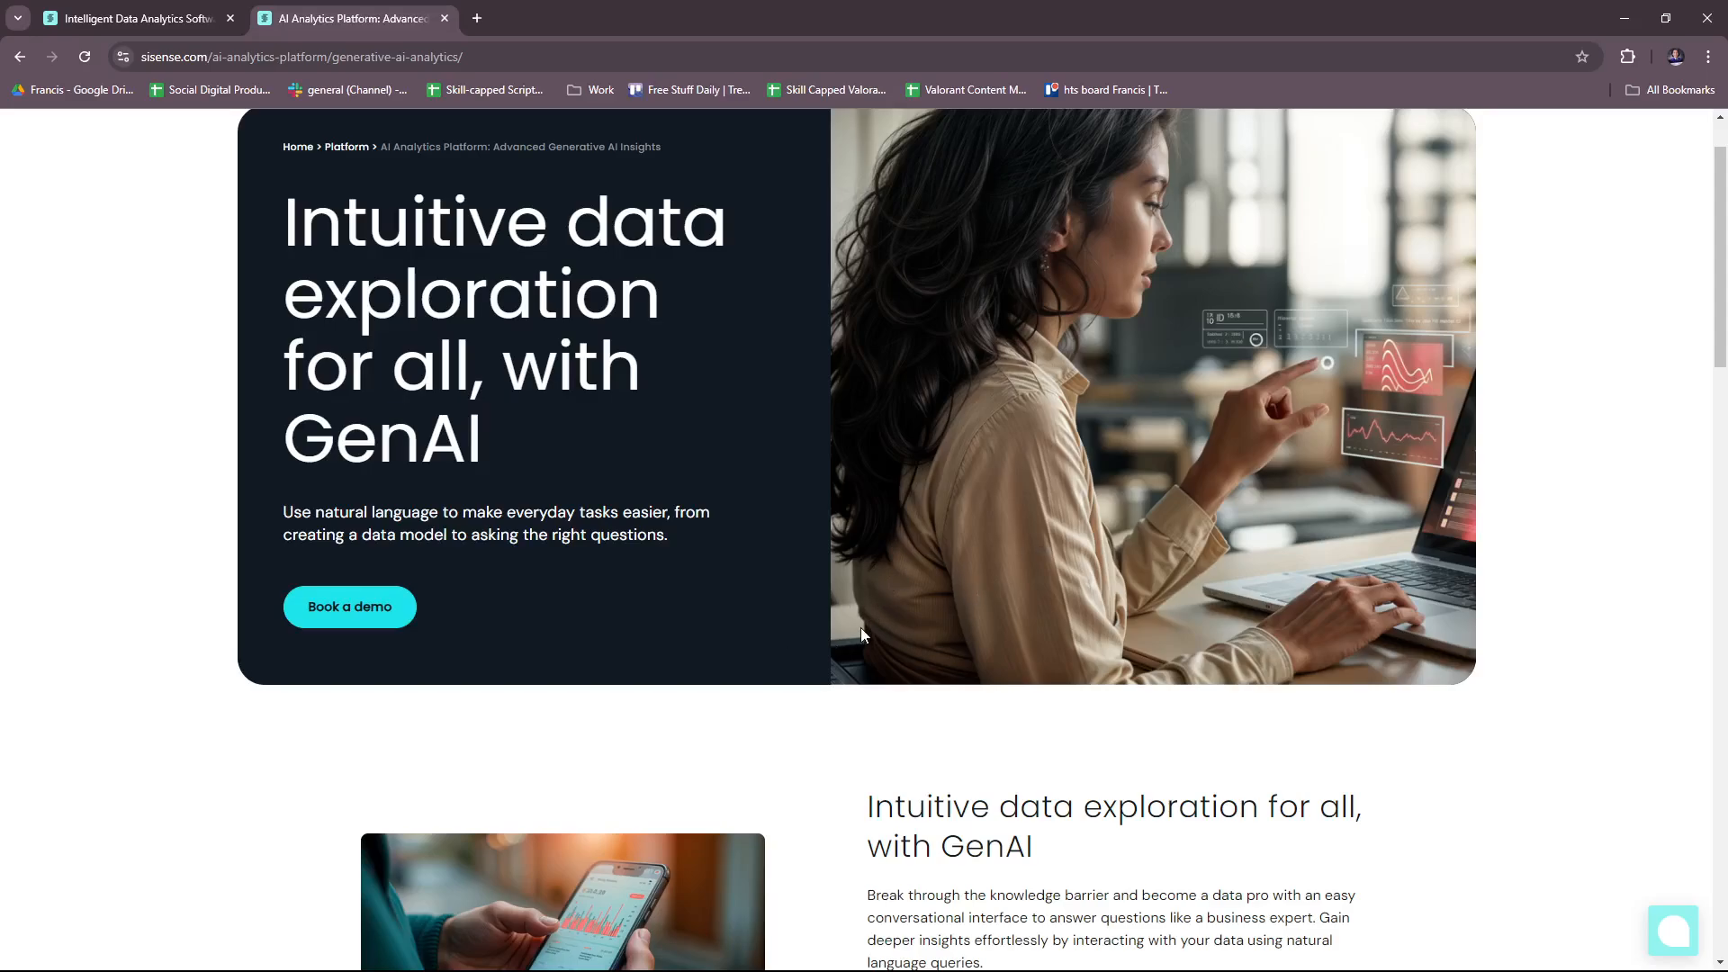
pyautogui.scroll(-3)
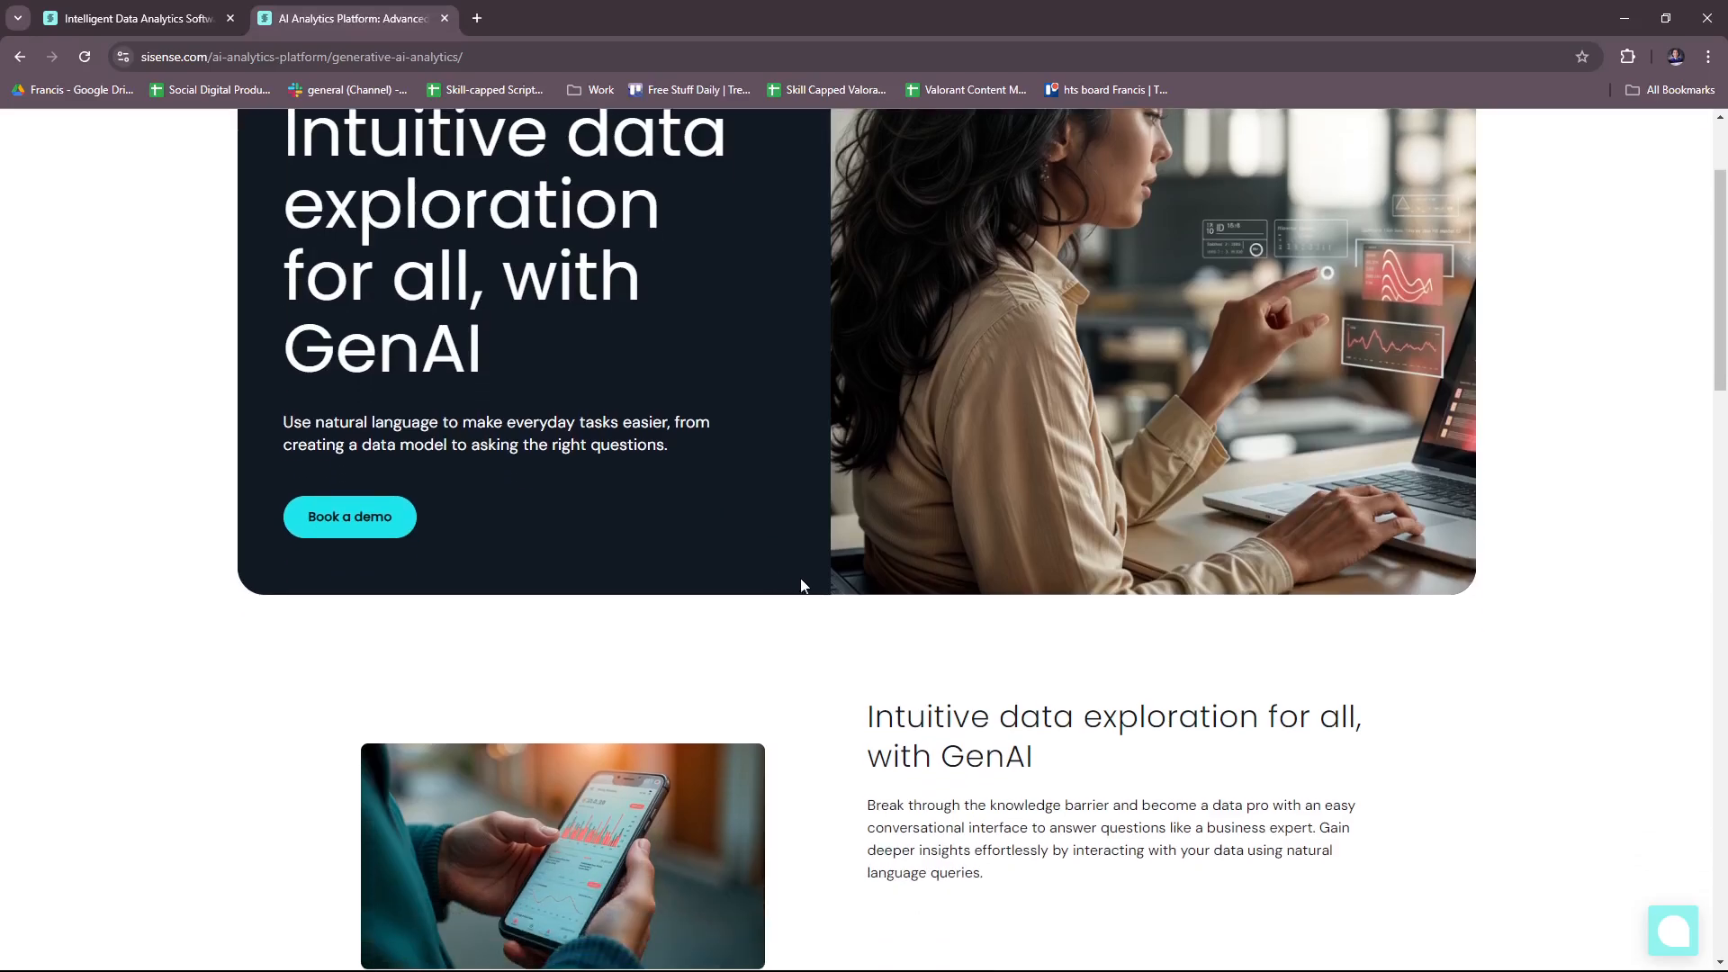
pyautogui.scroll(-3)
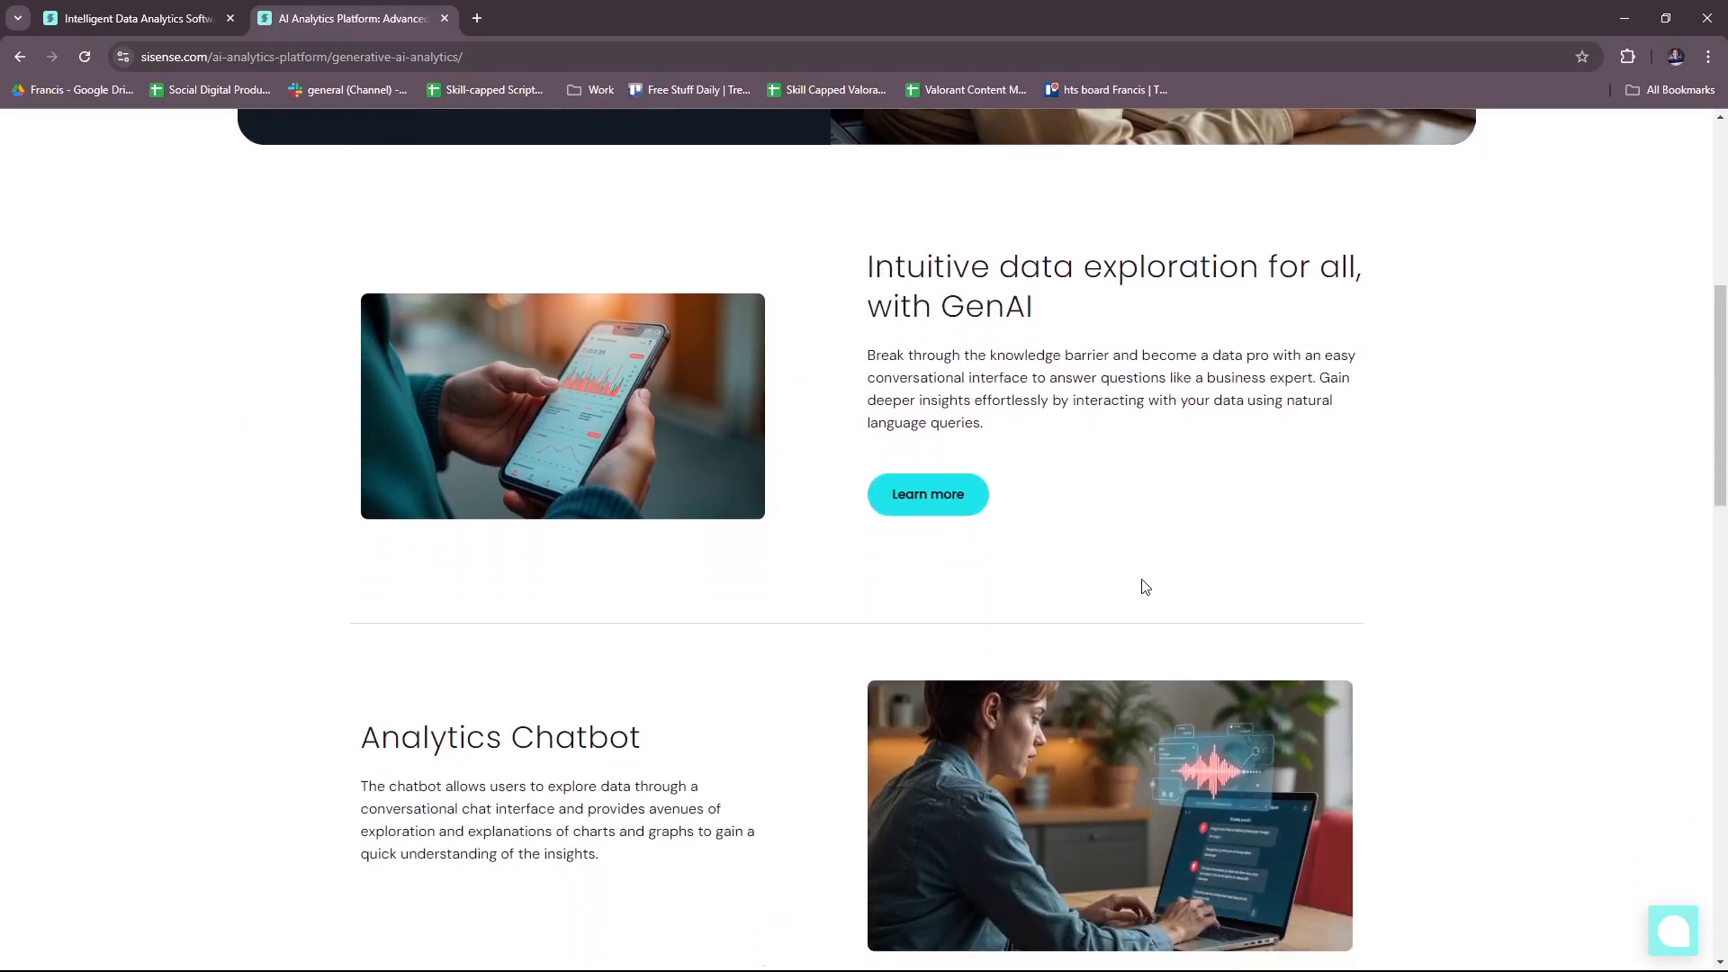
pyautogui.scroll(-3)
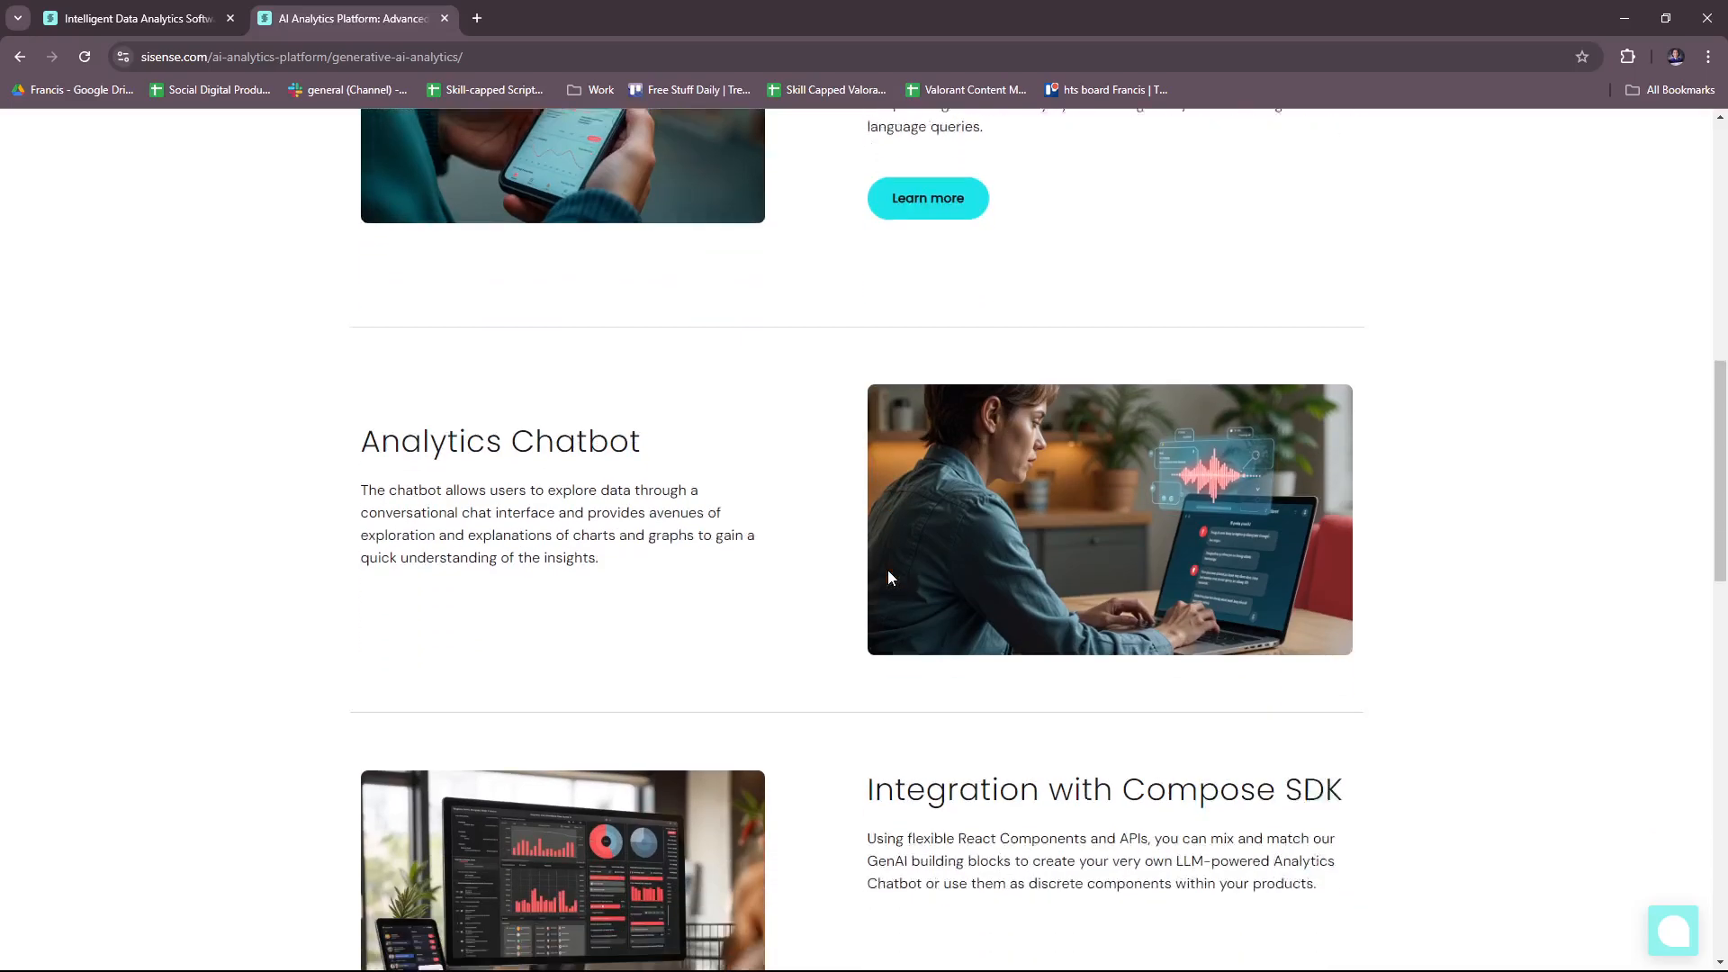
pyautogui.scroll(-3)
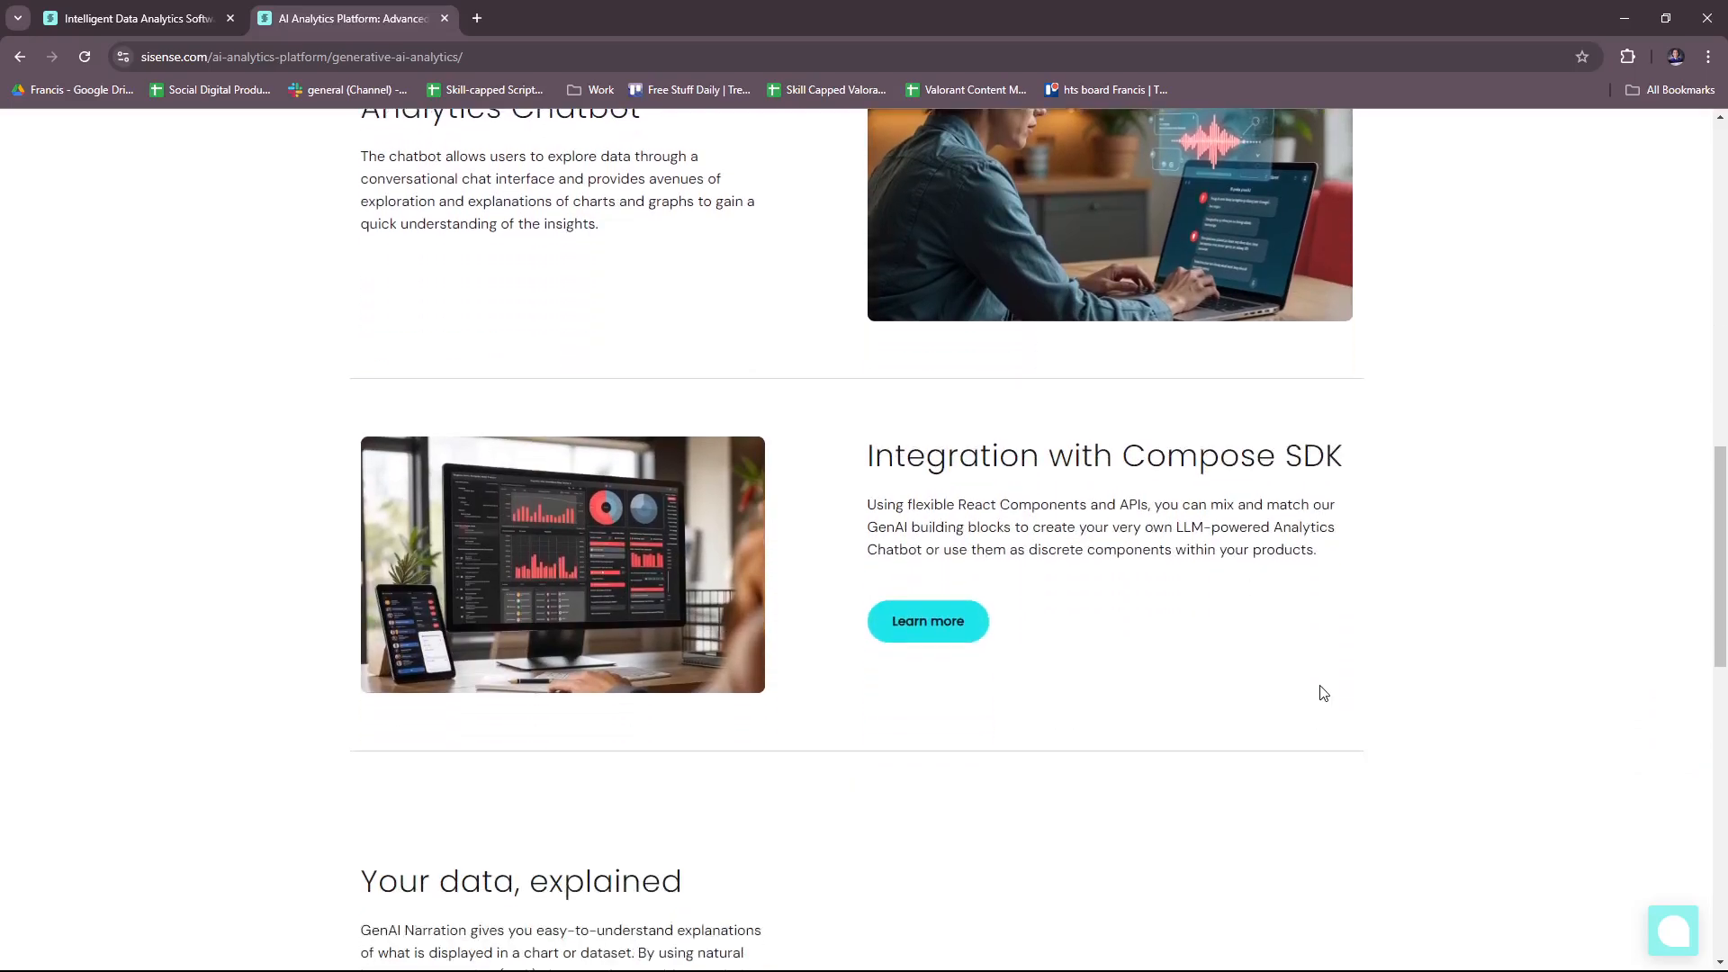
pyautogui.scroll(-3)
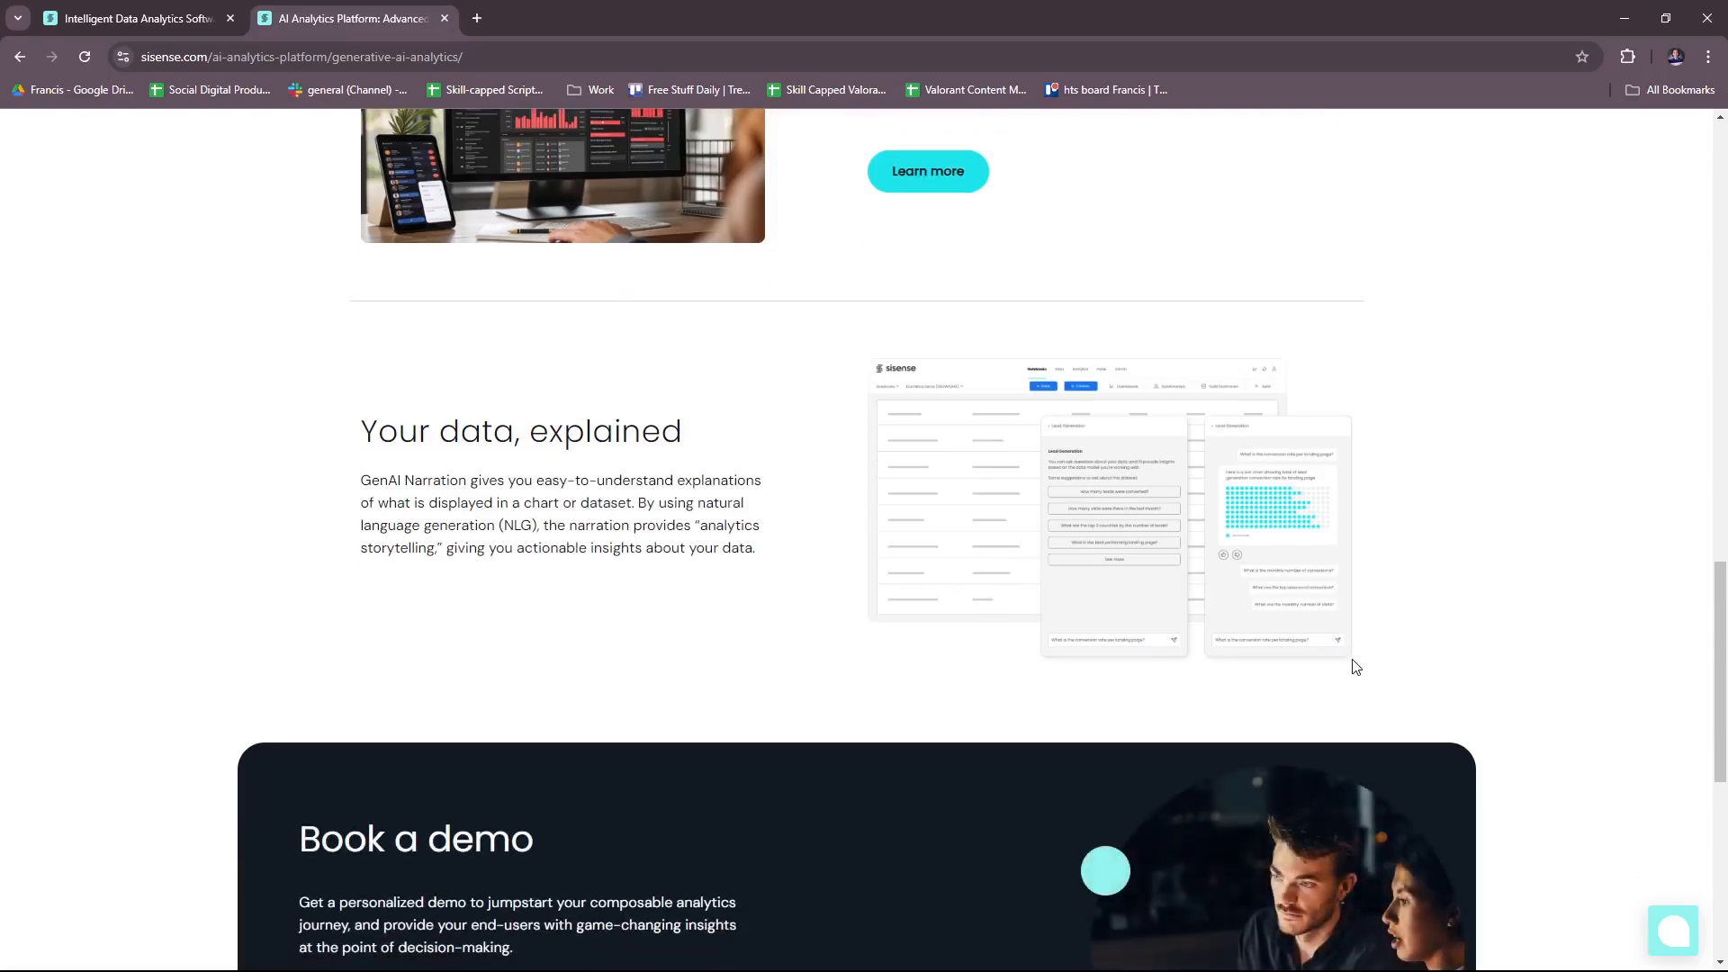
pyautogui.scroll(3)
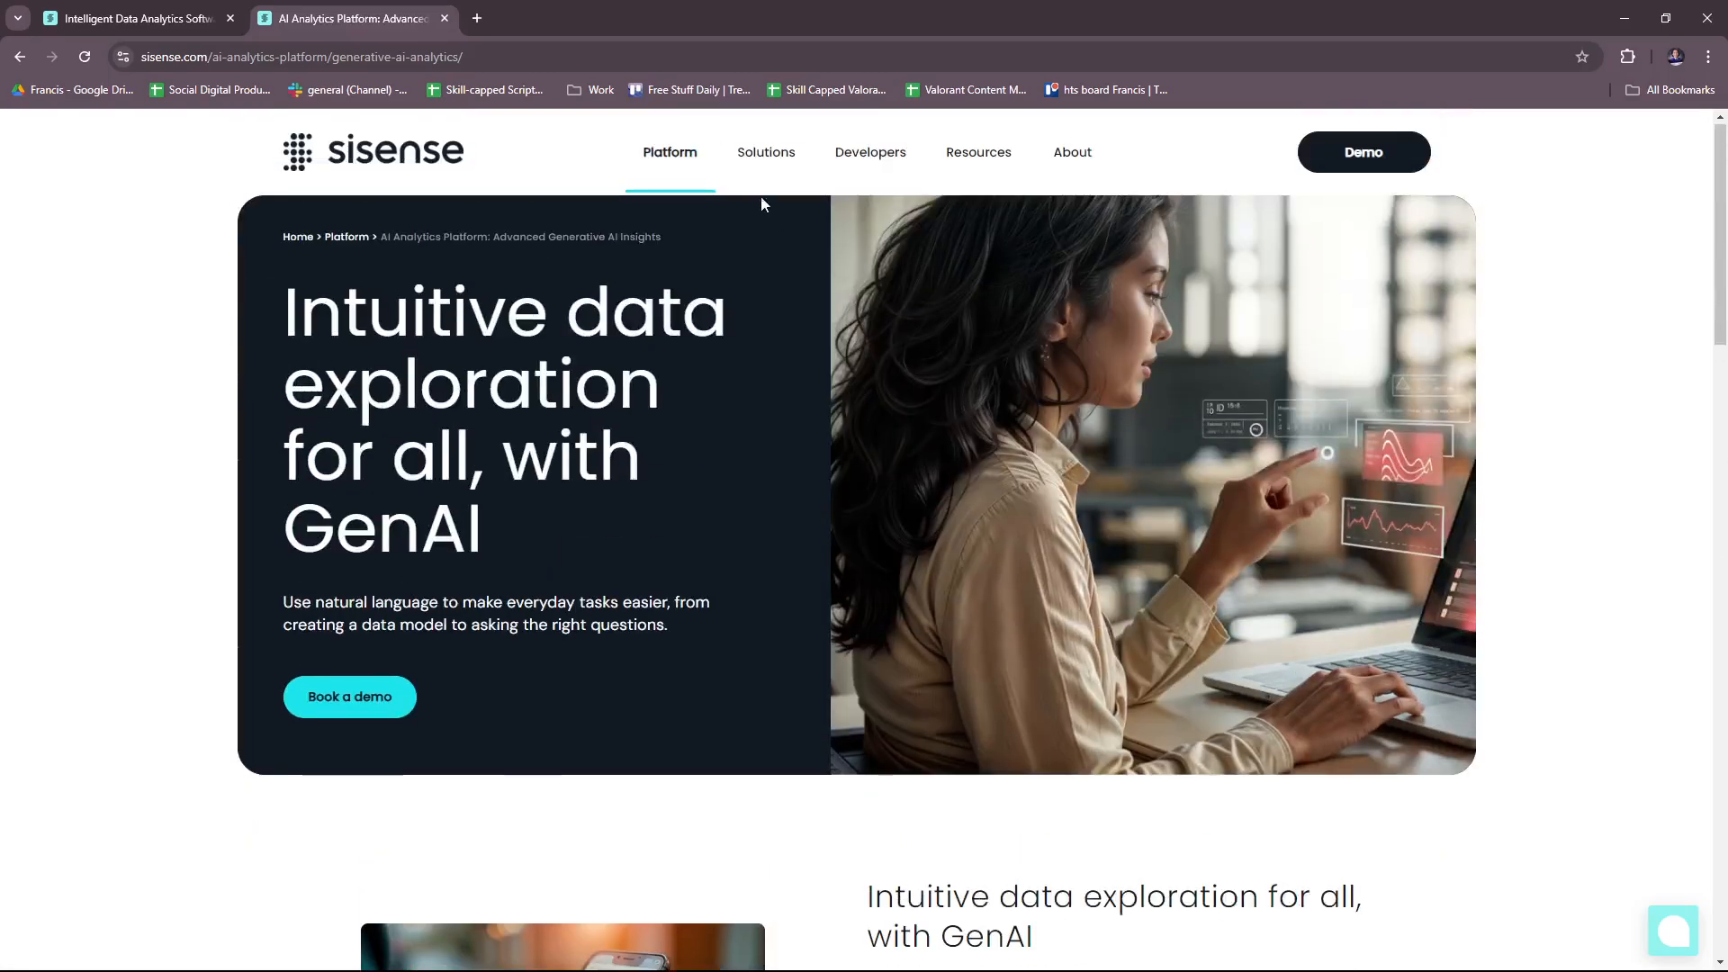
pyautogui.click(670, 151)
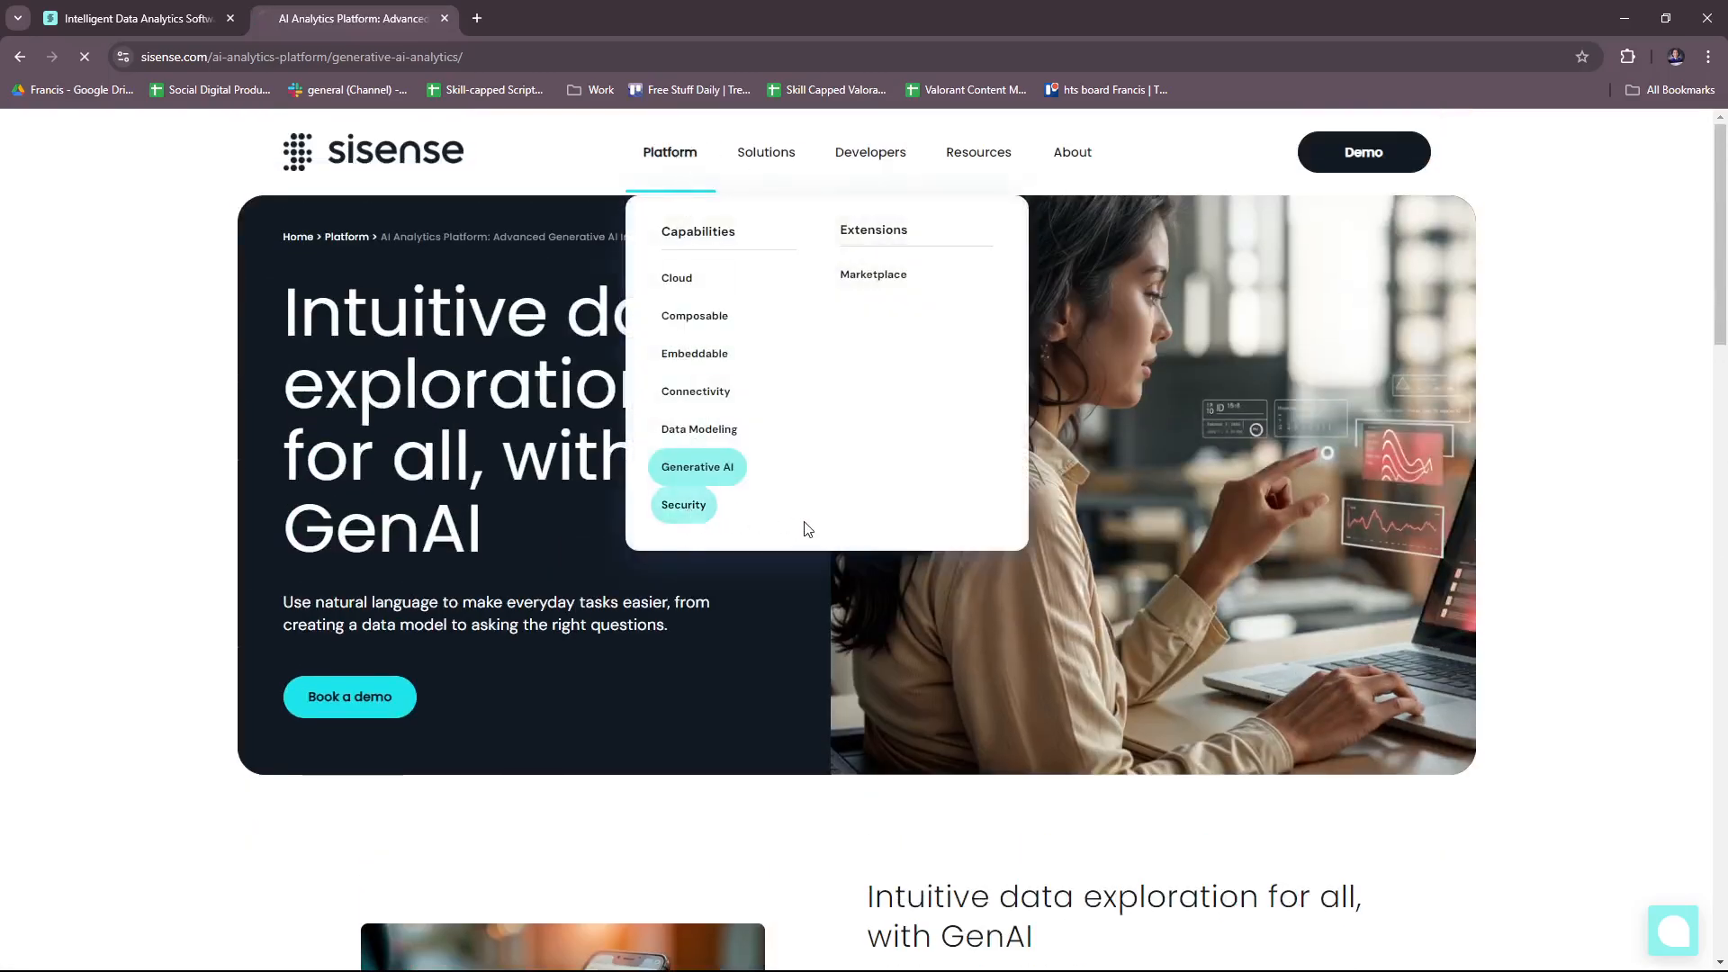
# Open Security and read through Governance, Data security and customer stories to Book a demo
pyautogui.click(684, 504)
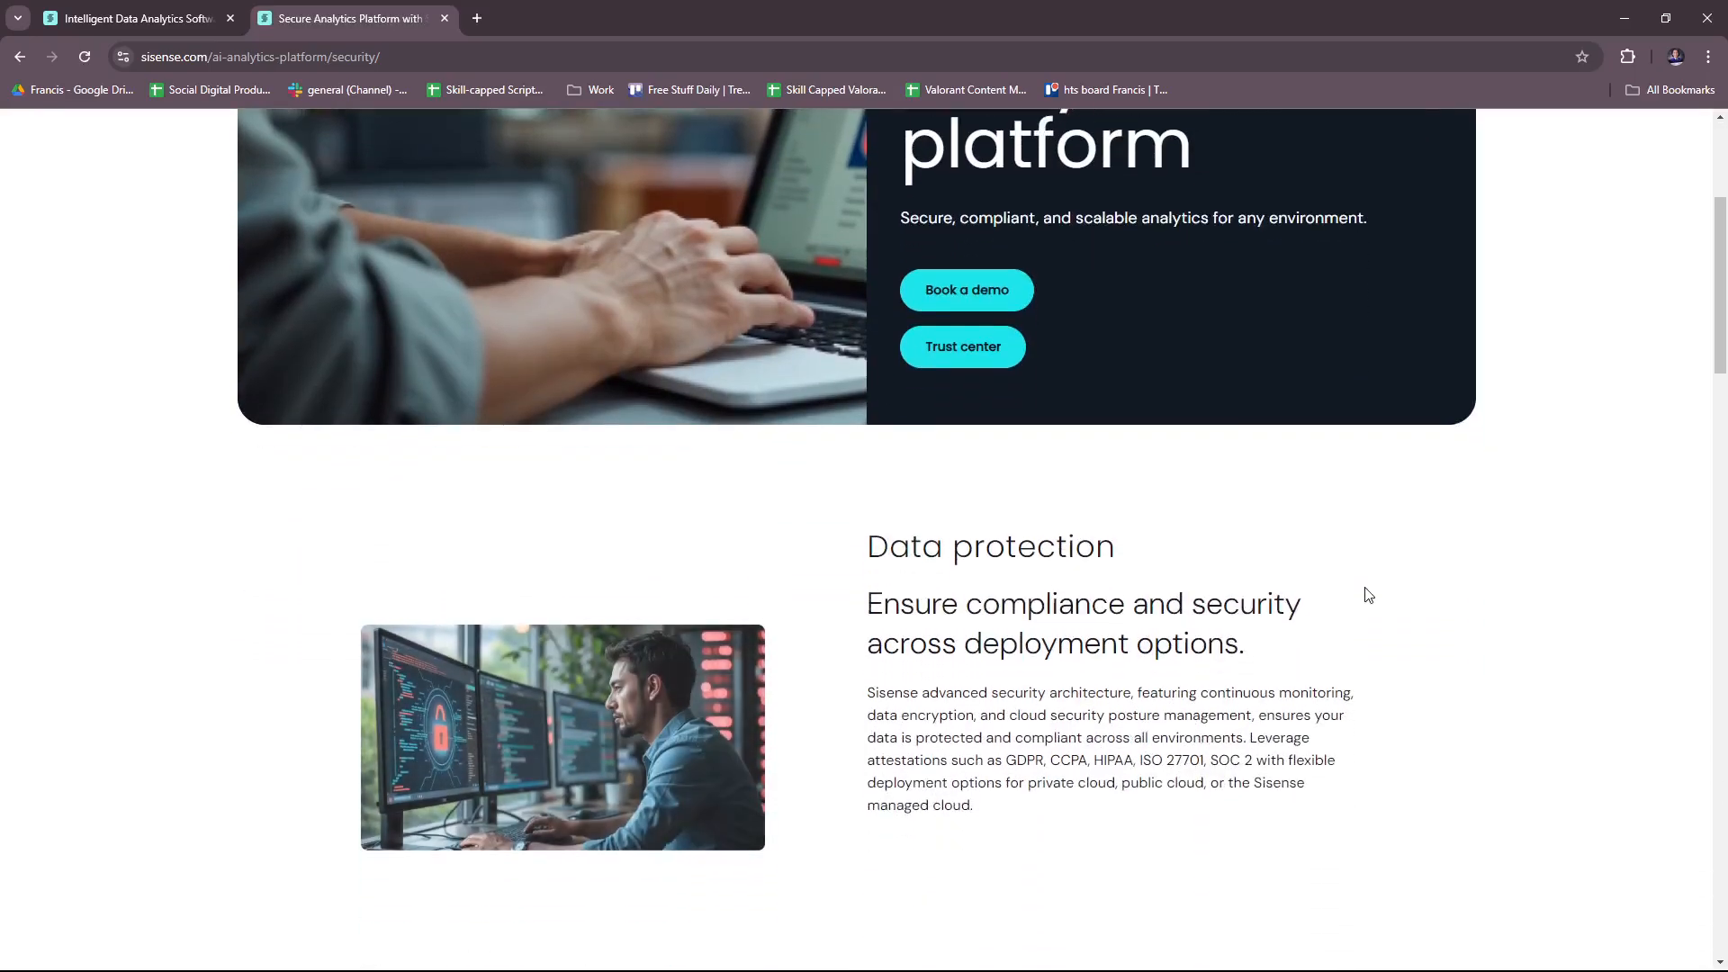
pyautogui.scroll(-3)
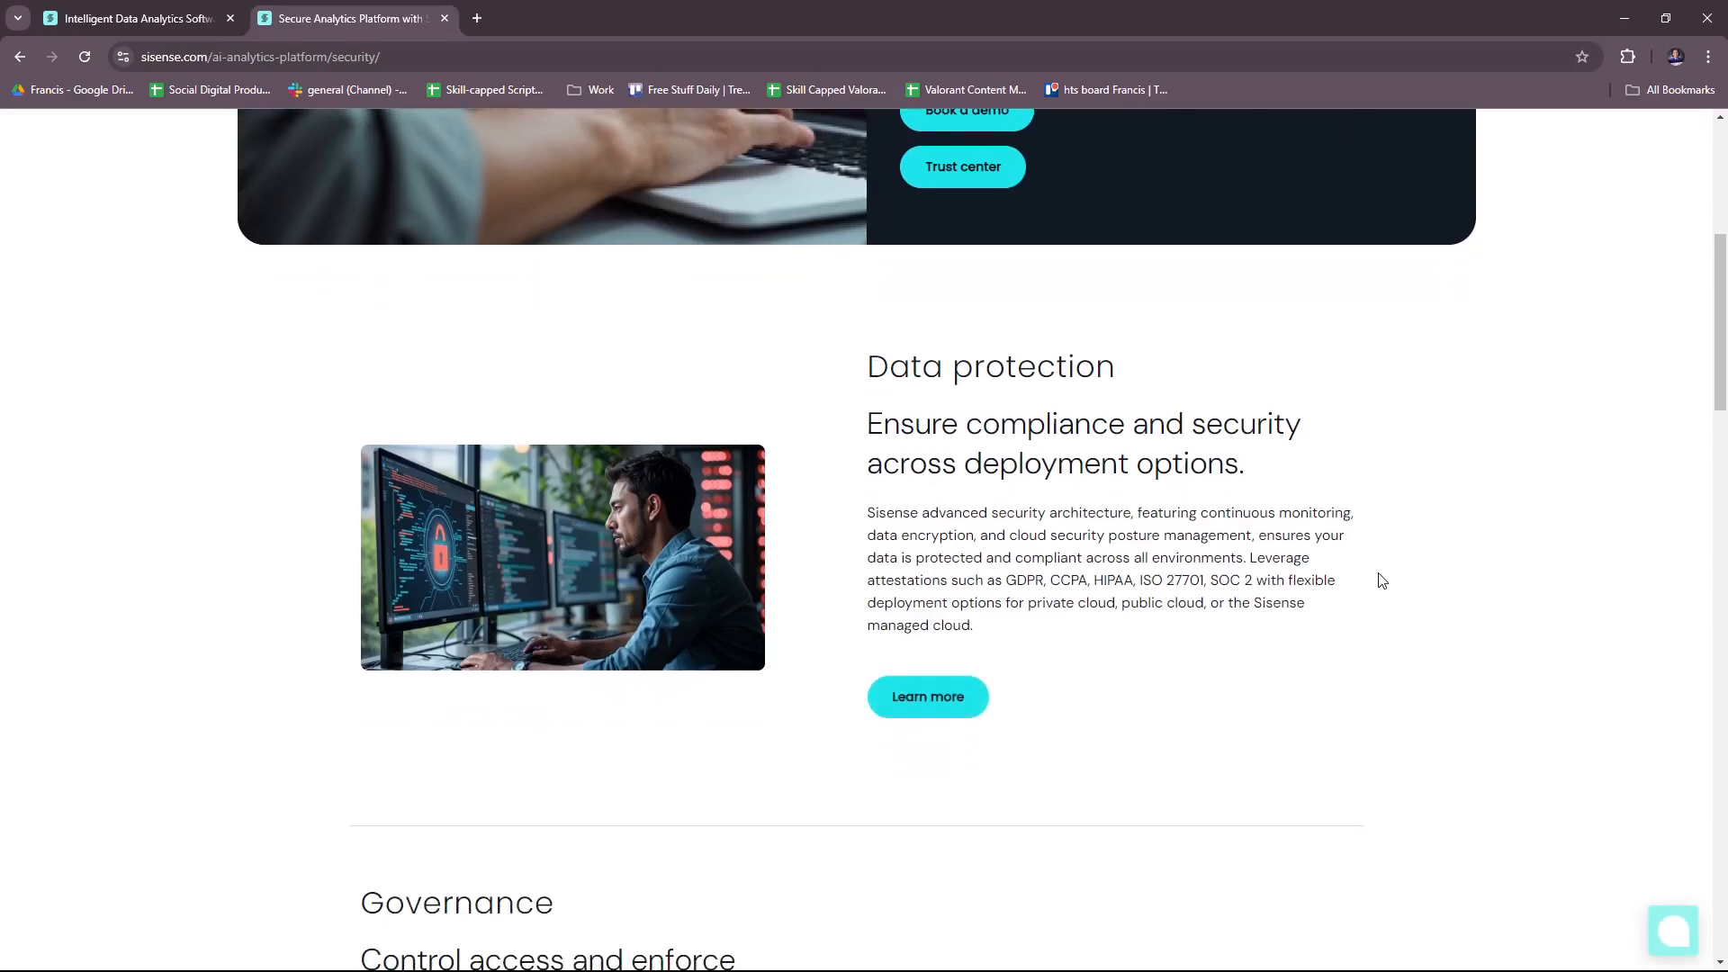
pyautogui.scroll(-3)
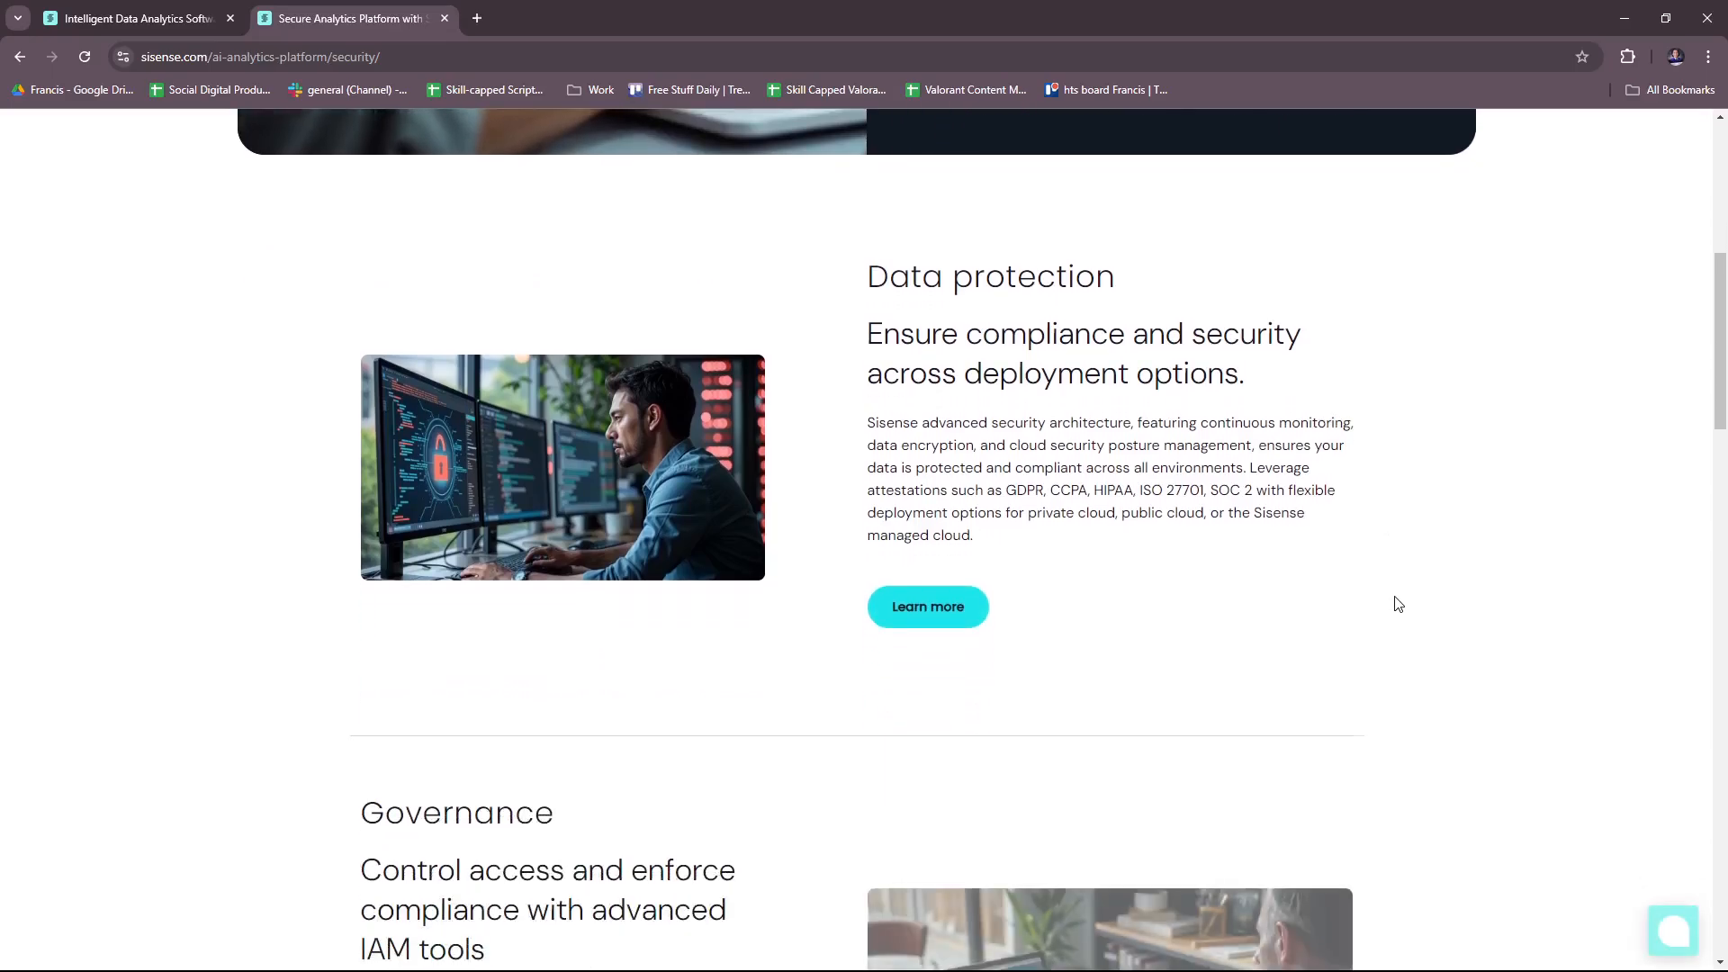
pyautogui.scroll(-3)
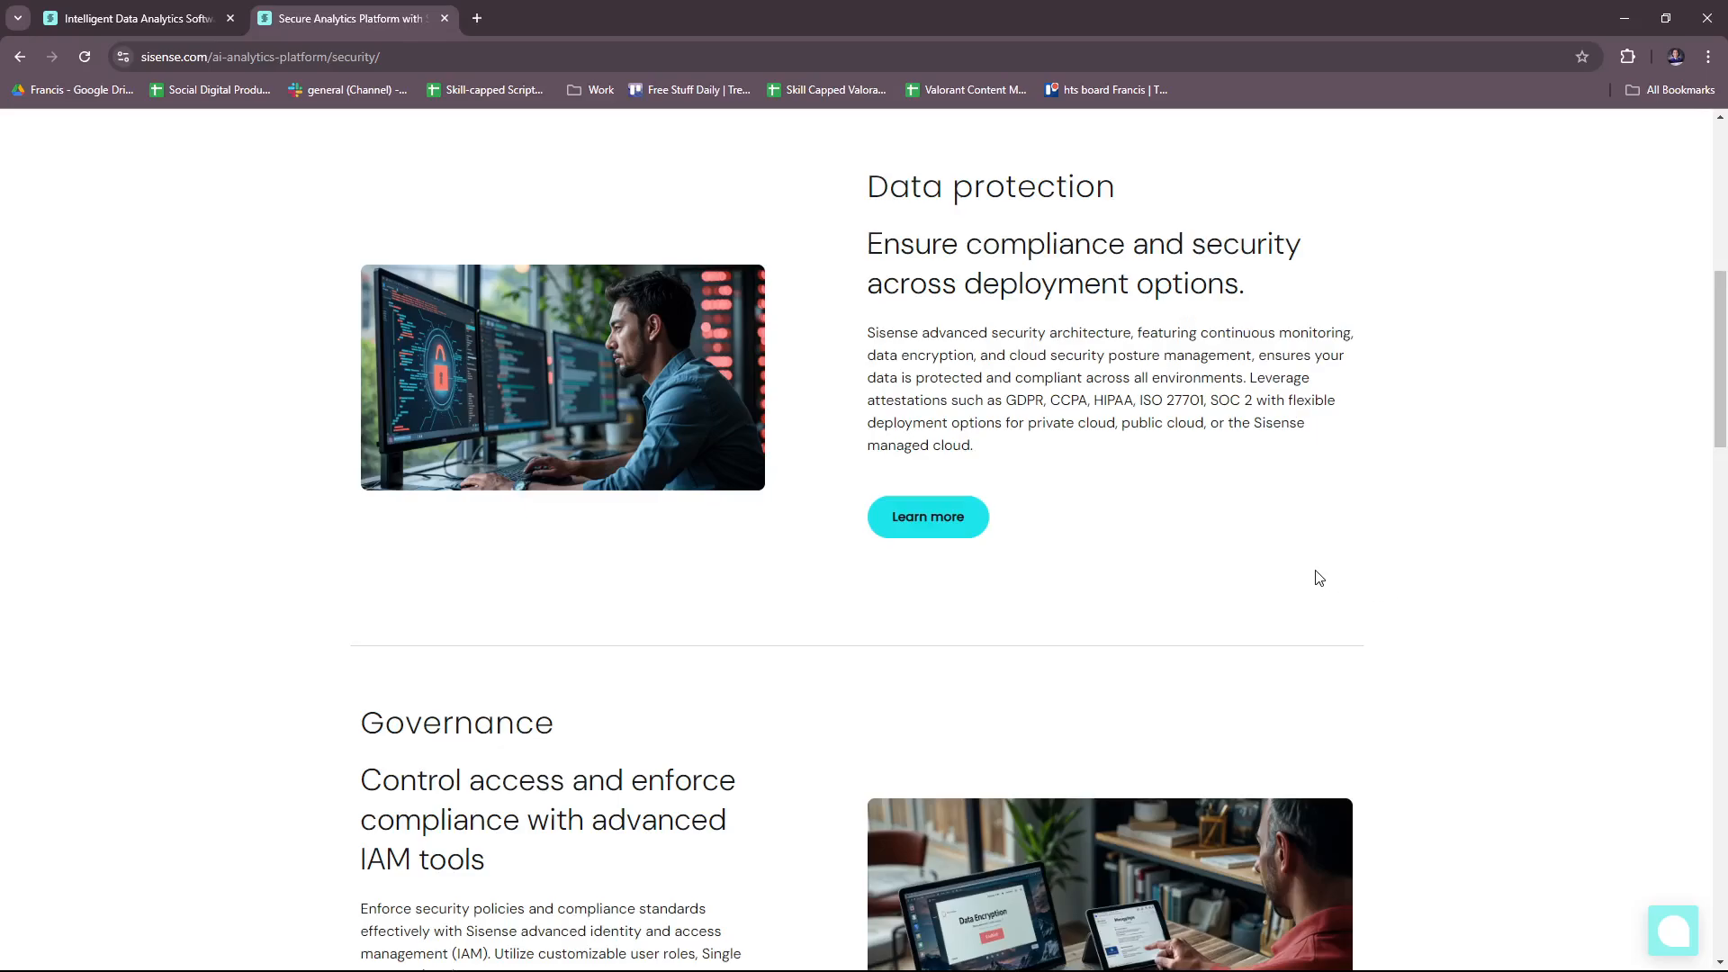
pyautogui.scroll(-3)
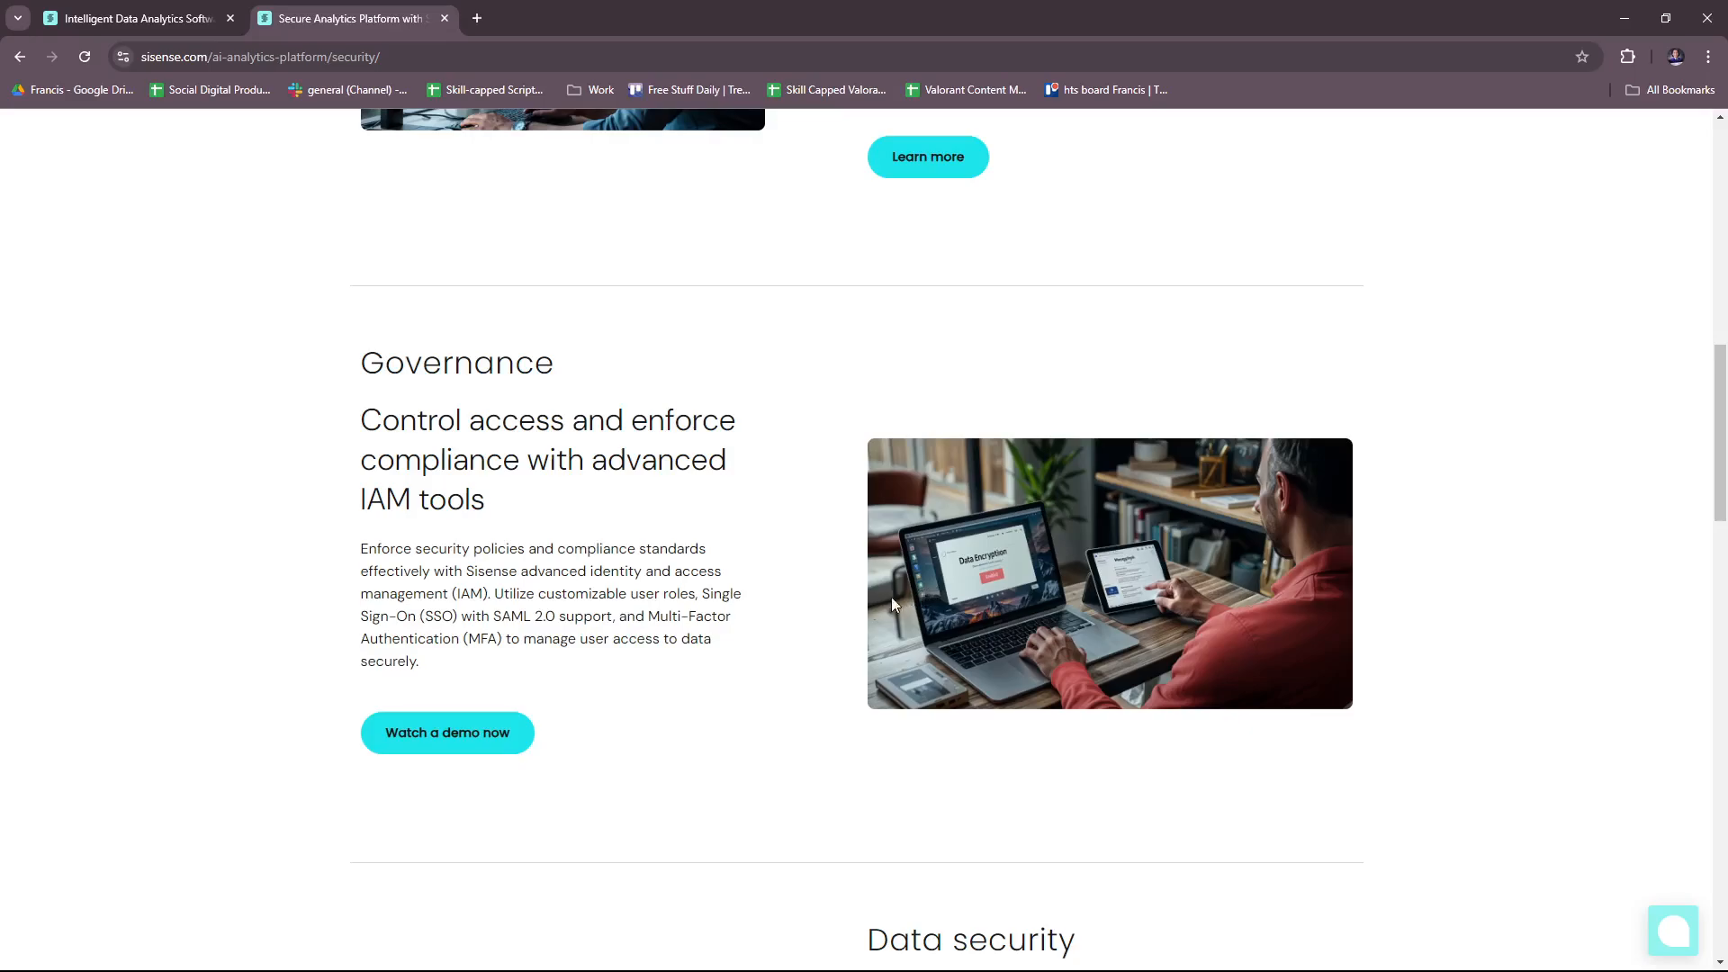
pyautogui.moveTo(801, 626)
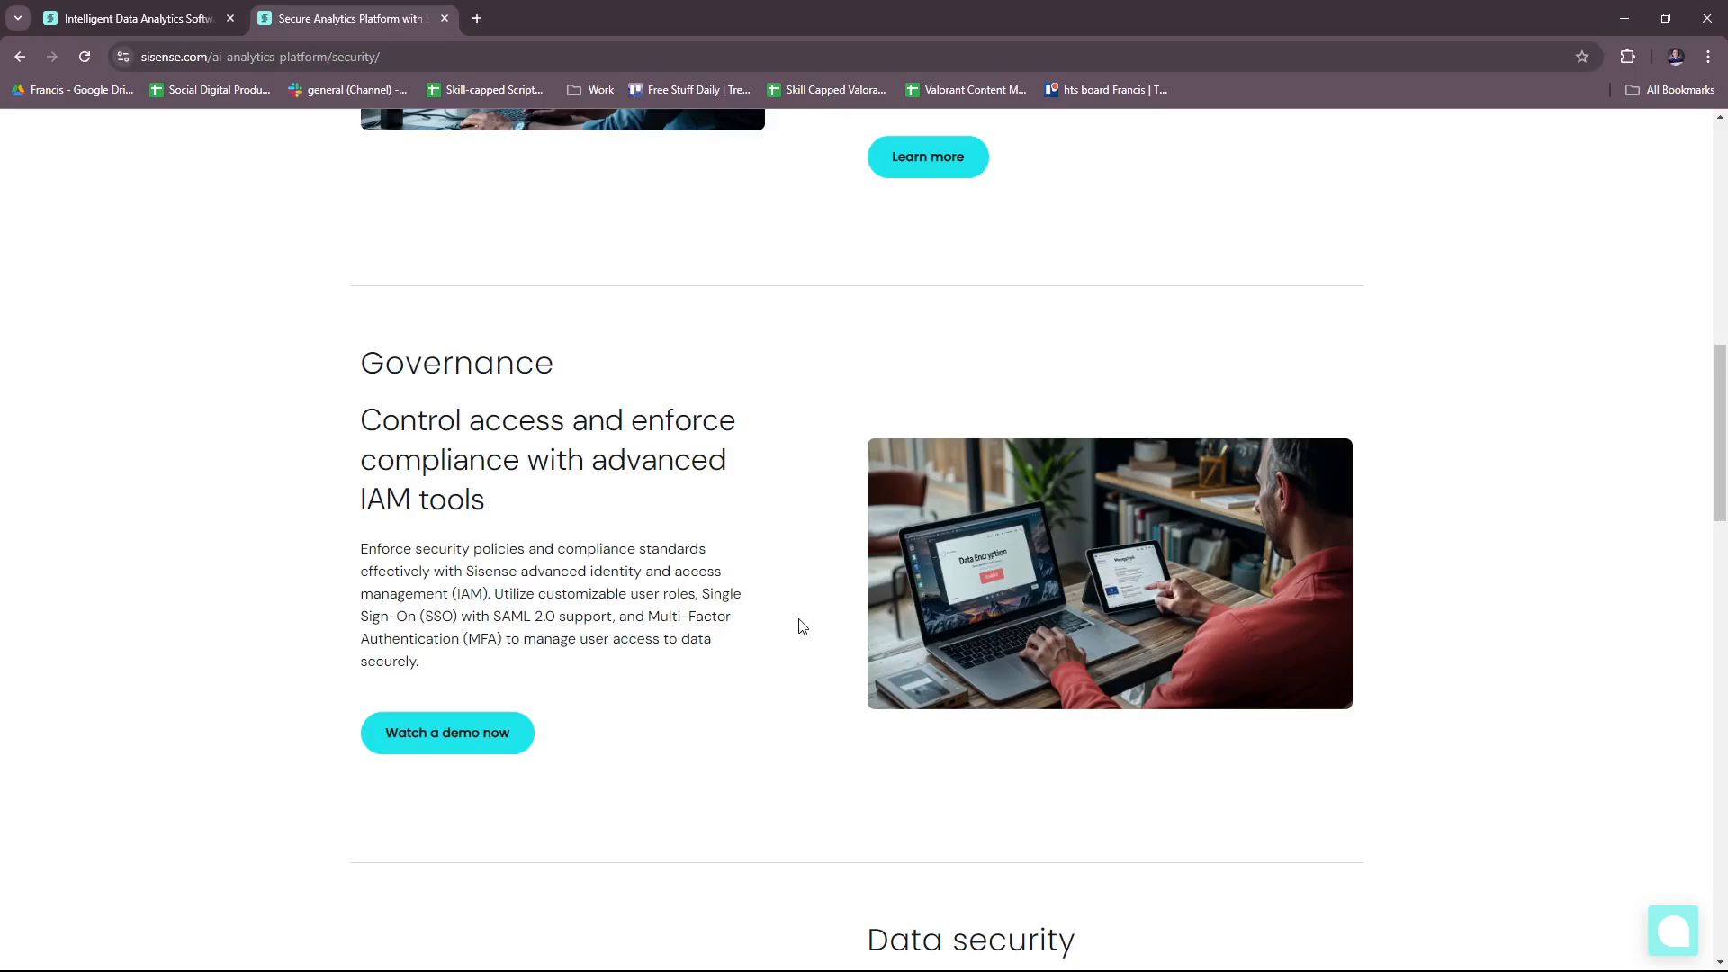
pyautogui.moveTo(778, 616)
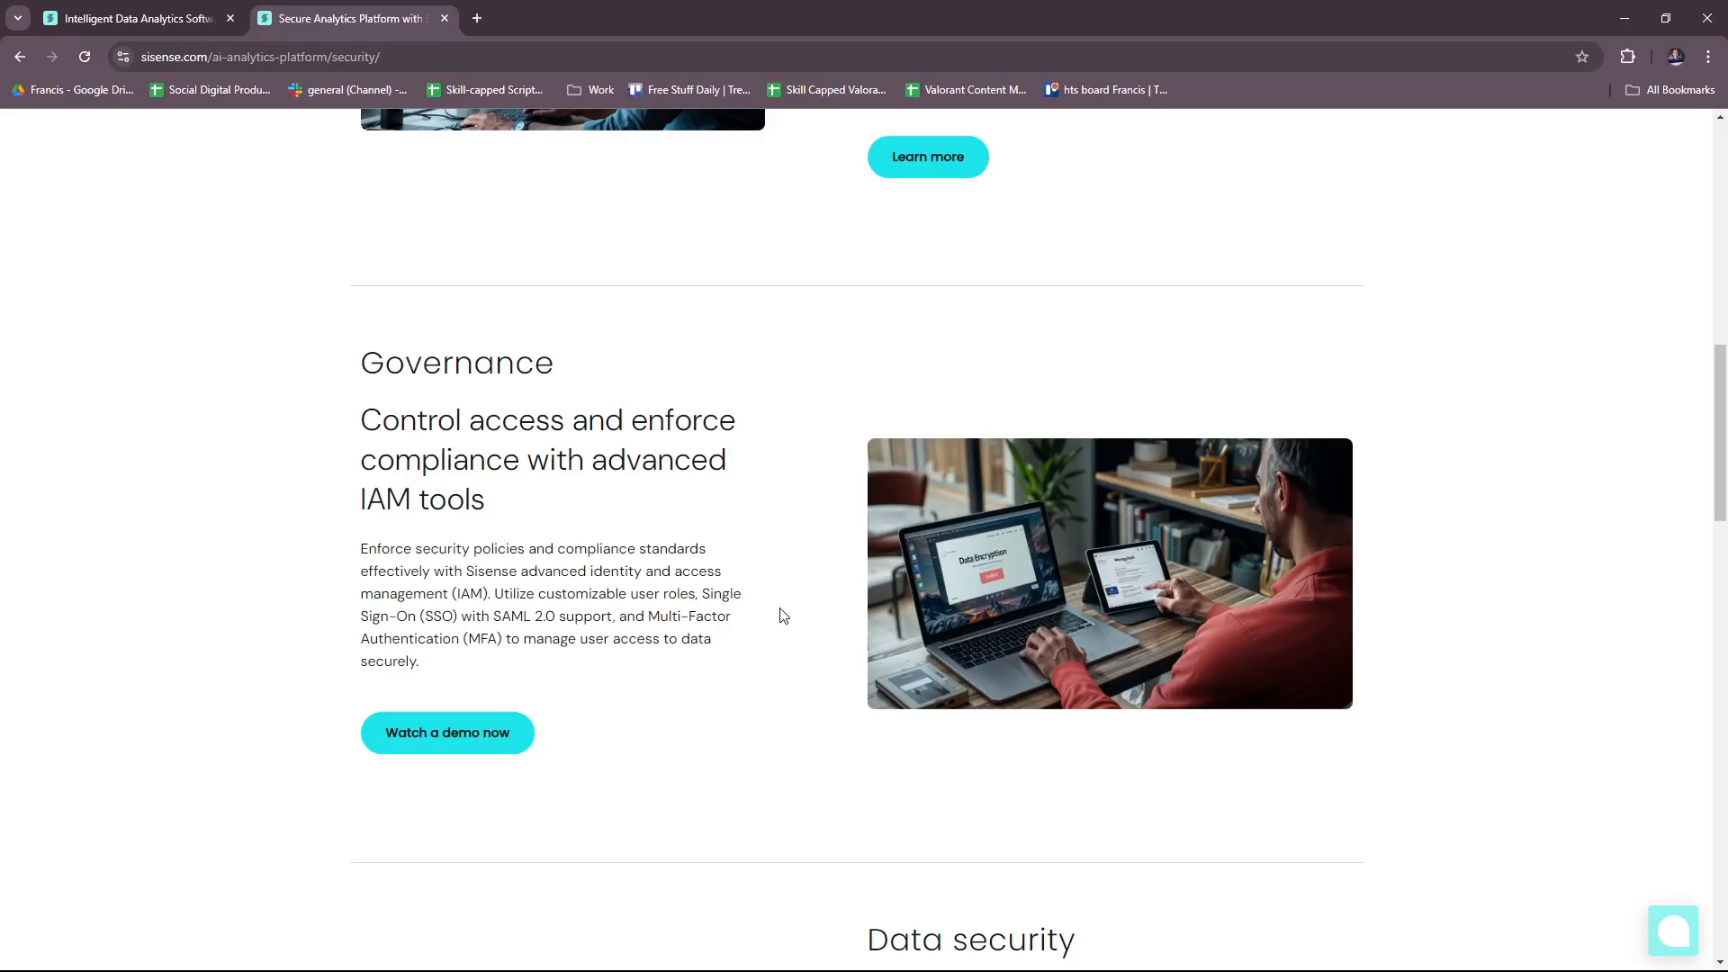
pyautogui.scroll(-3)
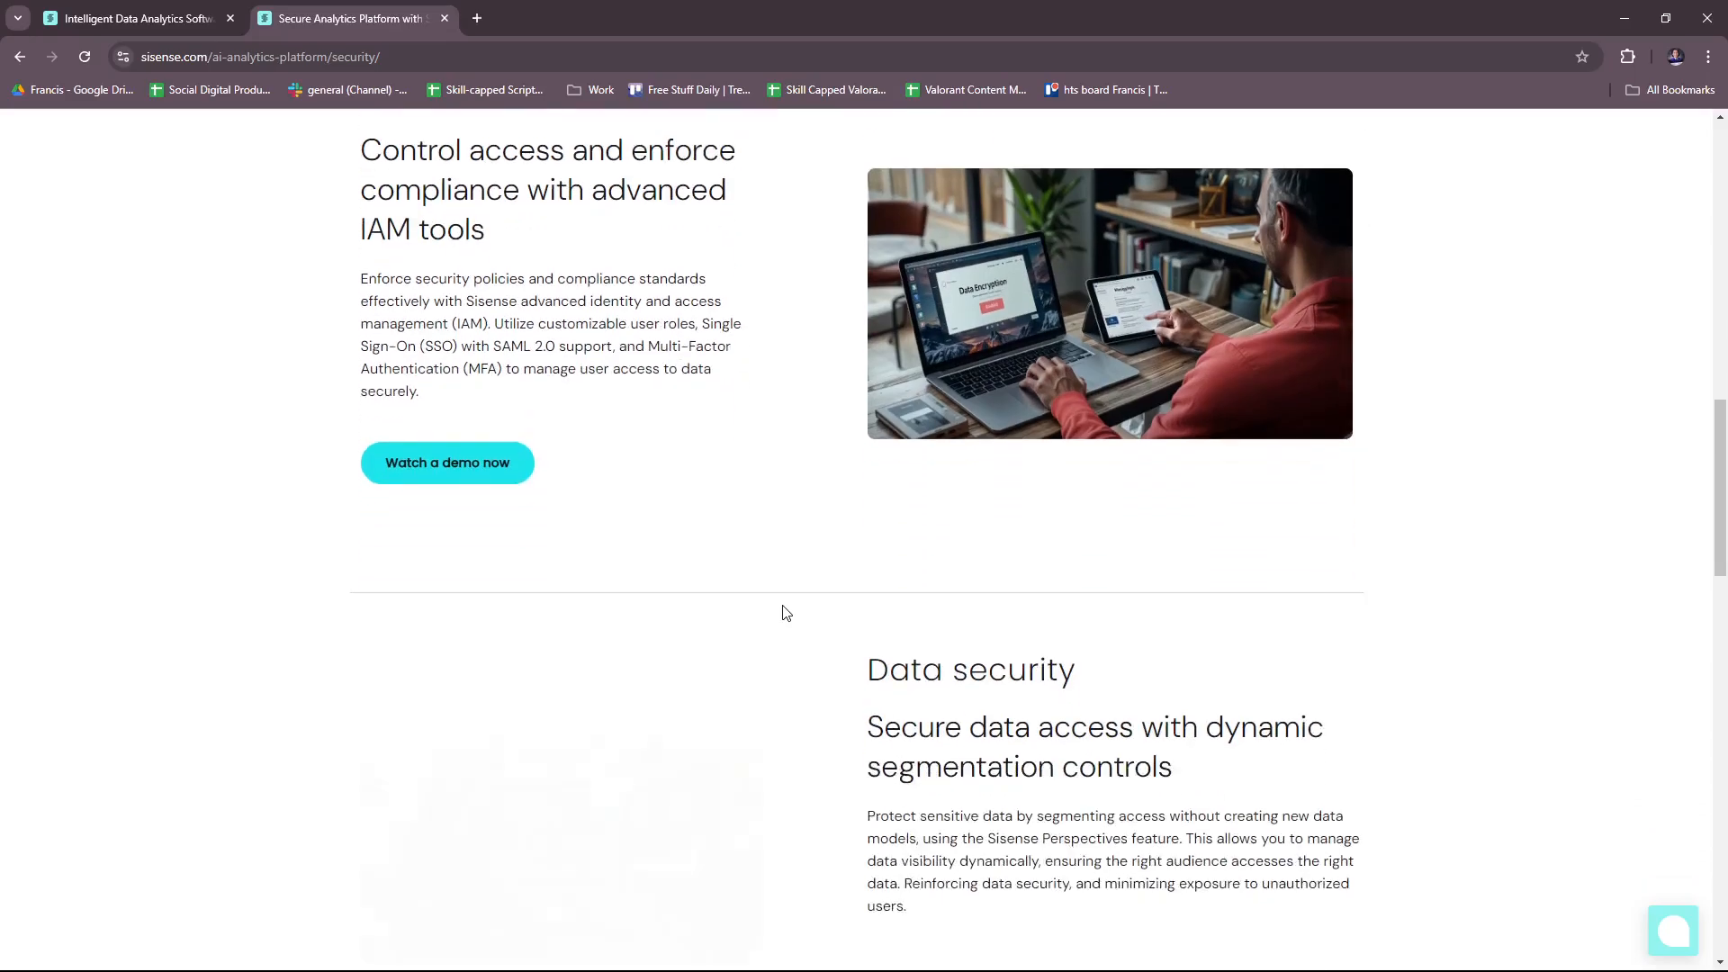
pyautogui.scroll(-3)
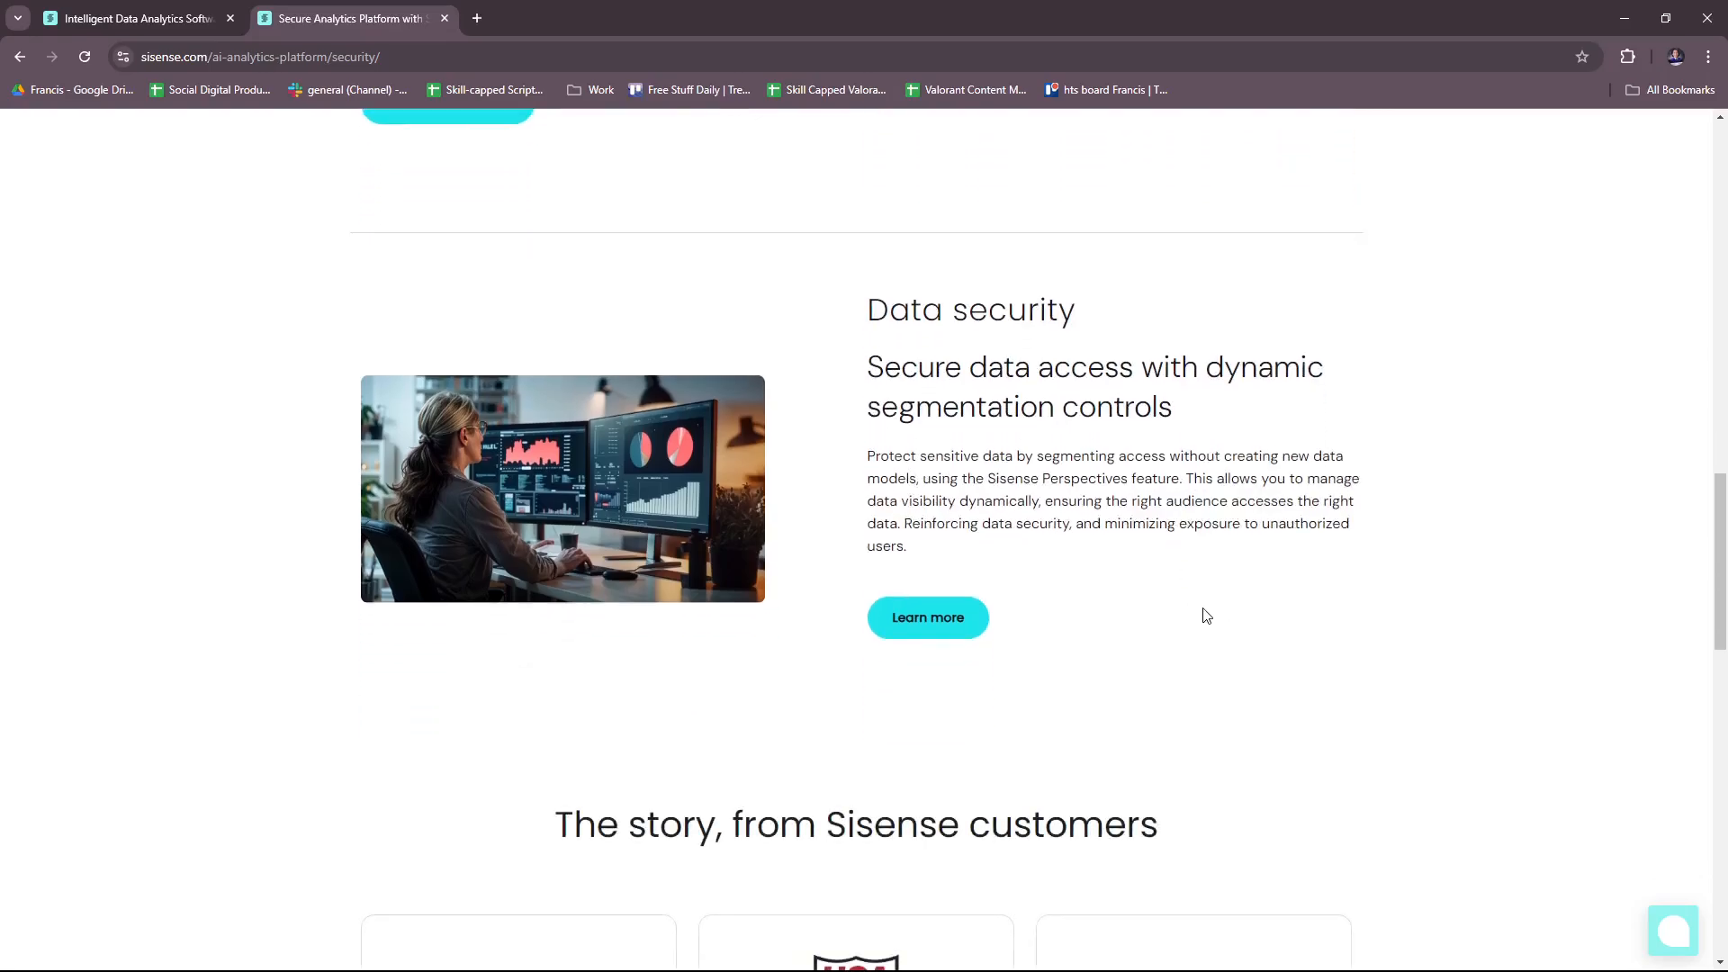
pyautogui.scroll(-3)
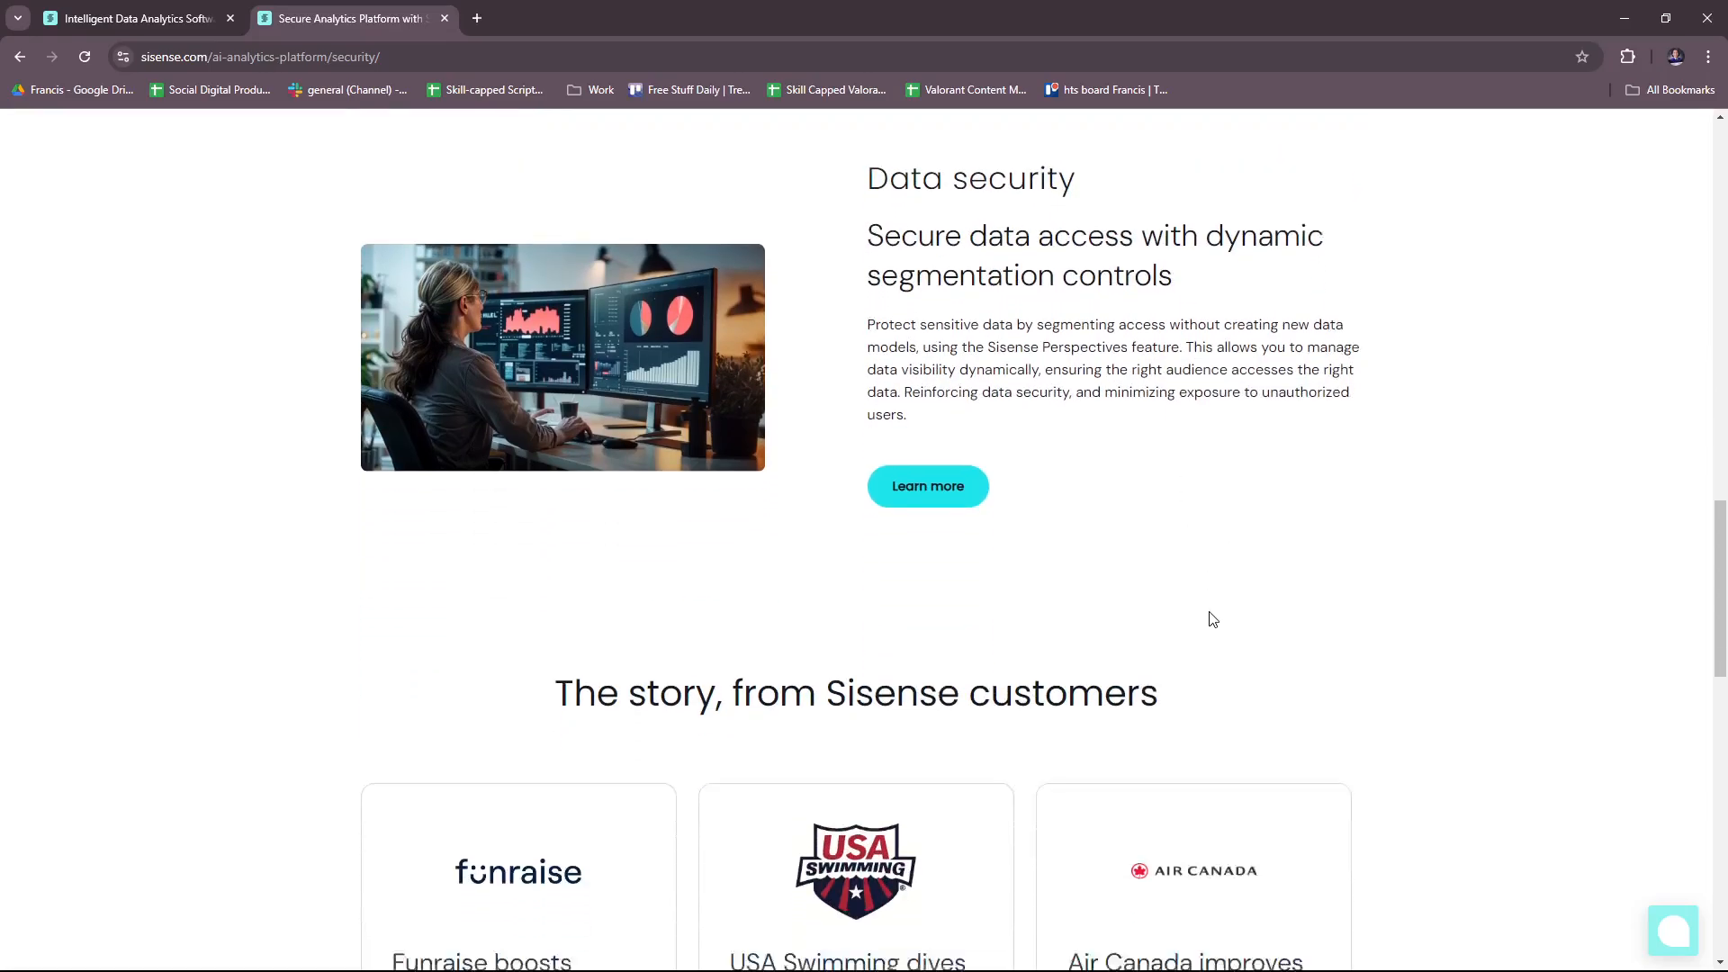
pyautogui.scroll(-3)
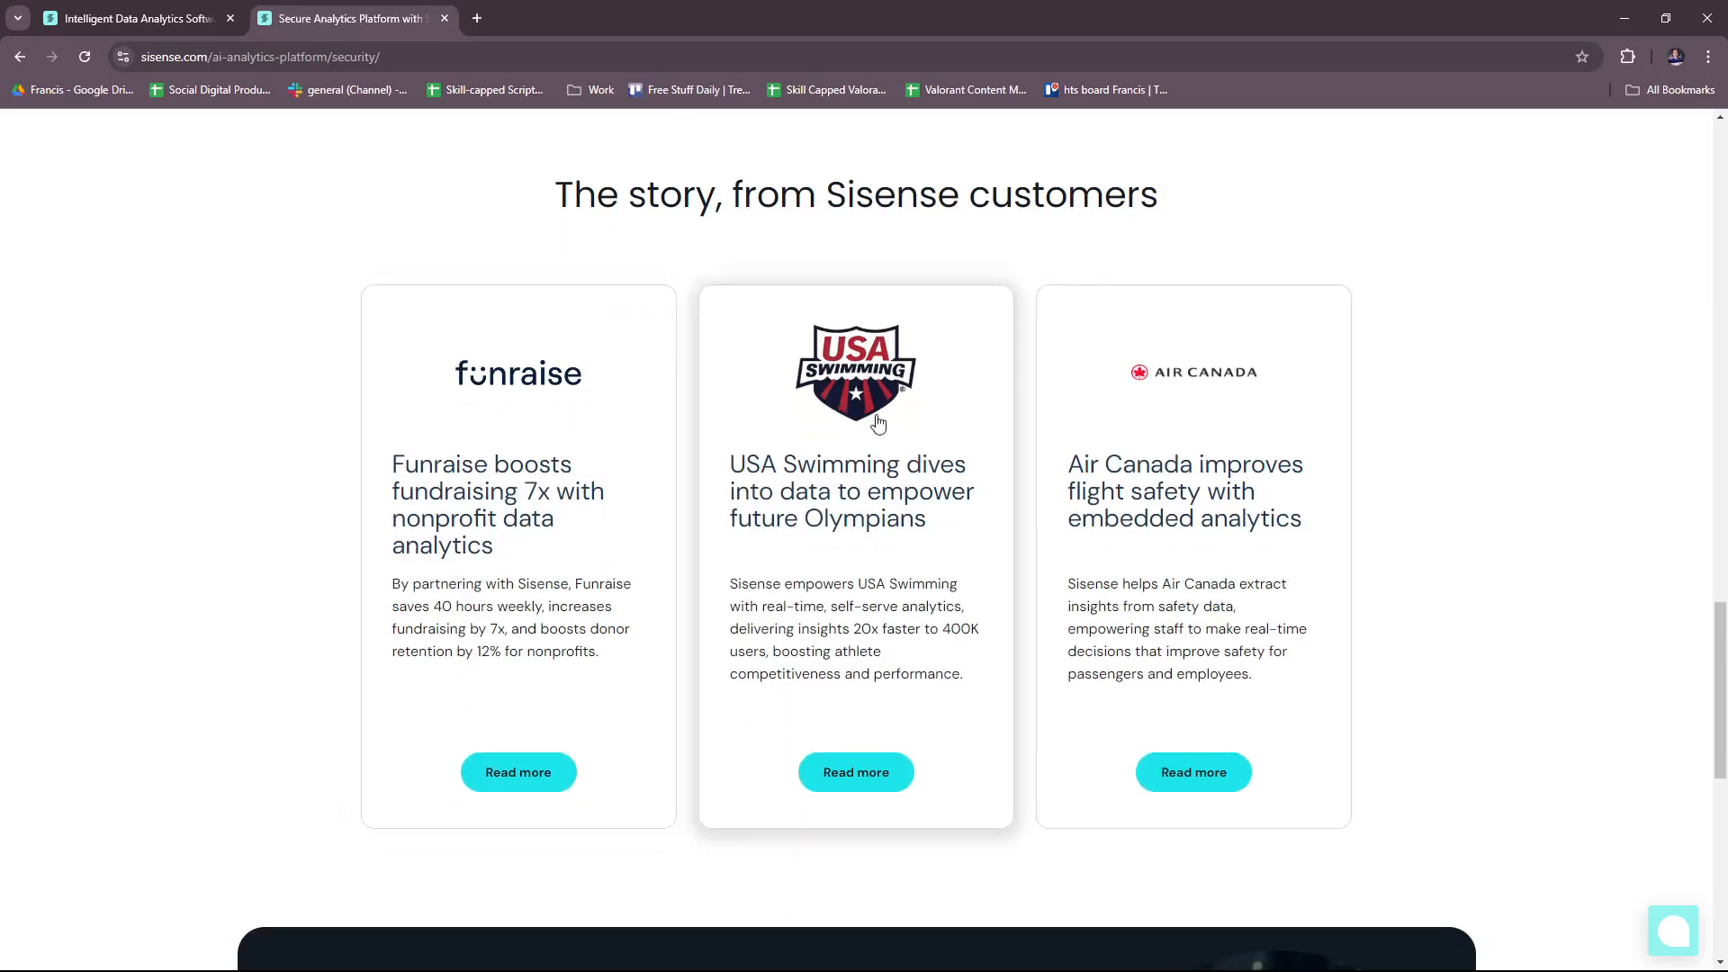
pyautogui.scroll(-3)
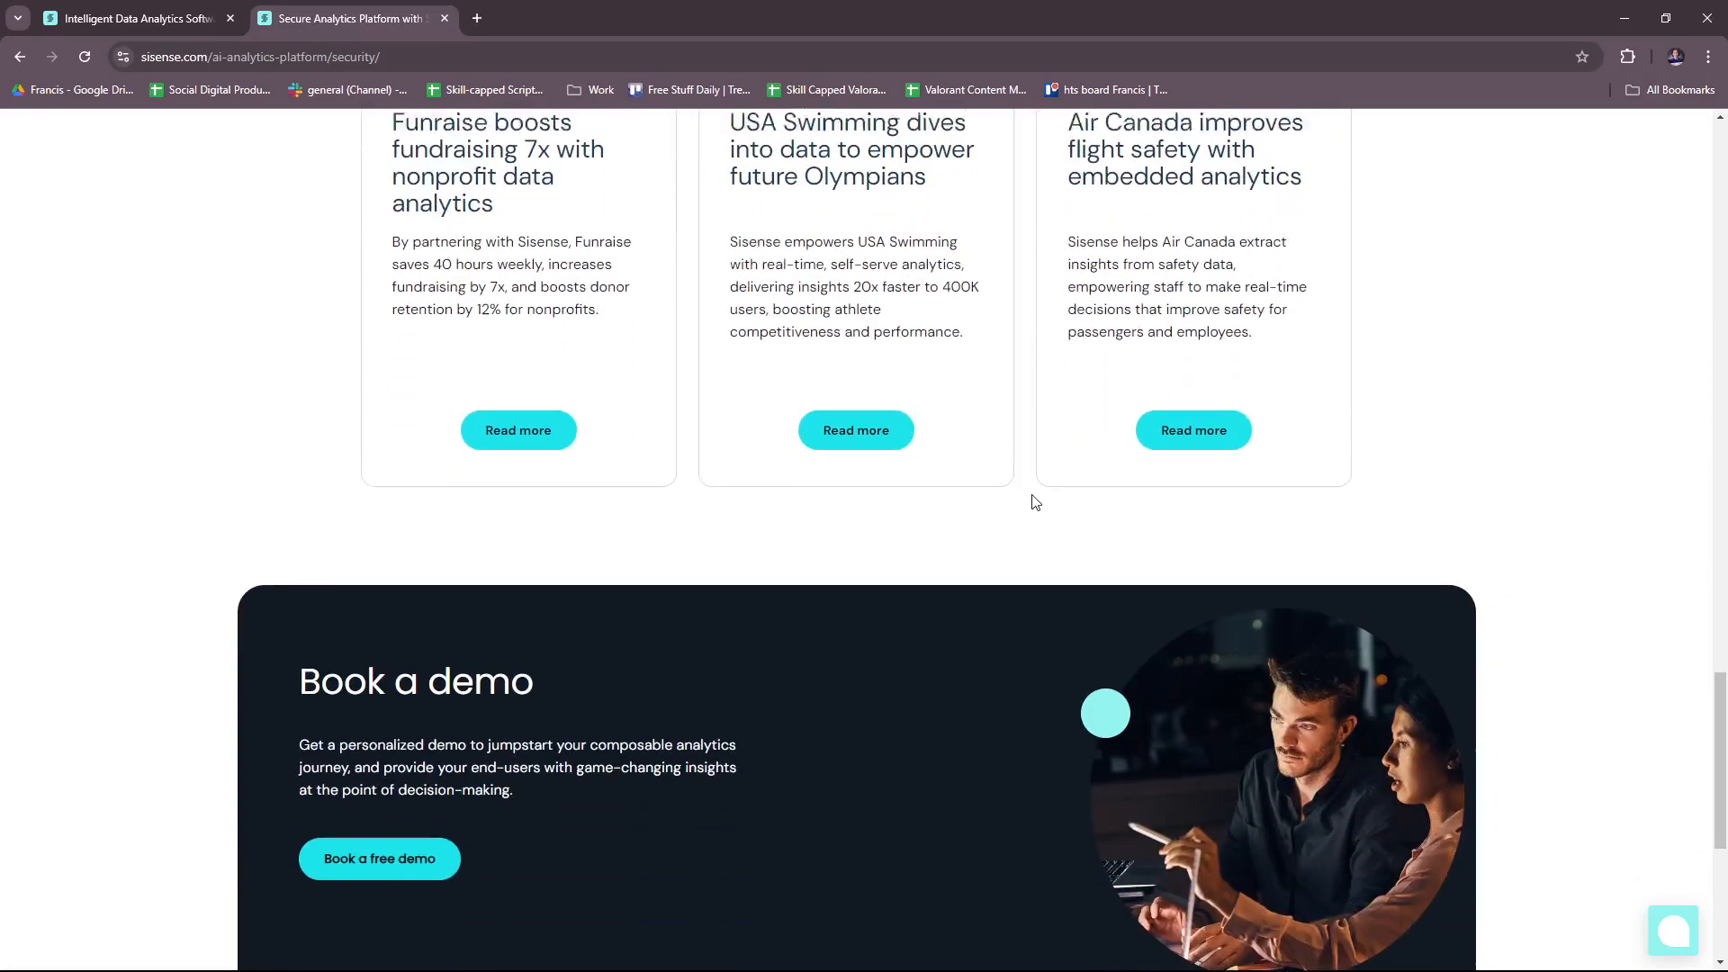
pyautogui.scroll(3)
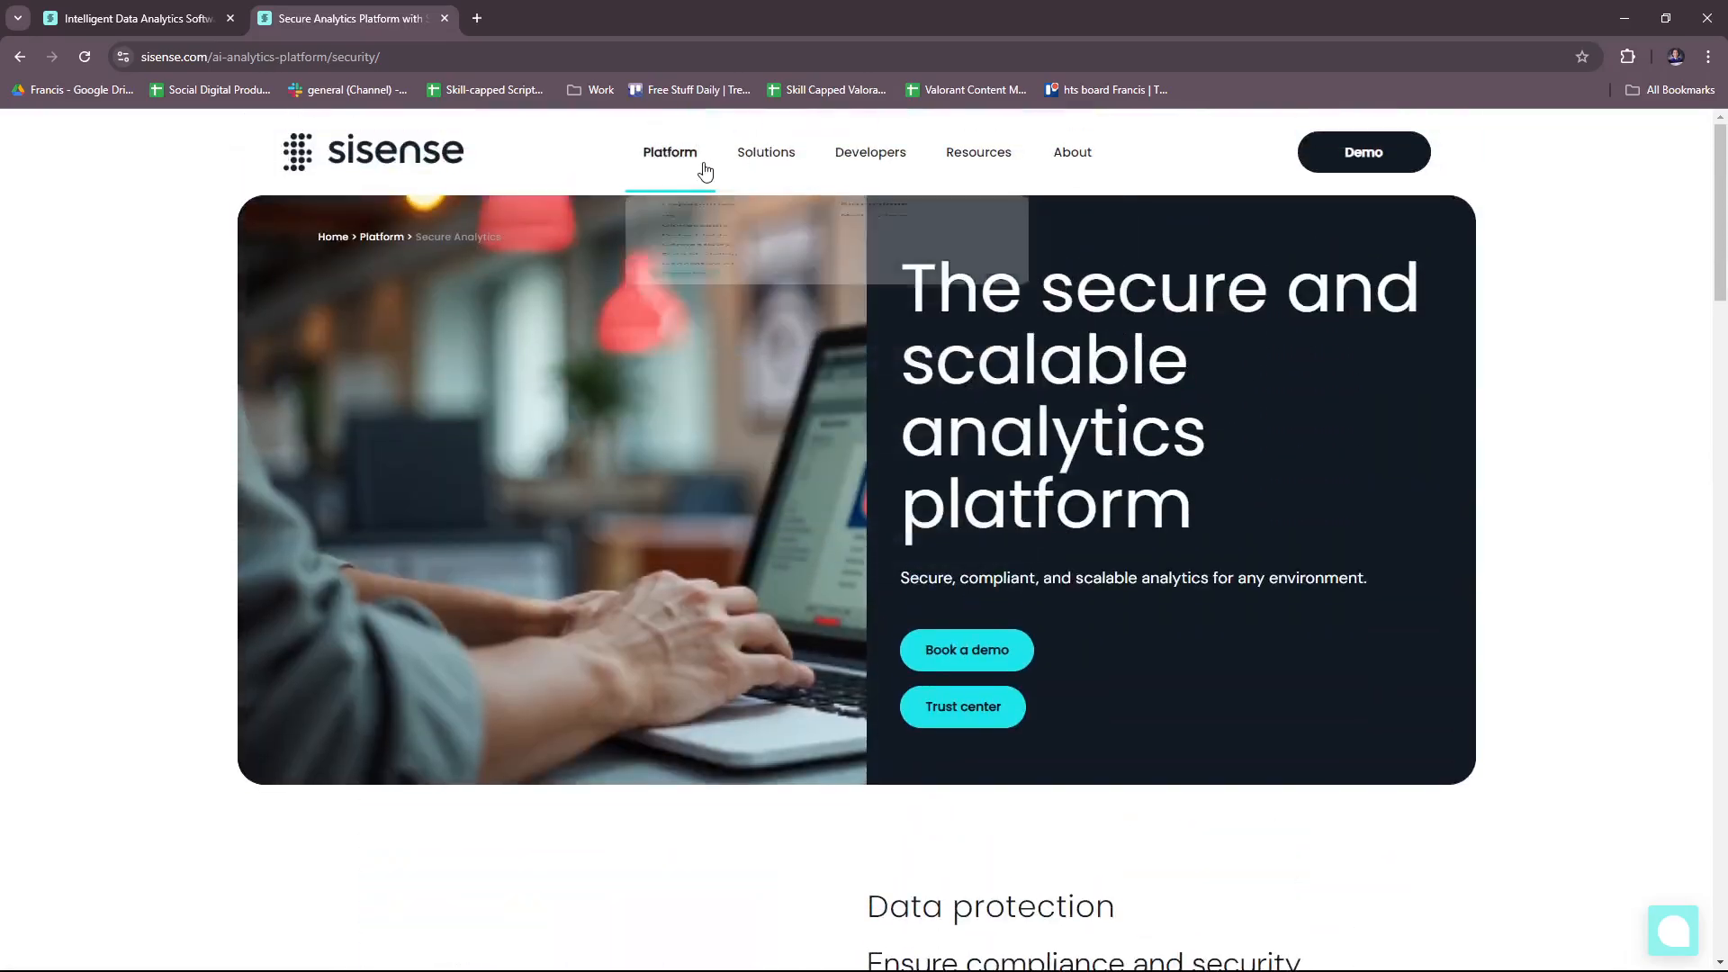
pyautogui.moveTo(670, 151)
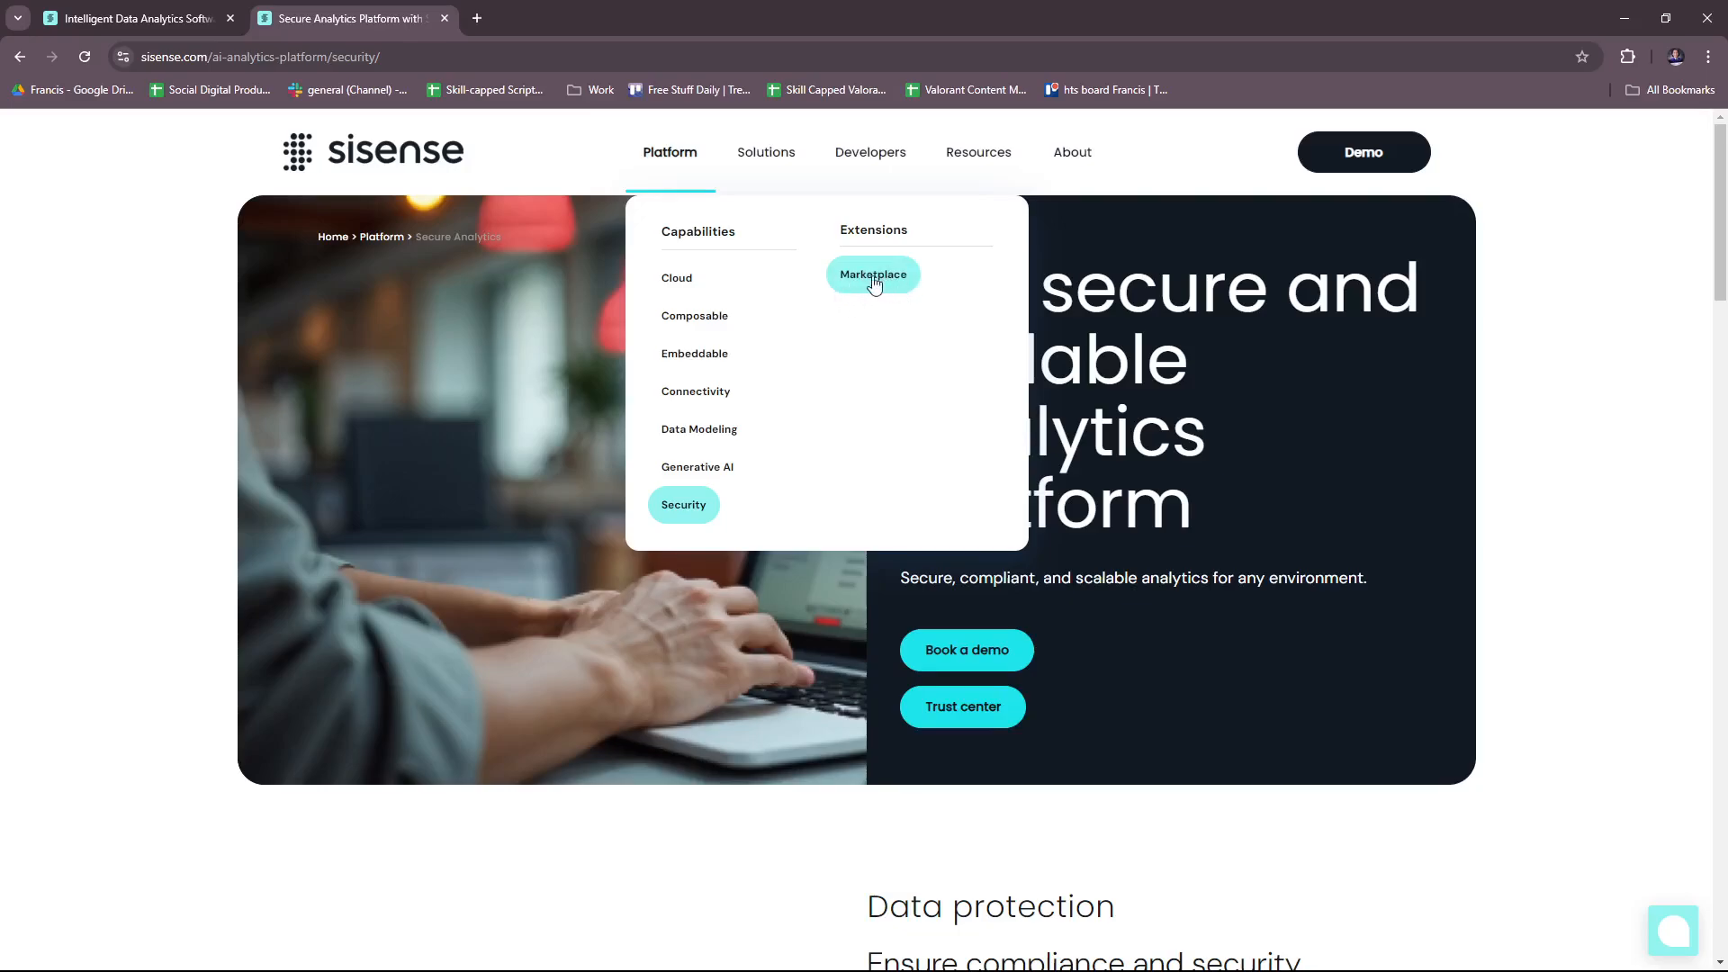
pyautogui.click(871, 273)
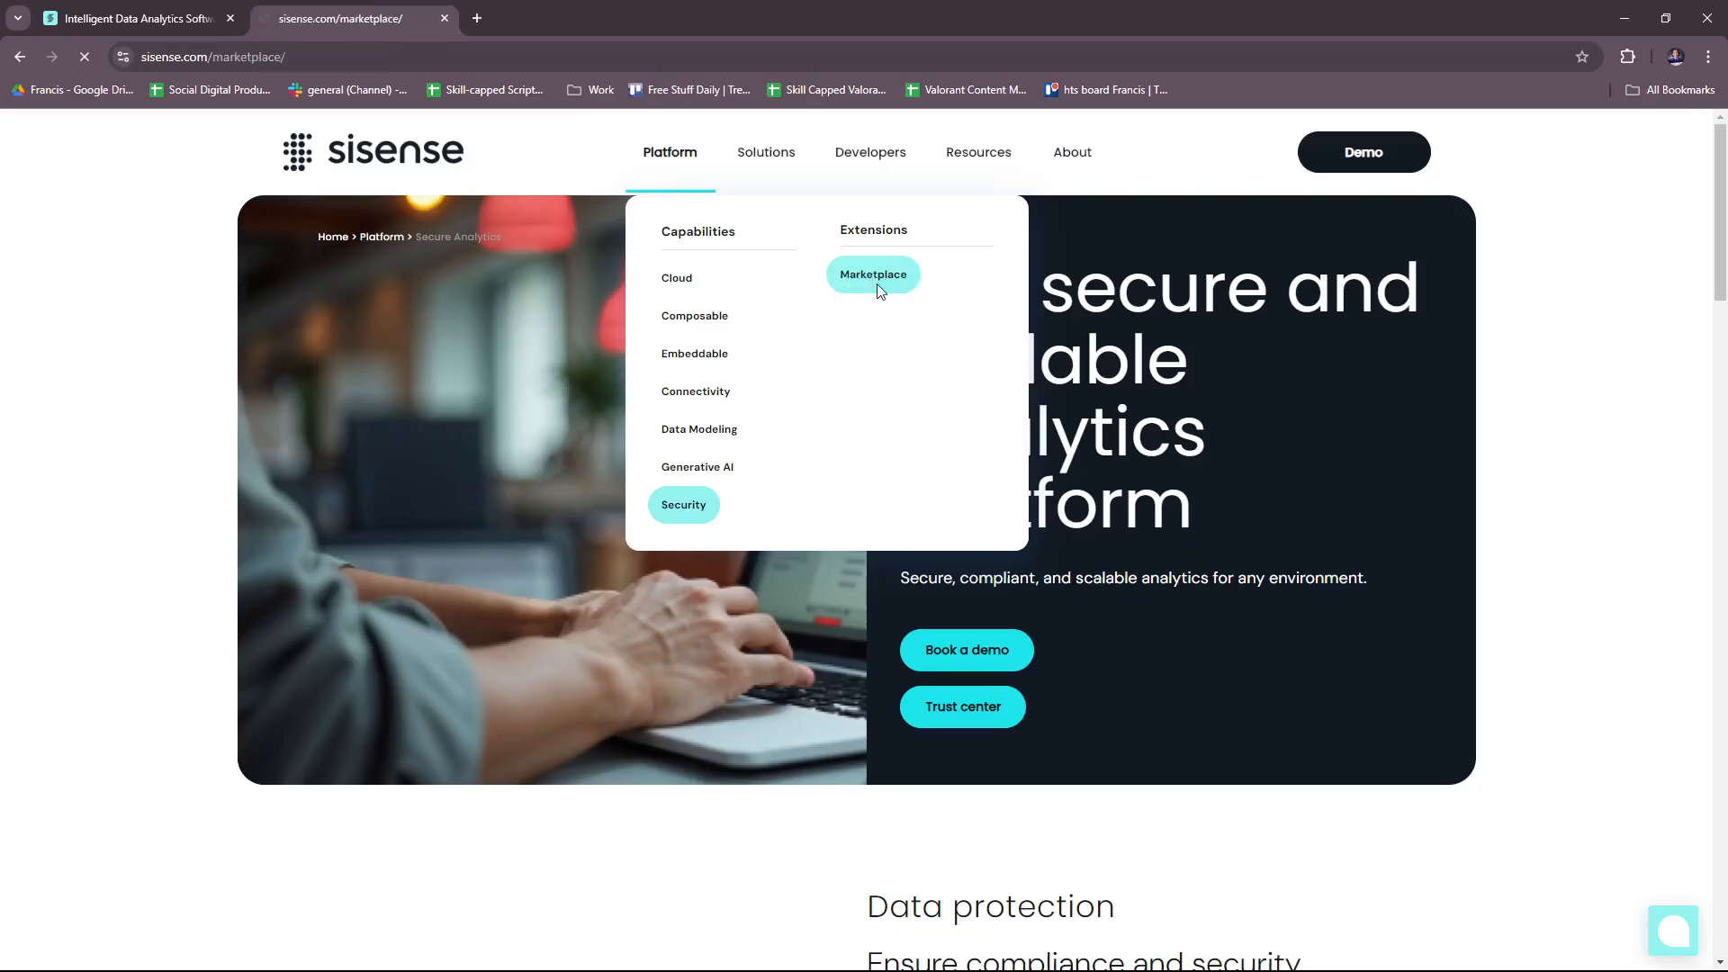
pyautogui.click(872, 274)
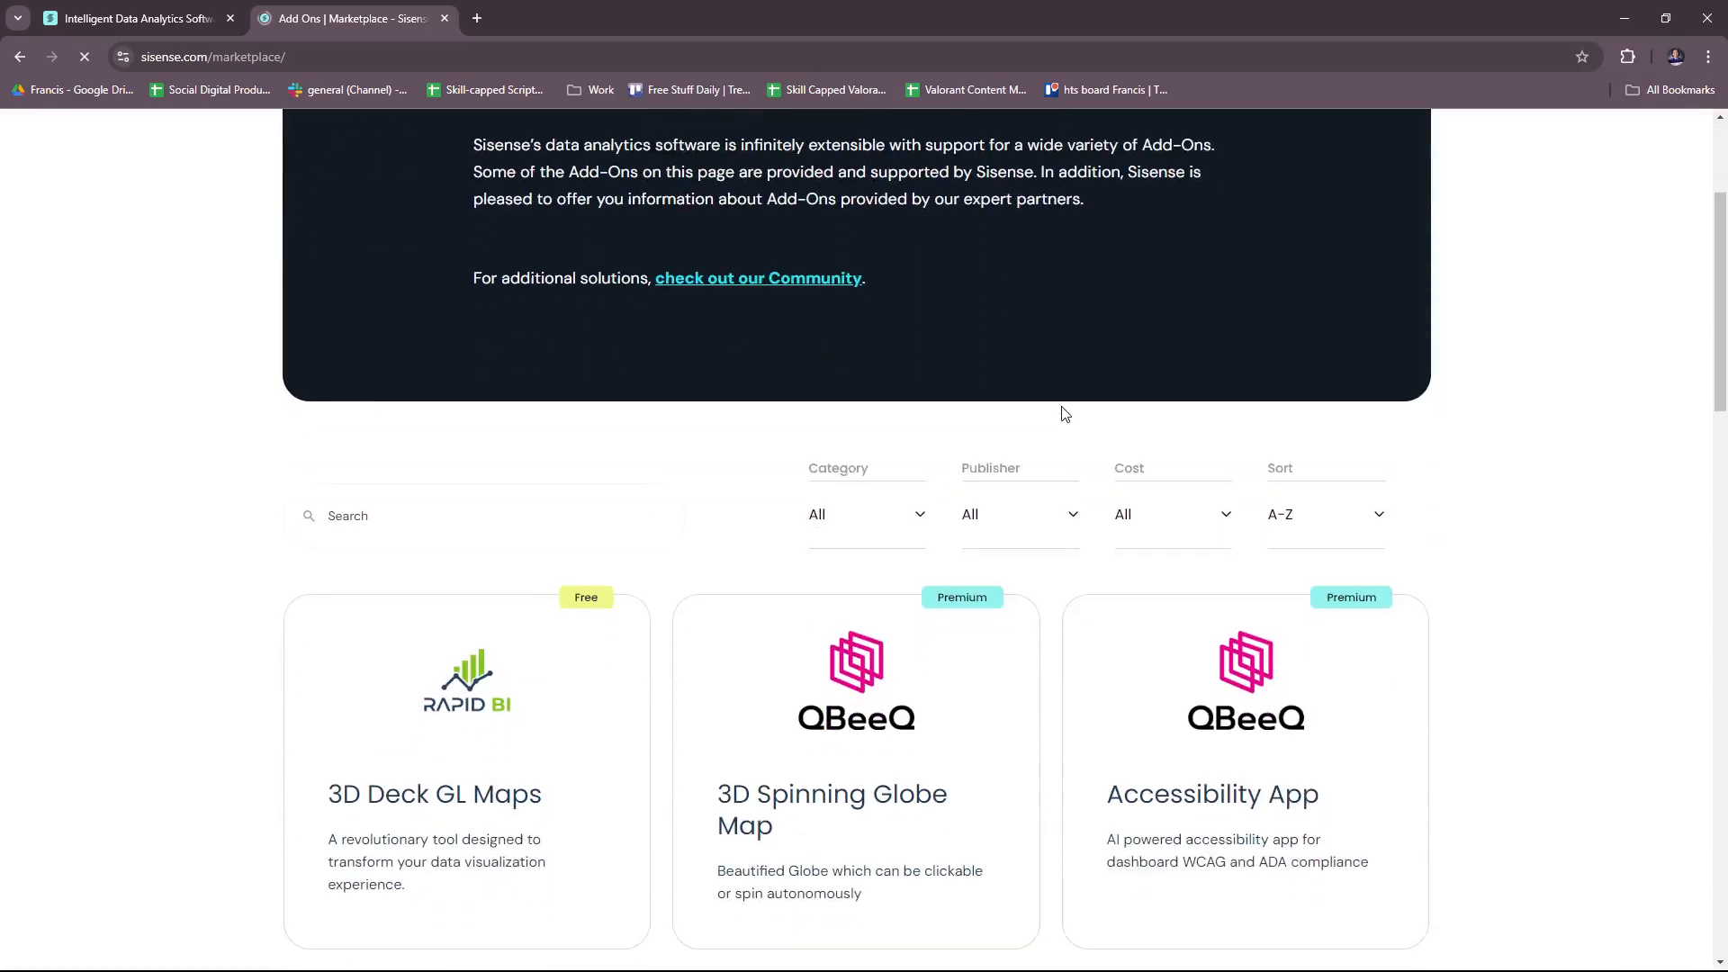
pyautogui.scroll(3)
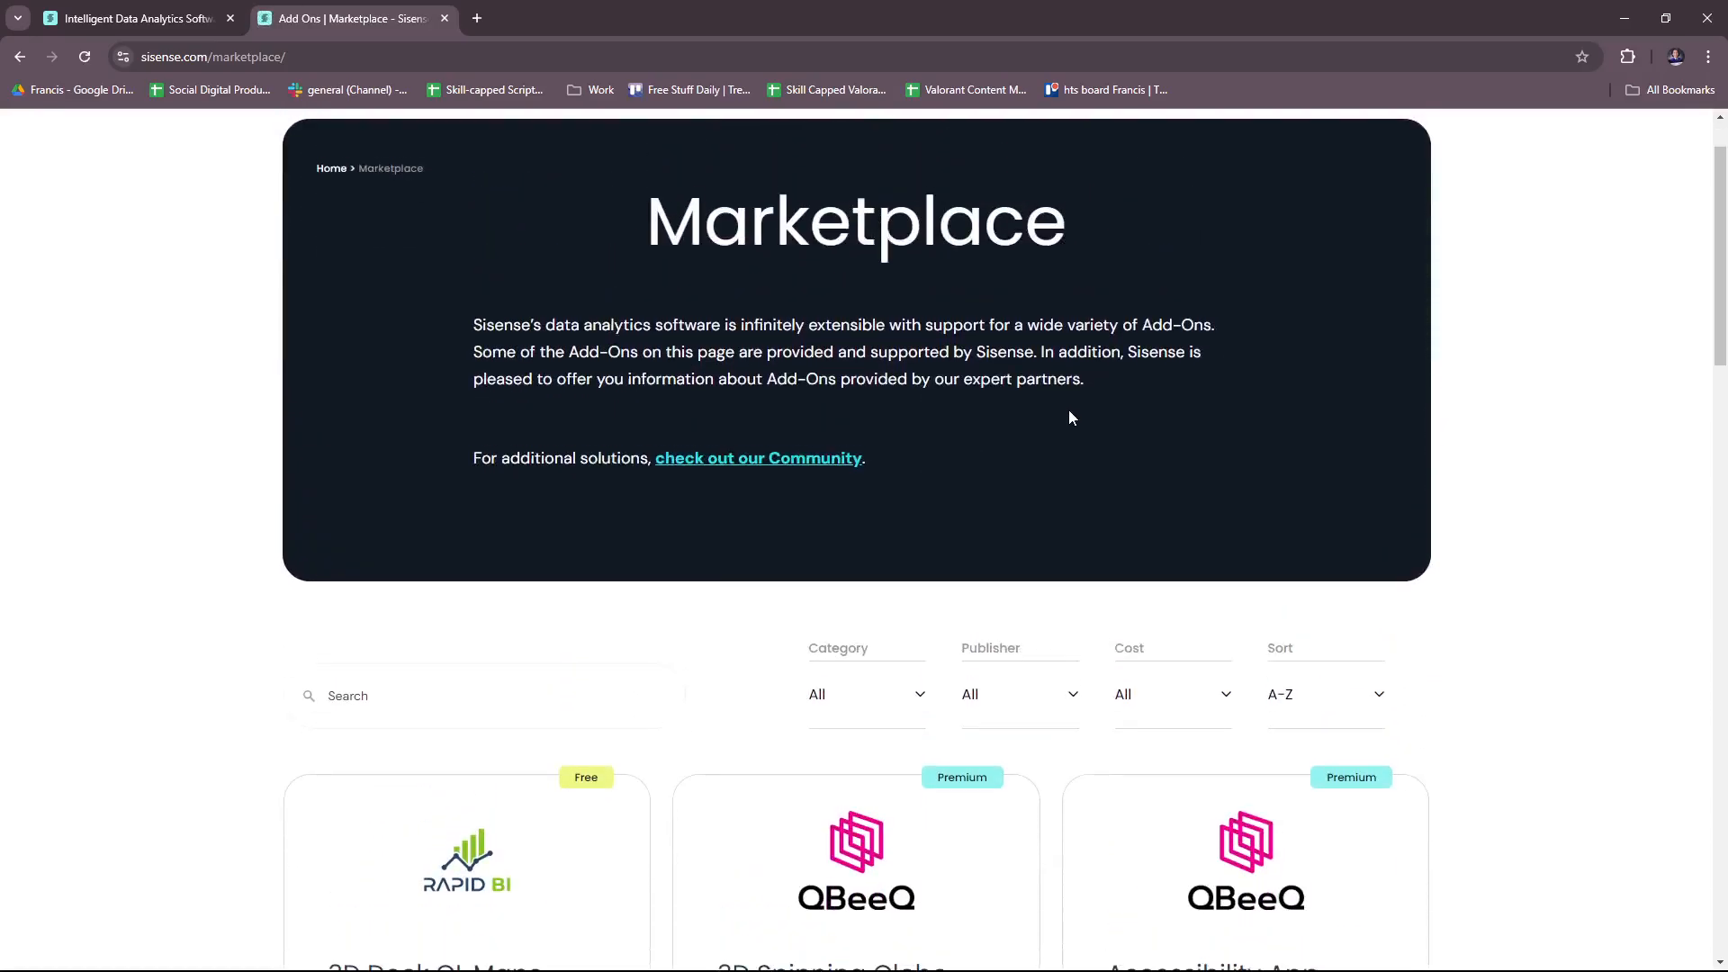
pyautogui.scroll(-3)
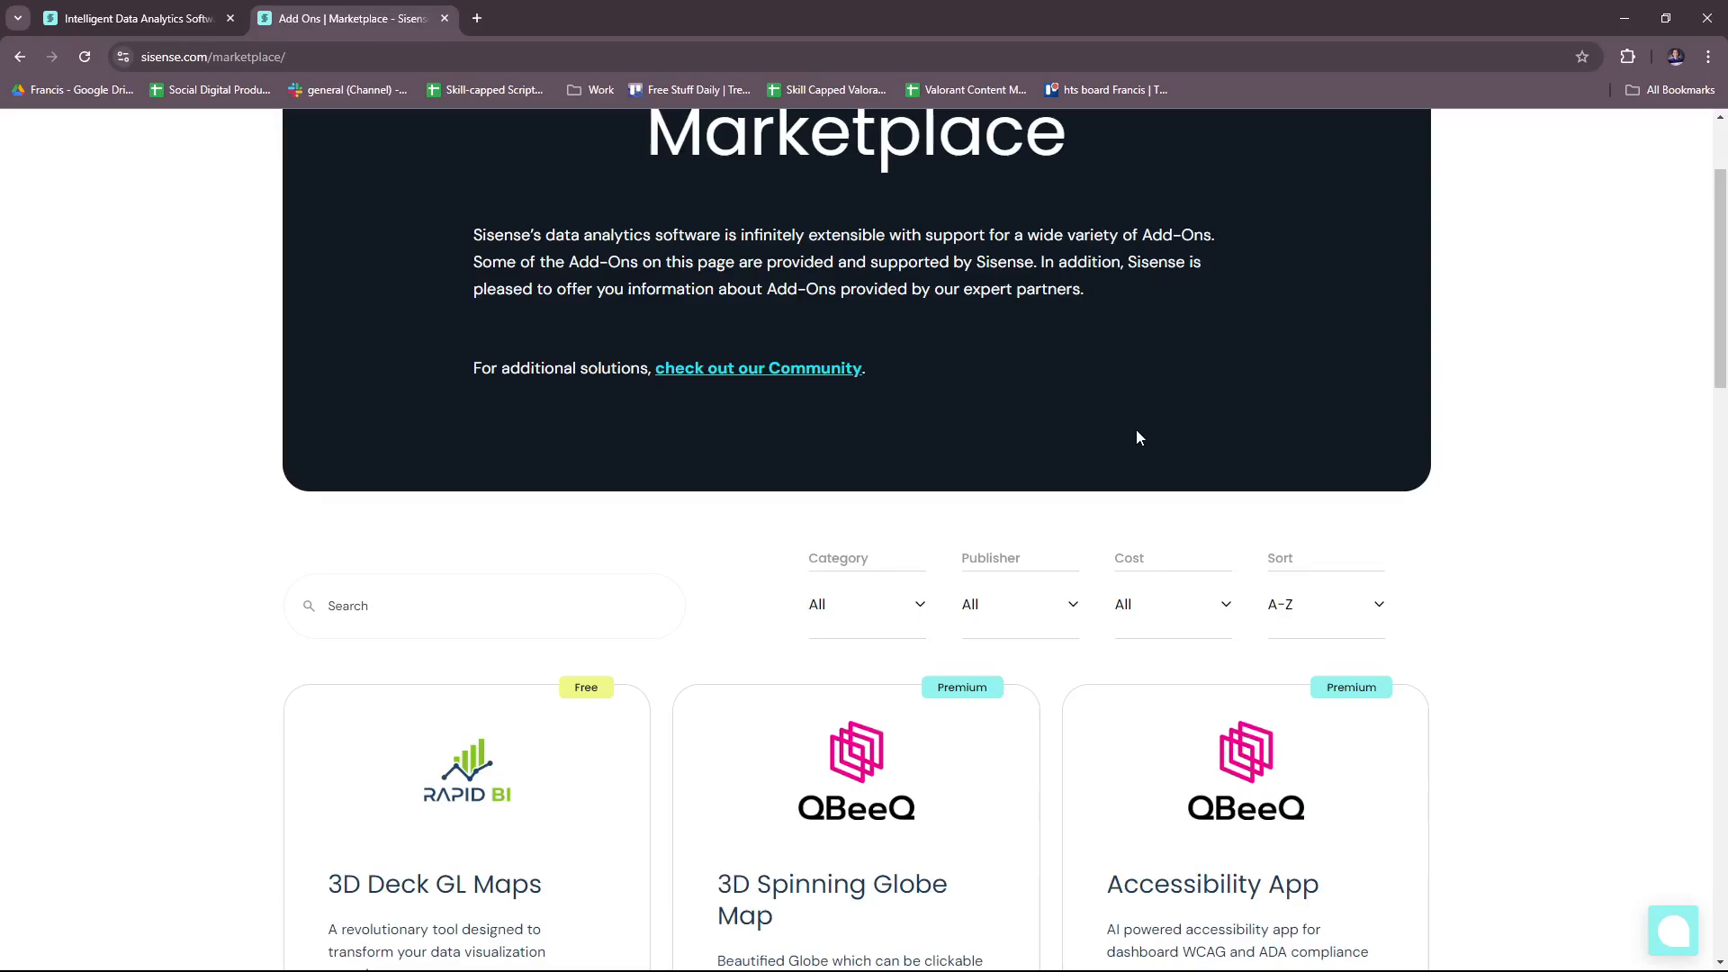
pyautogui.scroll(-3)
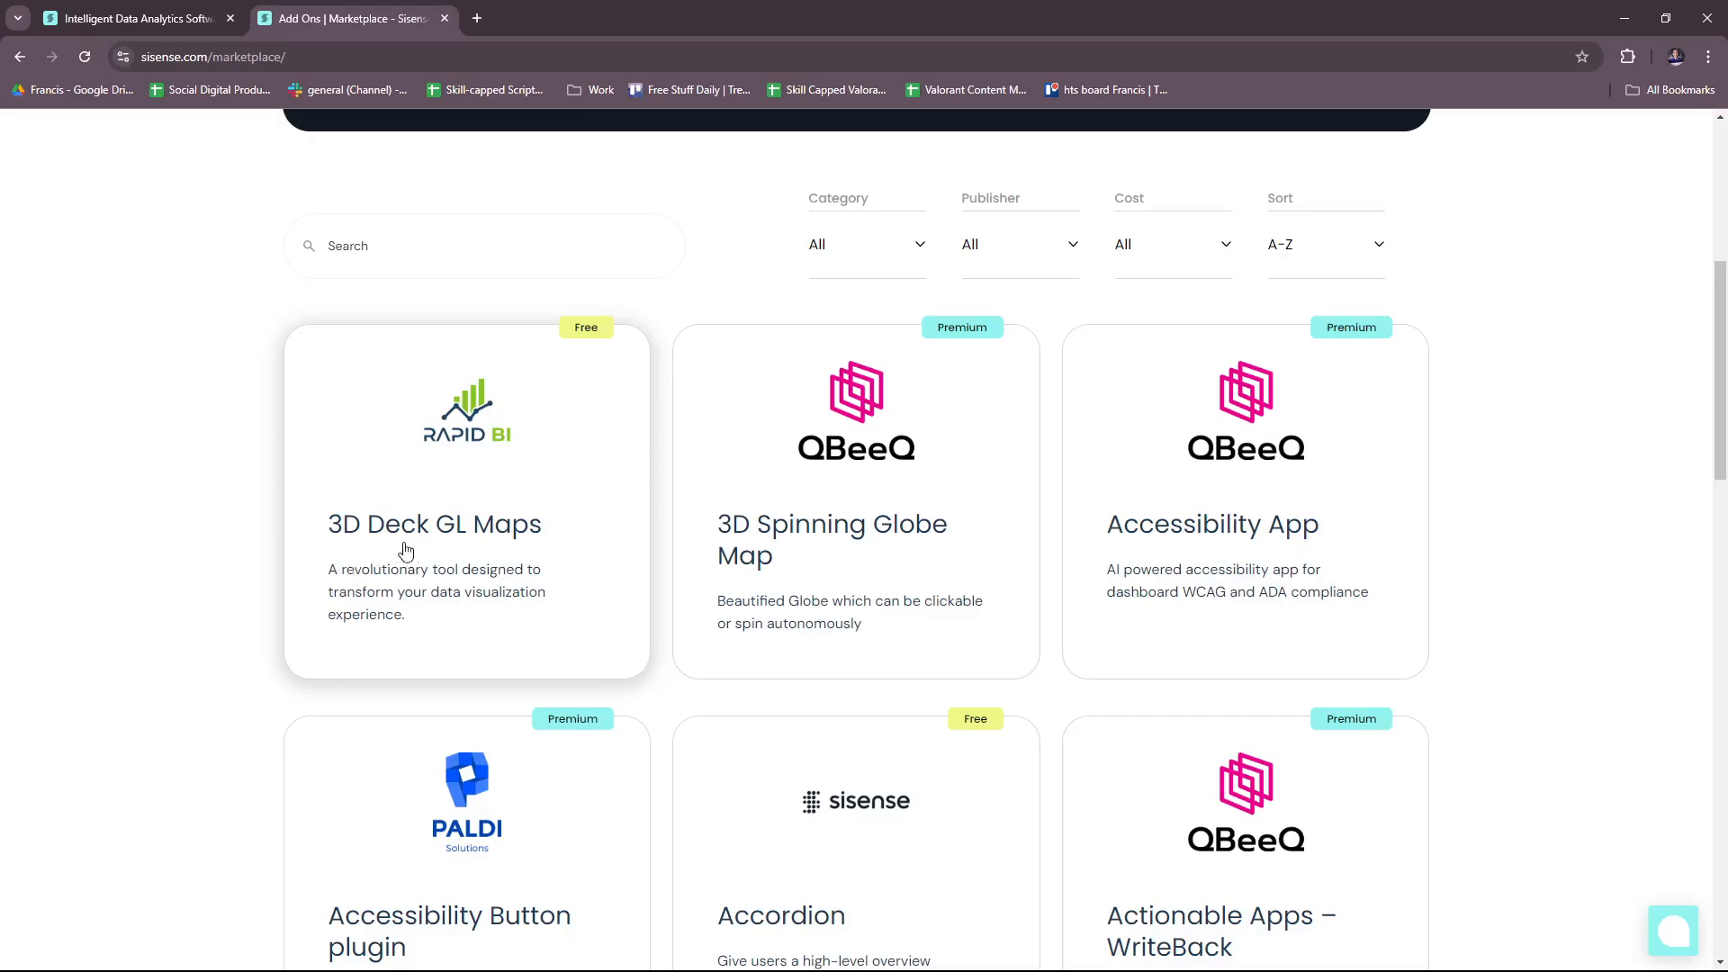
pyautogui.scroll(-3)
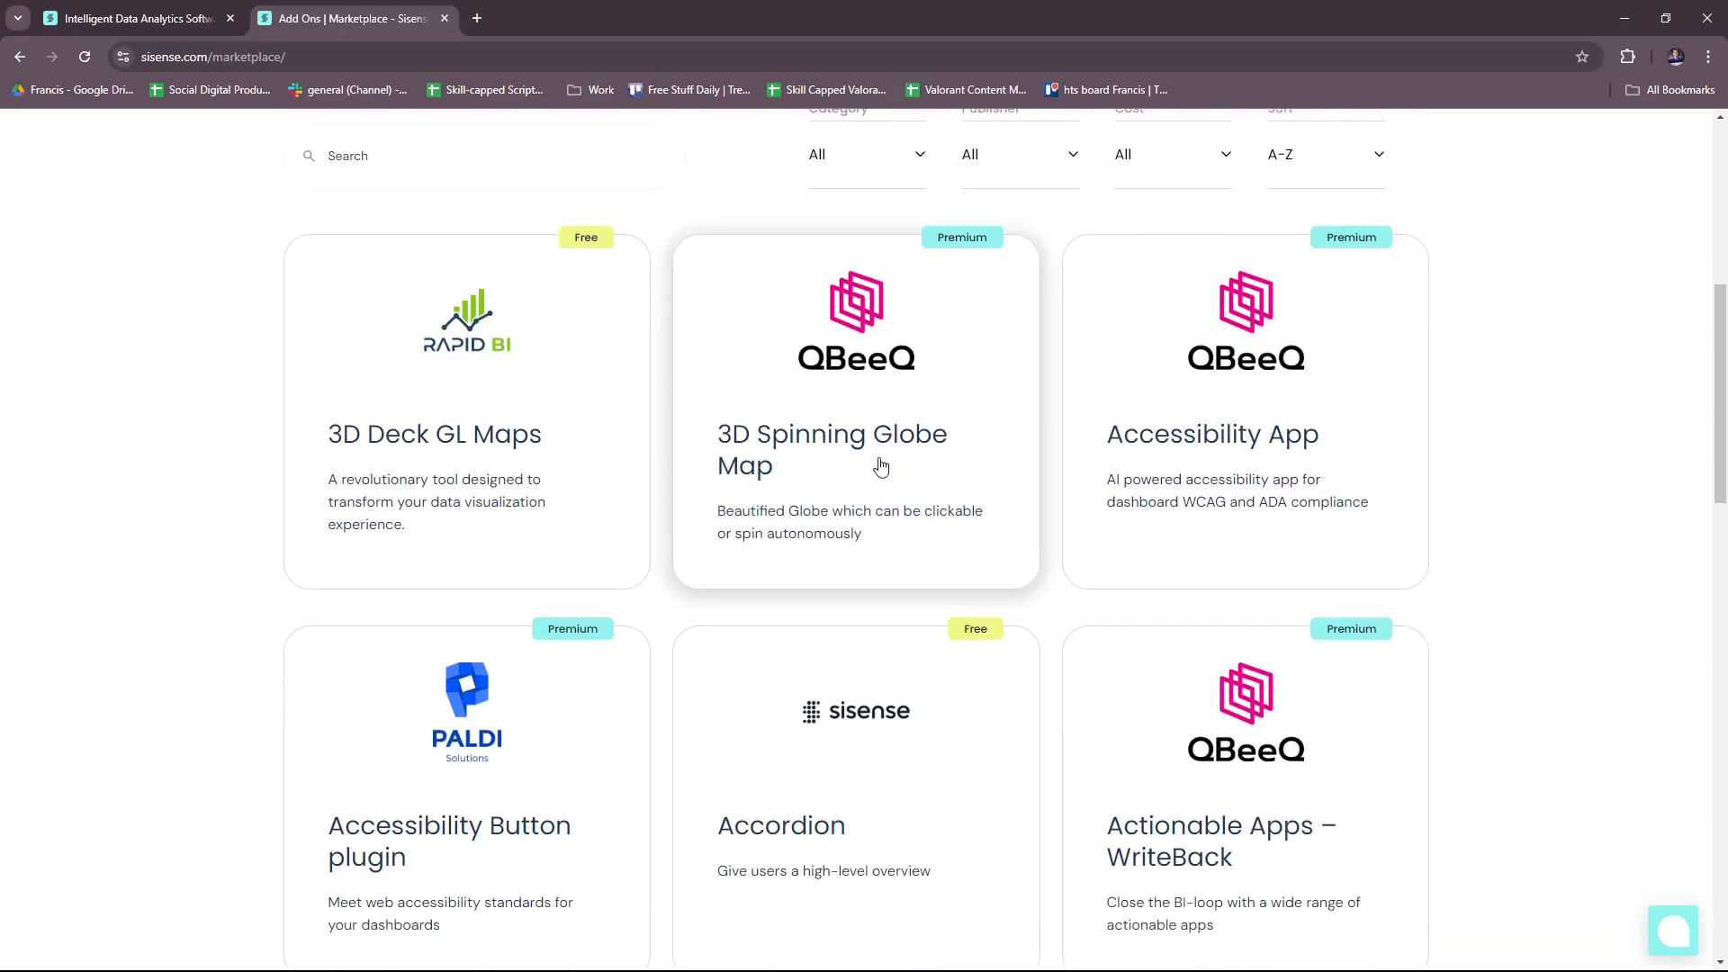
pyautogui.scroll(-3)
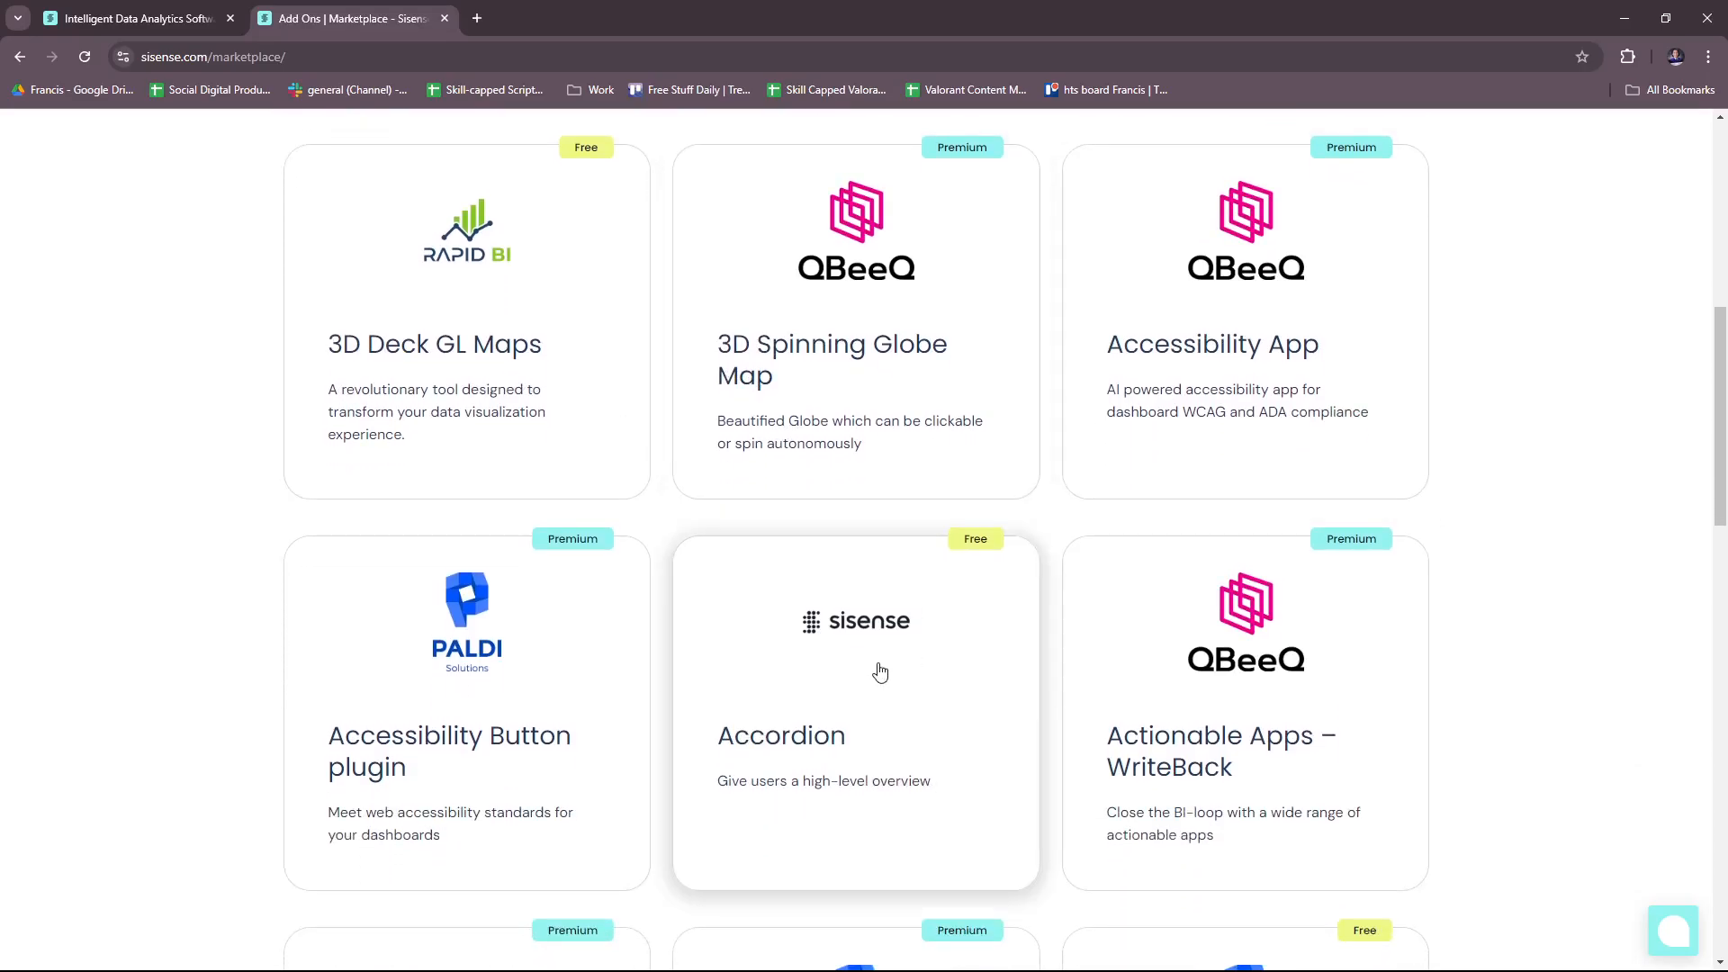
pyautogui.scroll(-3)
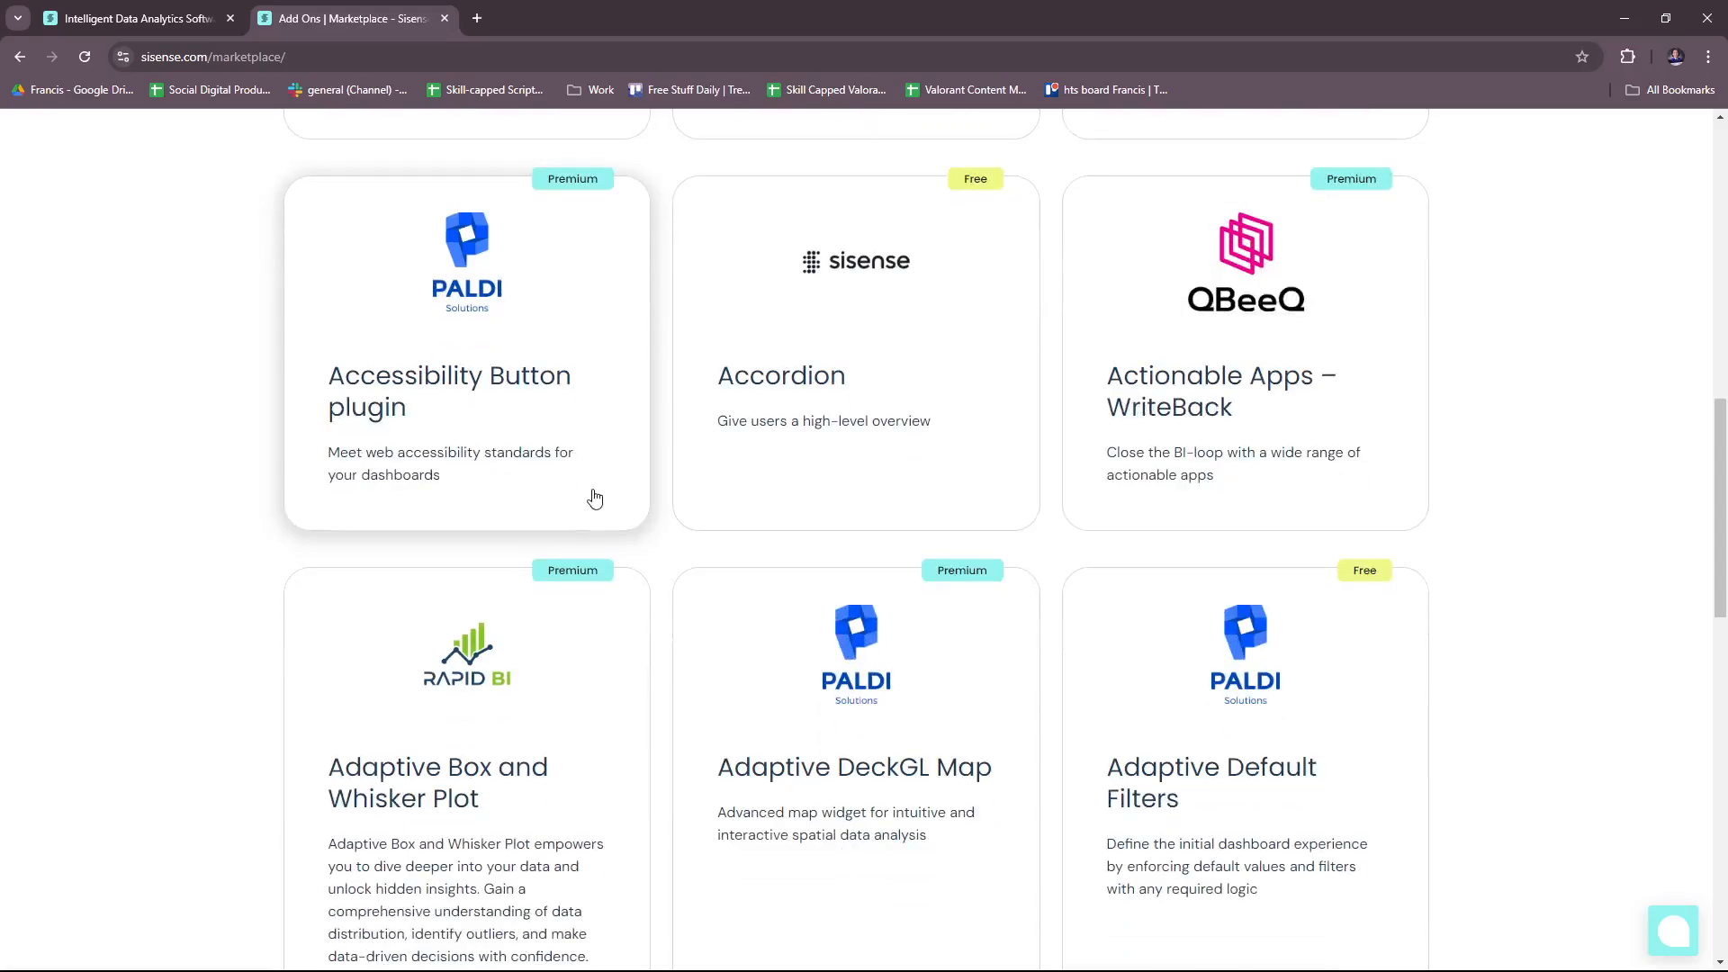
pyautogui.scroll(-3)
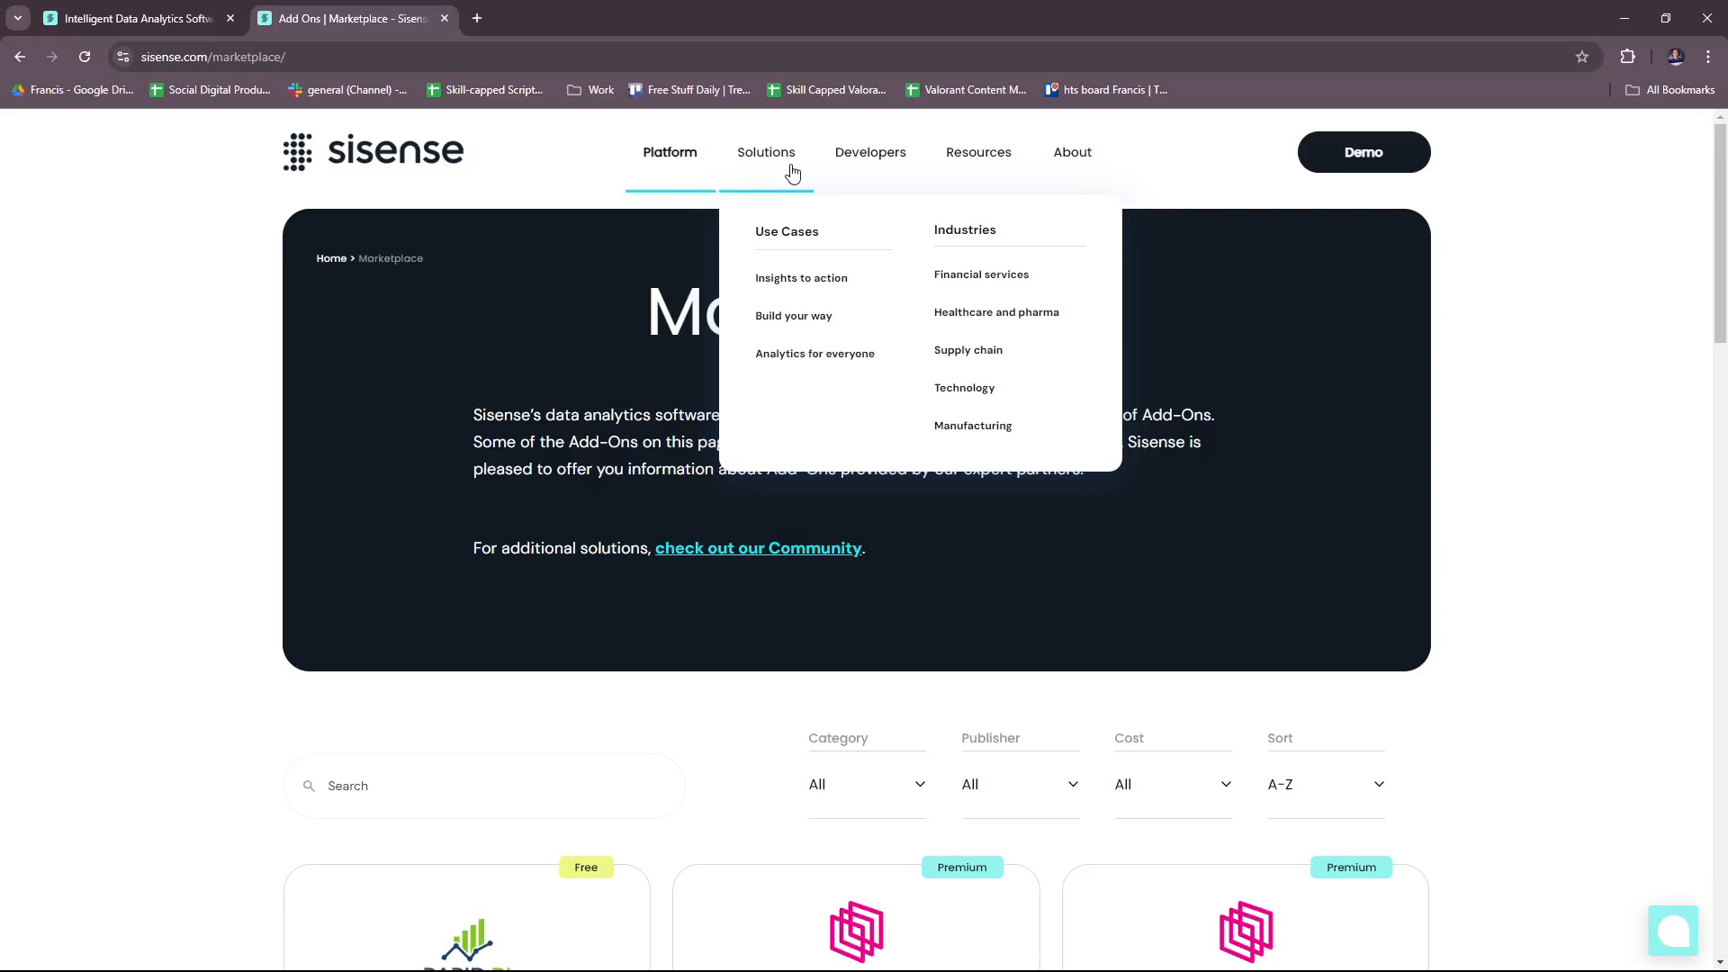
# View the 'Insights to action' use case down to Connect all your data and return to top
pyautogui.click(801, 277)
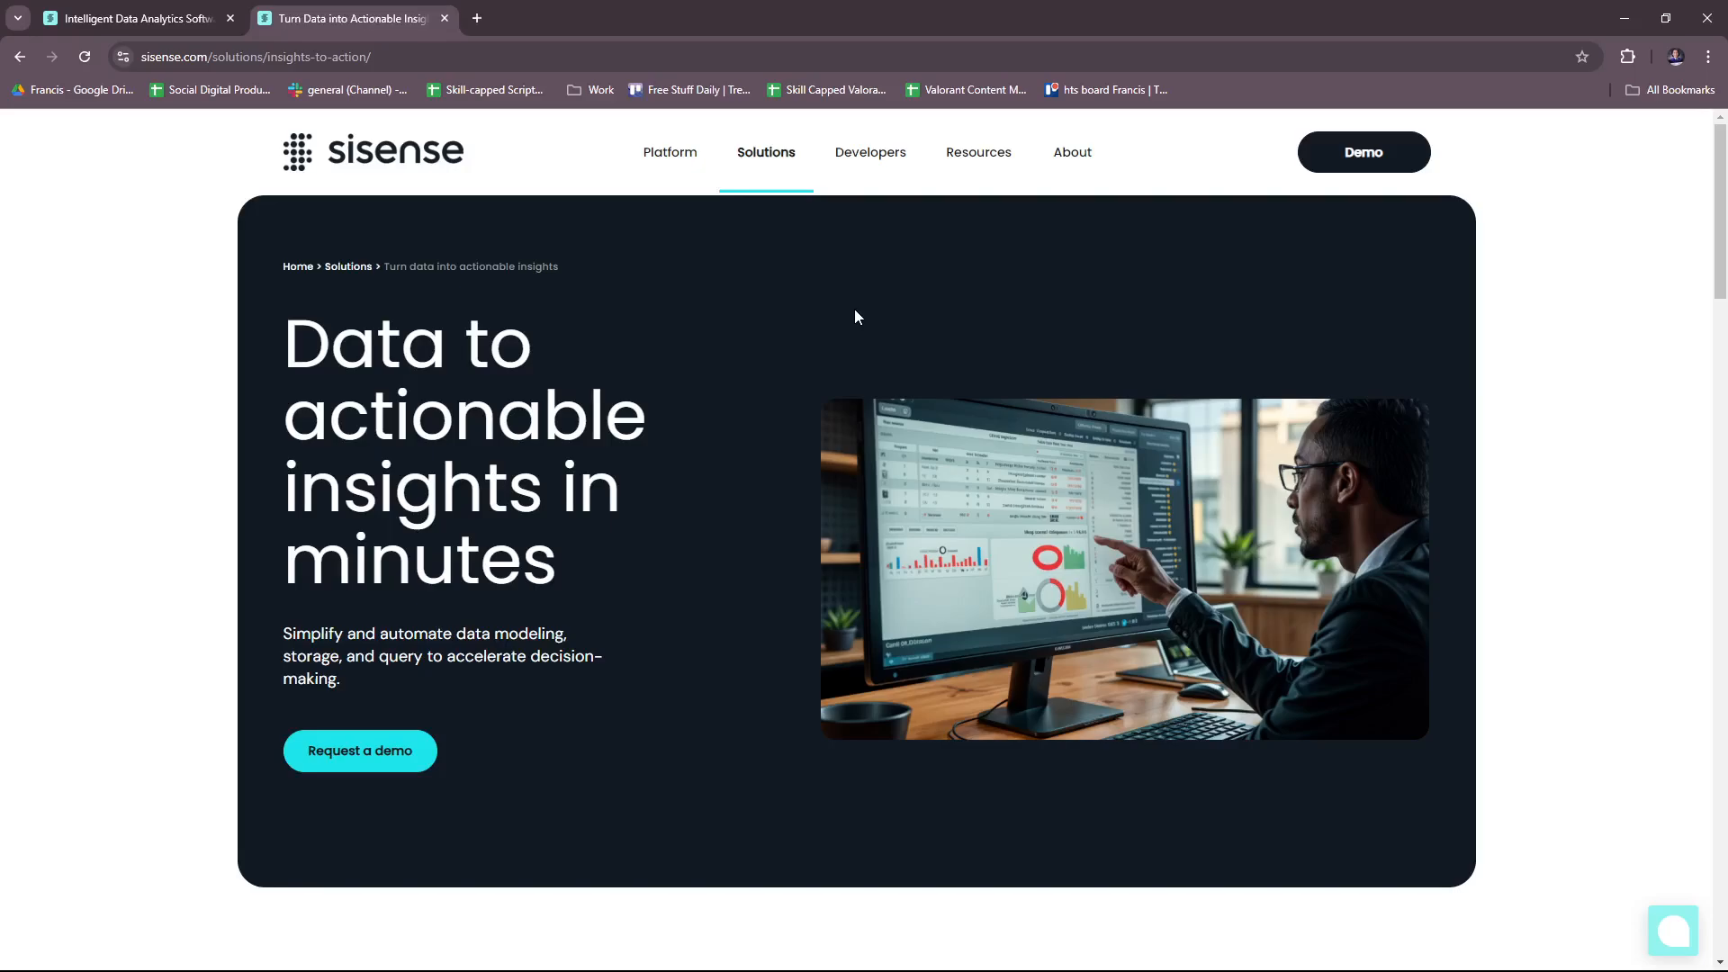
pyautogui.moveTo(906, 337)
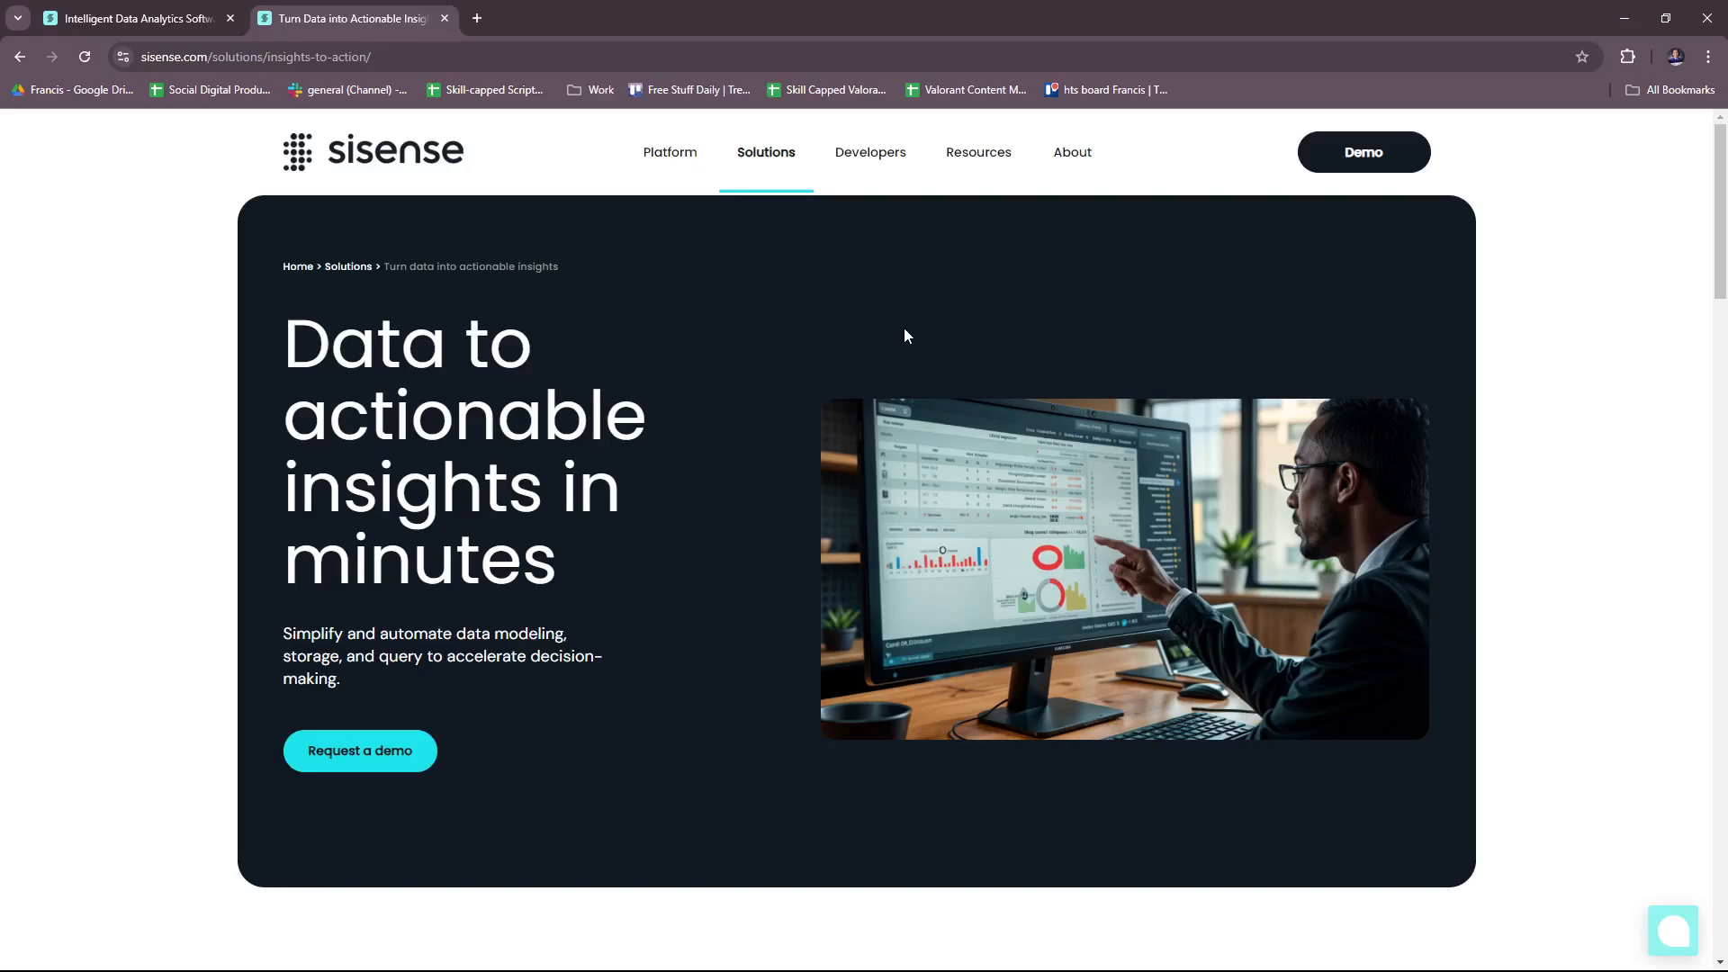
pyautogui.scroll(-3)
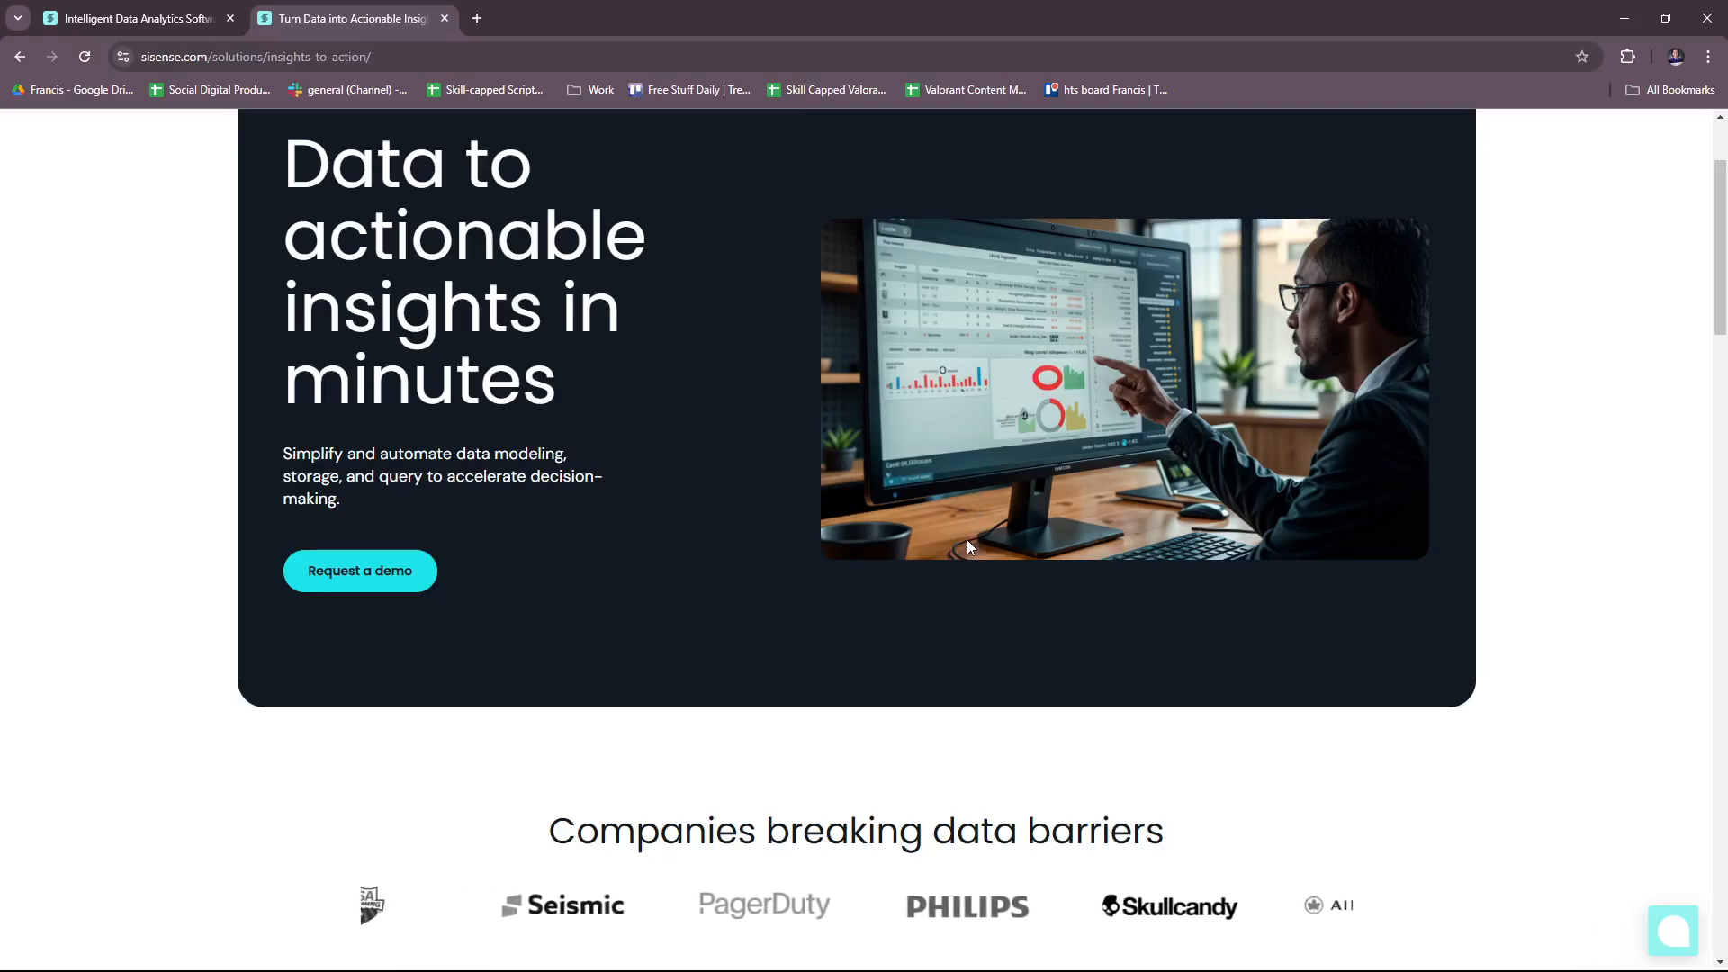
pyautogui.scroll(-3)
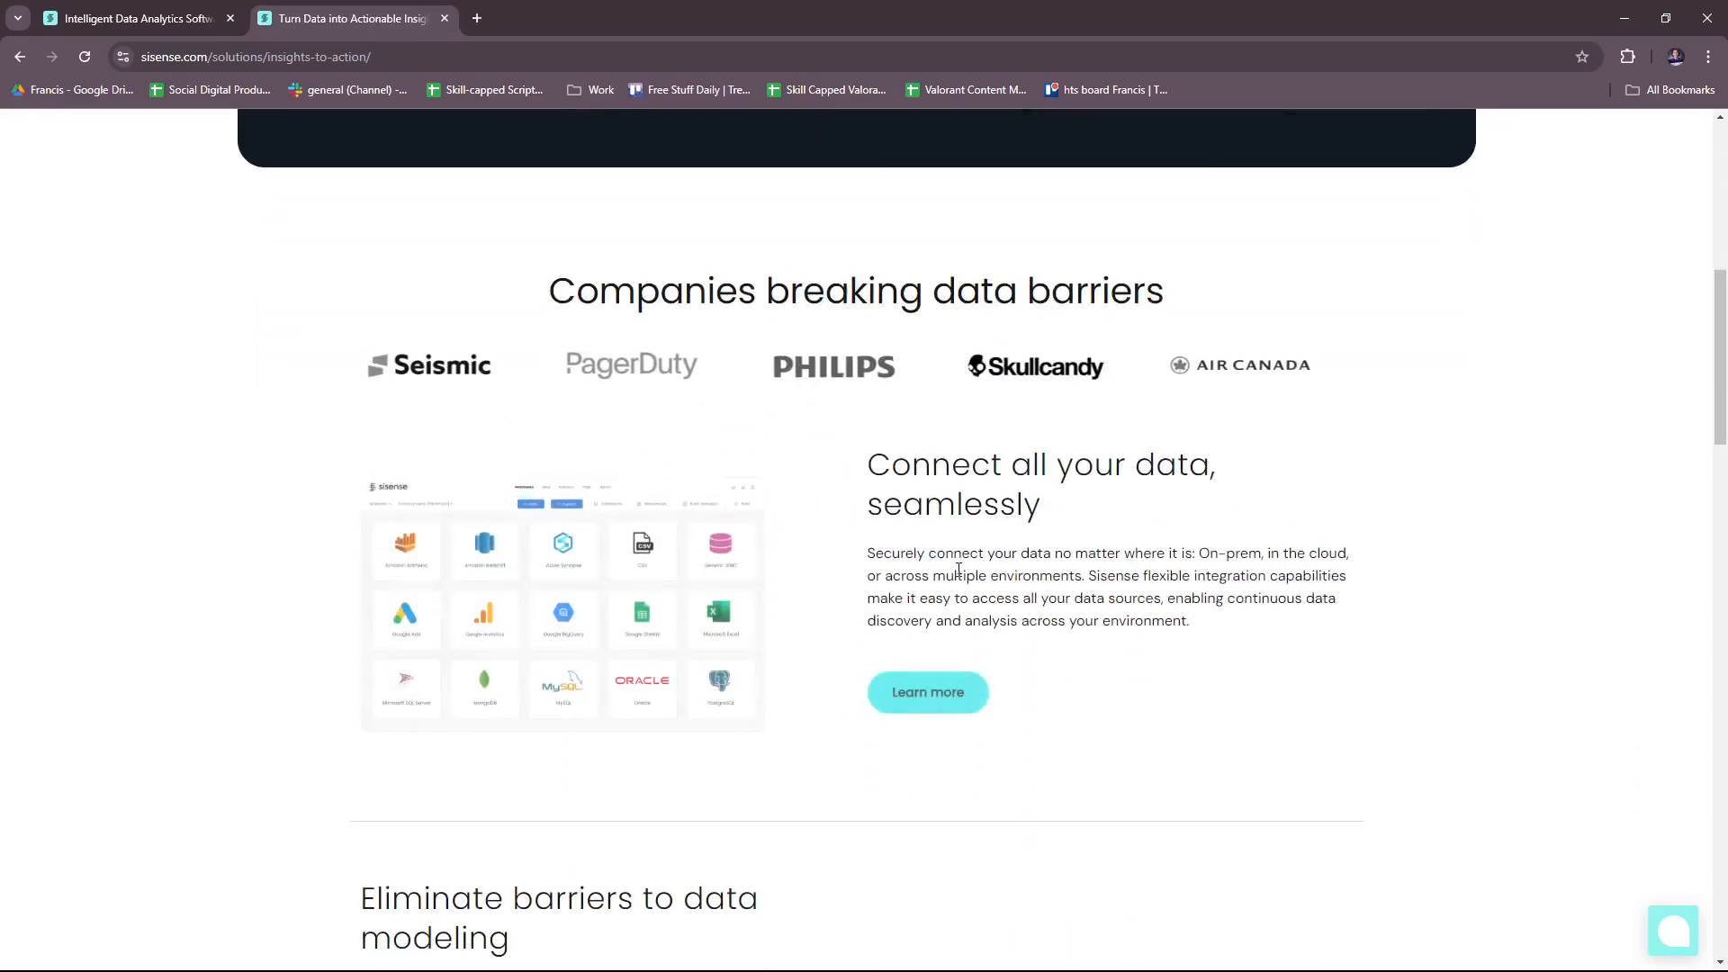
pyautogui.scroll(-3)
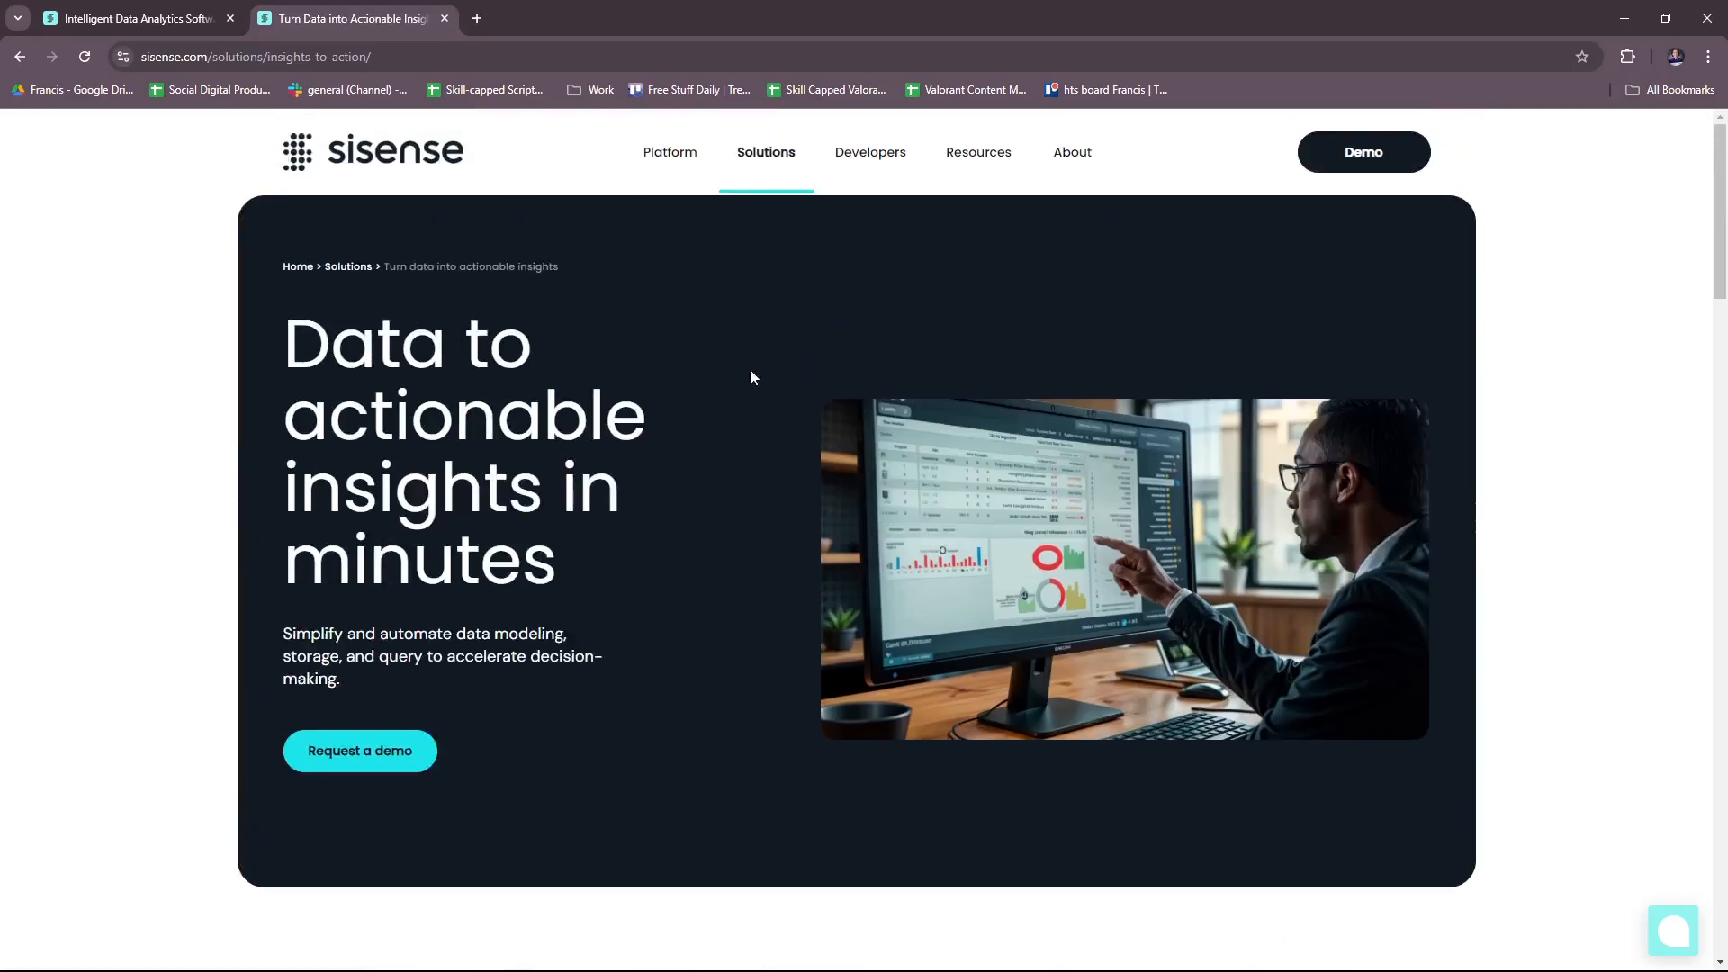
# Read the Cloud capability page past Invest in the future and Unlimited Scalability to Seamless collaboration
pyautogui.click(670, 151)
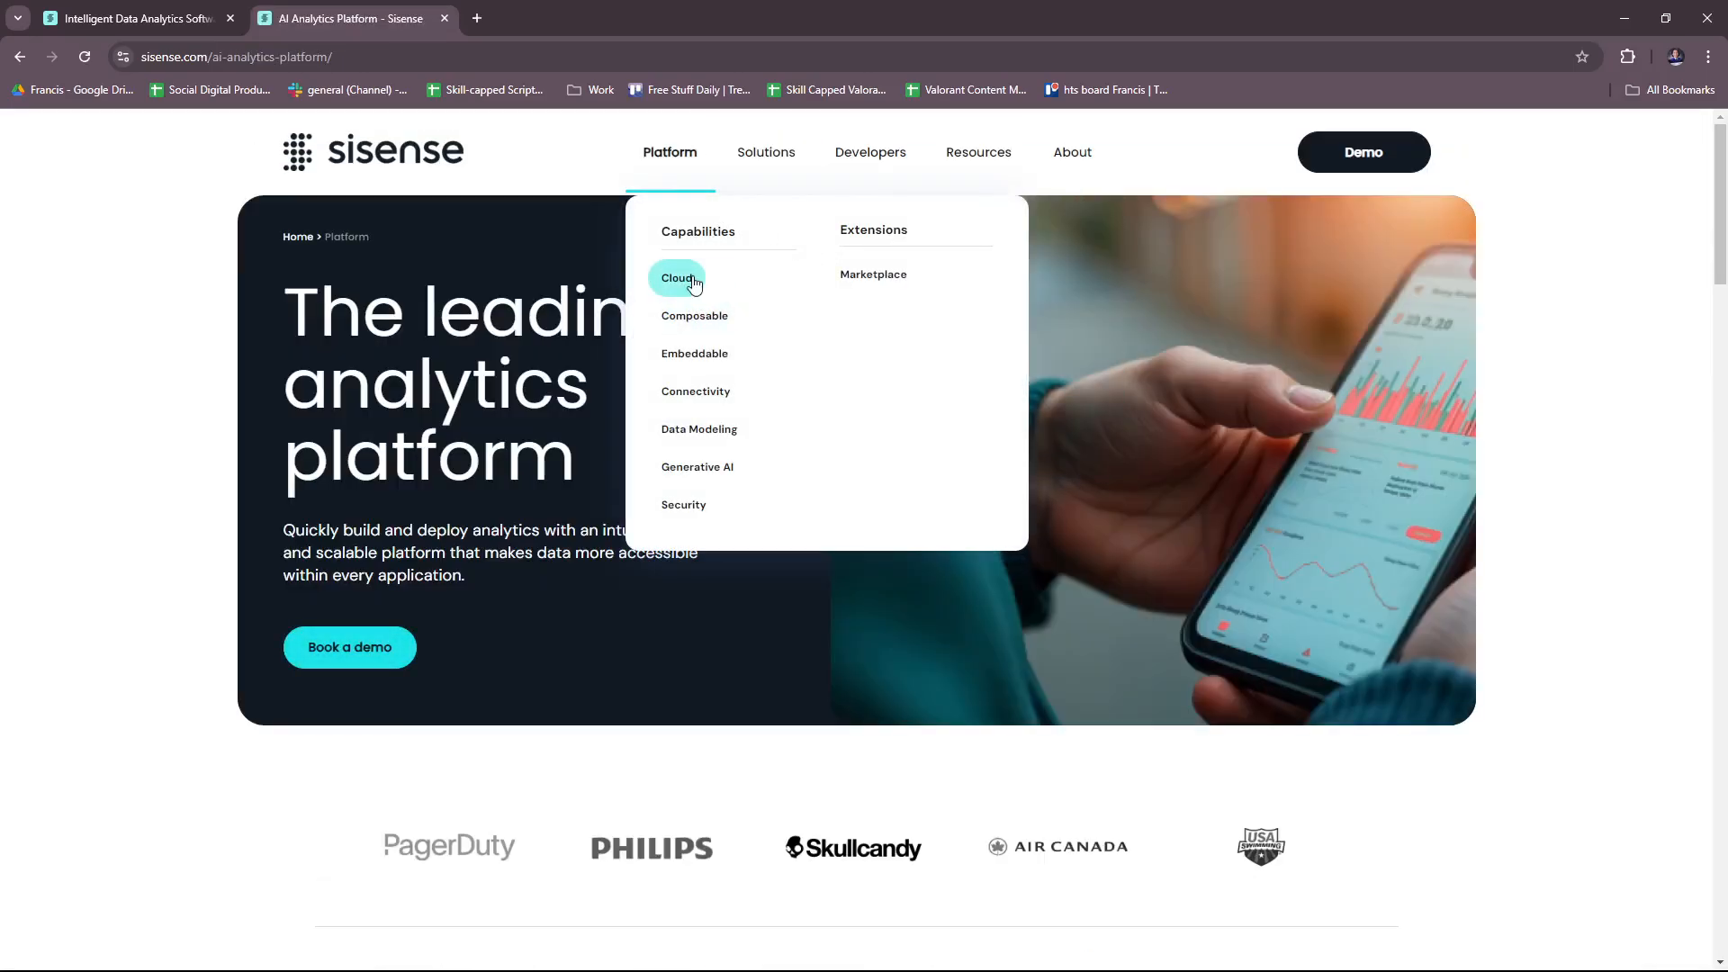
pyautogui.click(677, 277)
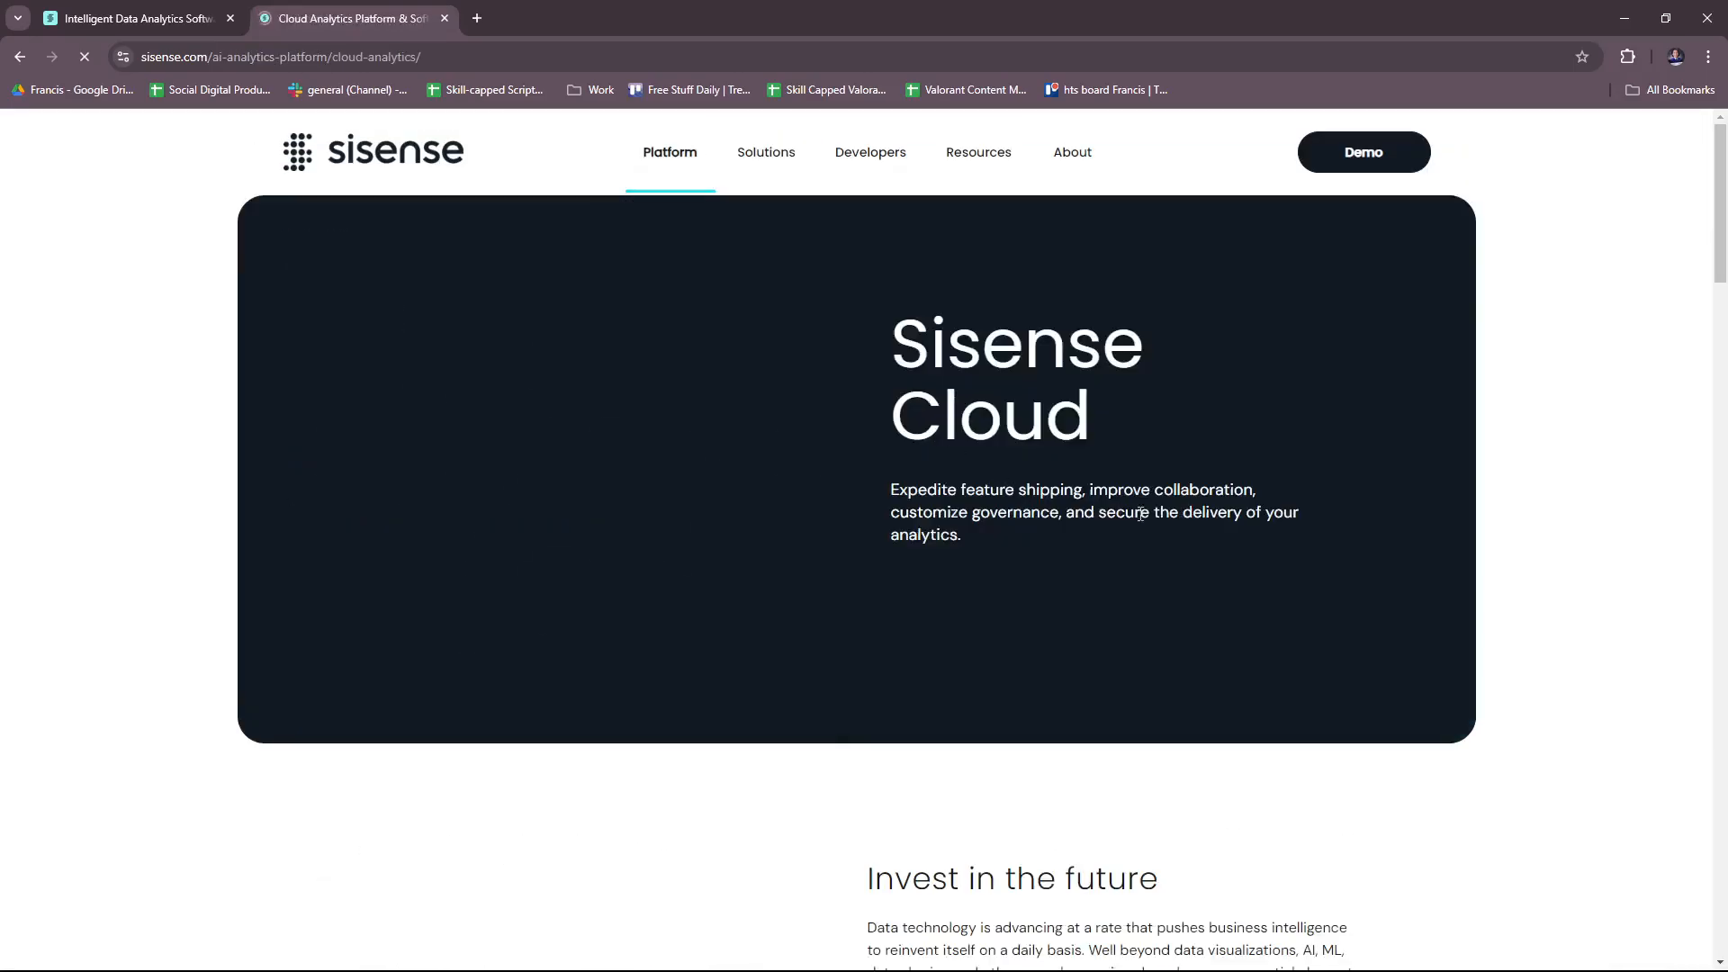
pyautogui.scroll(-3)
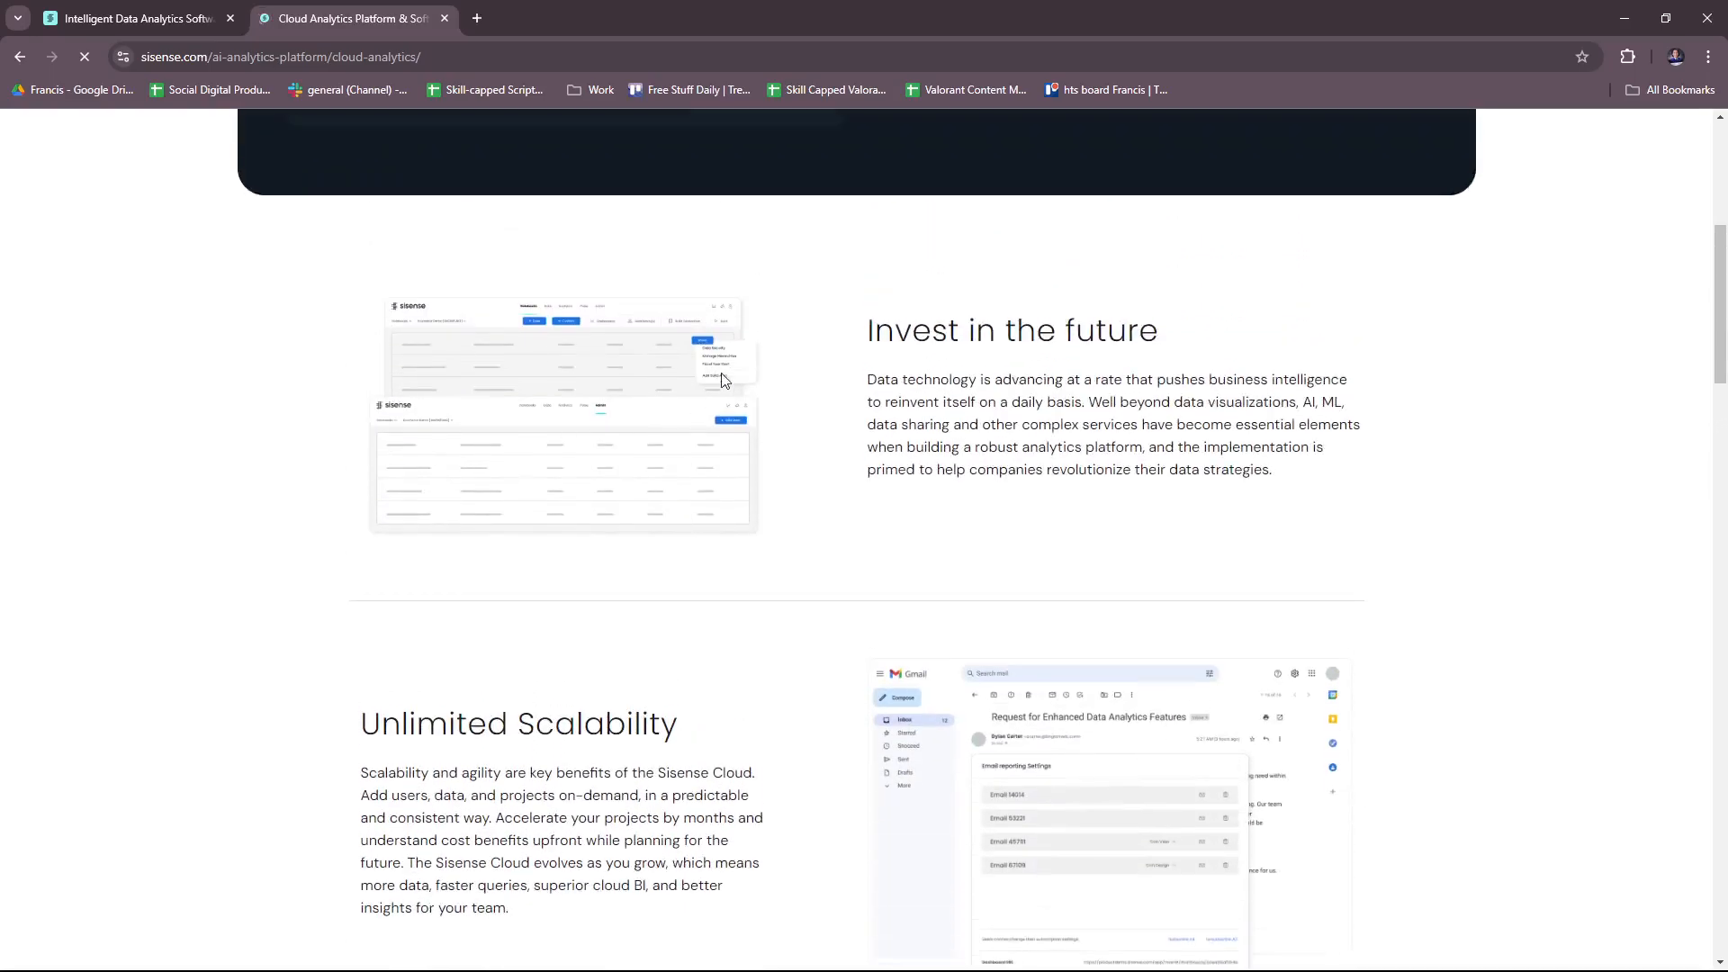
pyautogui.scroll(-3)
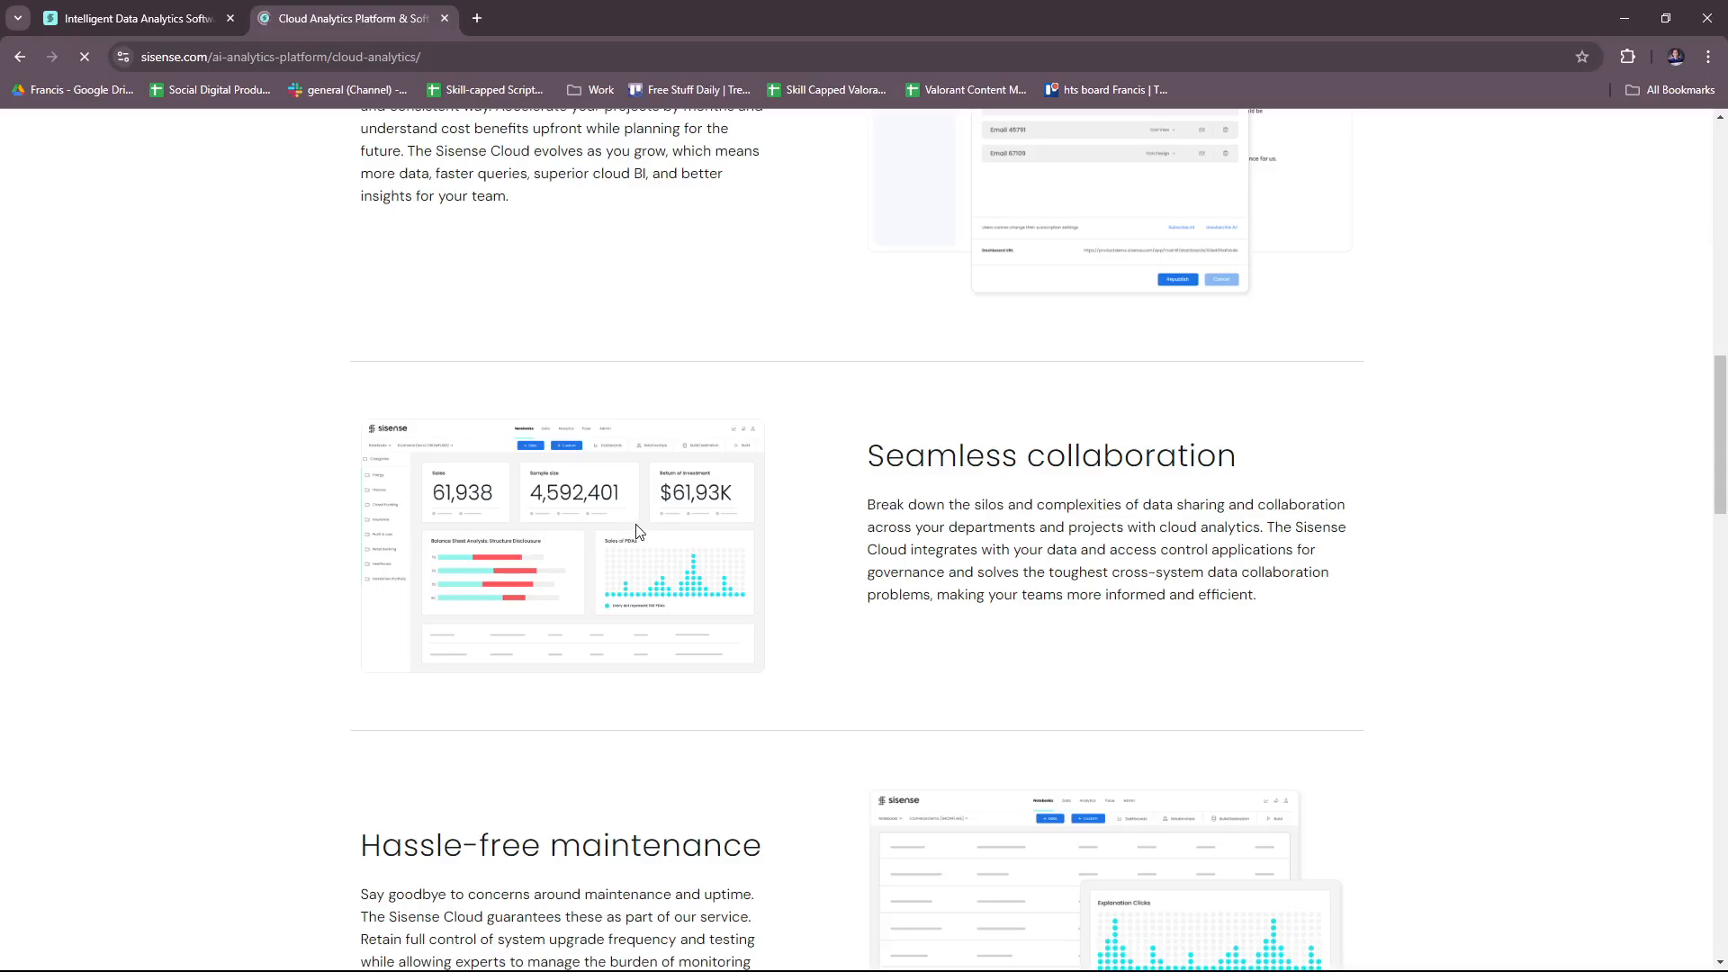
pyautogui.moveTo(650, 582)
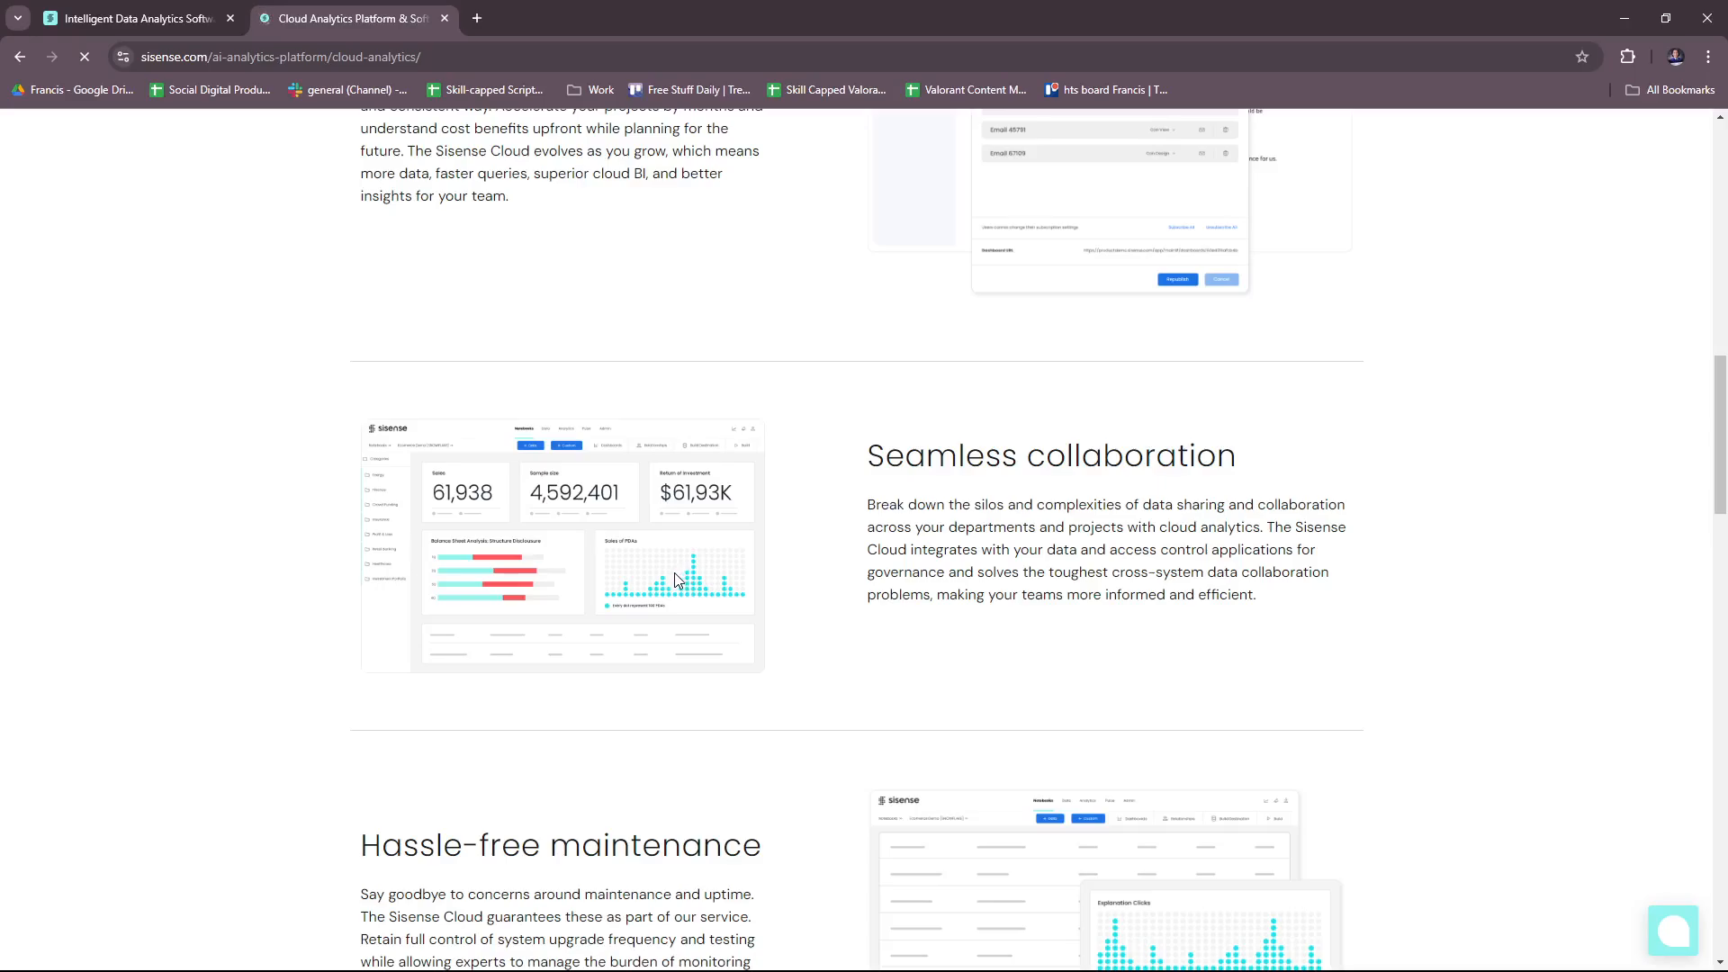
pyautogui.moveTo(708, 593)
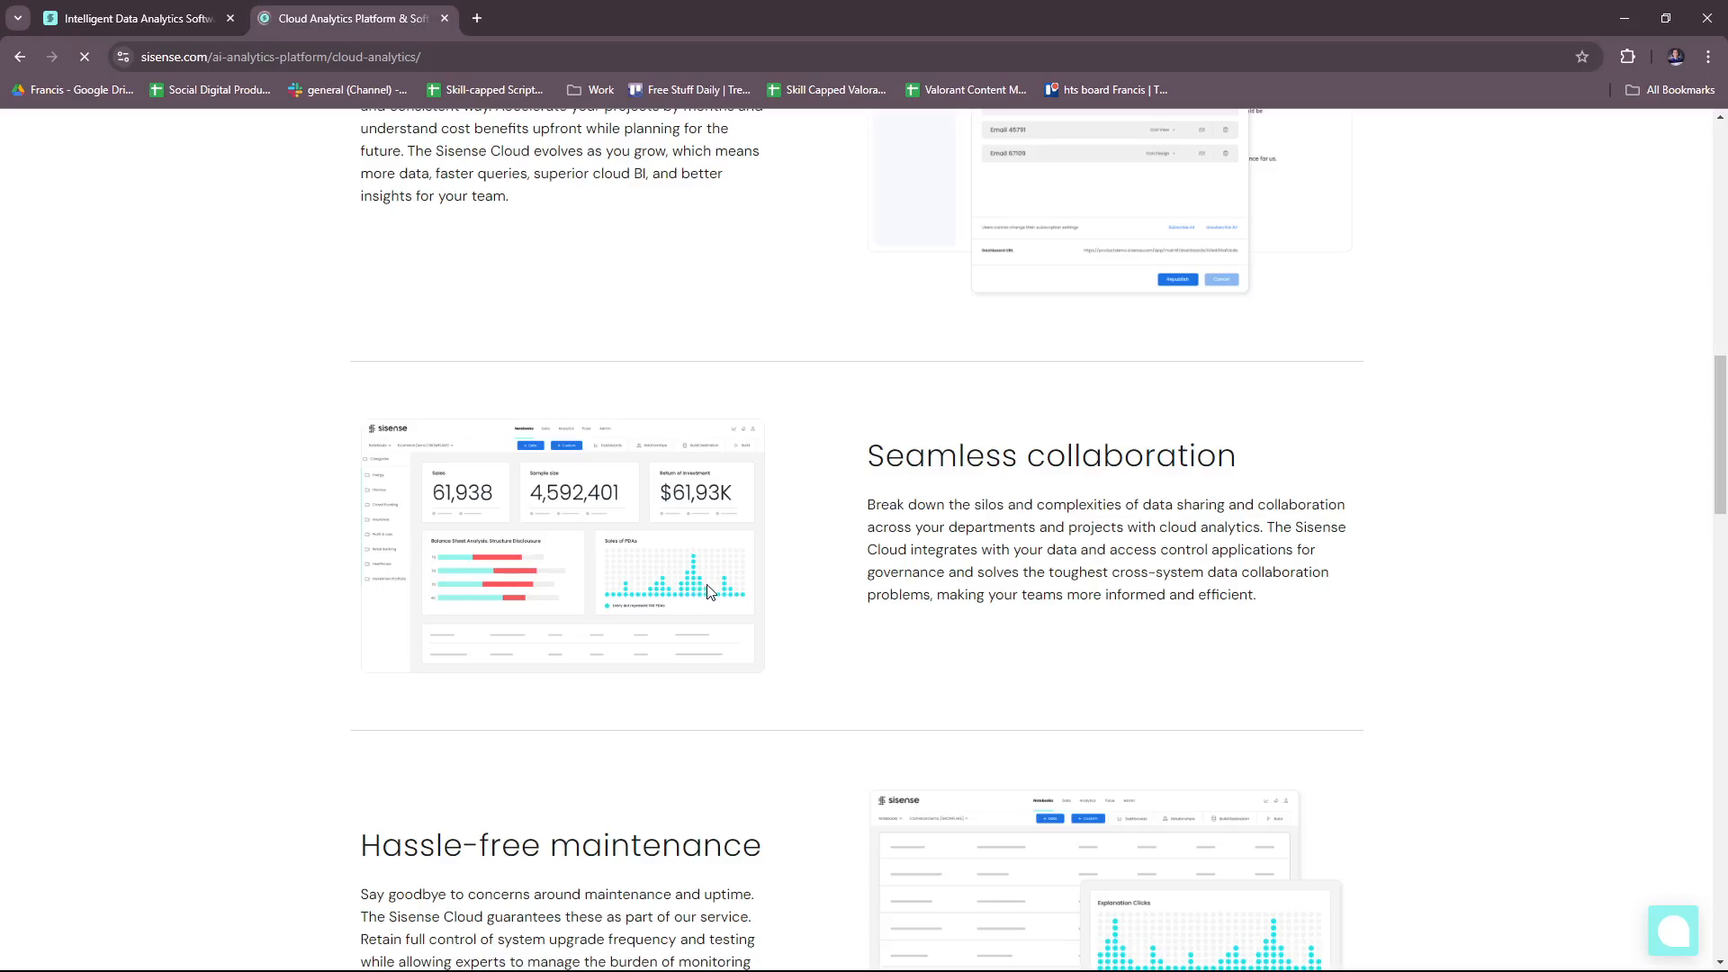
pyautogui.scroll(-3)
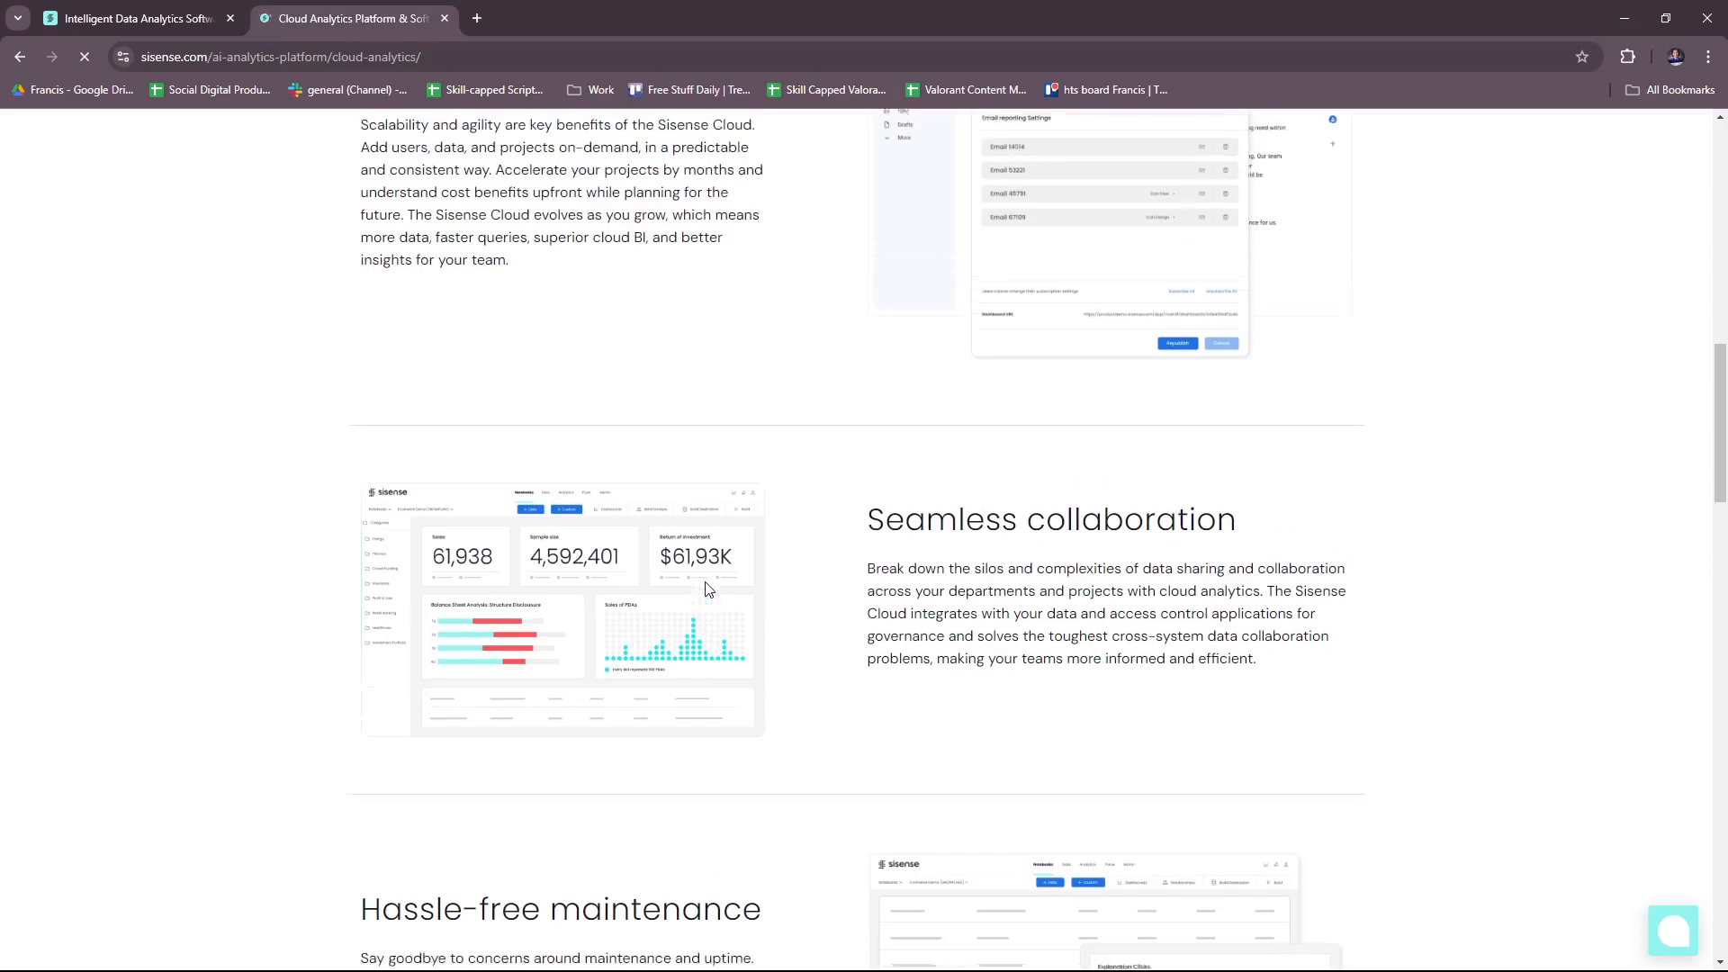
pyautogui.scroll(-3)
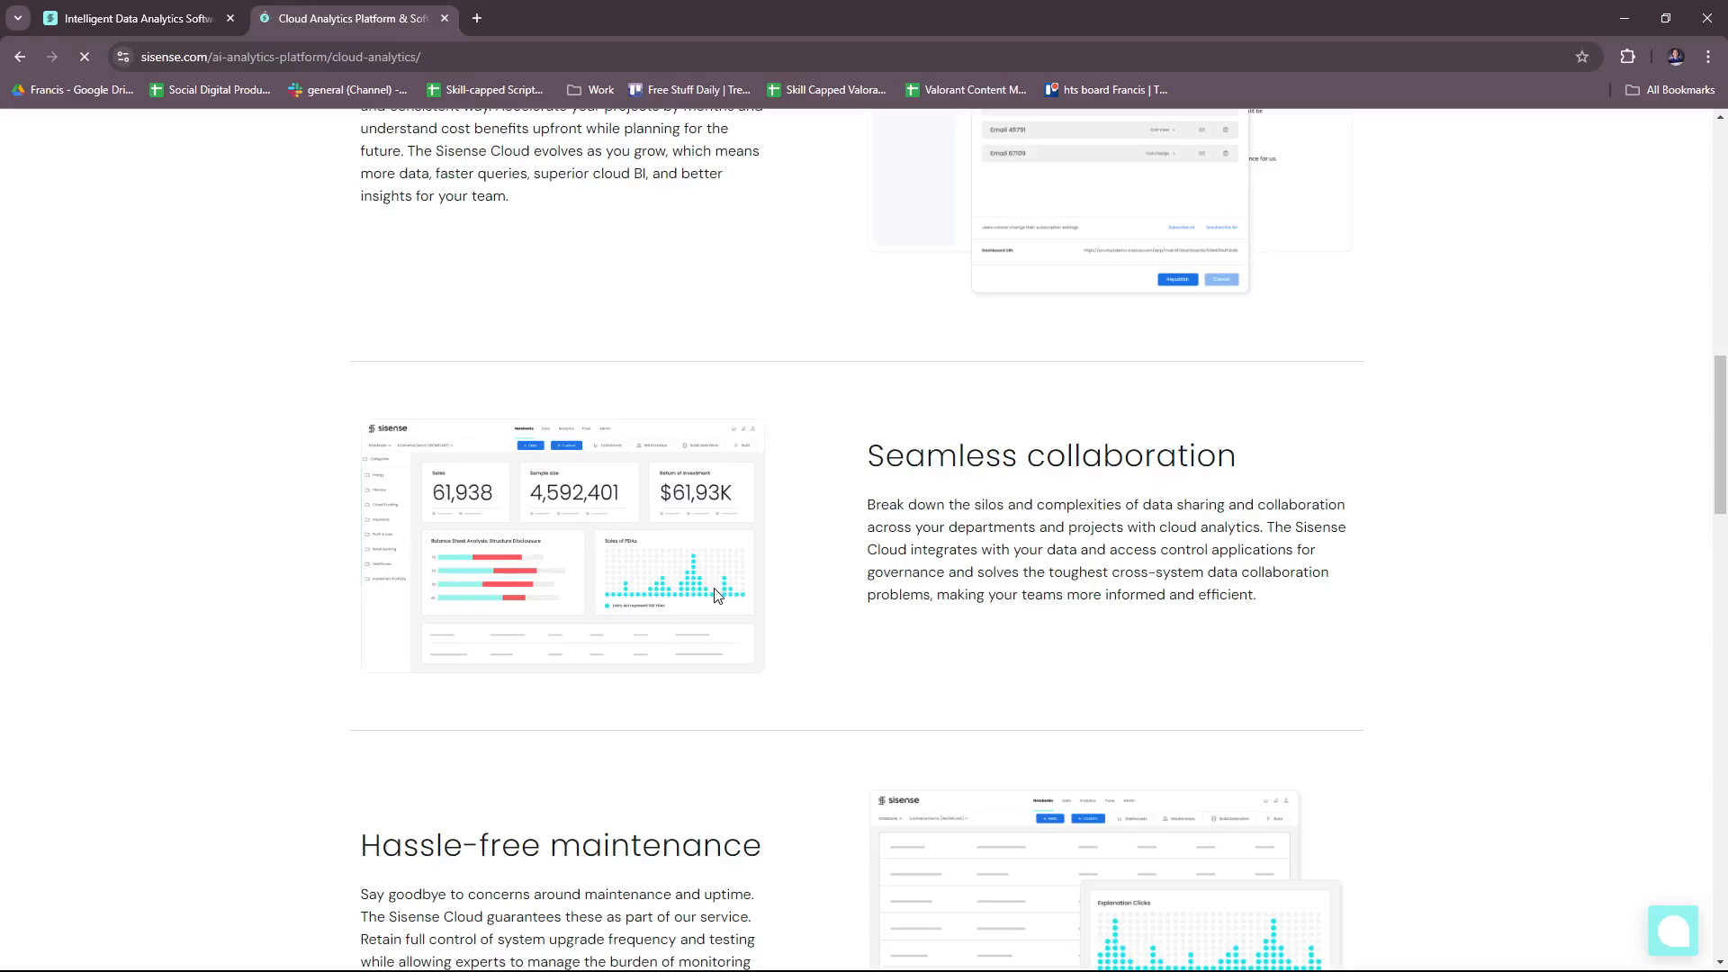
pyautogui.moveTo(718, 596)
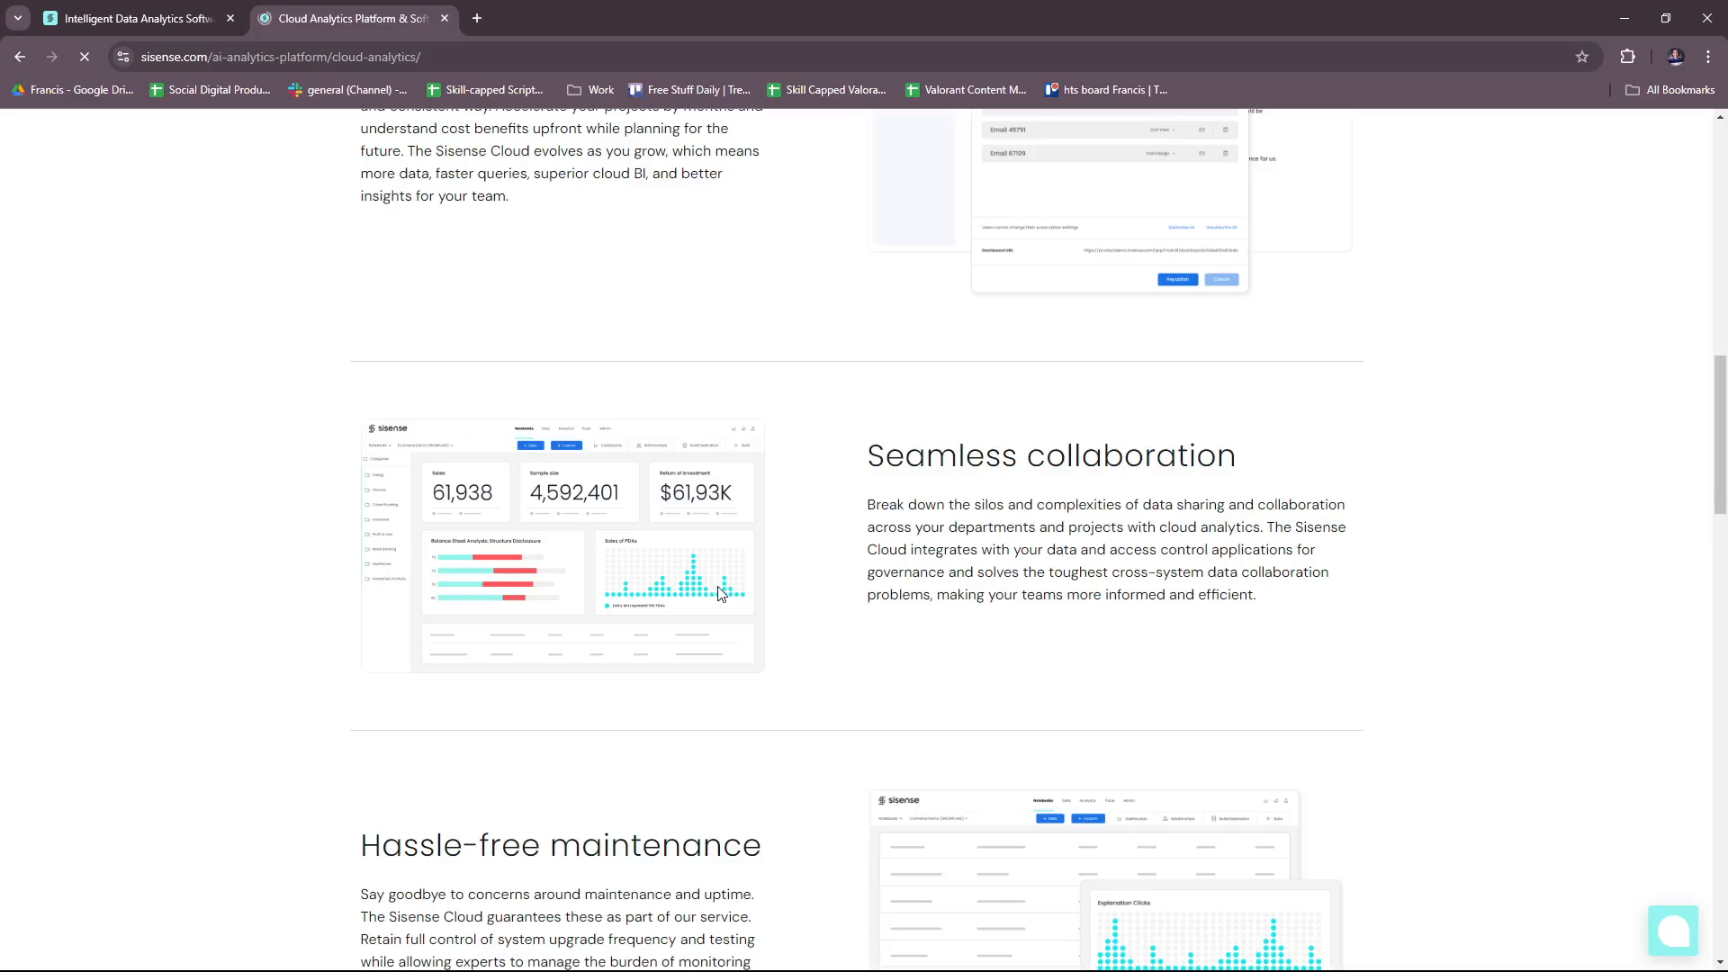
pyautogui.moveTo(759, 580)
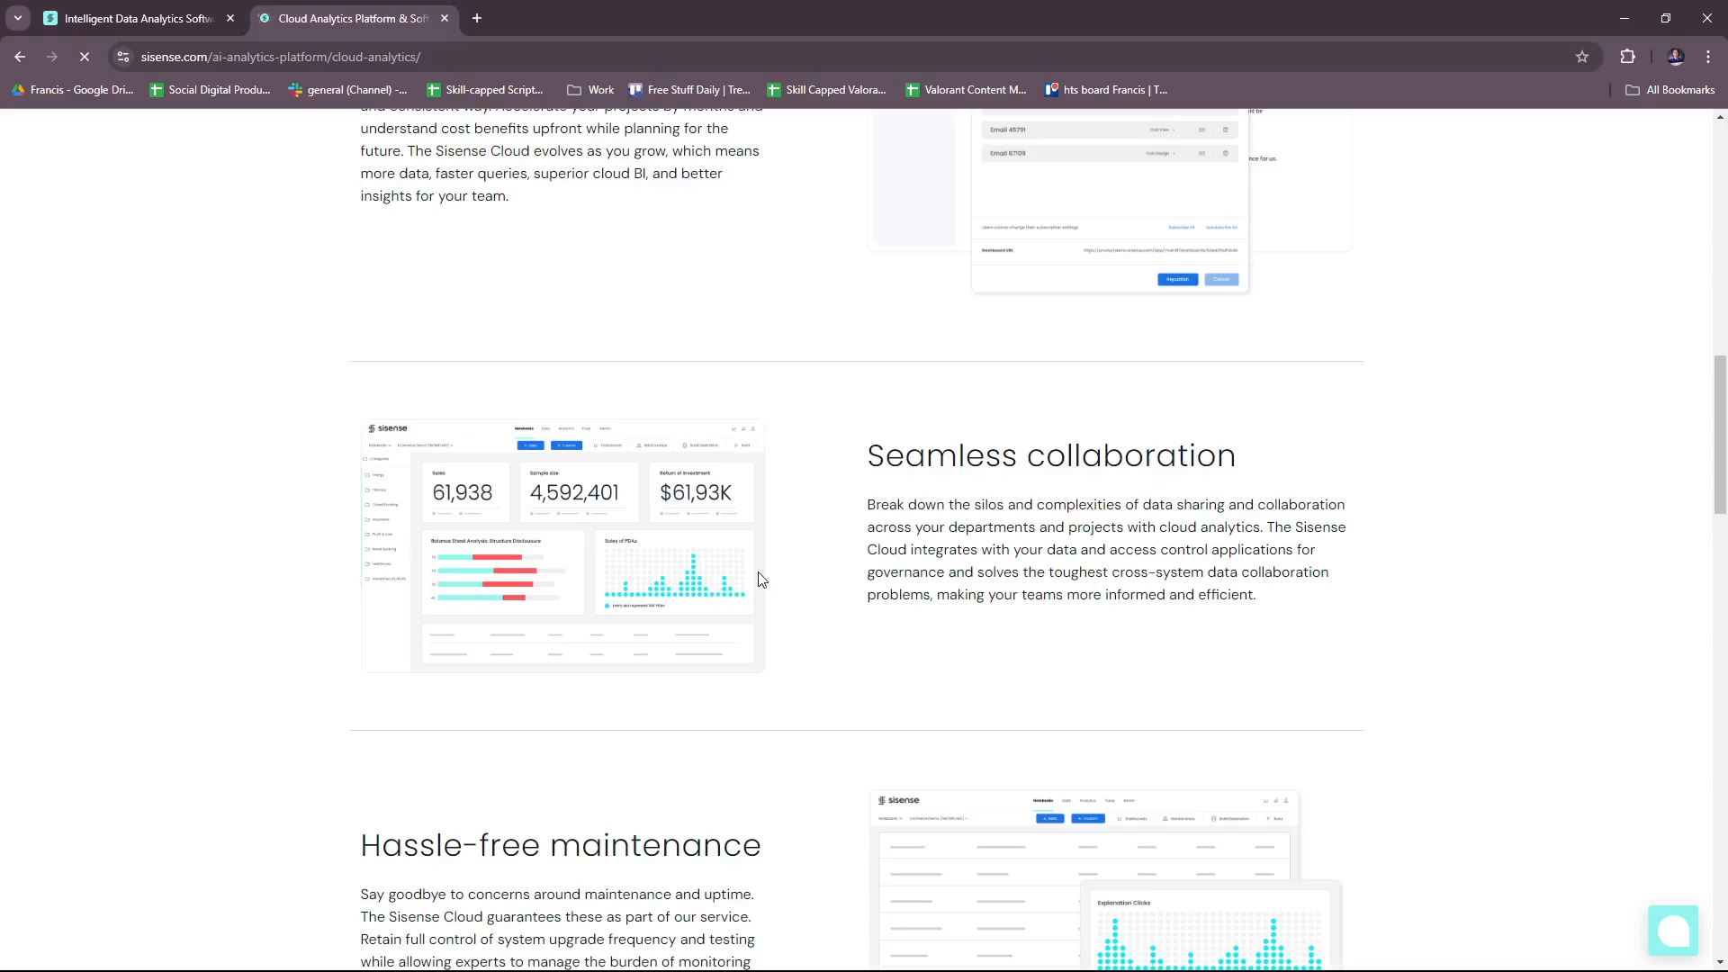
pyautogui.moveTo(736, 578)
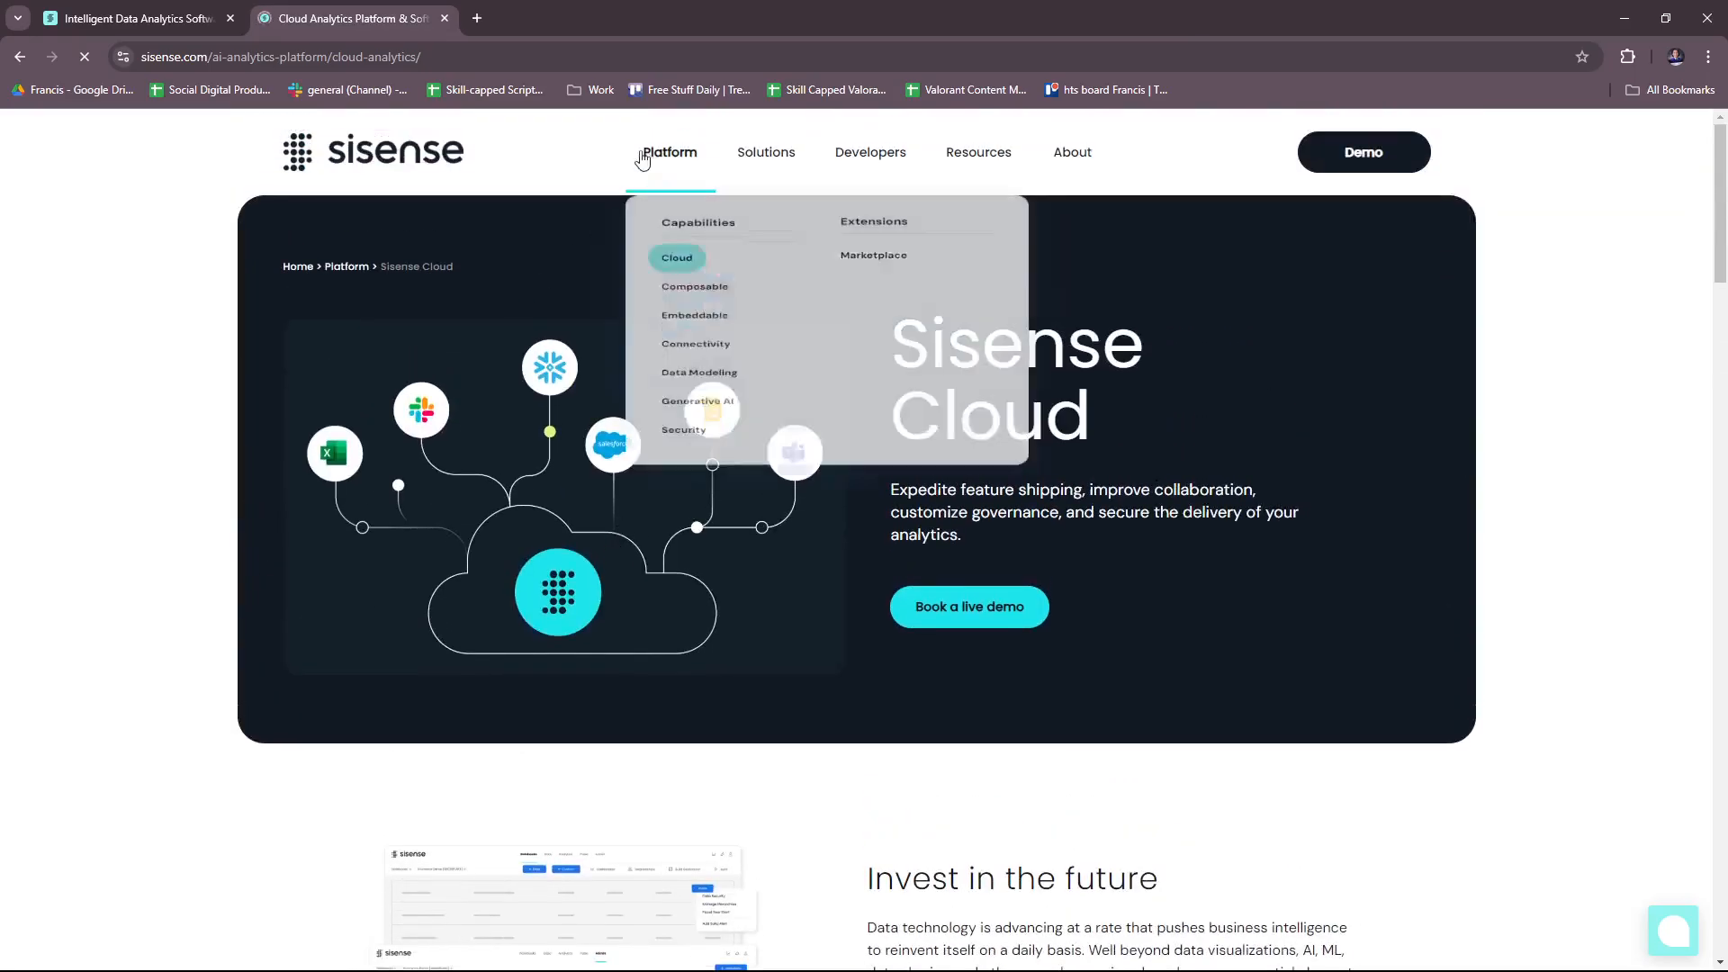
pyautogui.moveTo(529, 164)
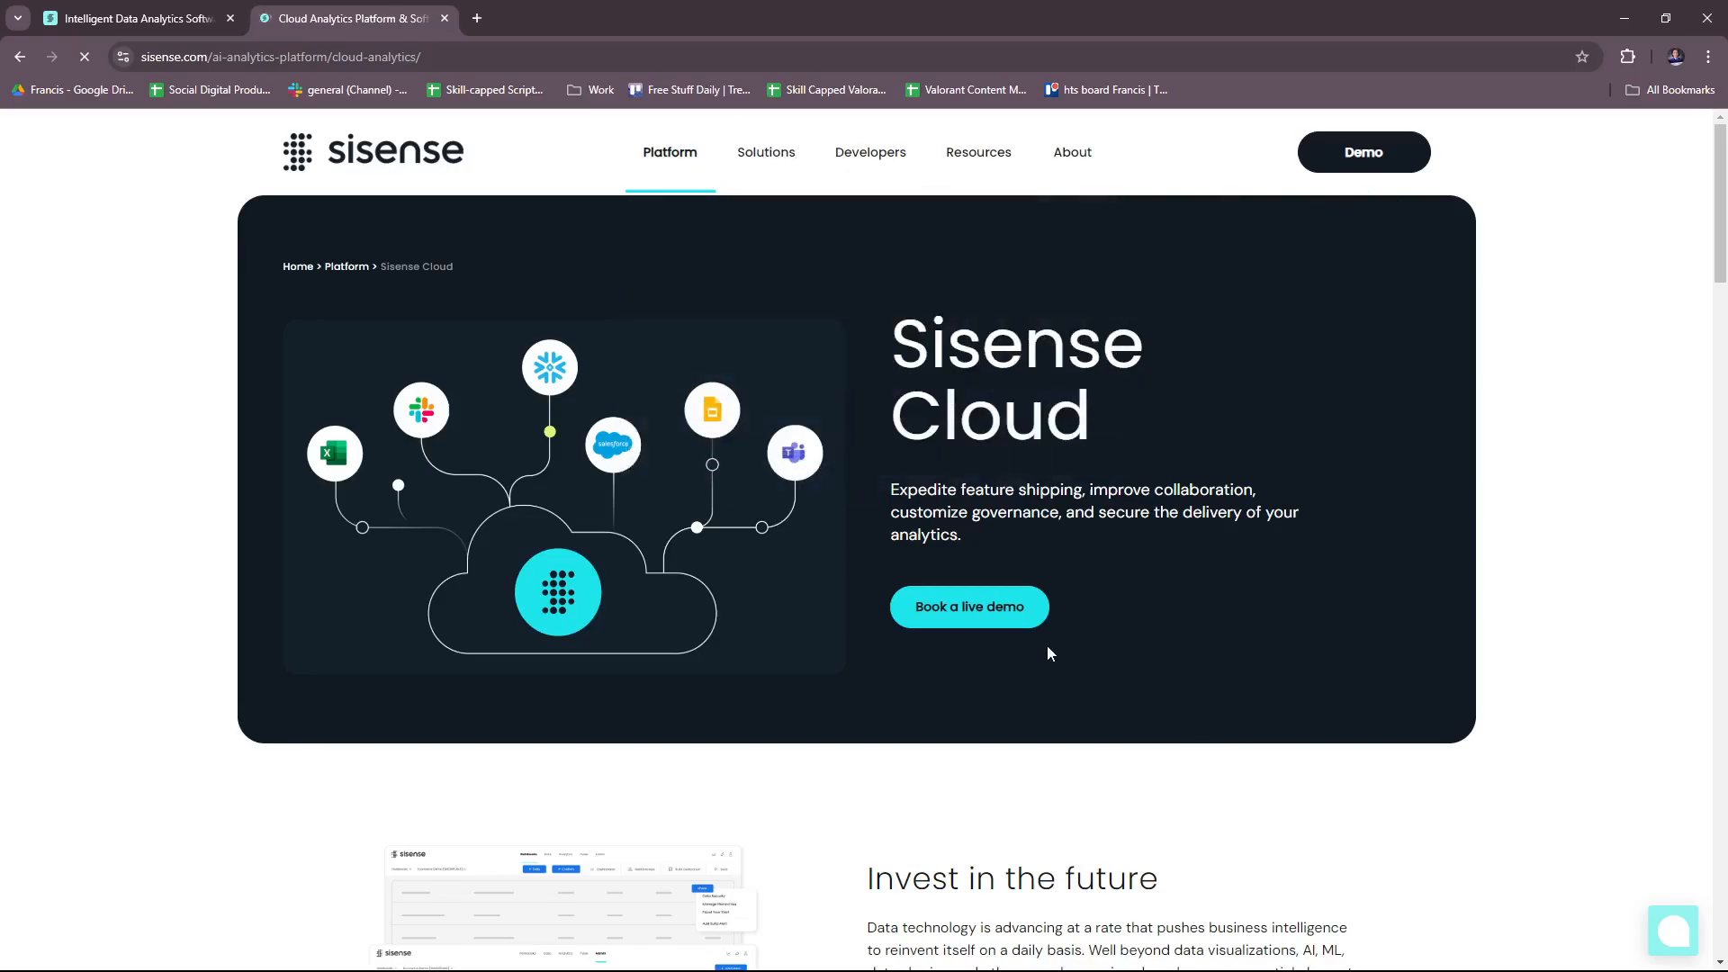
pyautogui.moveTo(1029, 654)
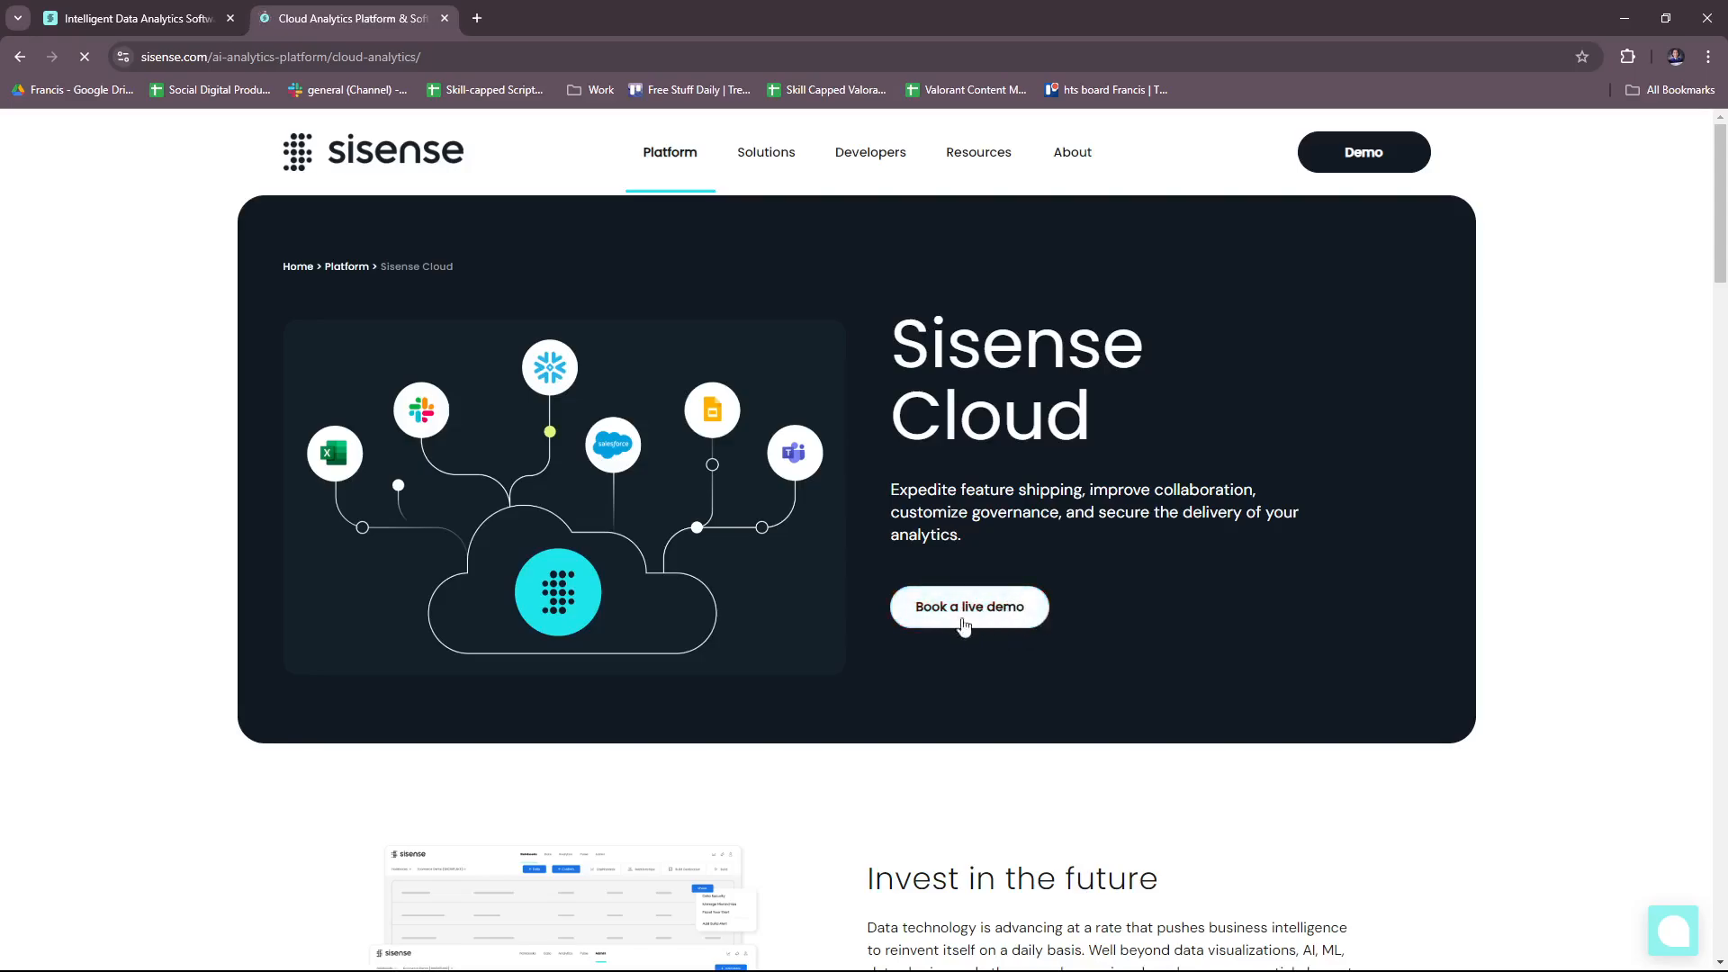
# Go to 'Book a live demo' and view the 'Transform your data into intuitive analytics experiences' page
pyautogui.click(969, 607)
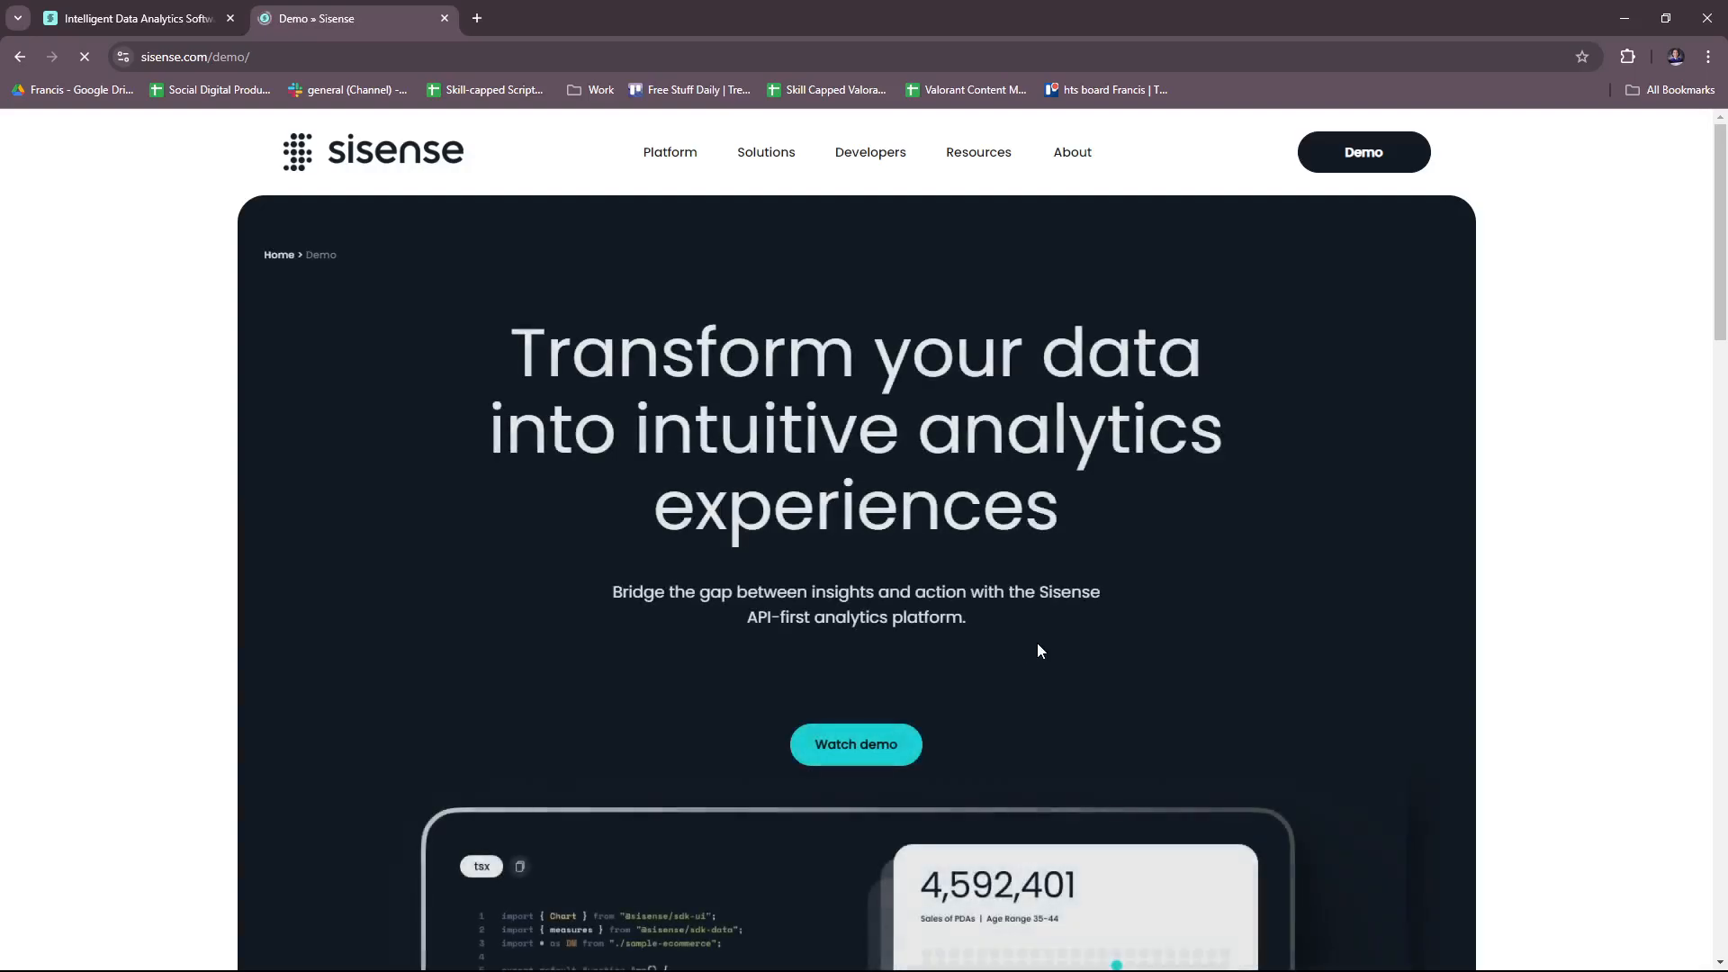
pyautogui.scroll(-3)
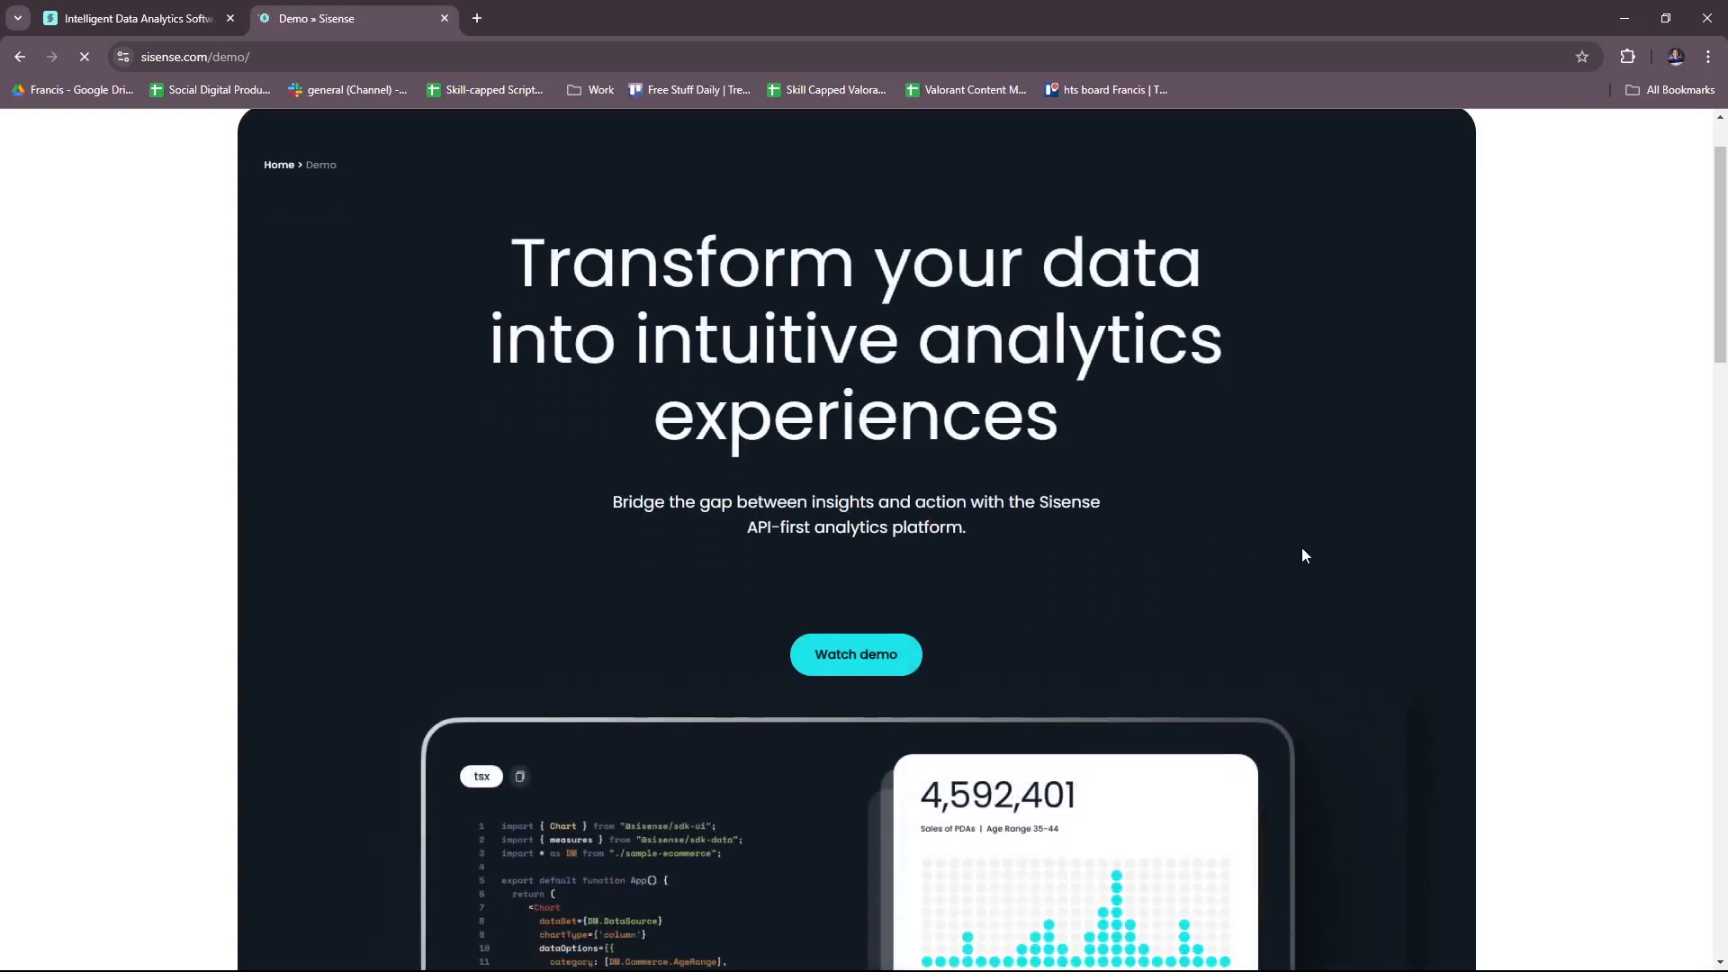